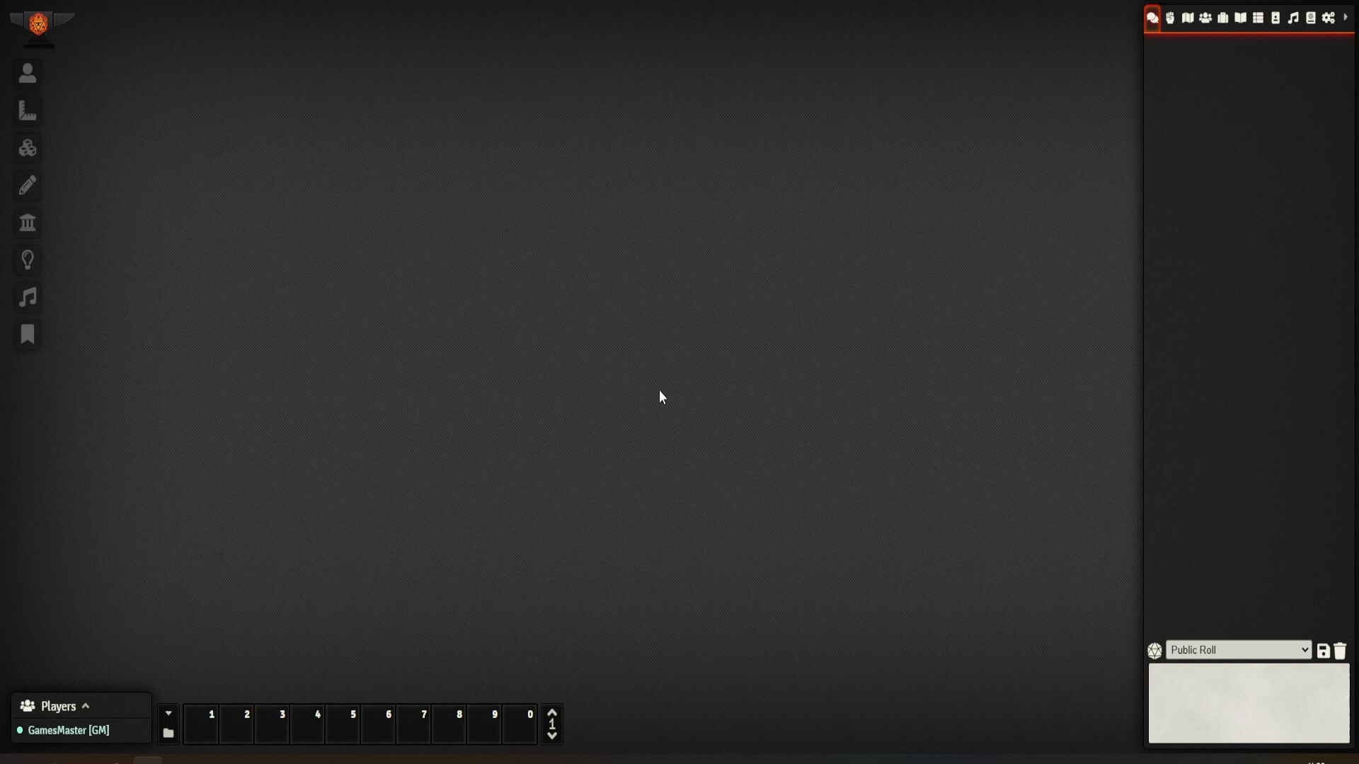
mouse_move(678, 381)
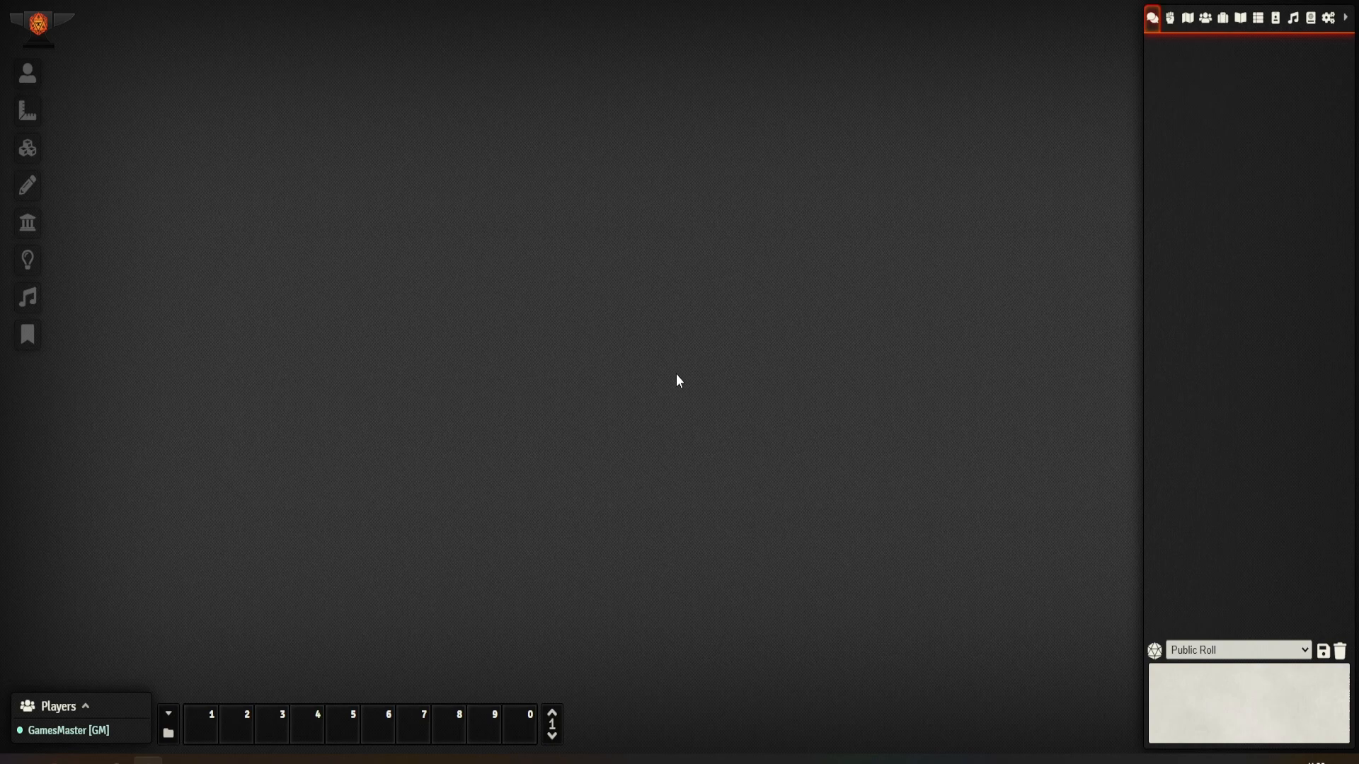
mouse_move(705, 365)
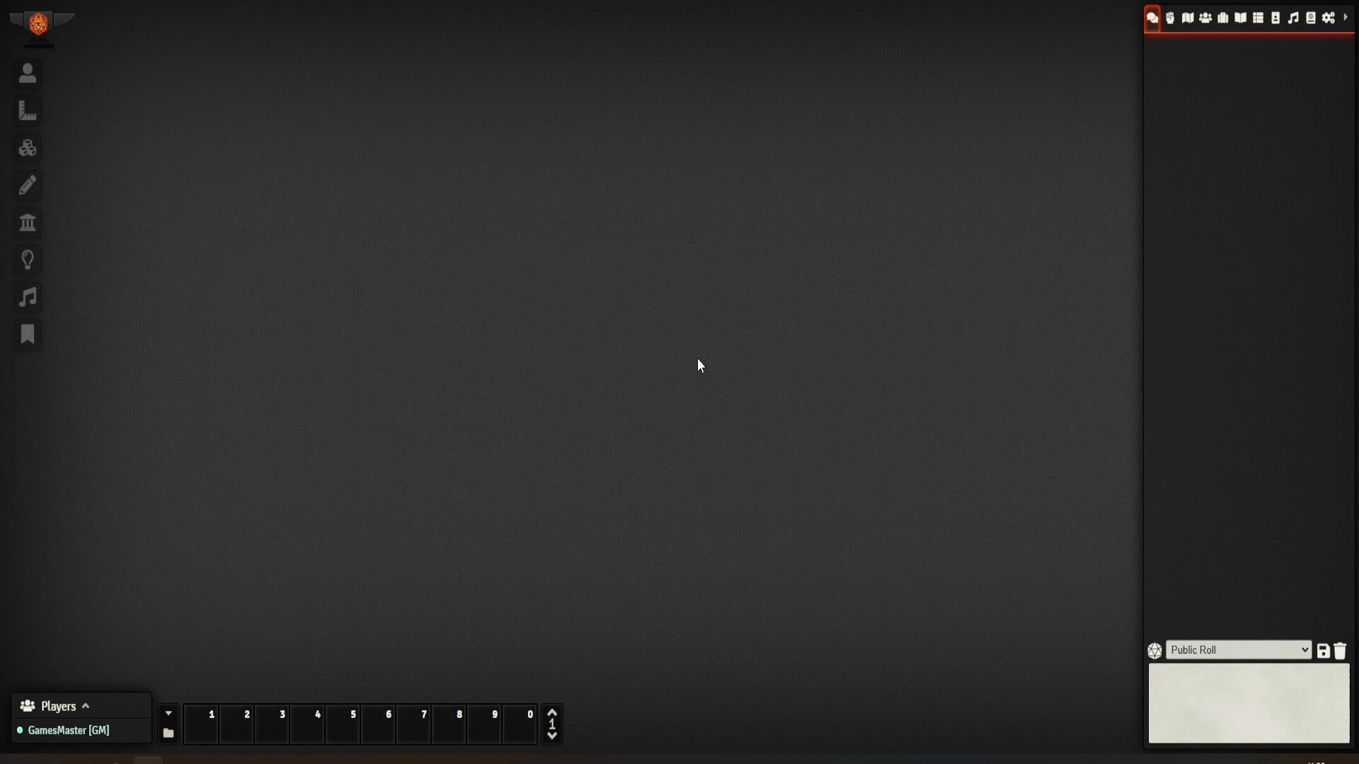
mouse_move(1318, 66)
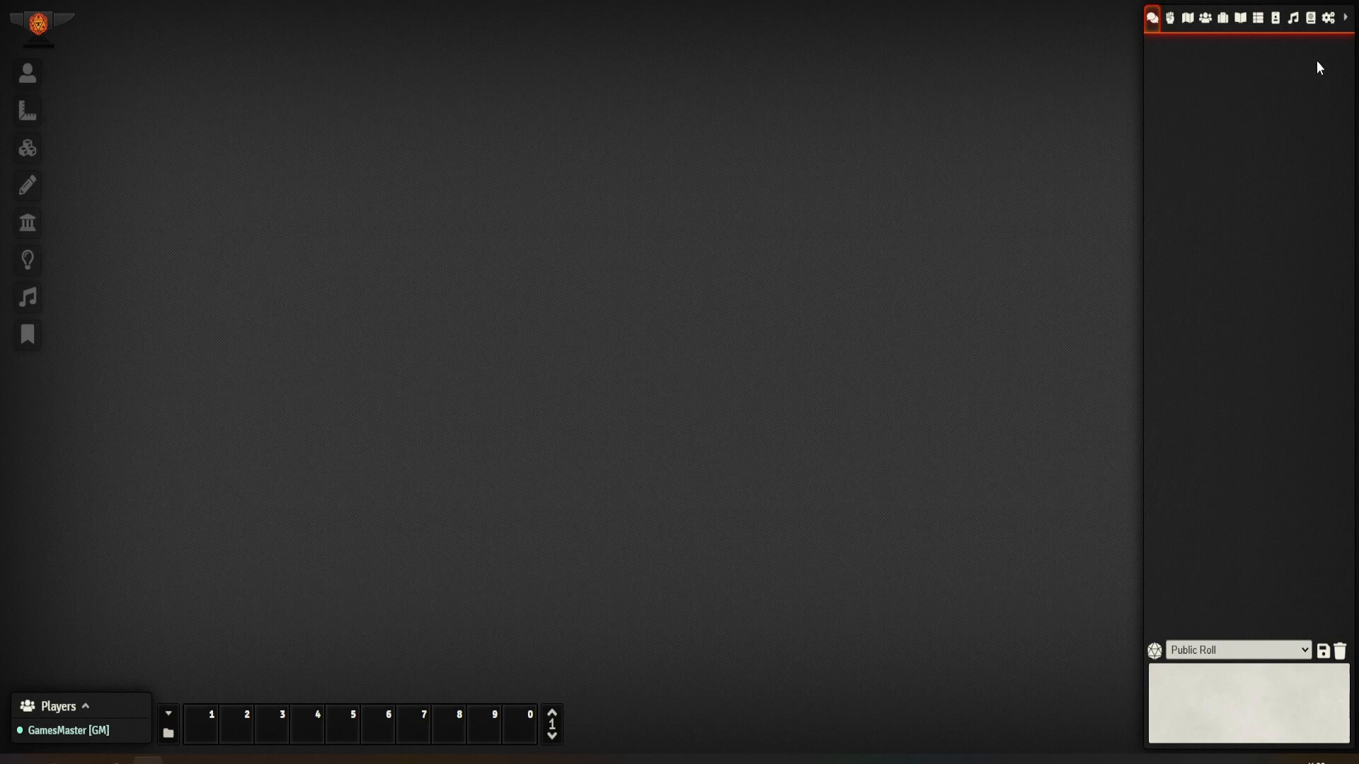
Reach the Permission Configuration from Game Settings and scroll its per-role list down to whisper private messages
click(1328, 17)
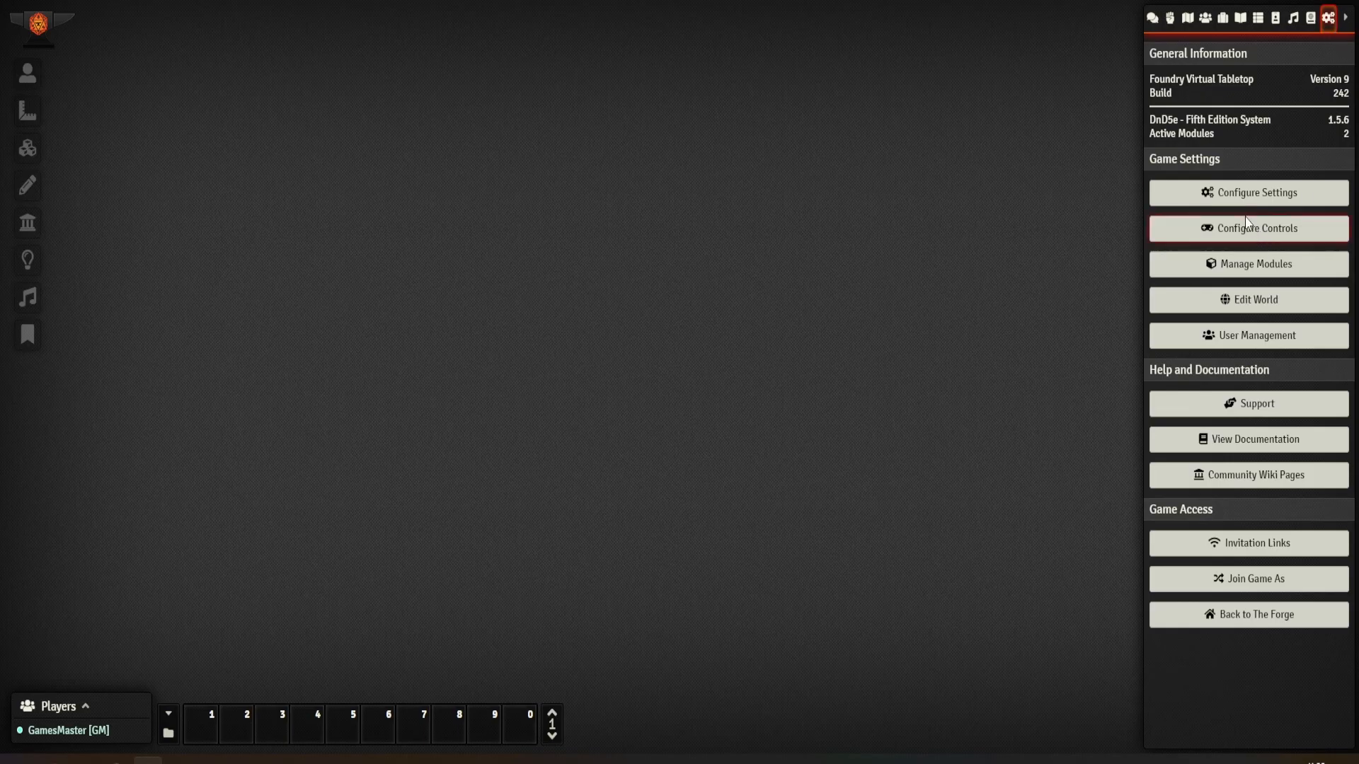
click(1254, 192)
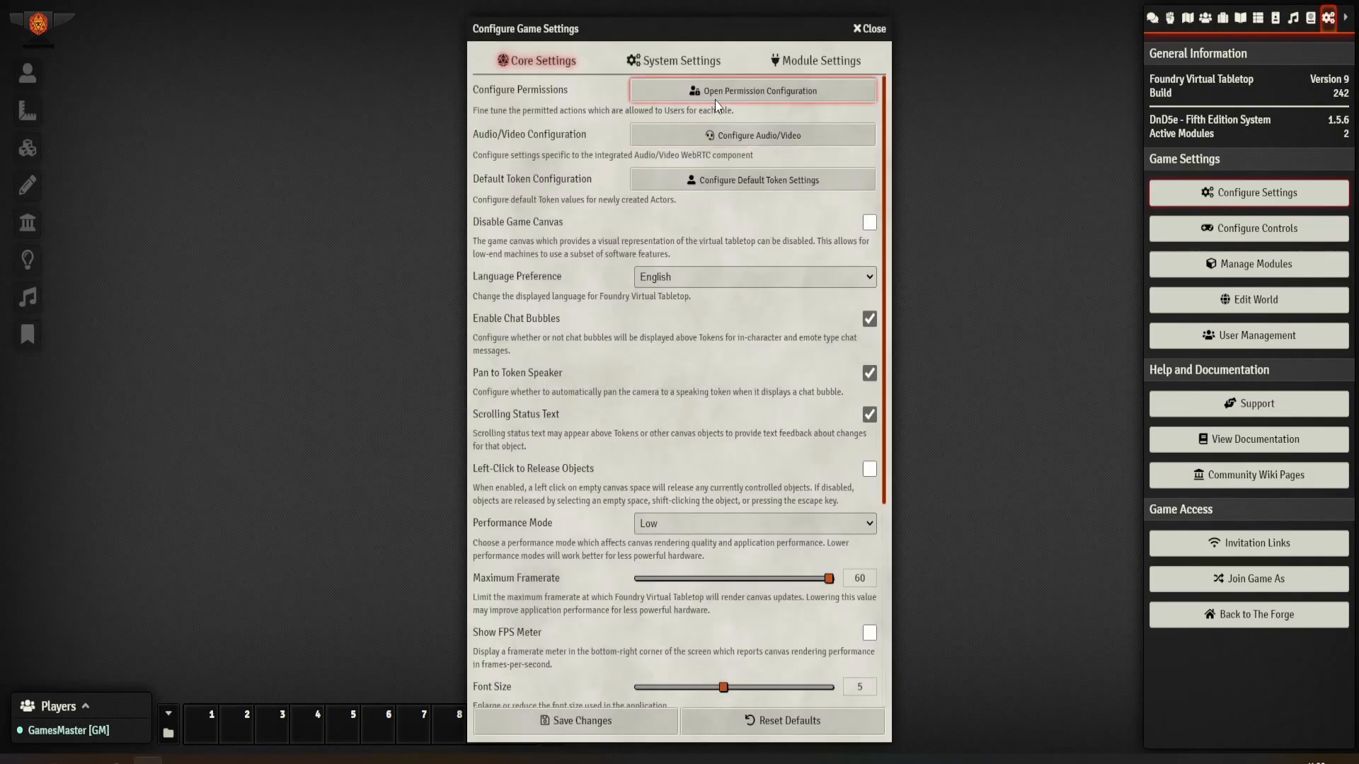
click(751, 90)
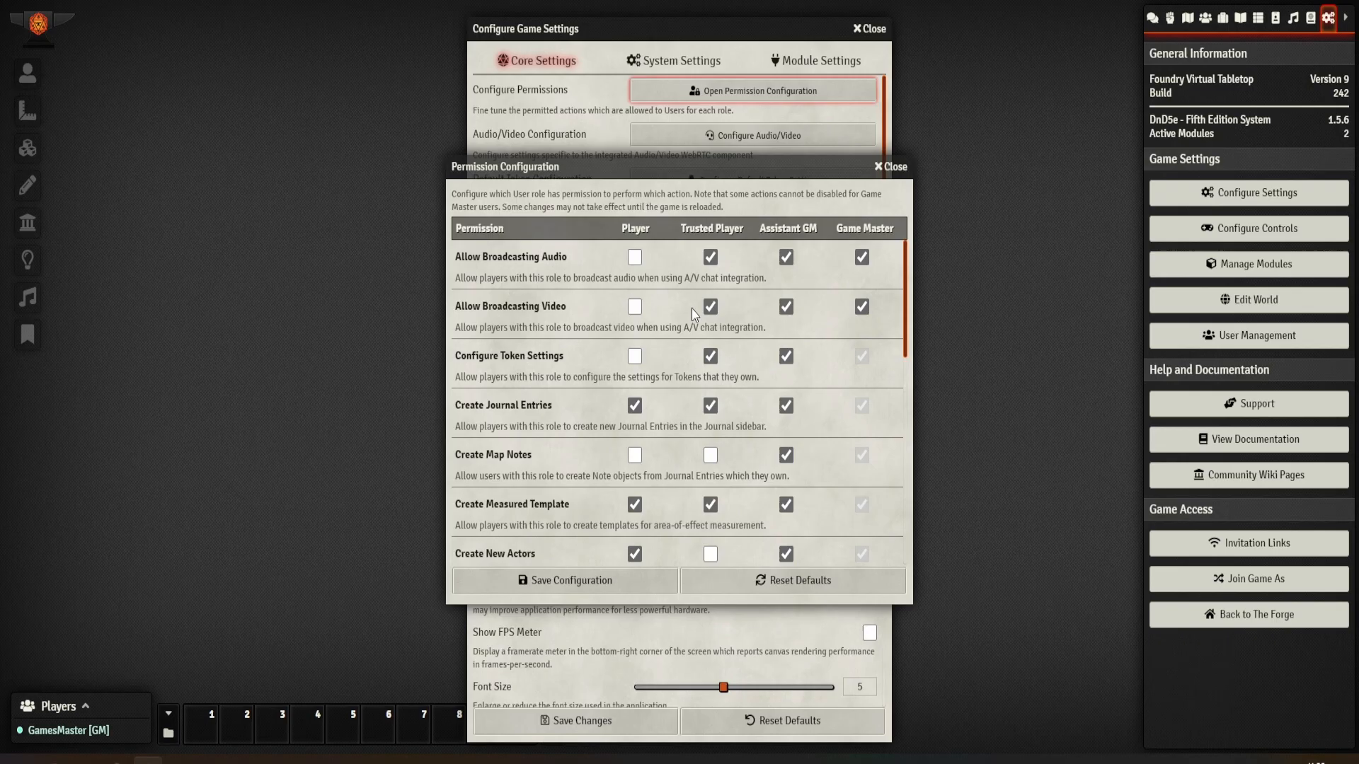
scroll(down, 3)
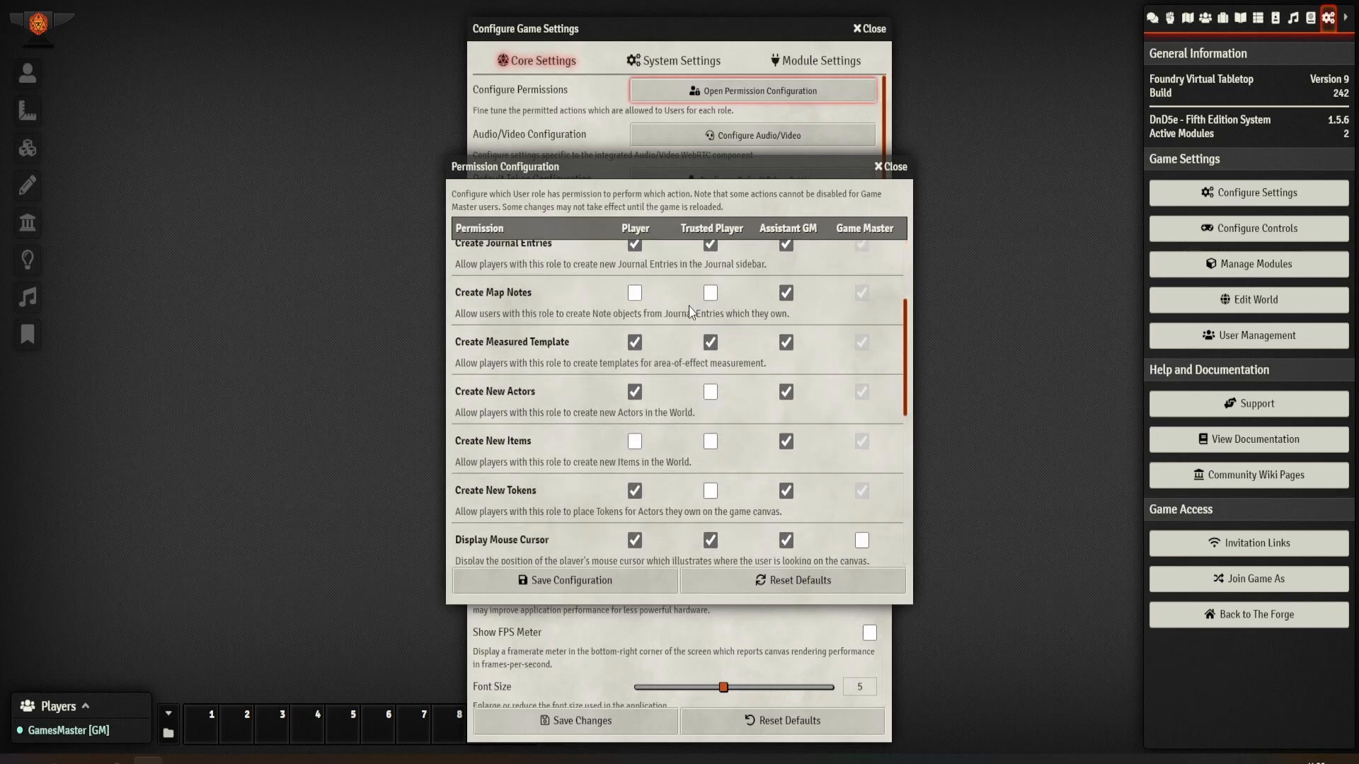
scroll(down, 3)
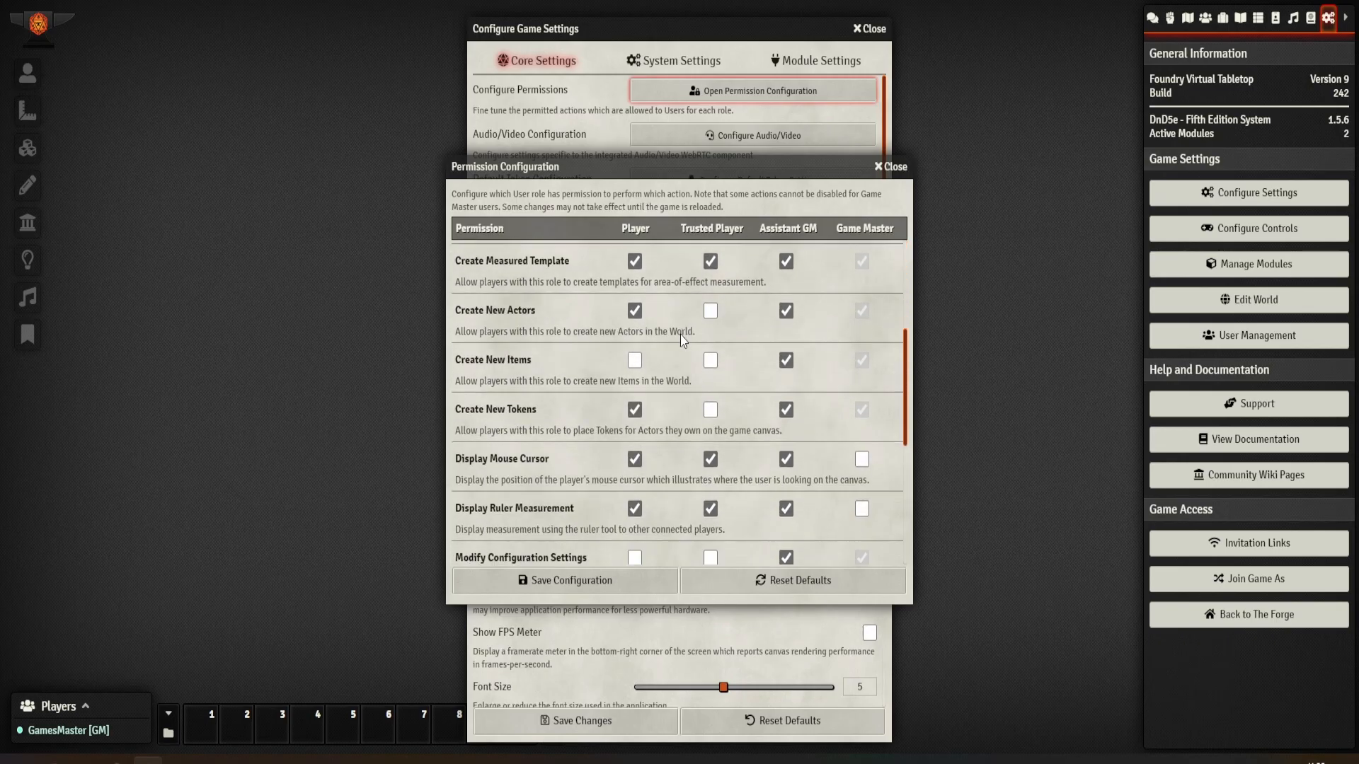
scroll(down, 3)
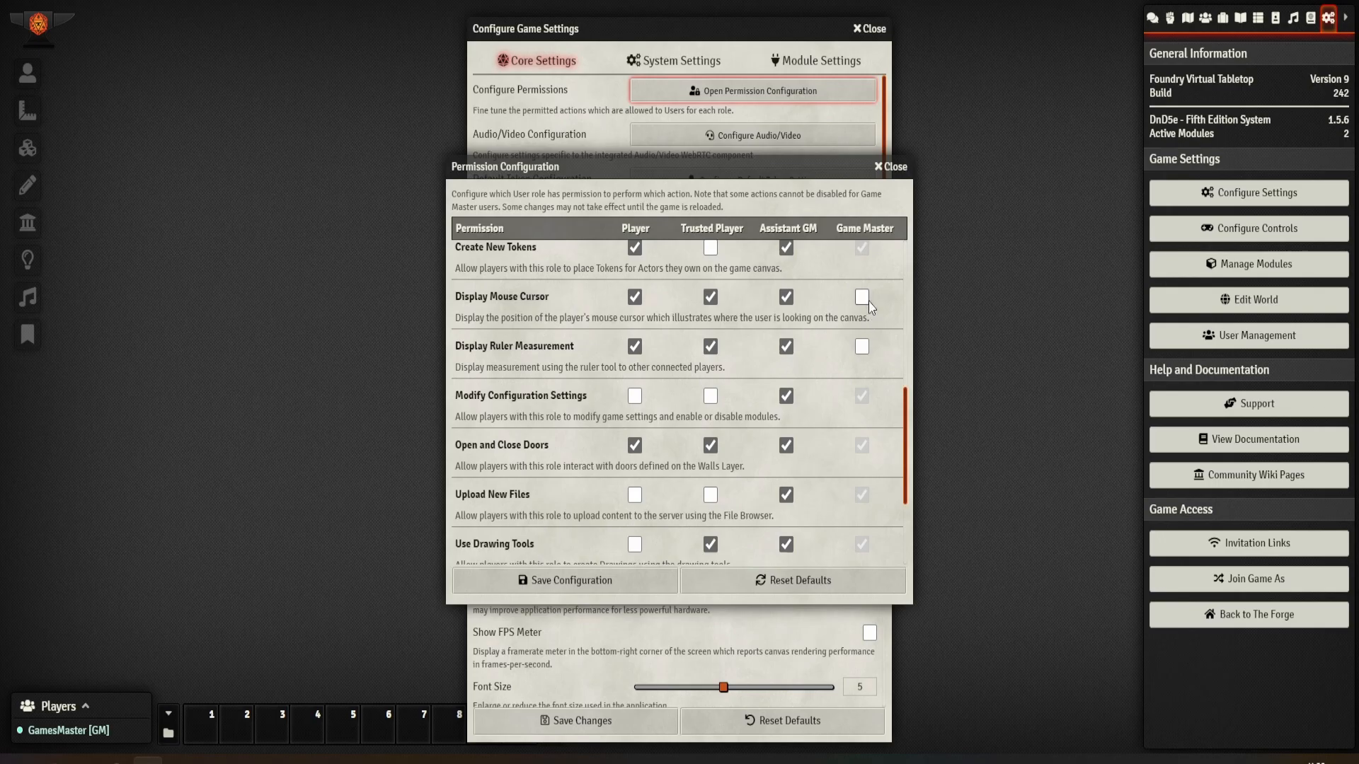
mouse_move(878, 351)
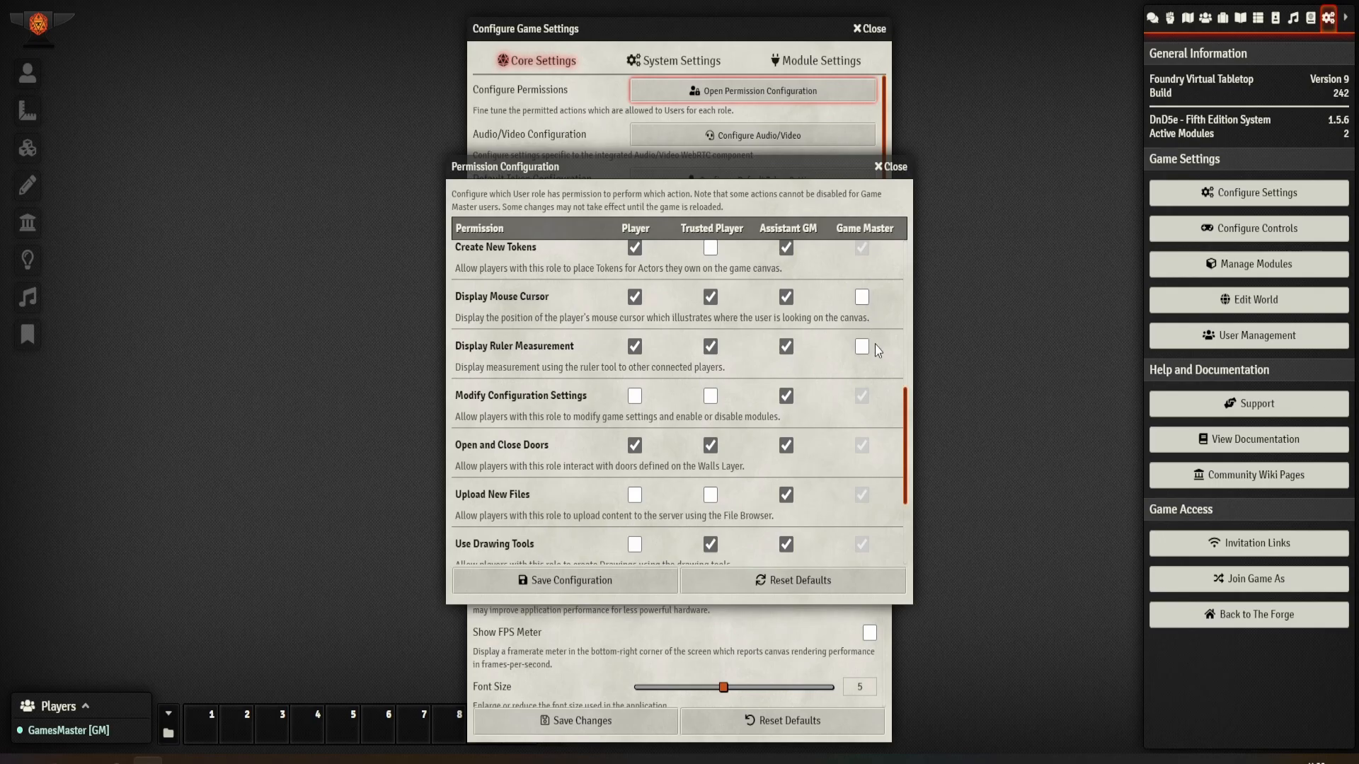
mouse_move(863, 364)
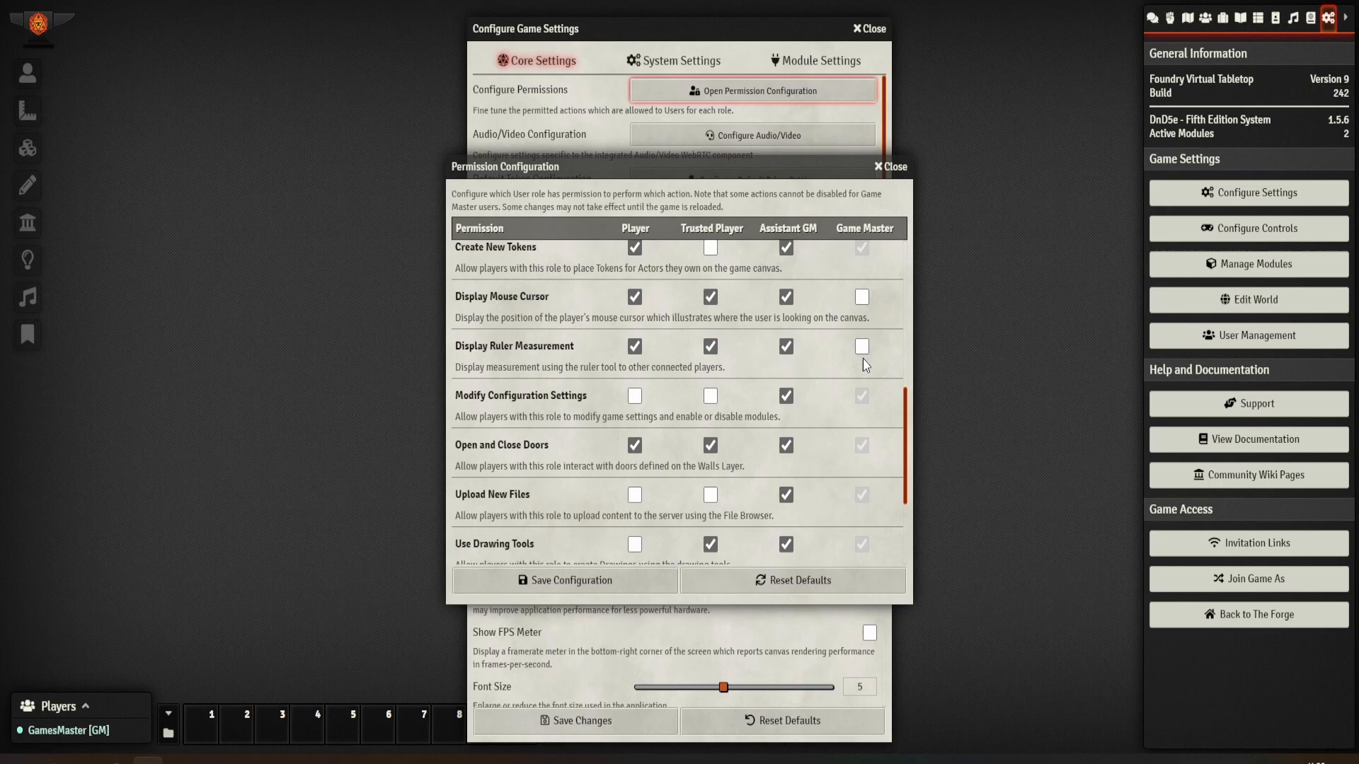
scroll(down, 3)
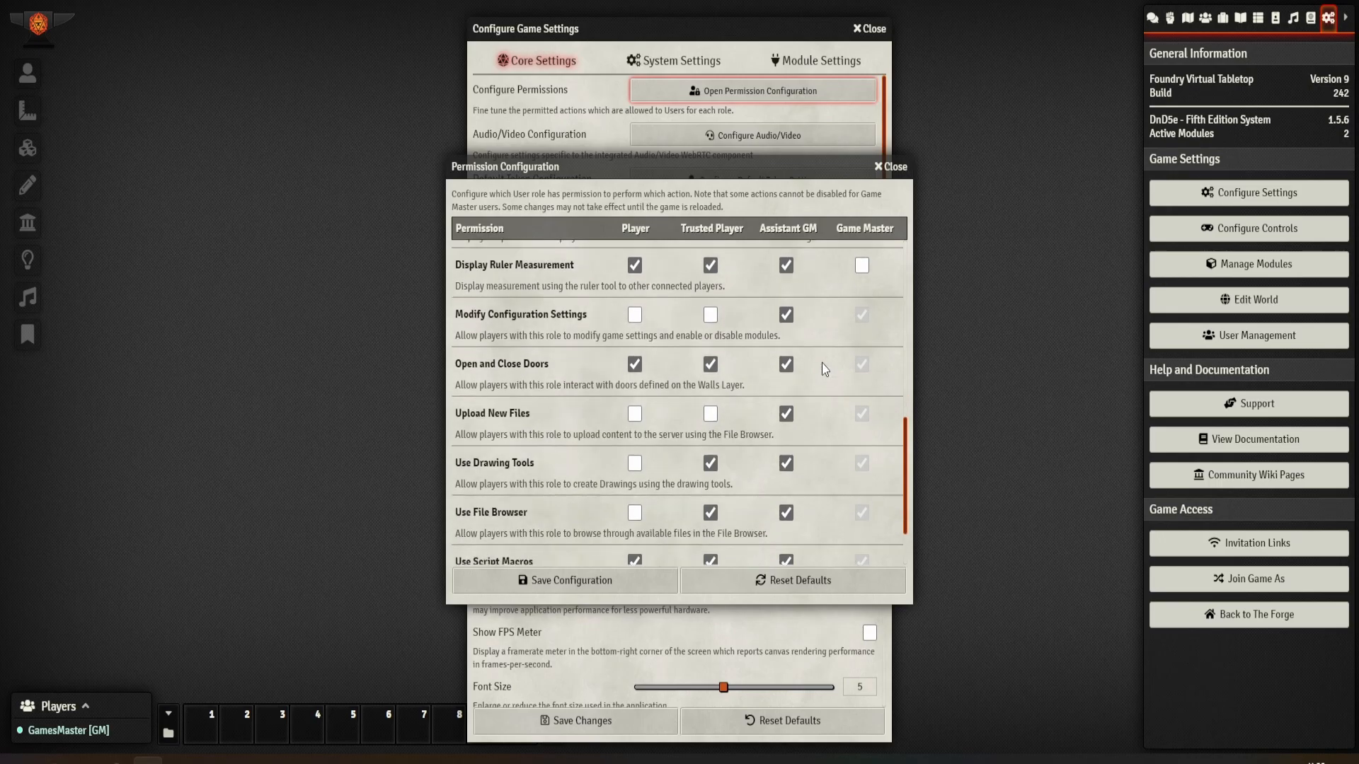
scroll(down, 3)
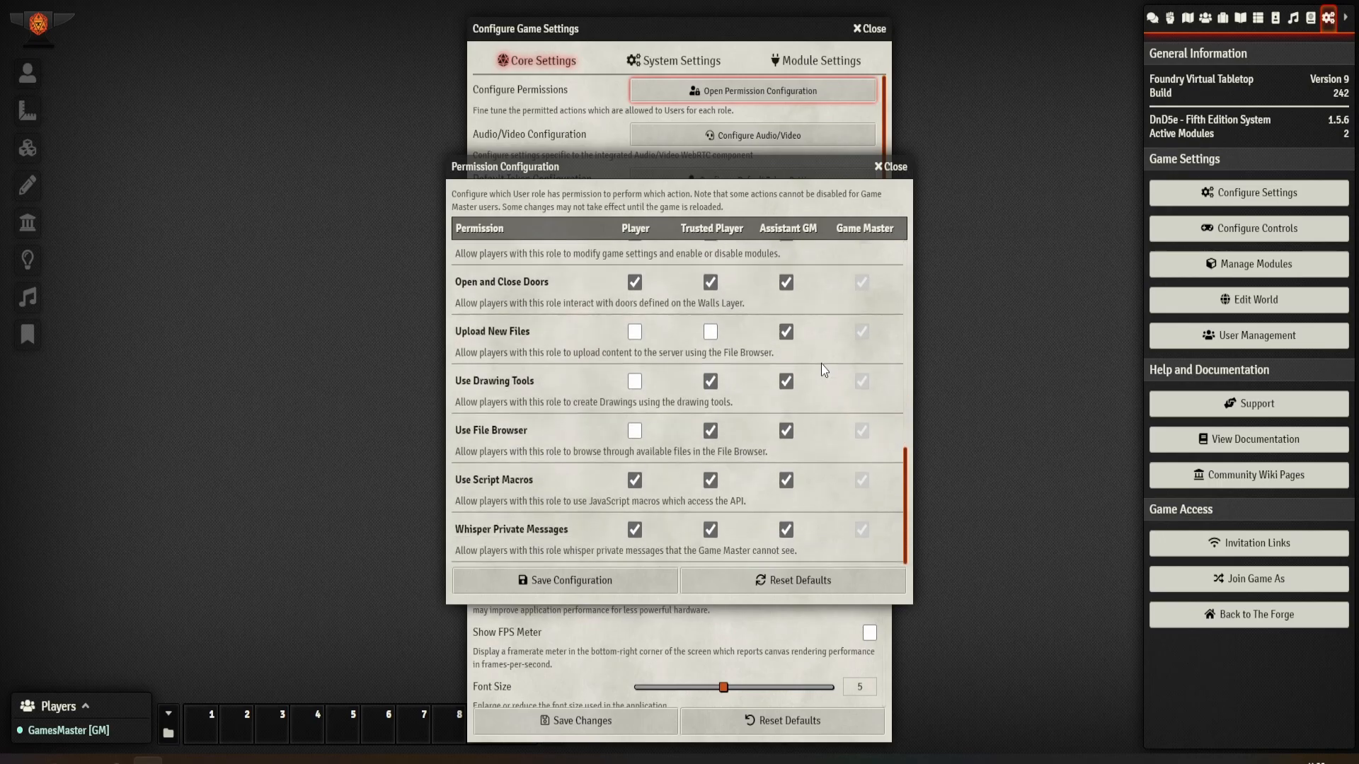
Save the role permissions, then in Core Settings set Performance Mode to High
click(563, 580)
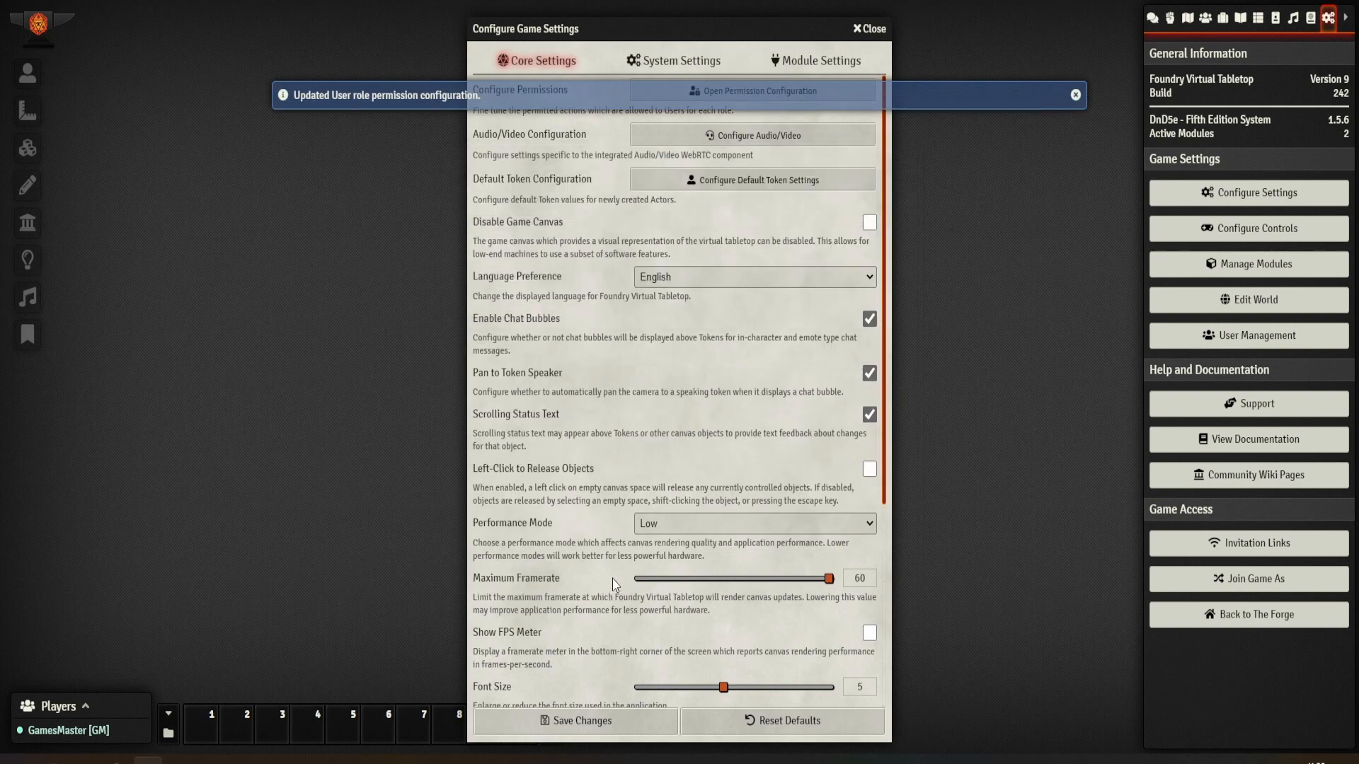
mouse_move(612, 539)
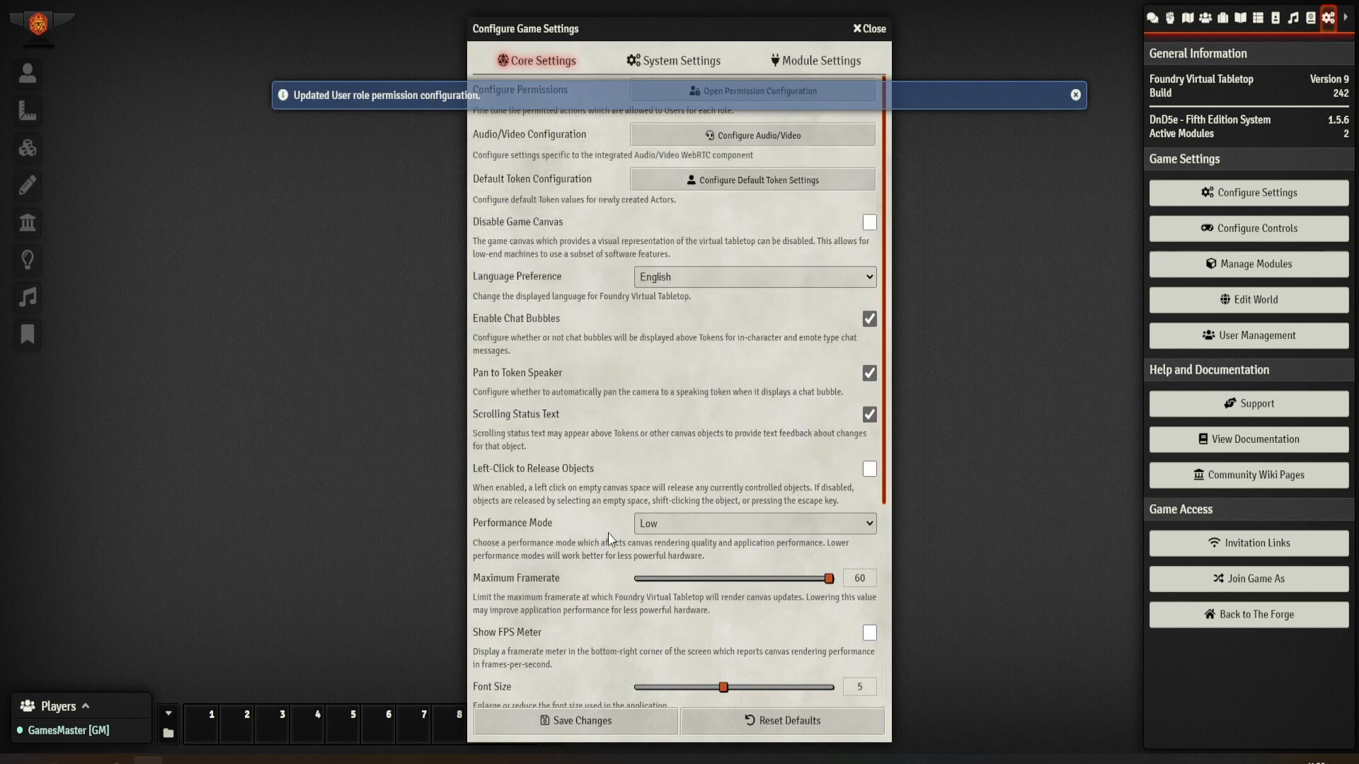
click(1075, 95)
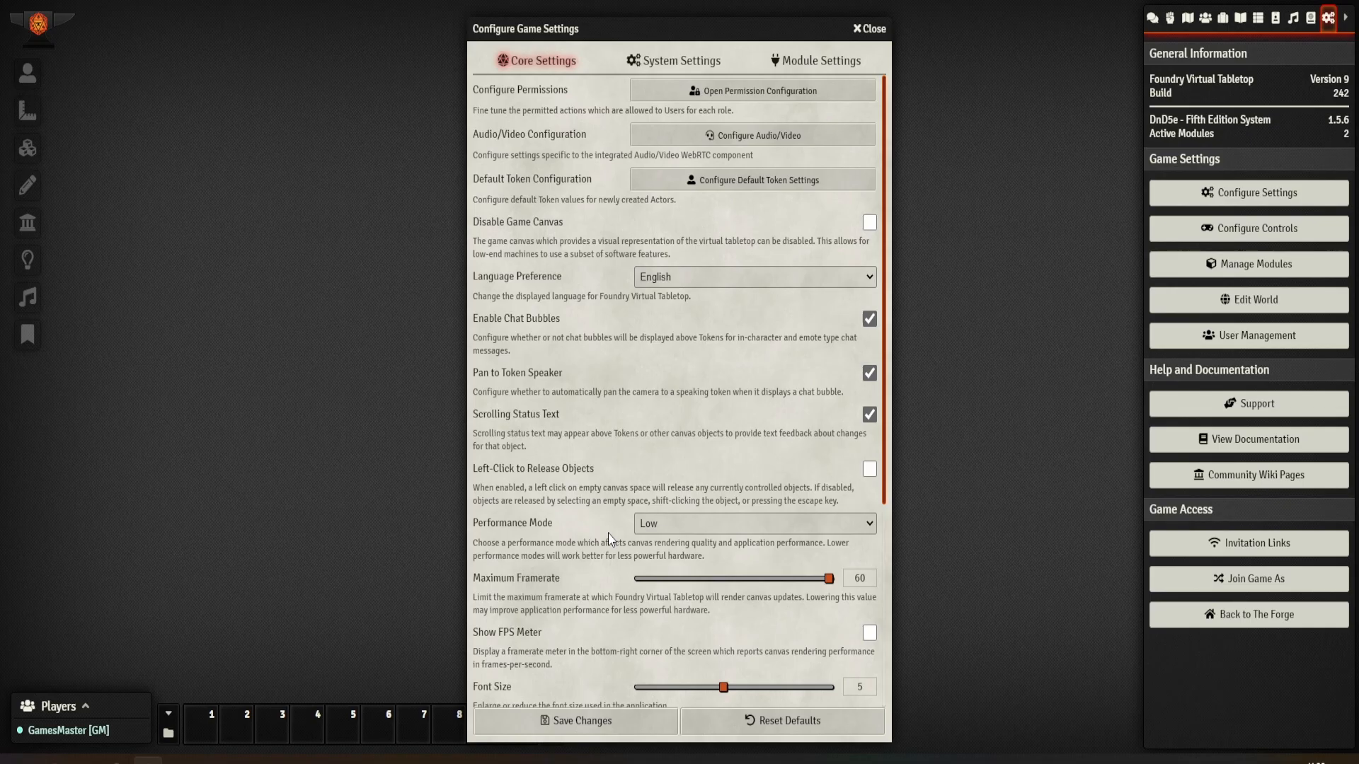
scroll(down, 3)
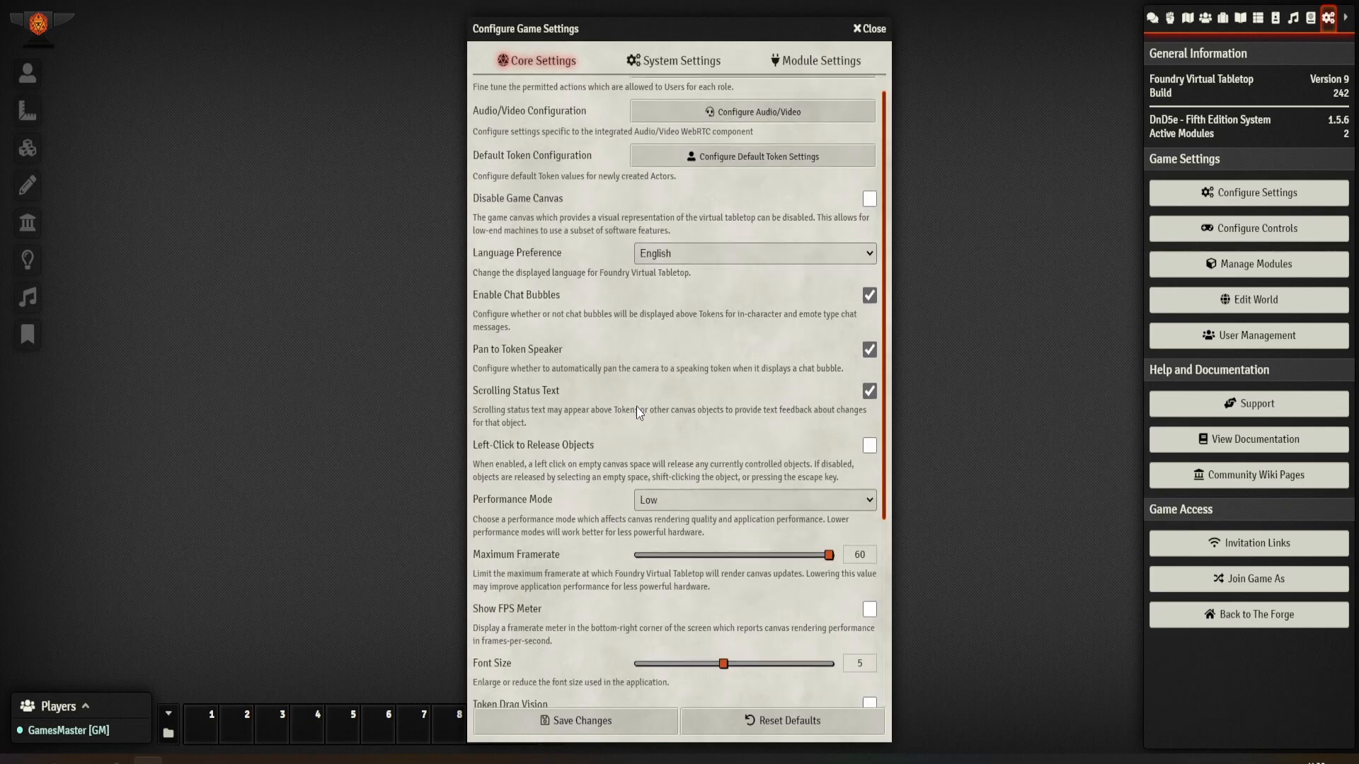
scroll(down, 3)
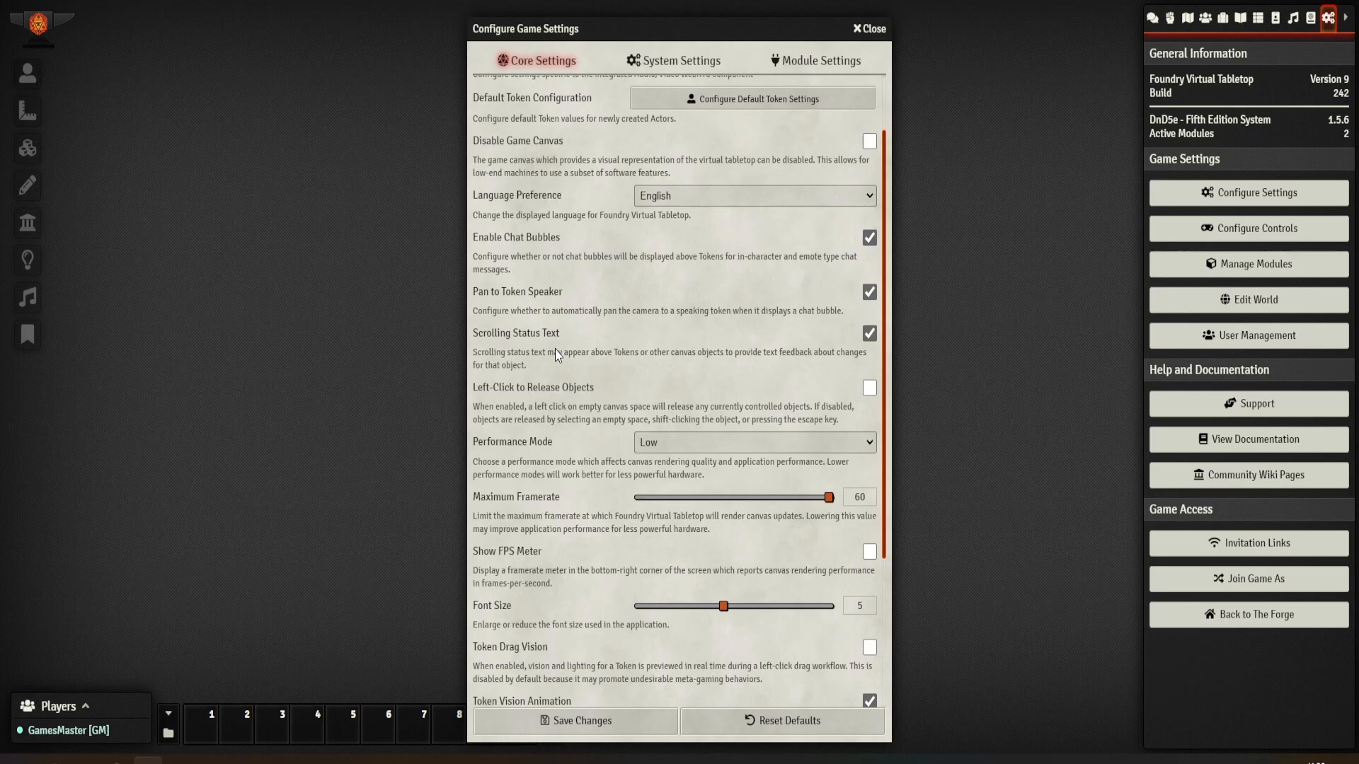
scroll(down, 3)
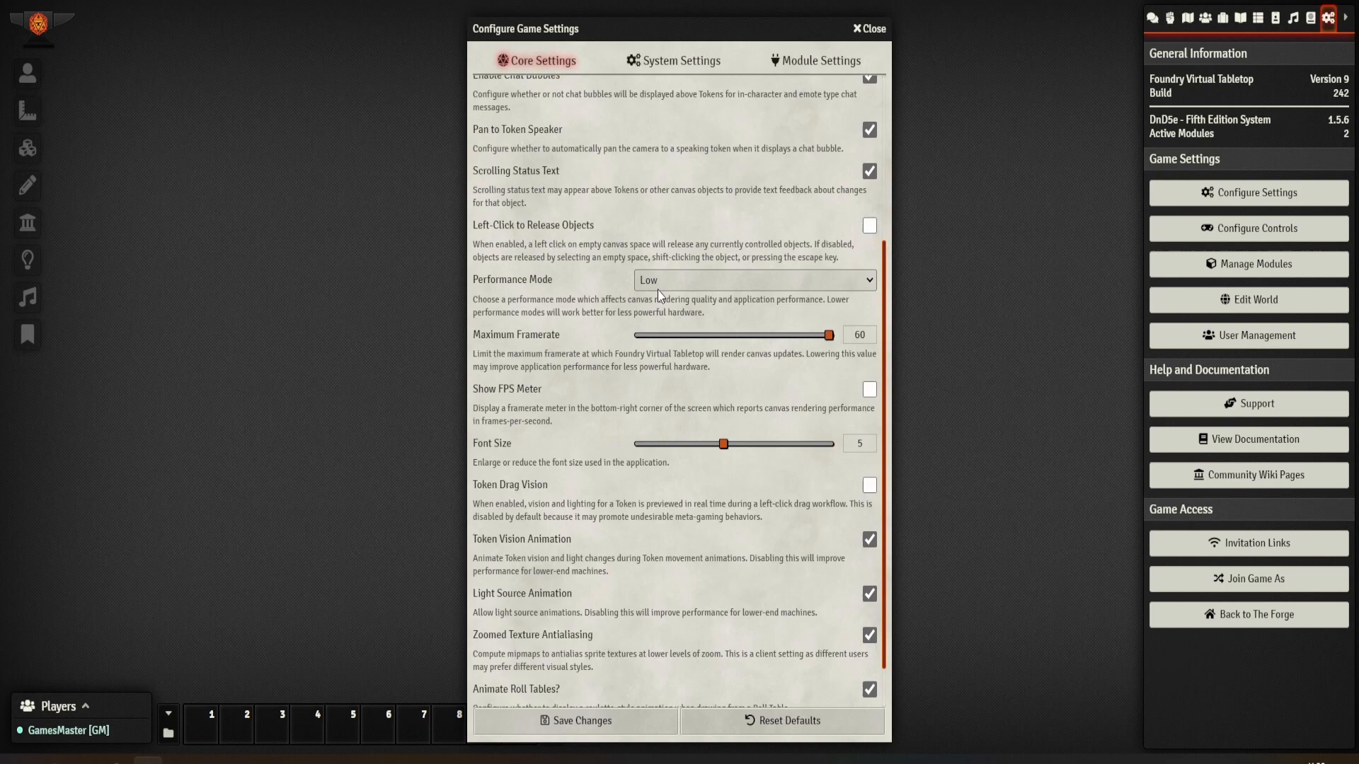
click(750, 278)
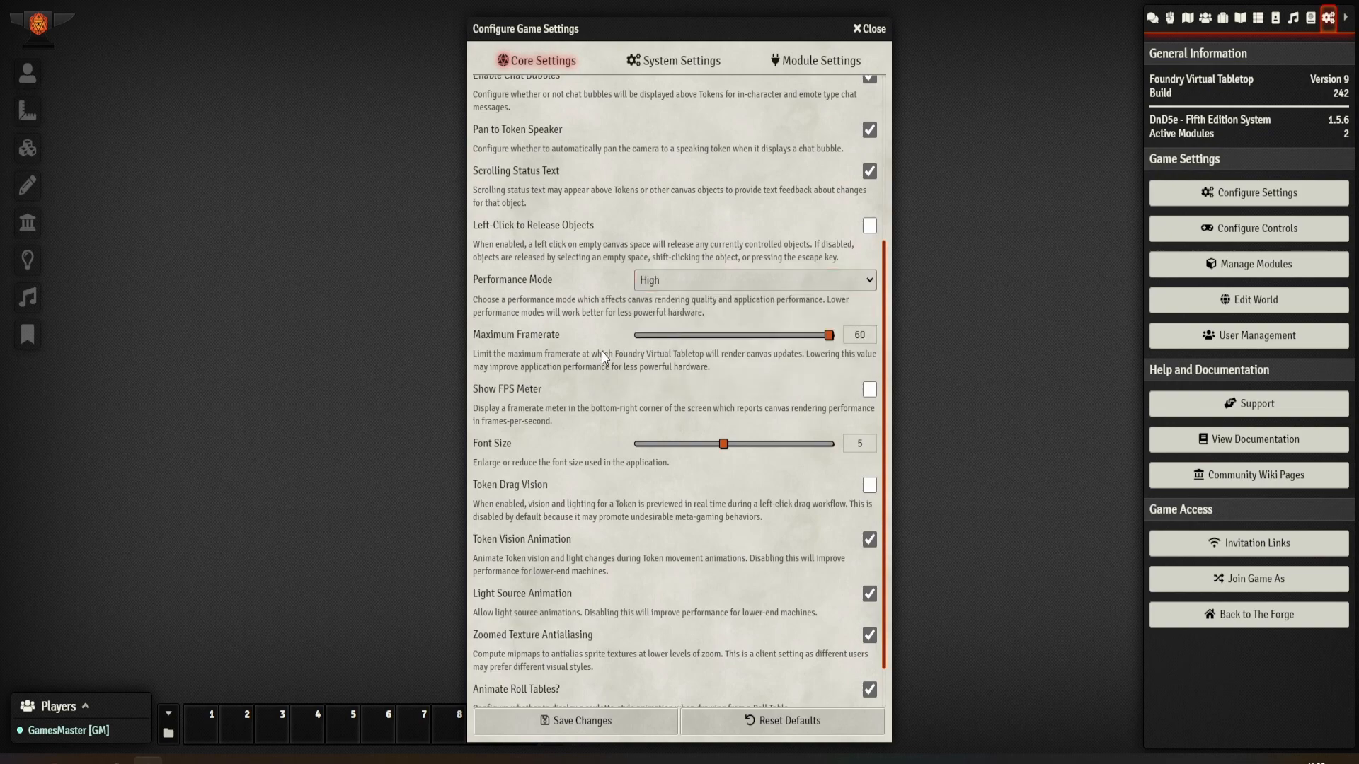
scroll(down, 3)
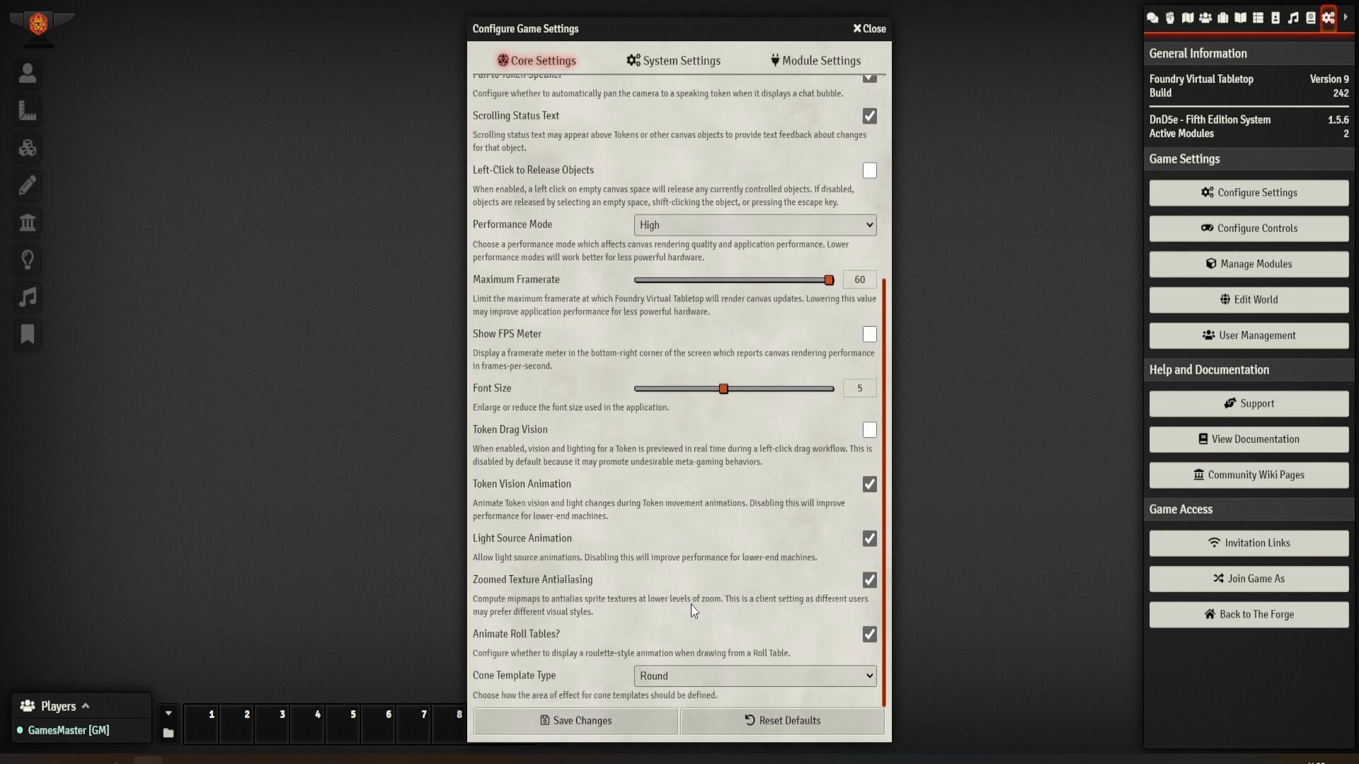
Show the D&D 5e System Settings and review the Rest Variant and Diagonal Movement Rule choices
click(679, 59)
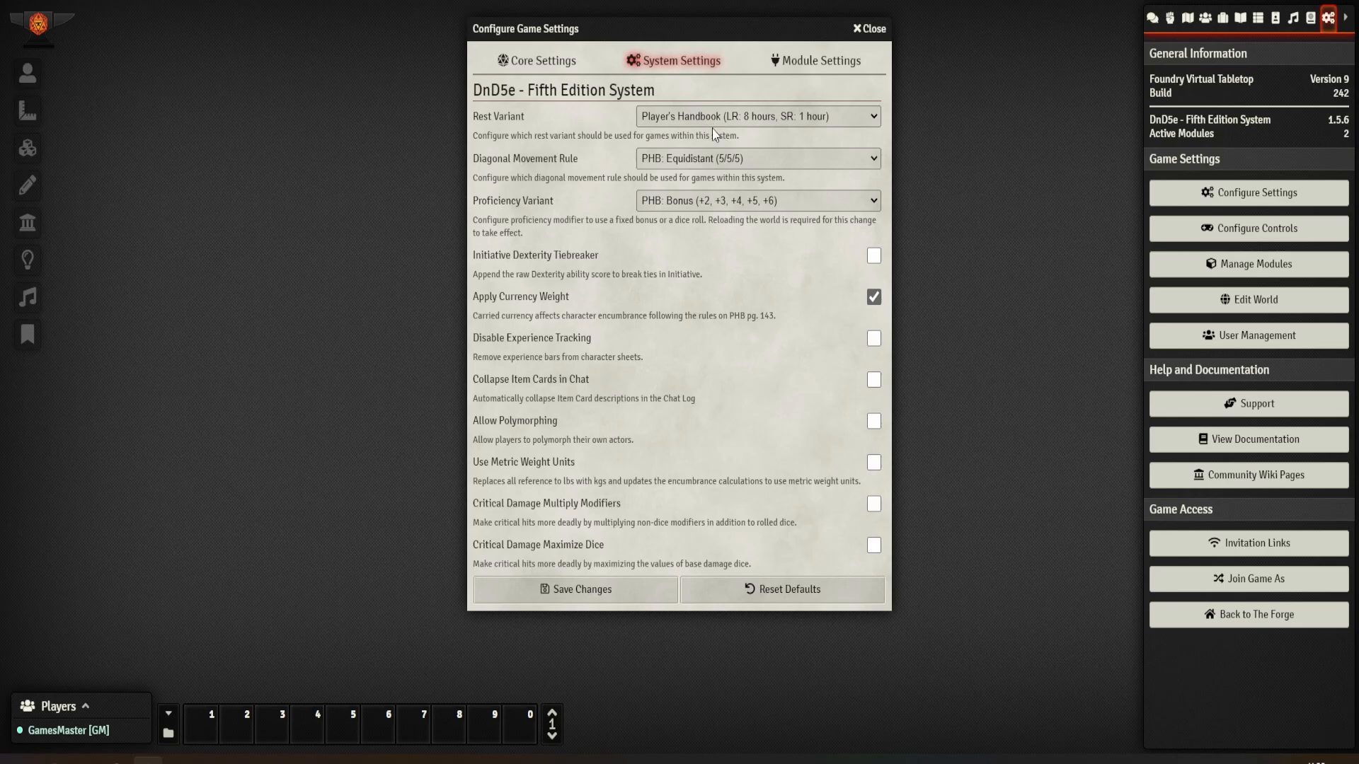
click(756, 115)
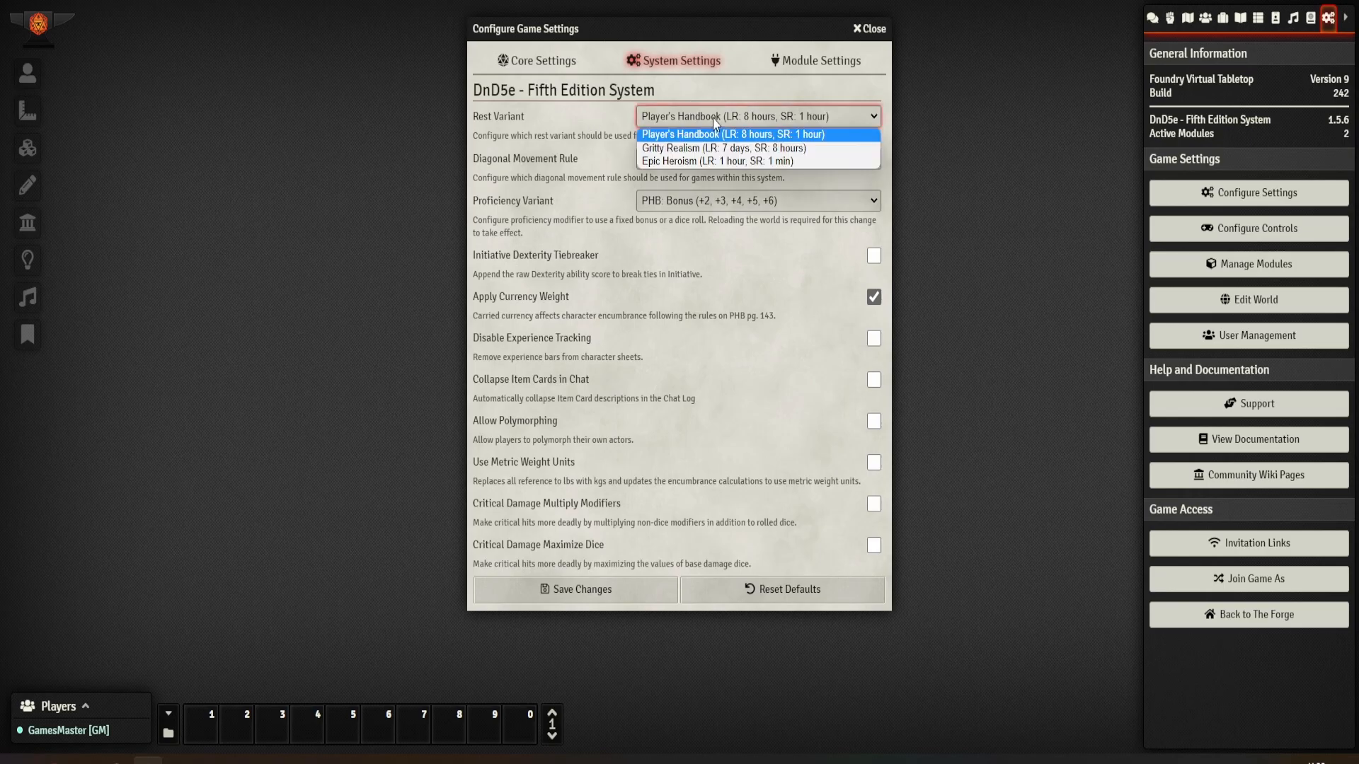
mouse_move(674, 148)
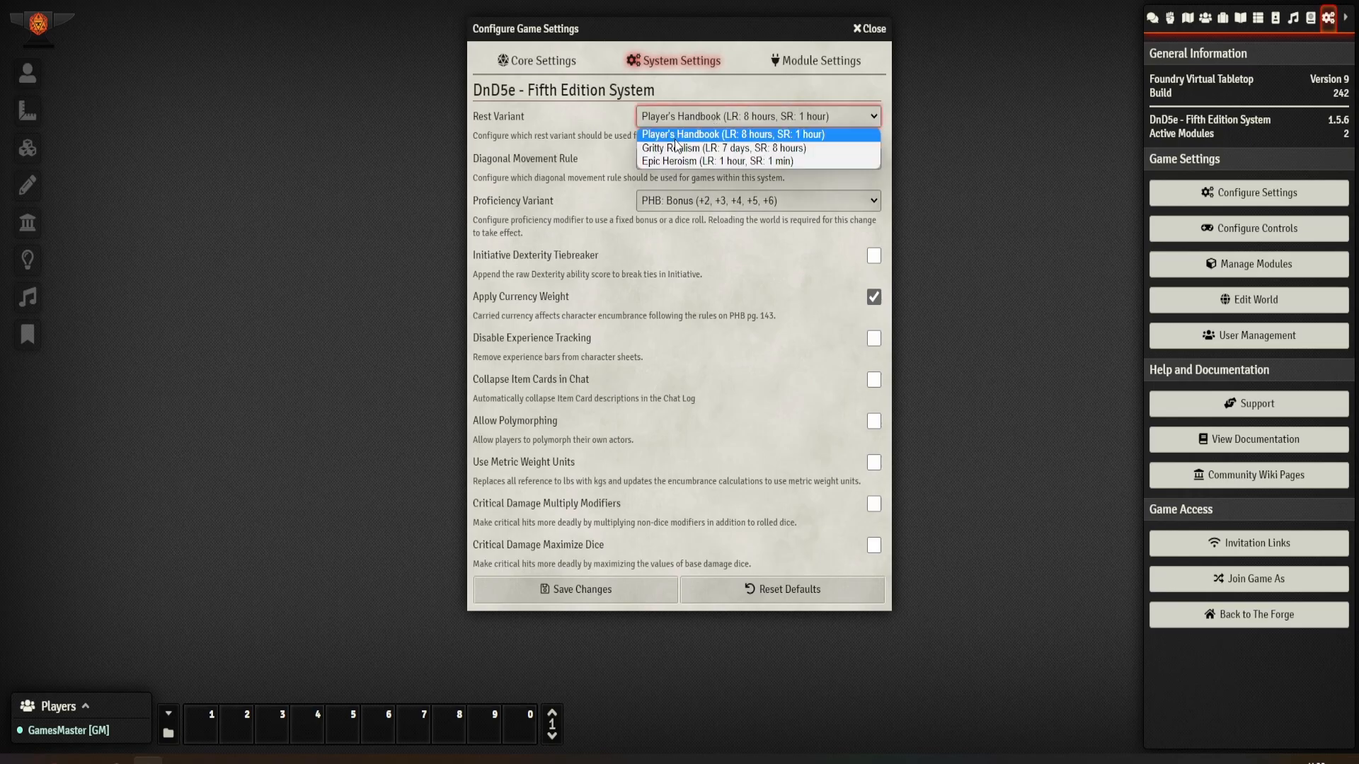
mouse_move(681, 147)
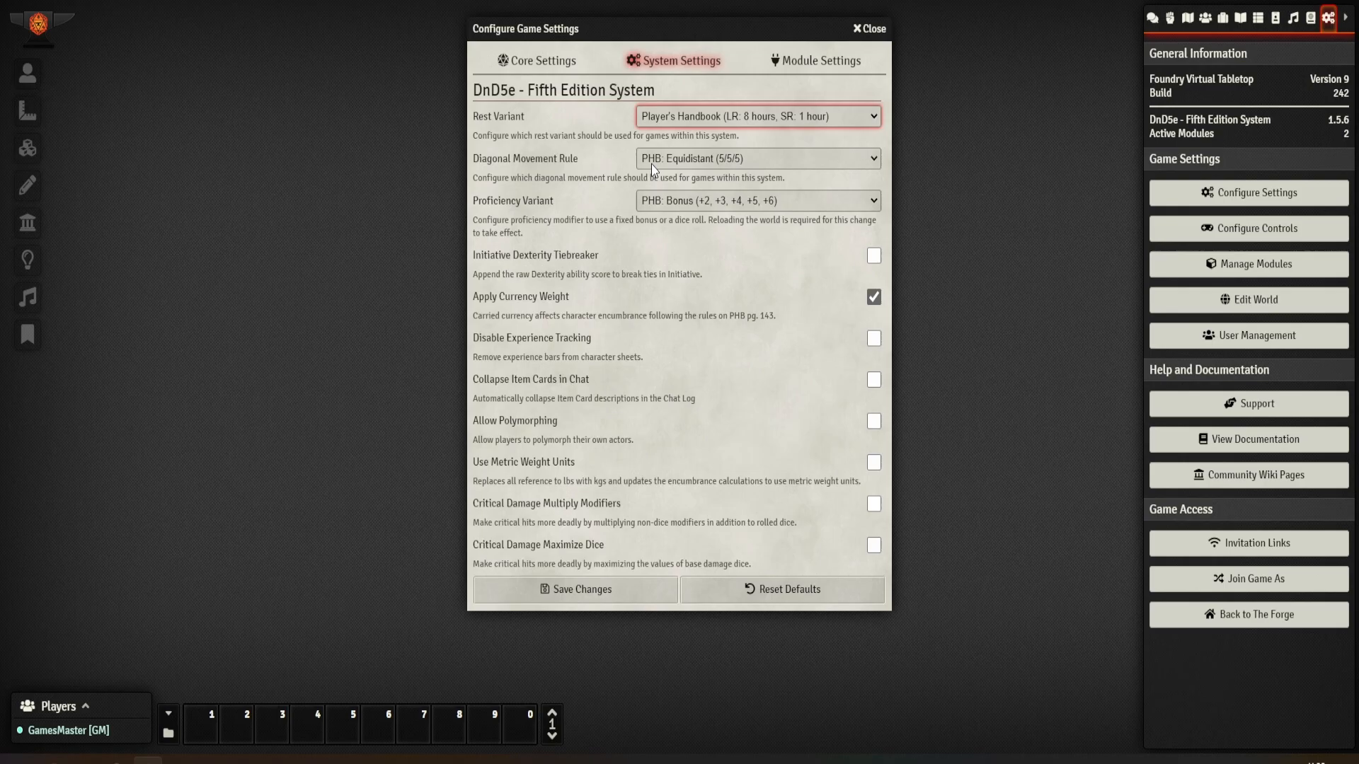
click(756, 158)
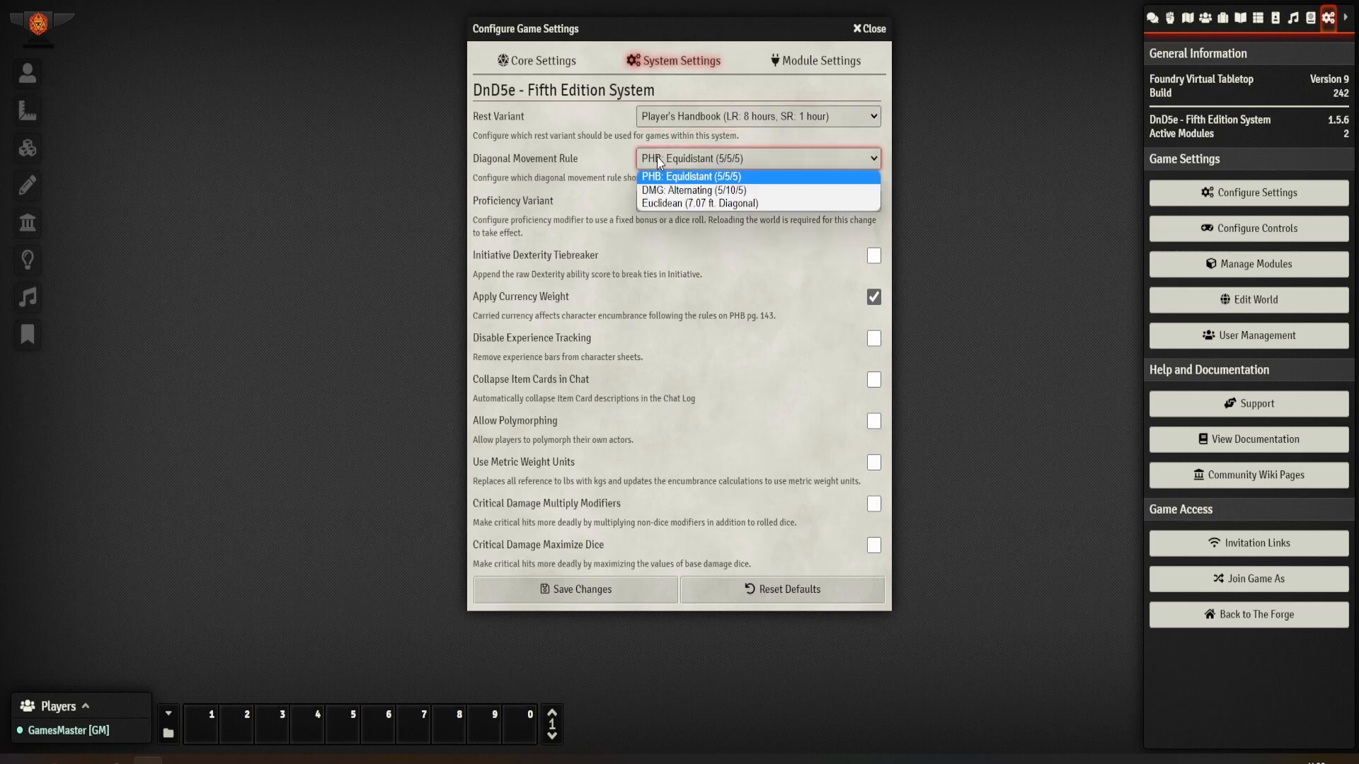
mouse_move(654, 175)
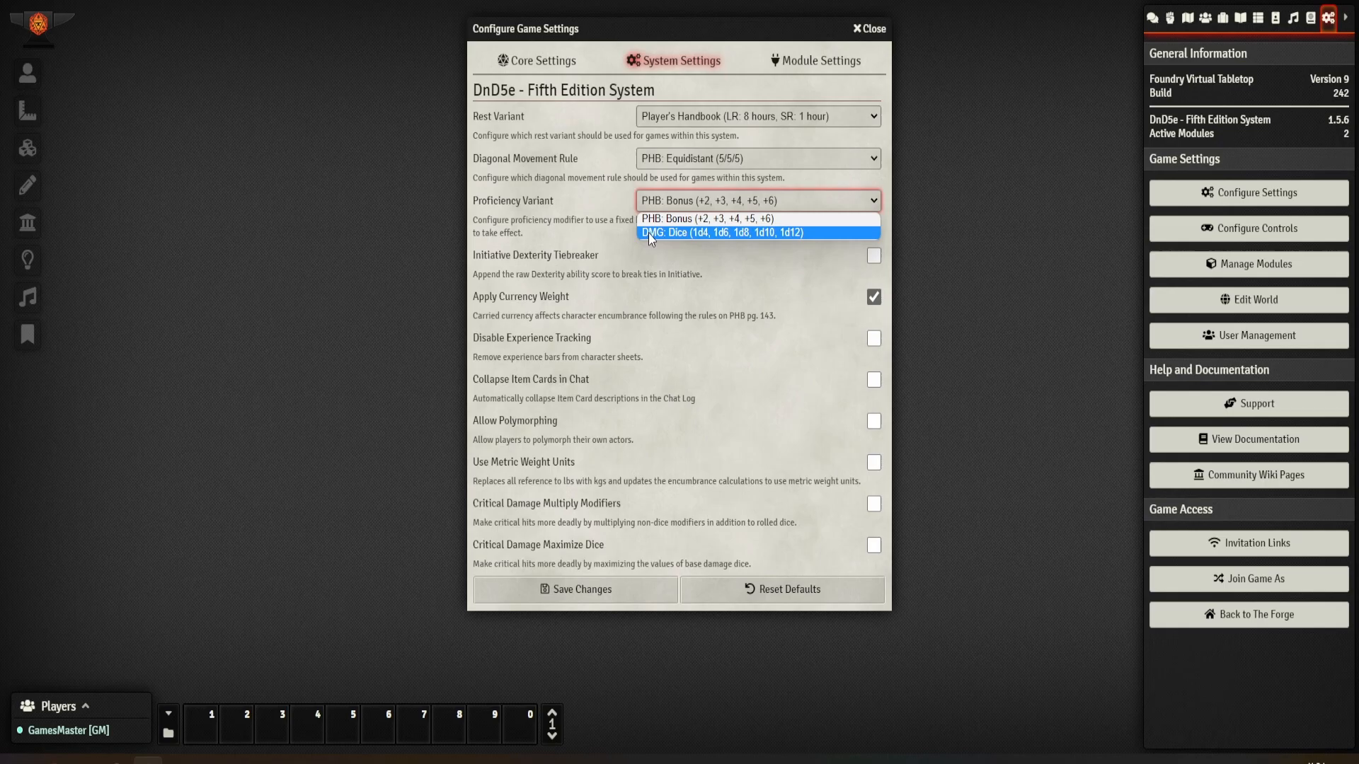
Keep the bonus proficiency variant, turn off currency weight and experience tracking, allow polymorphing and maximize critical damage dice
click(705, 218)
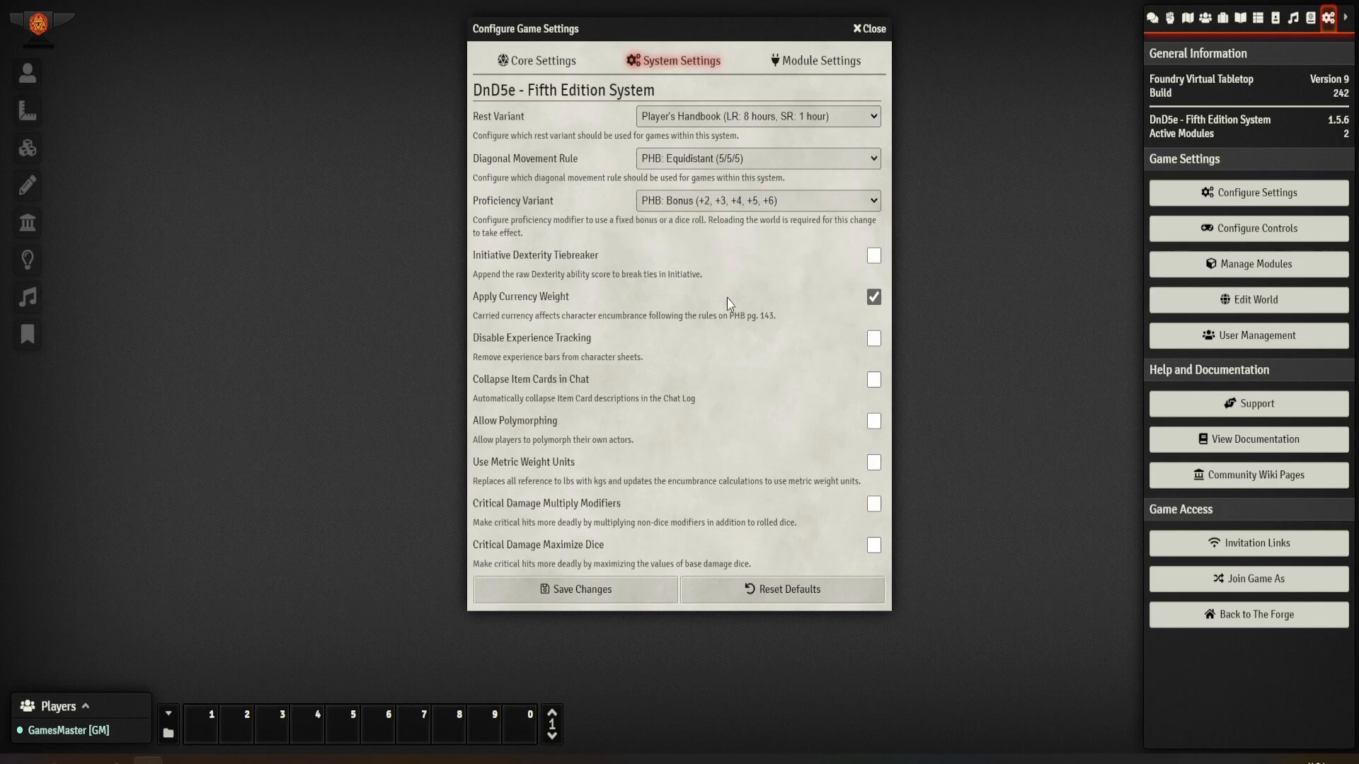
click(873, 295)
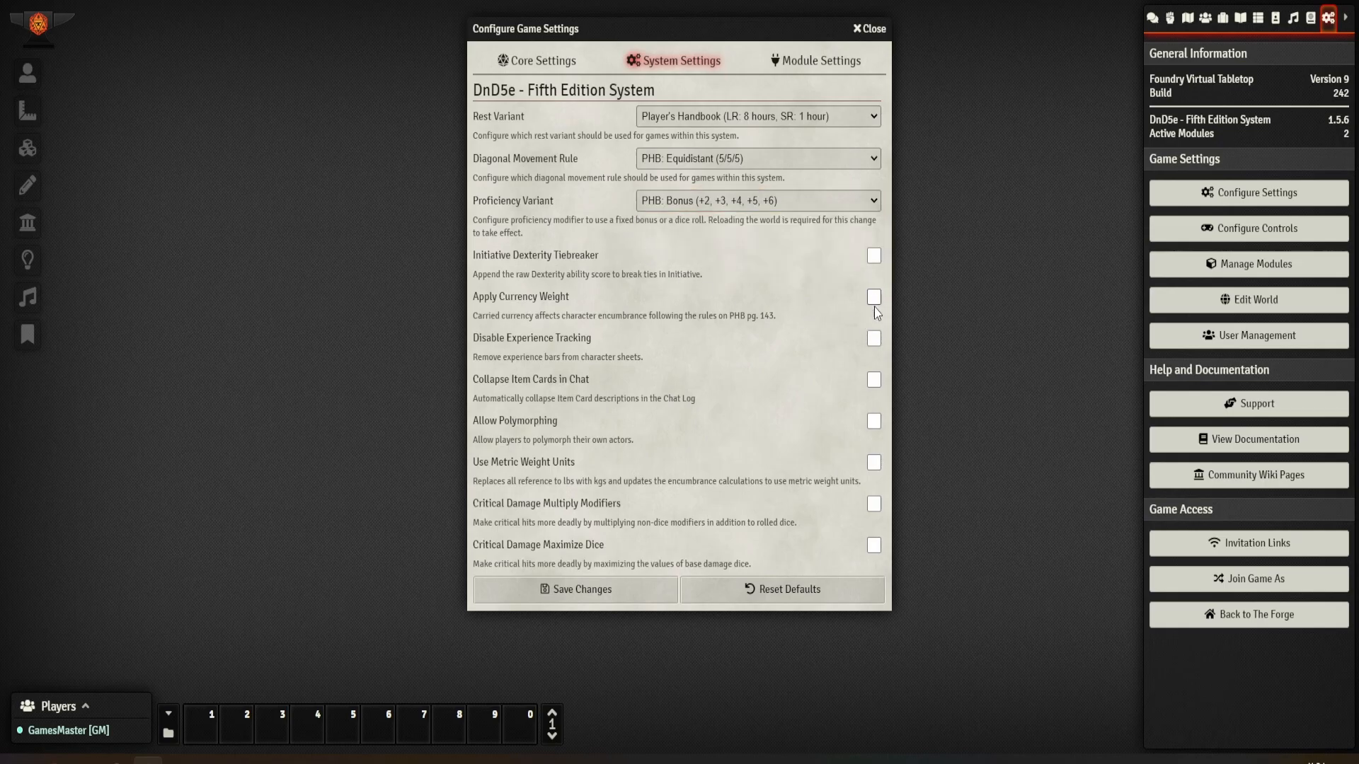
click(874, 339)
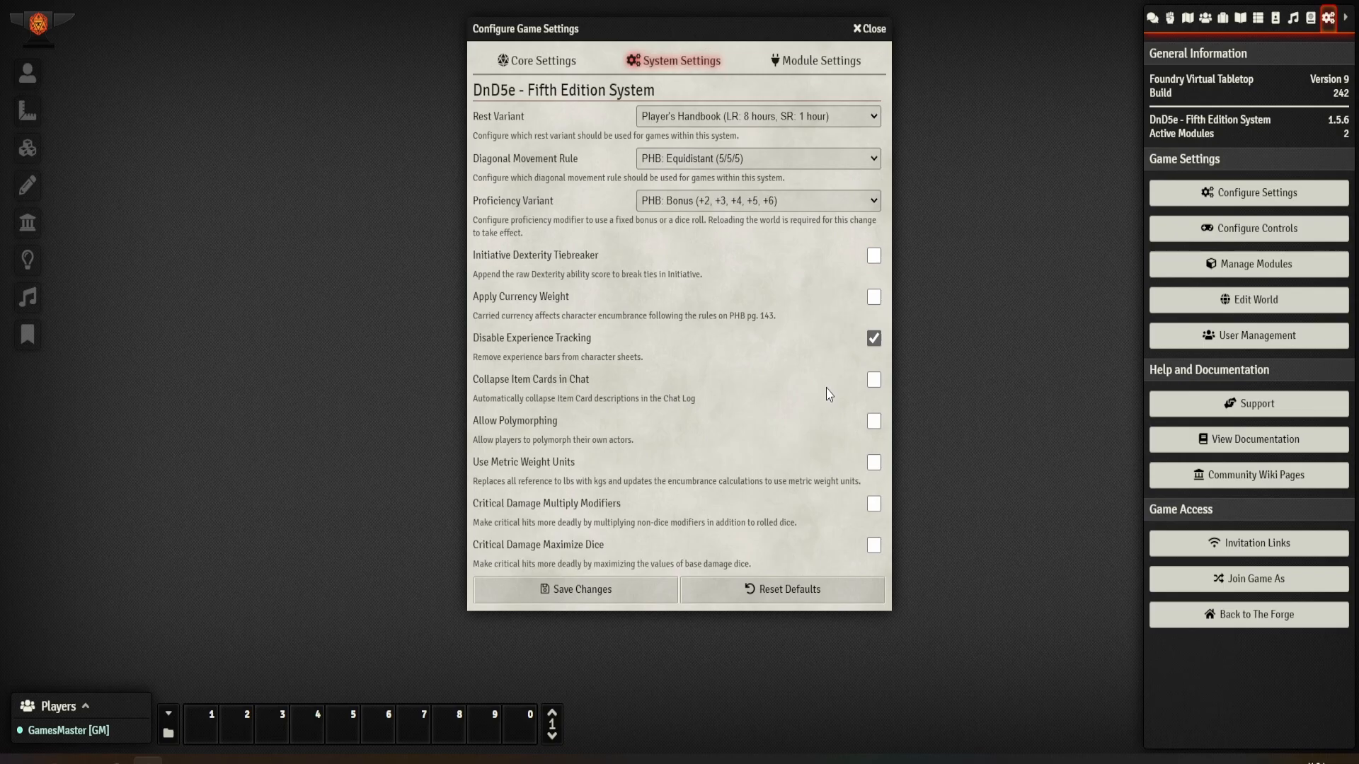
mouse_move(874, 421)
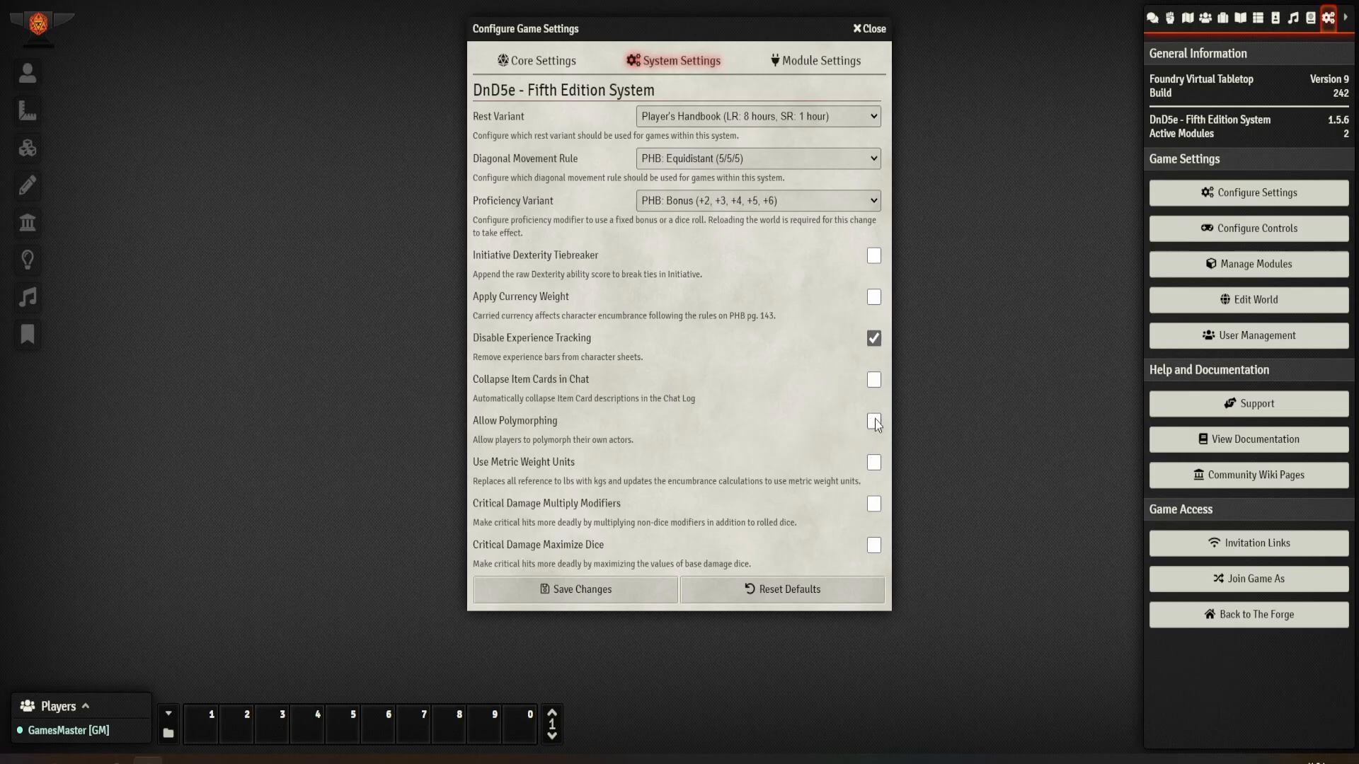
click(874, 420)
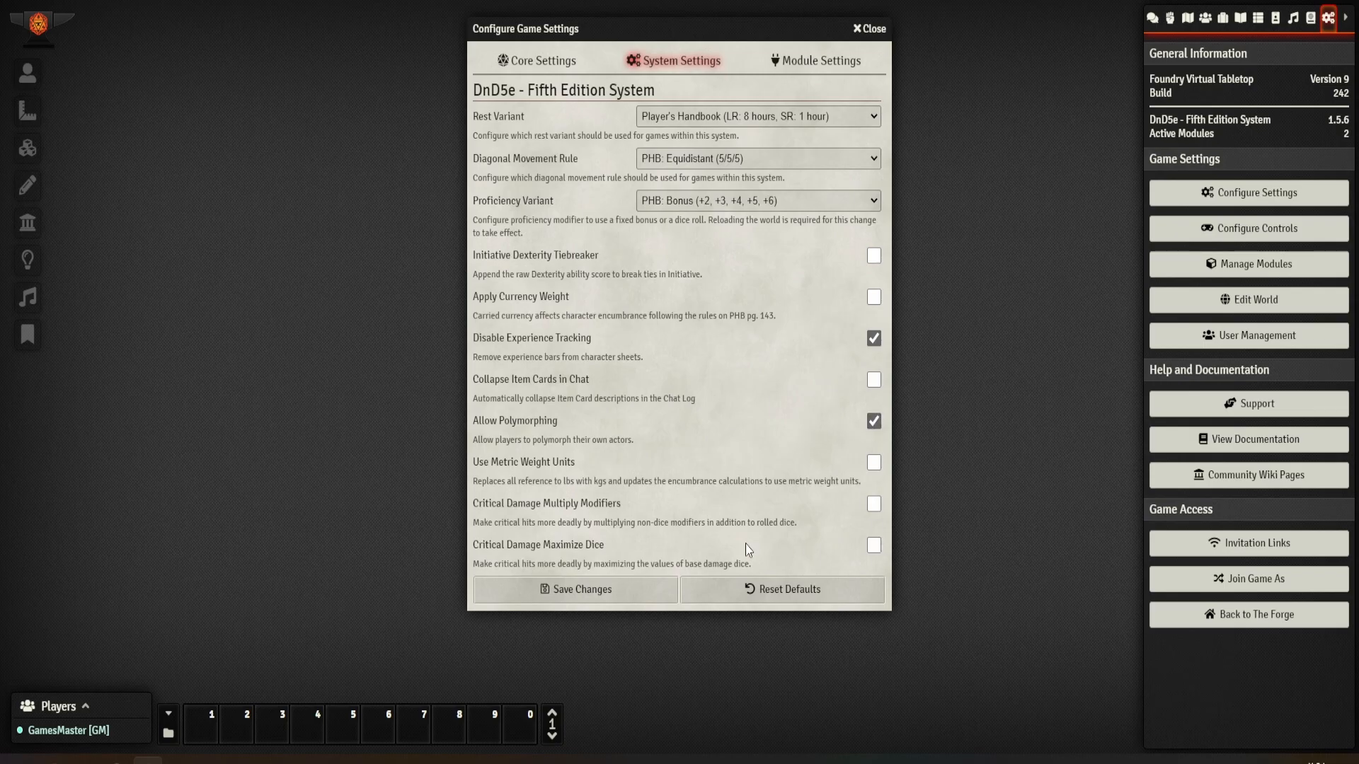
click(873, 545)
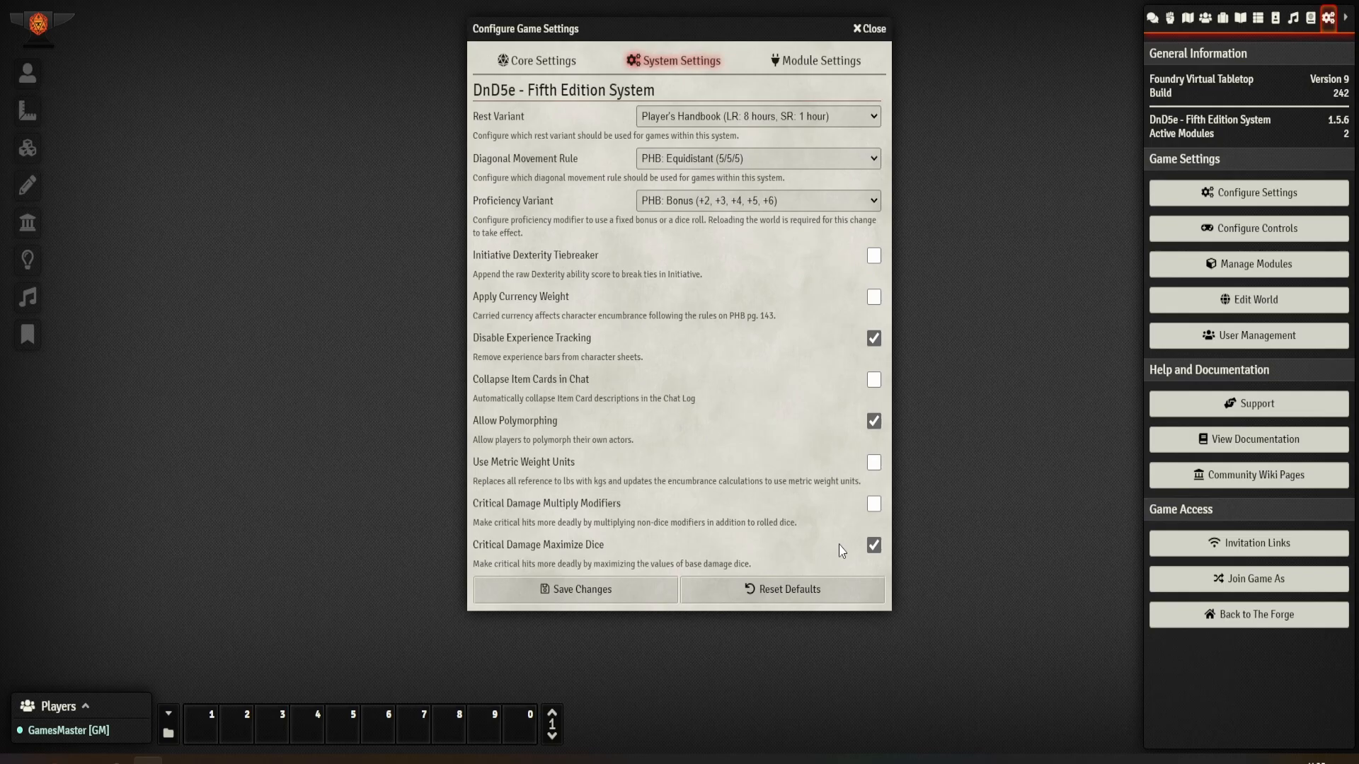
mouse_move(811, 552)
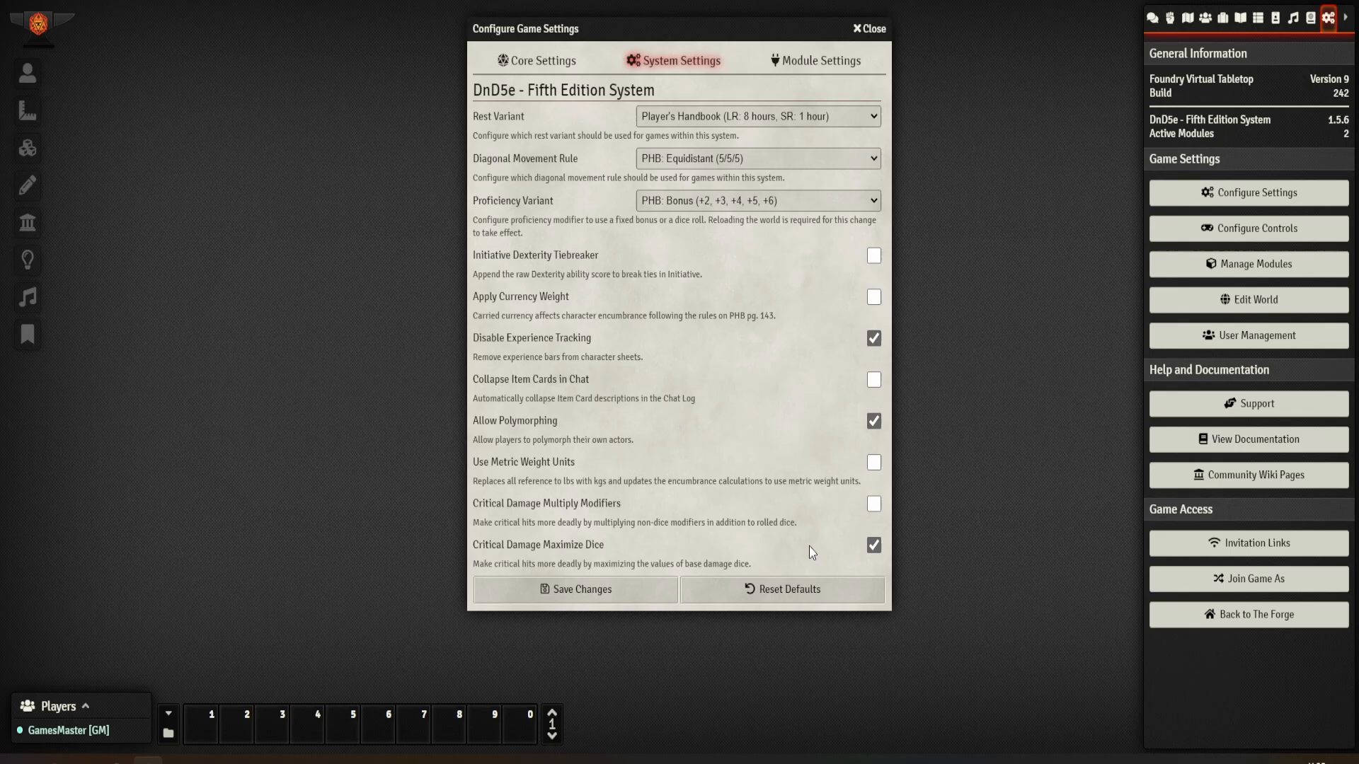
Glance at The Forge module's settings, then close the Configure Game Settings window
click(820, 60)
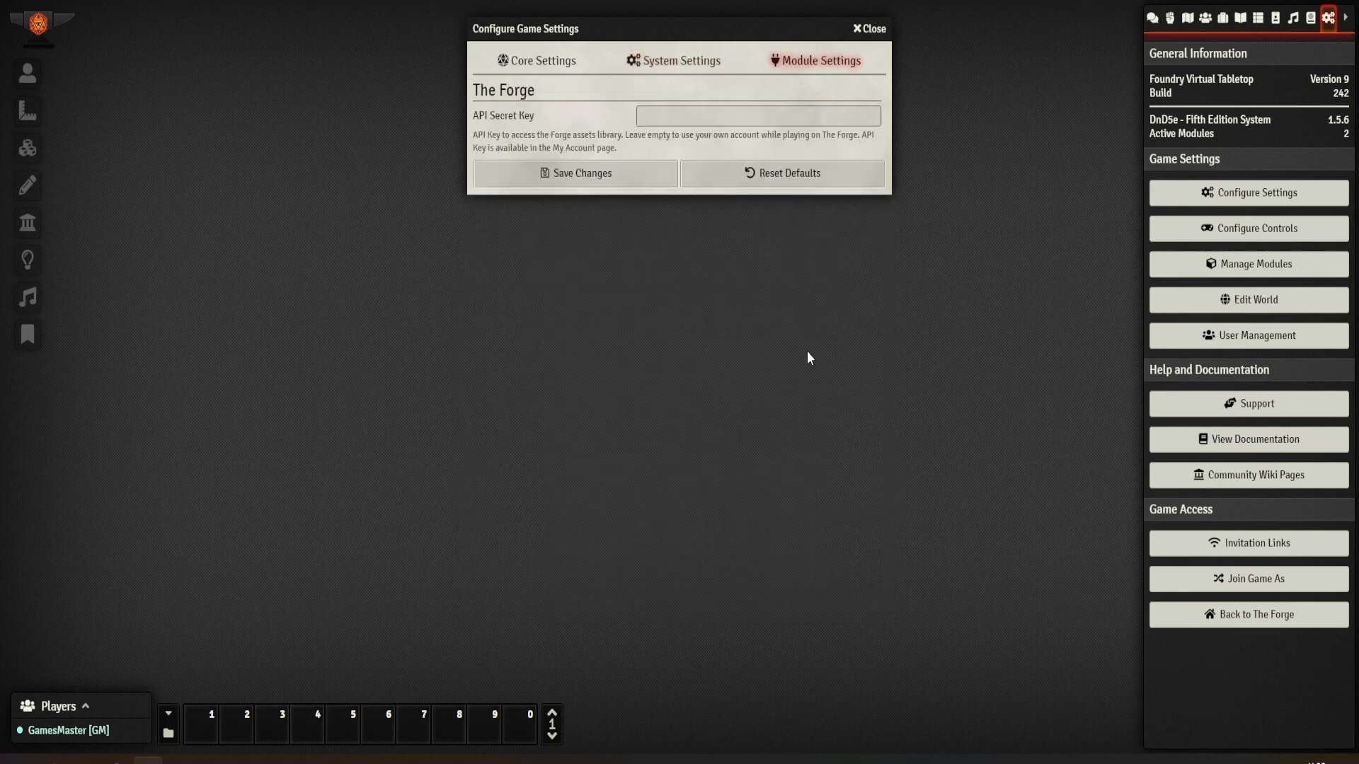
click(868, 29)
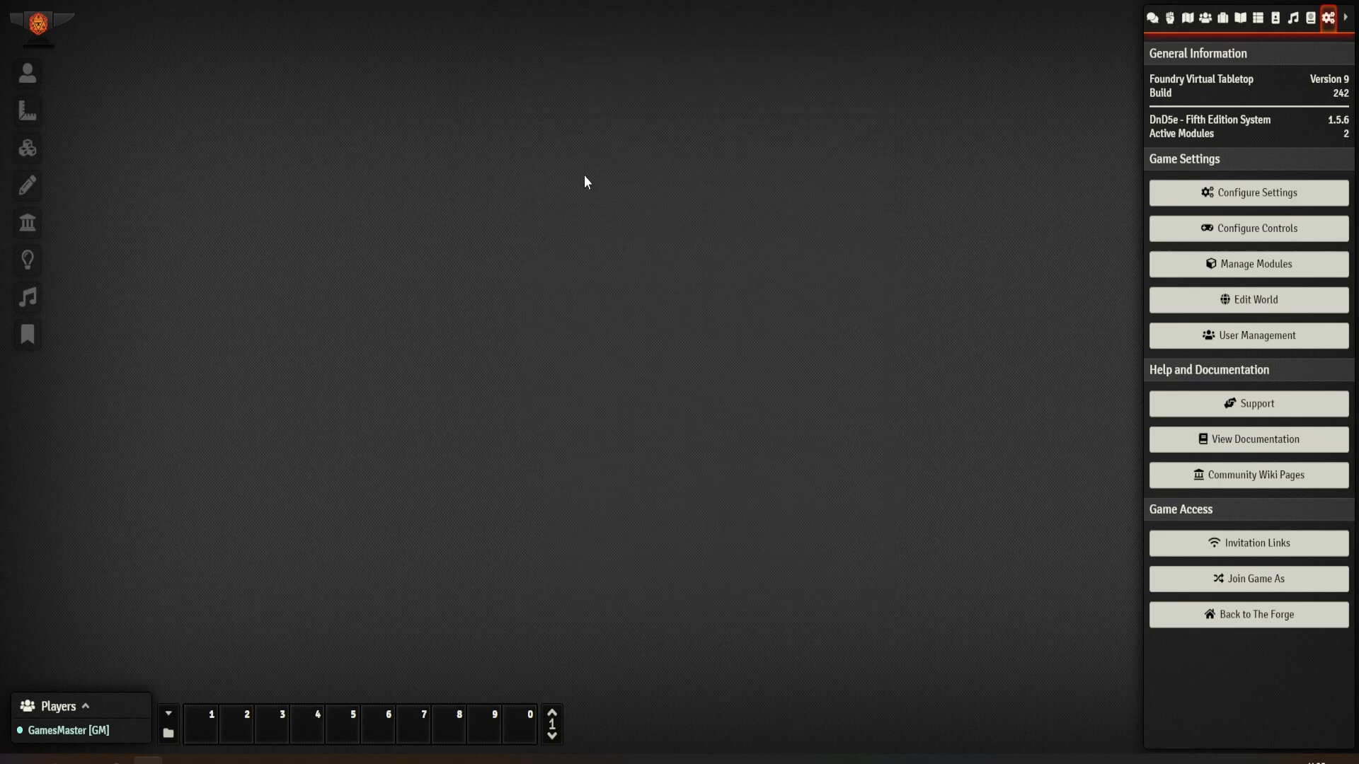
mouse_move(735, 281)
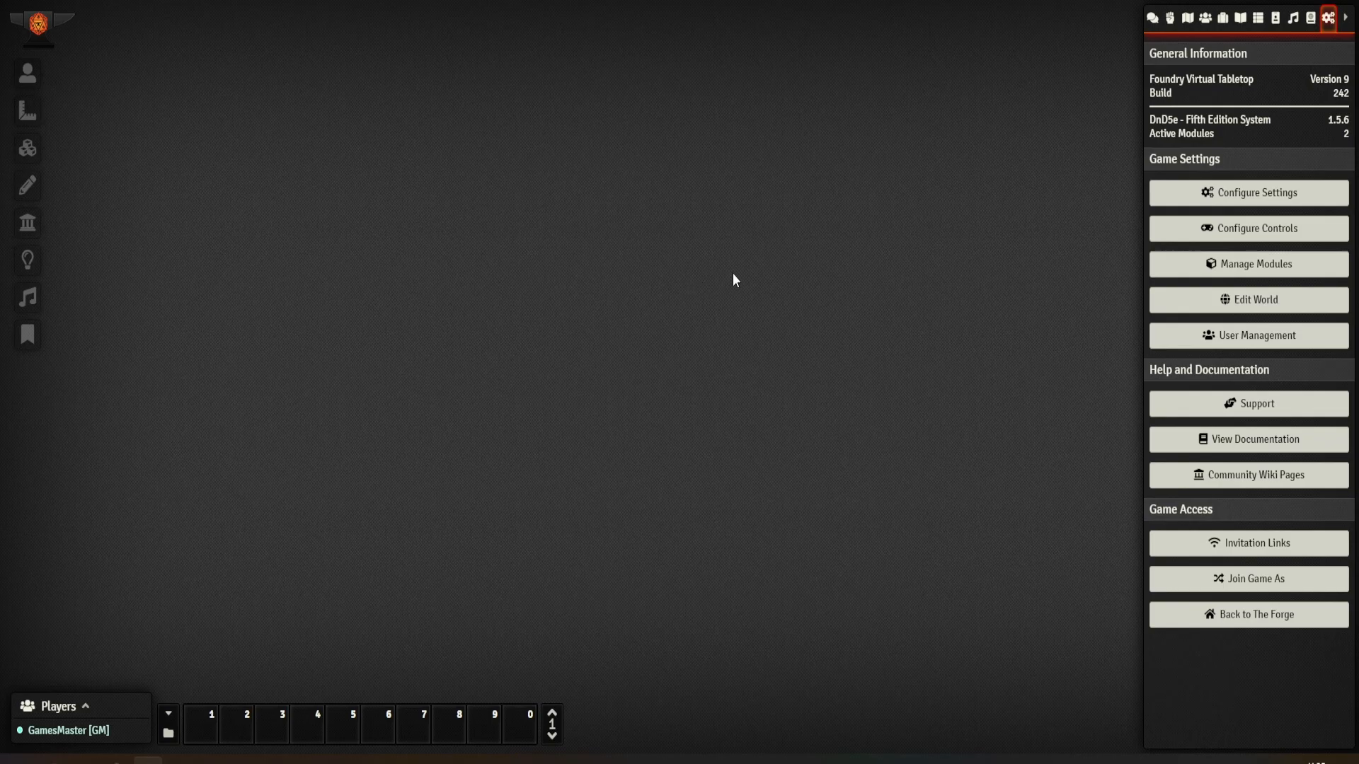
mouse_move(114, 99)
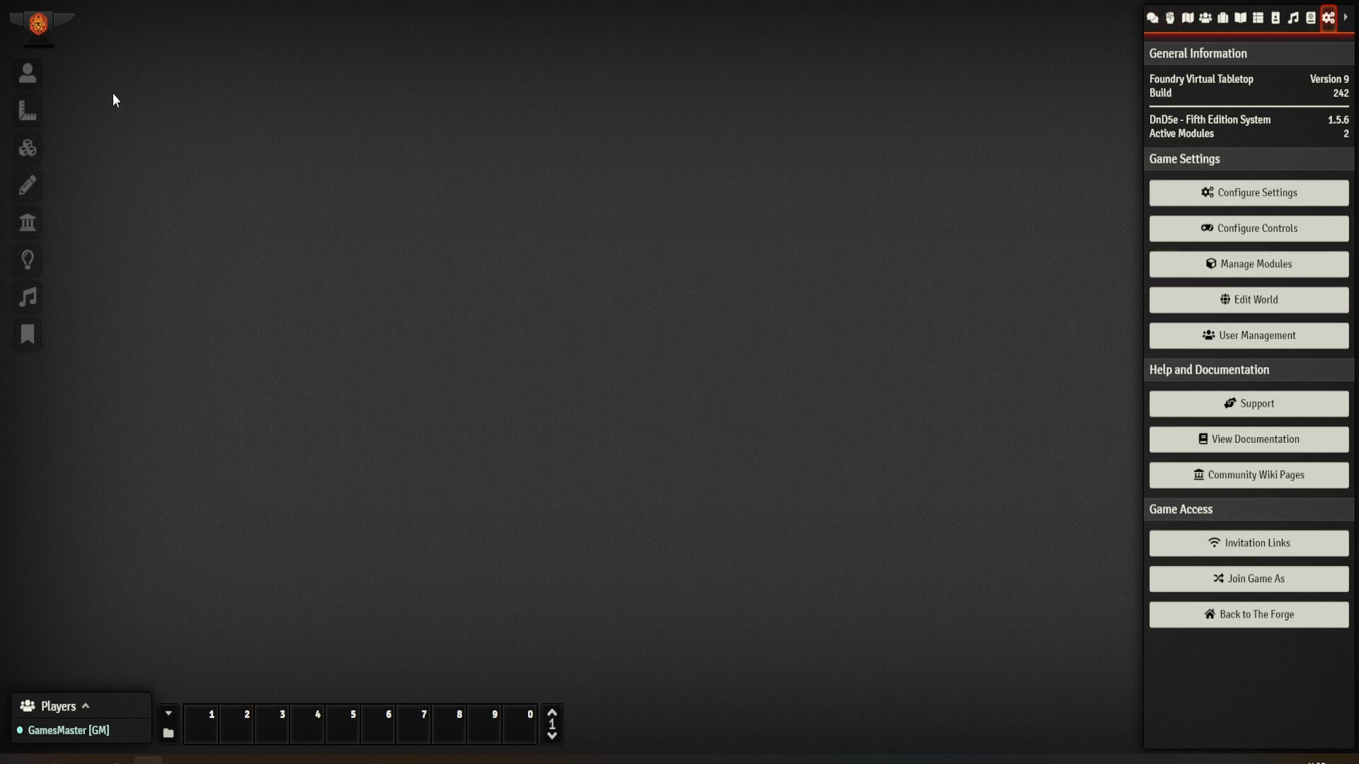
mouse_move(684, 379)
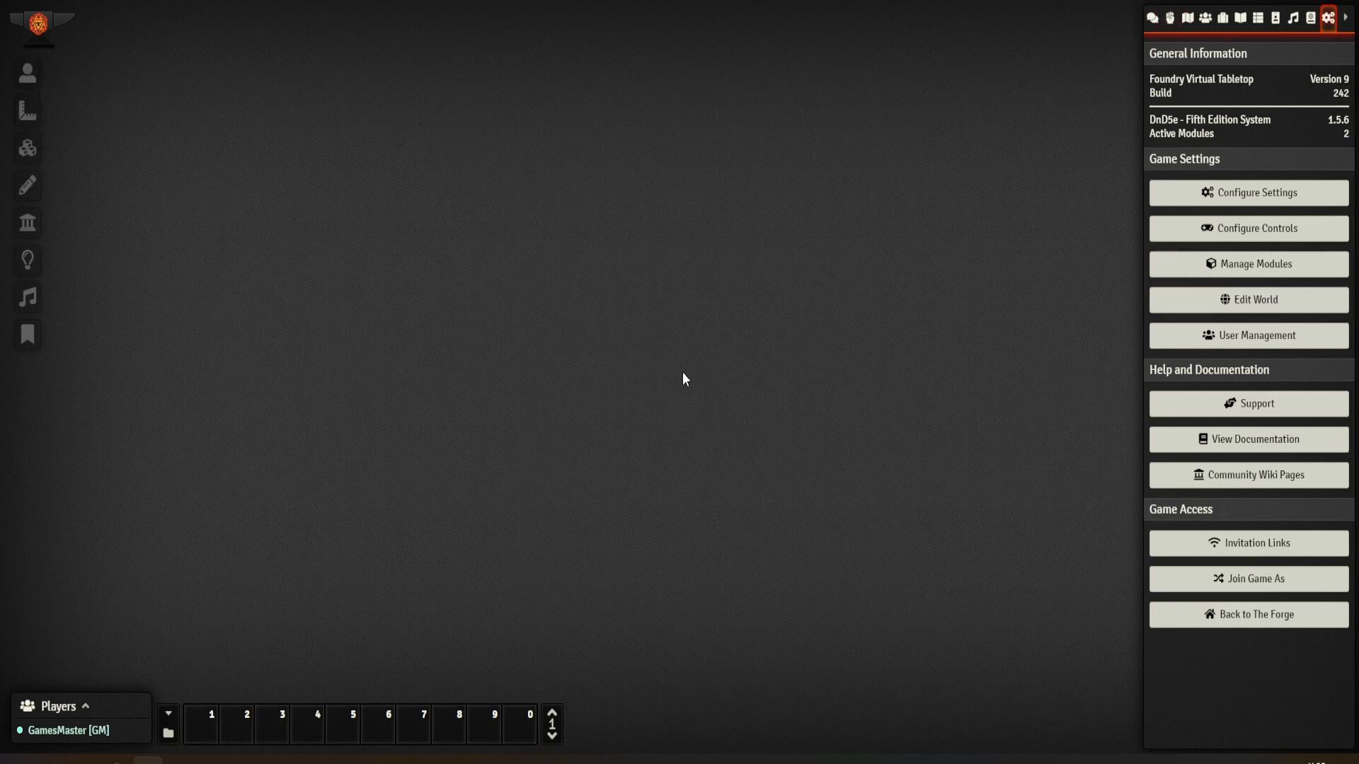
mouse_move(460, 299)
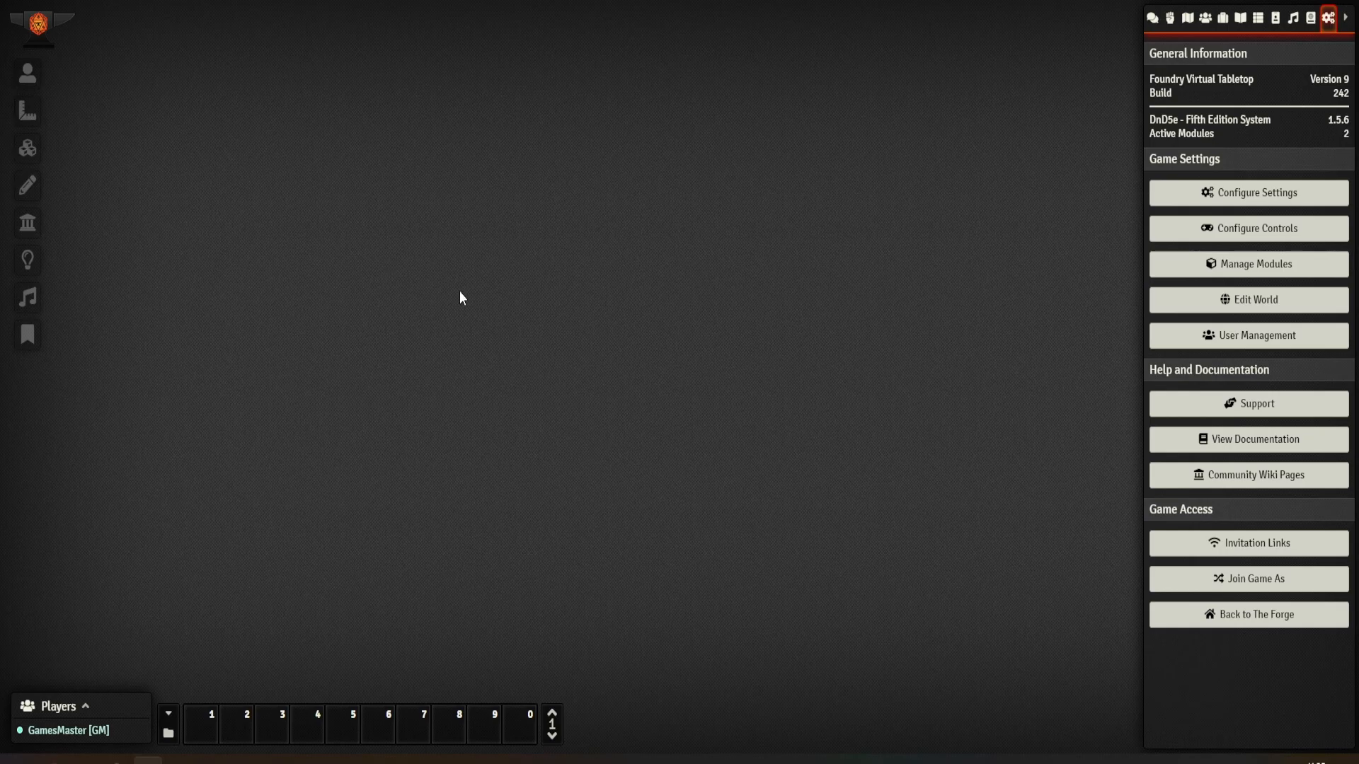
mouse_move(27, 184)
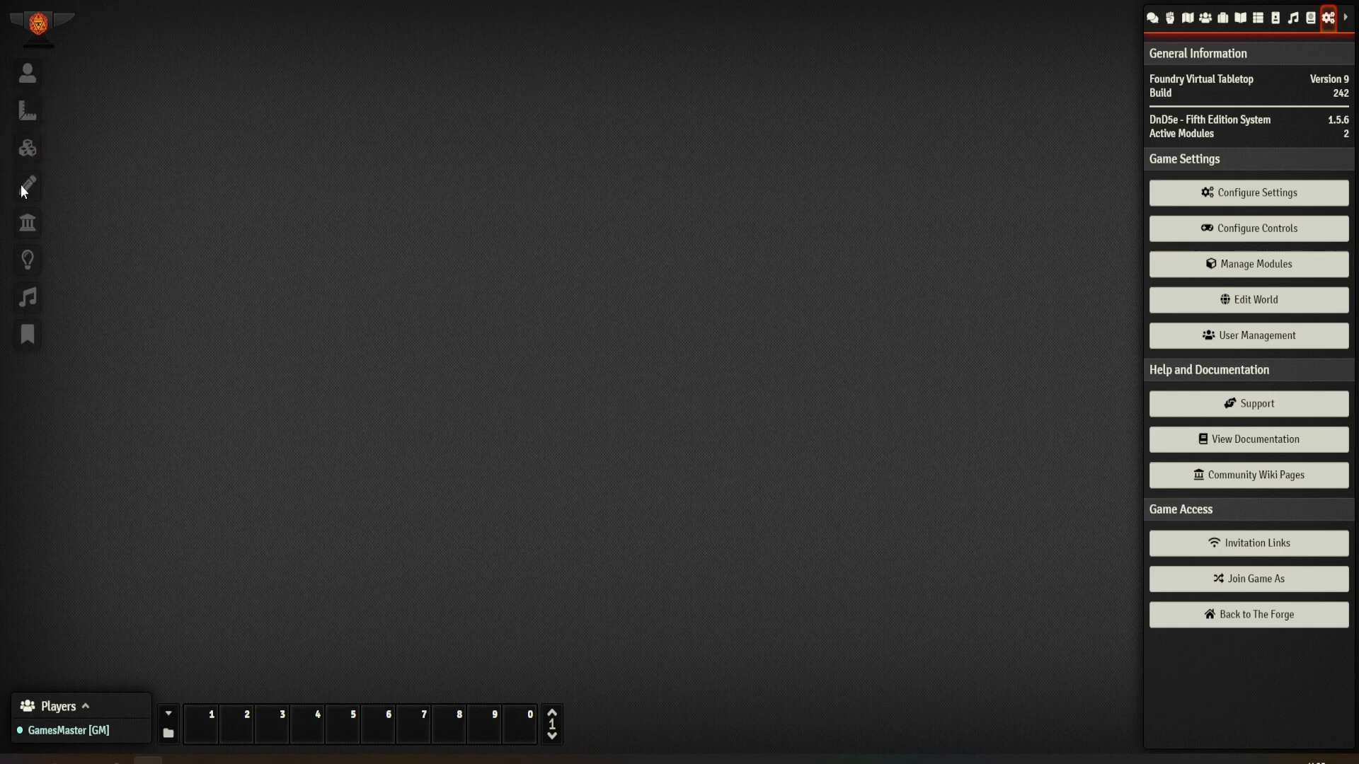
mouse_move(146, 113)
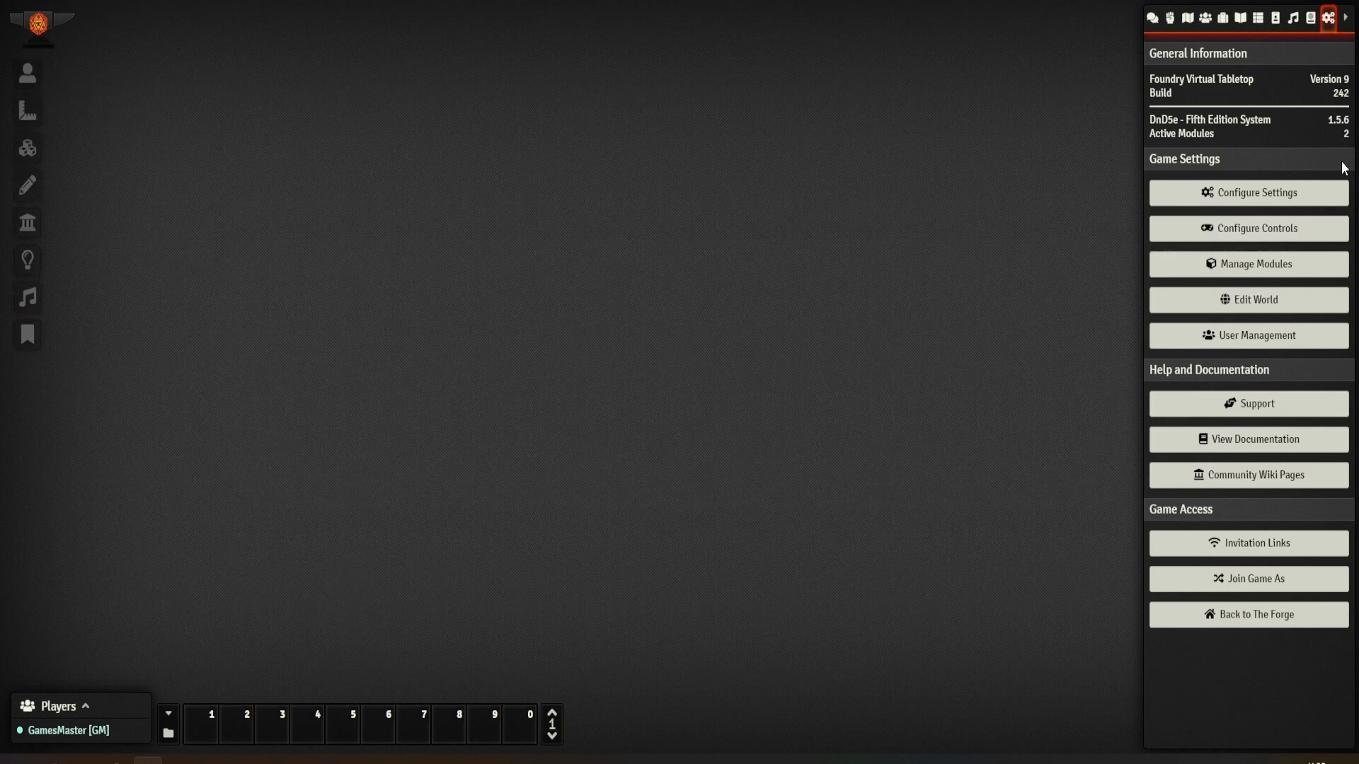
mouse_move(1101, 45)
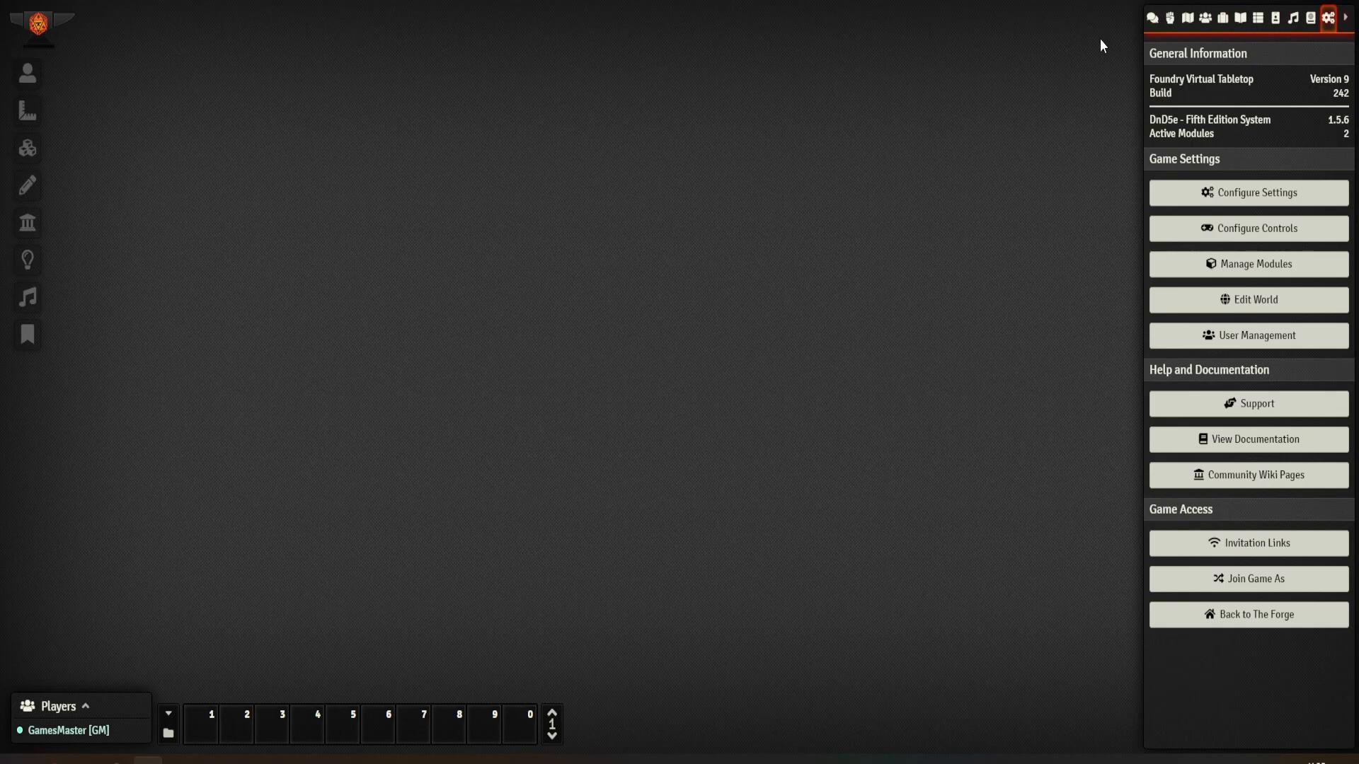
mouse_move(1086, 30)
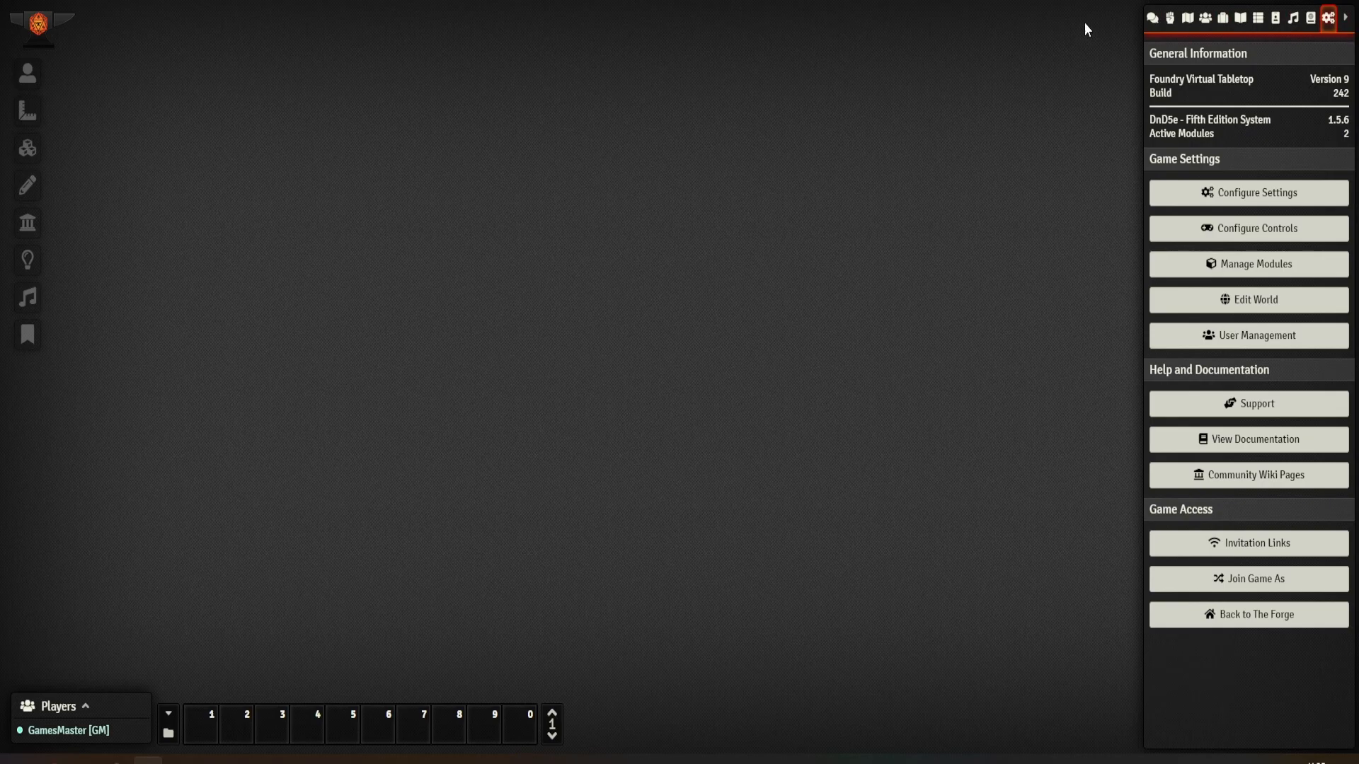
mouse_move(1147, 33)
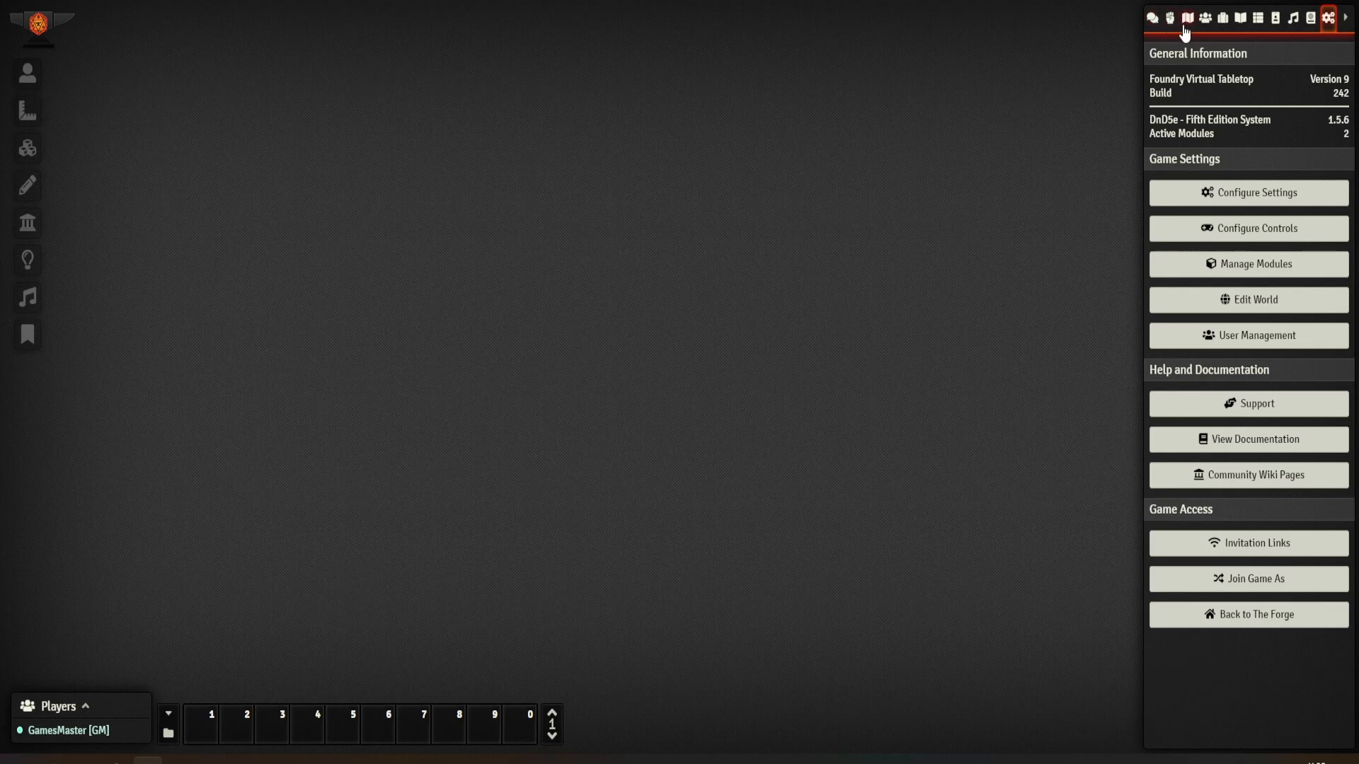
mouse_move(1204, 17)
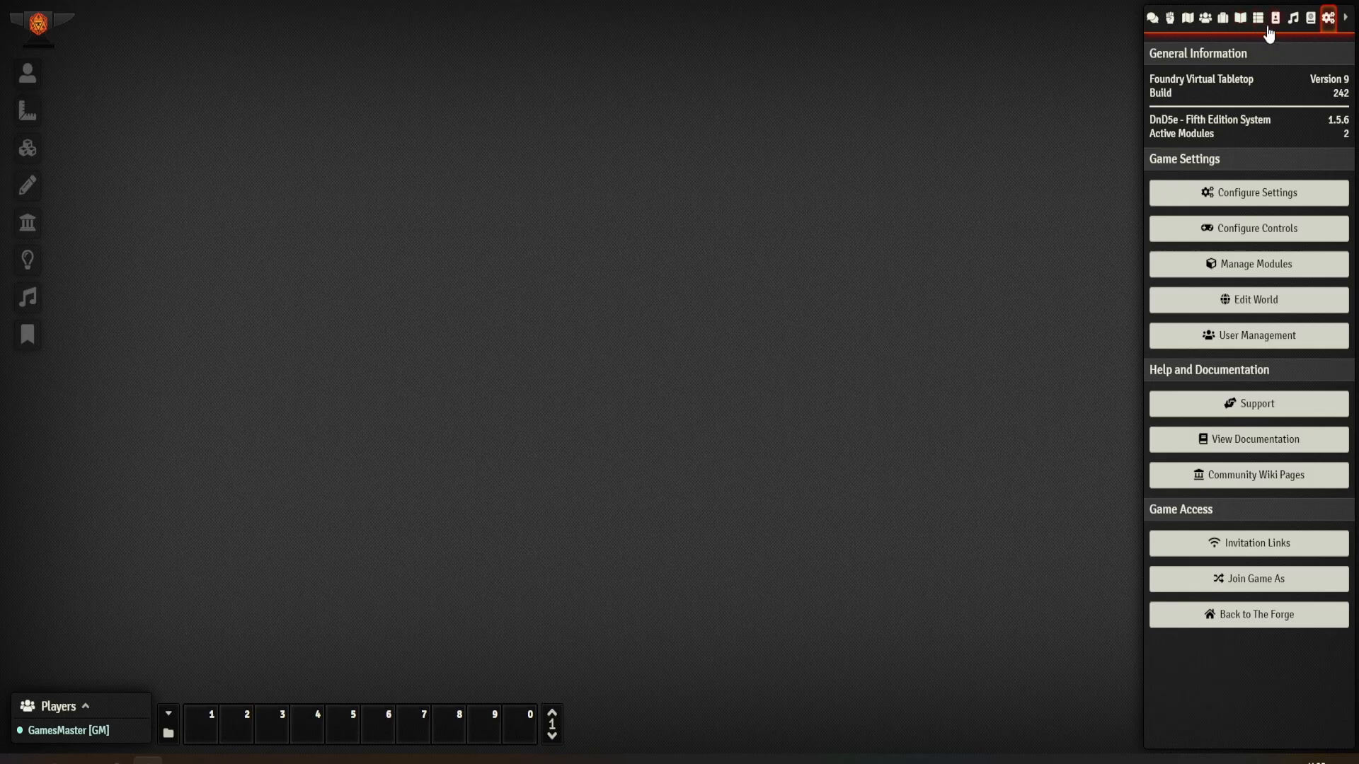
mouse_move(1314, 33)
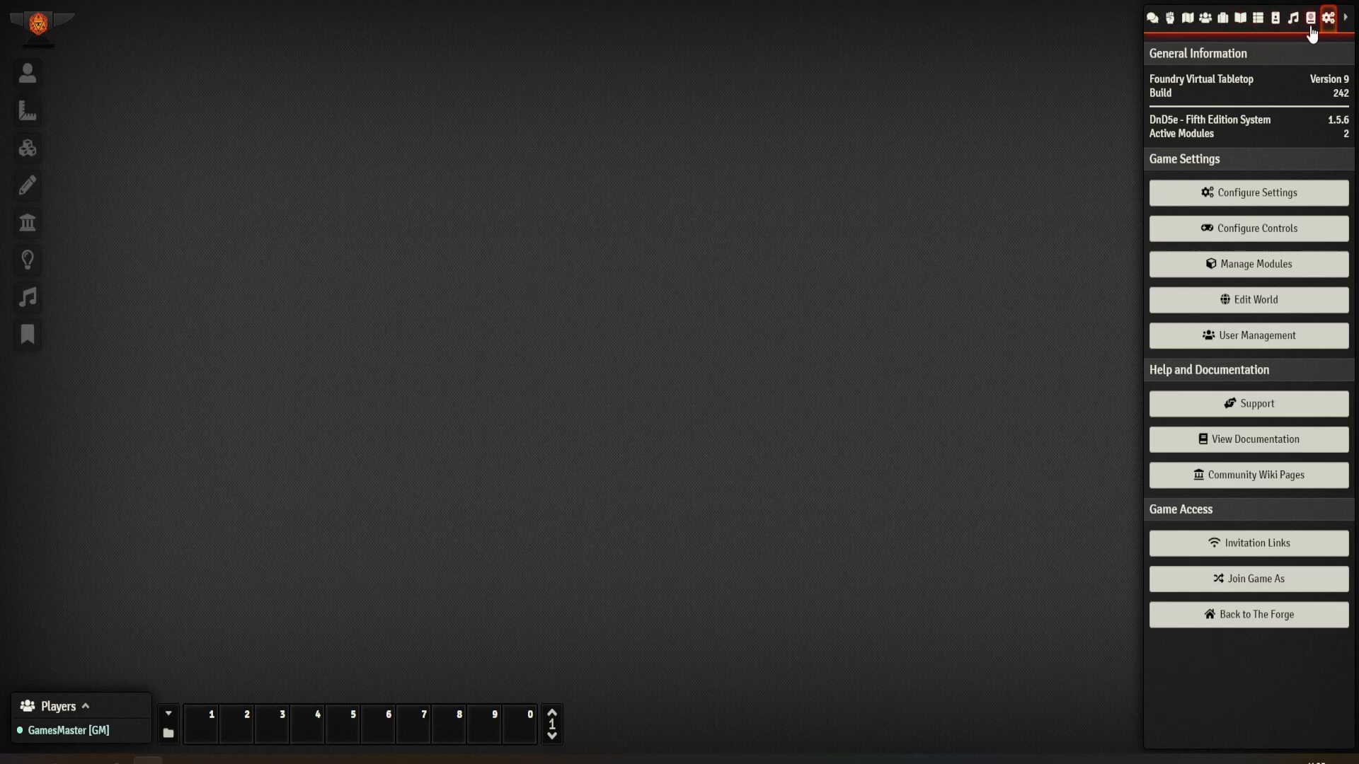
mouse_move(1009, 78)
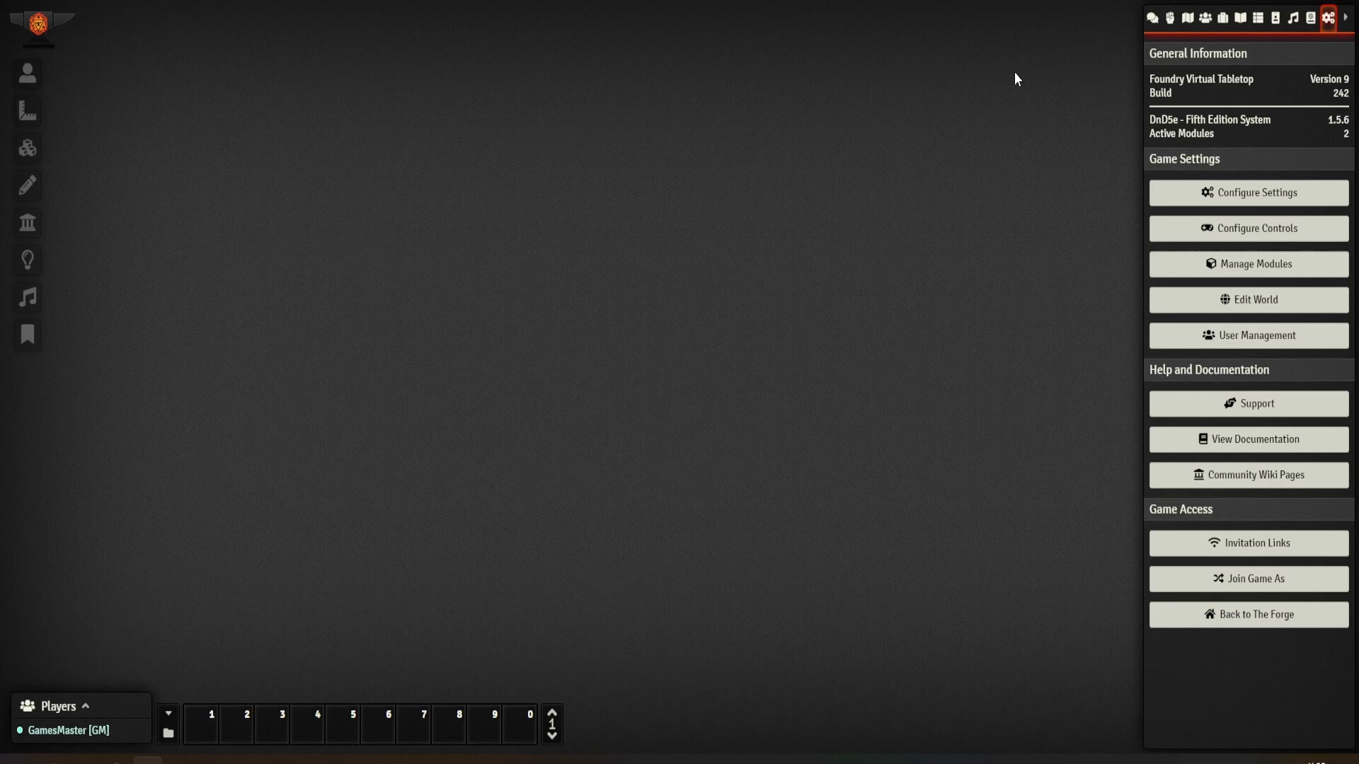
Show the empty Scenes directory from the right sidebar
click(1186, 17)
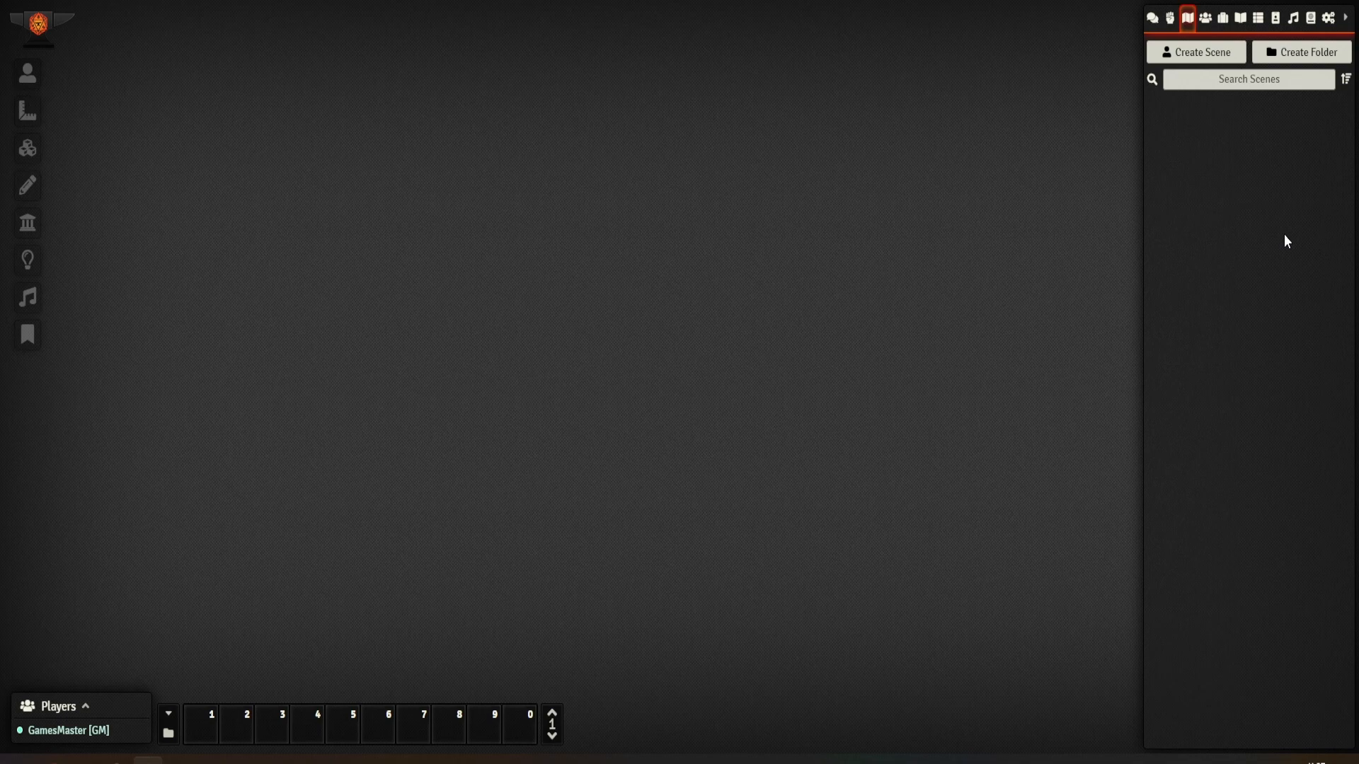
mouse_move(1268, 186)
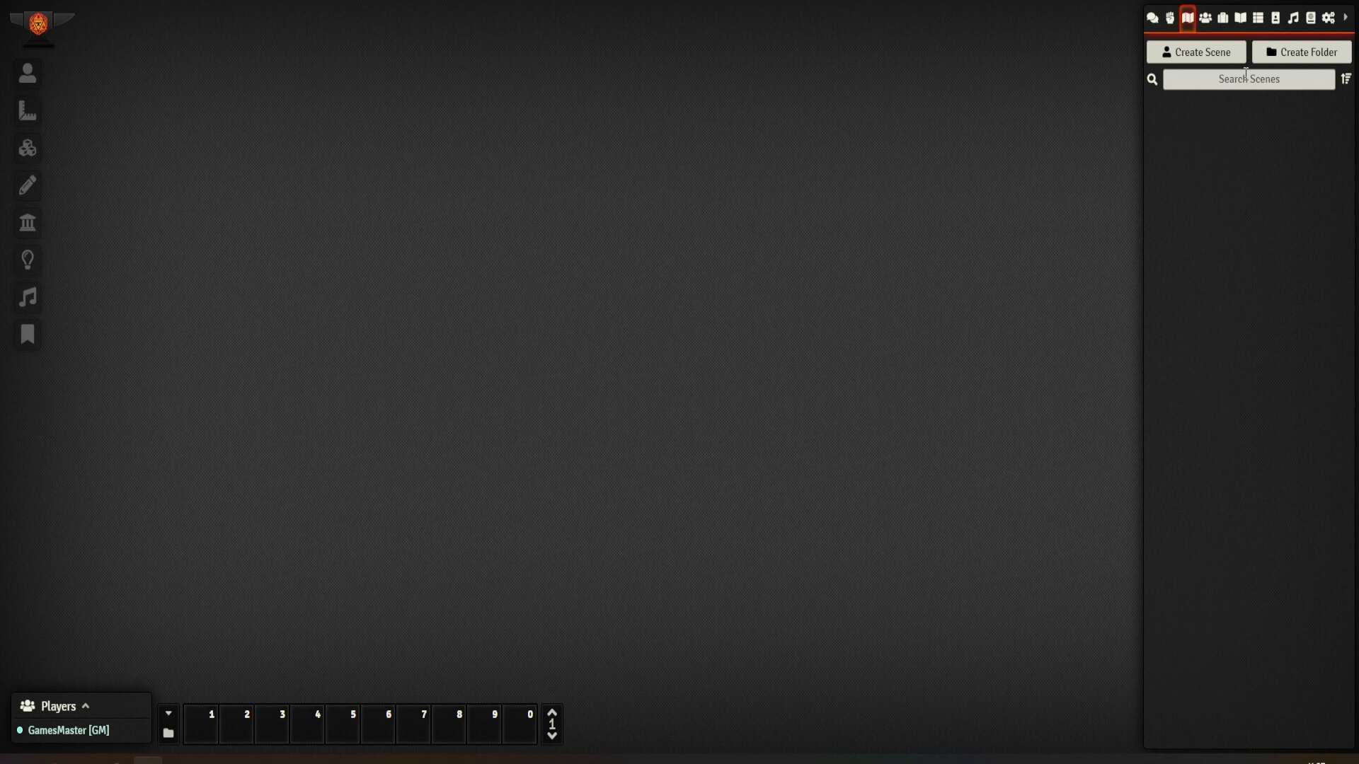
Create a scenes folder, then edit its misspelled 'Landling' name to 'Landing'
click(1300, 52)
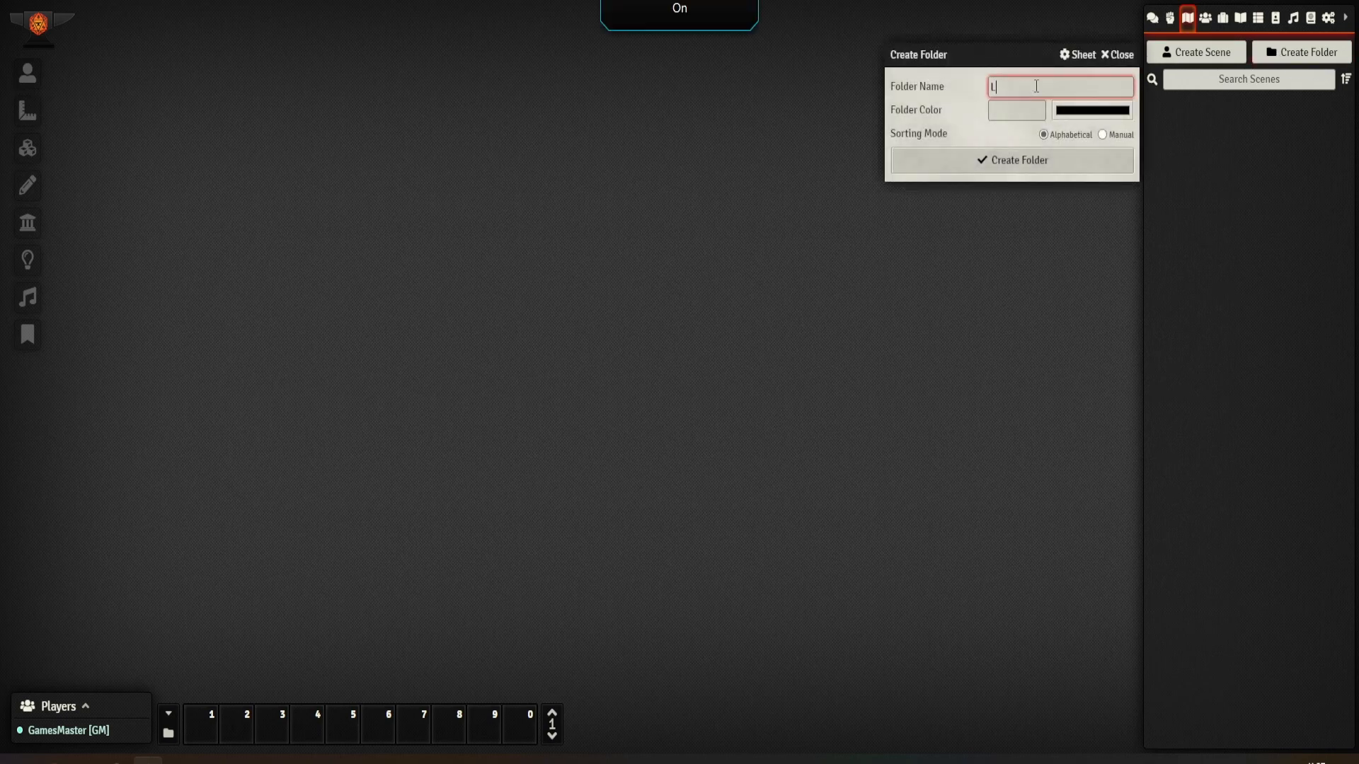
text(andling)
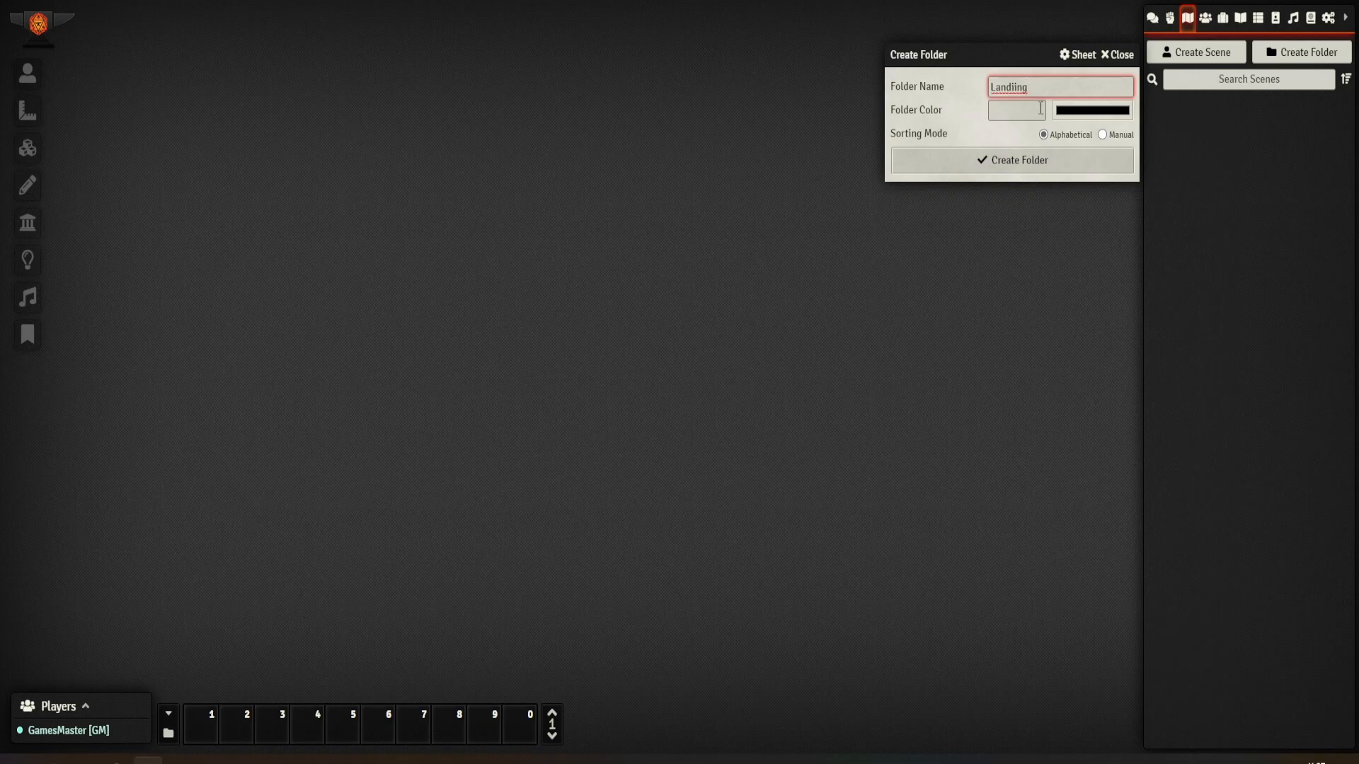
click(1011, 160)
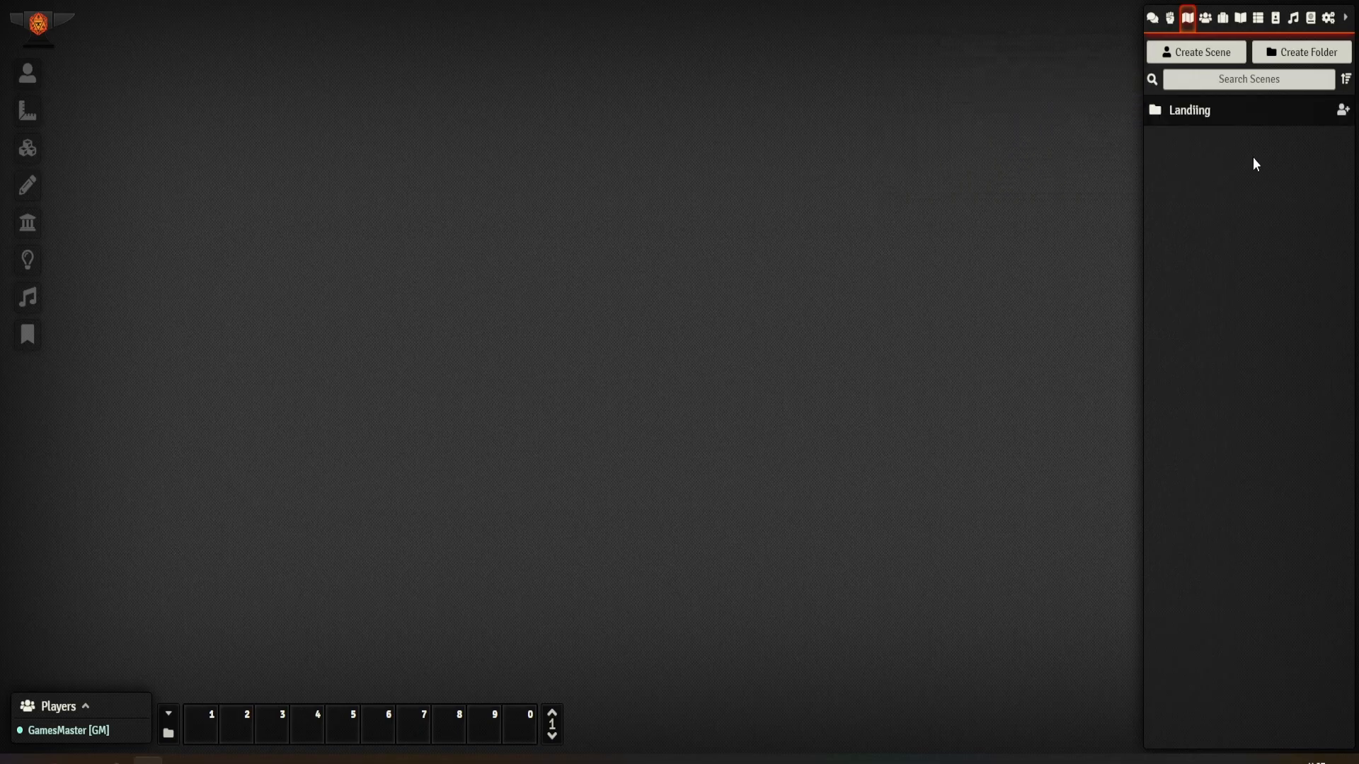
right_click(1189, 111)
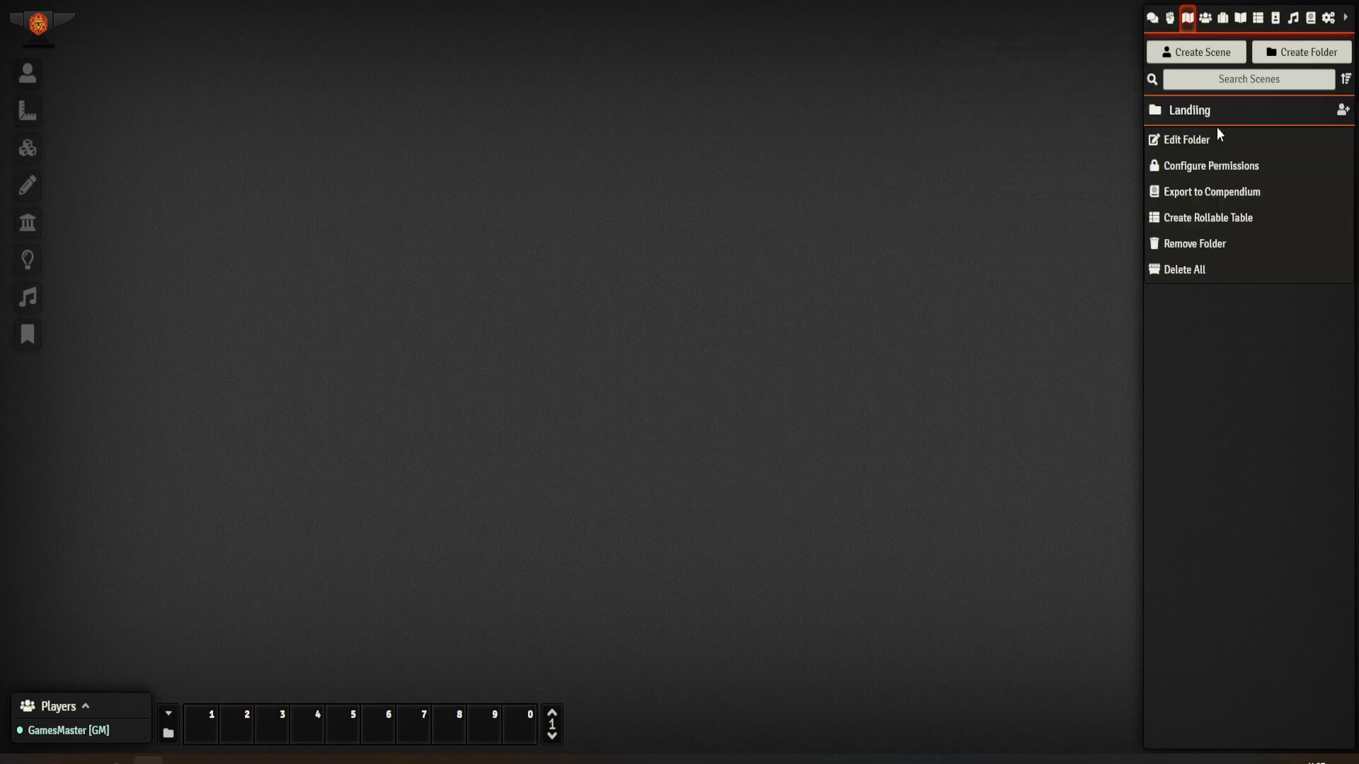
mouse_move(1190, 141)
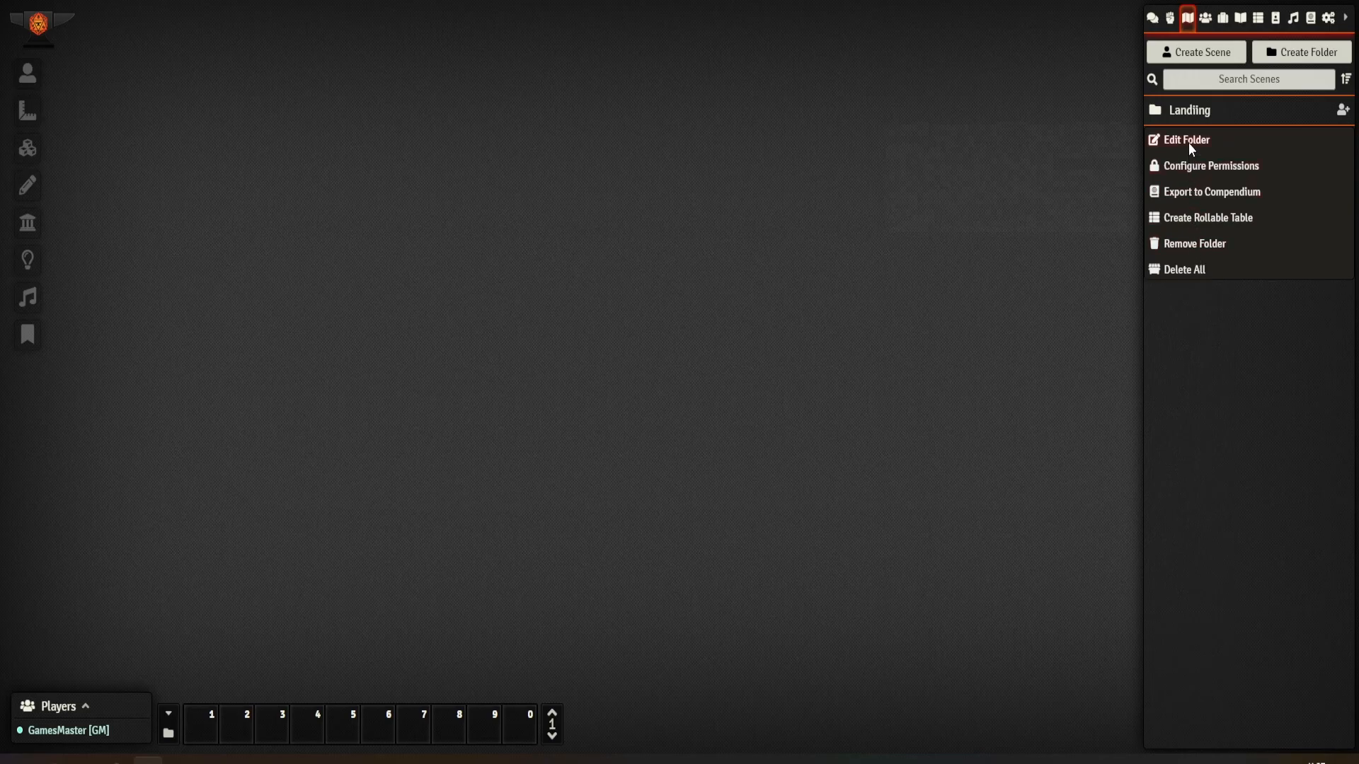
click(1184, 140)
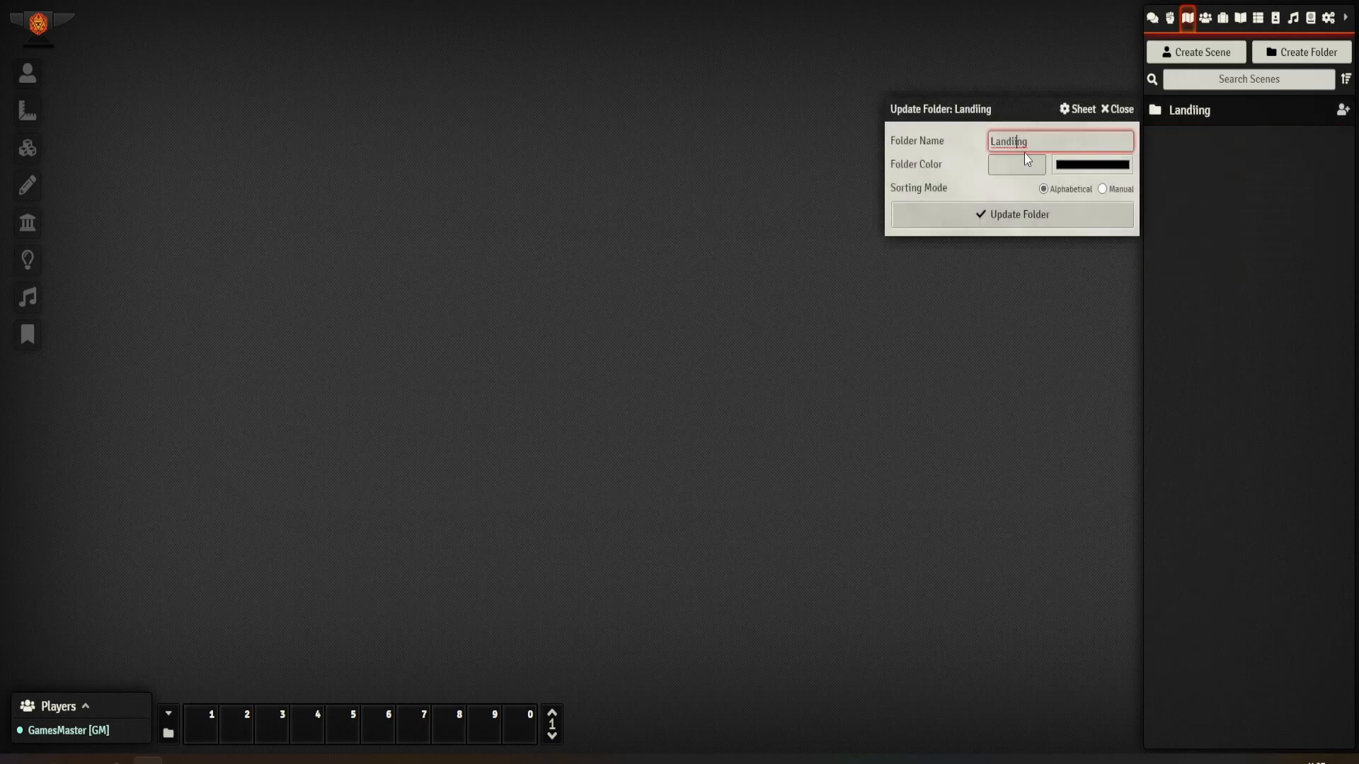
click(1117, 109)
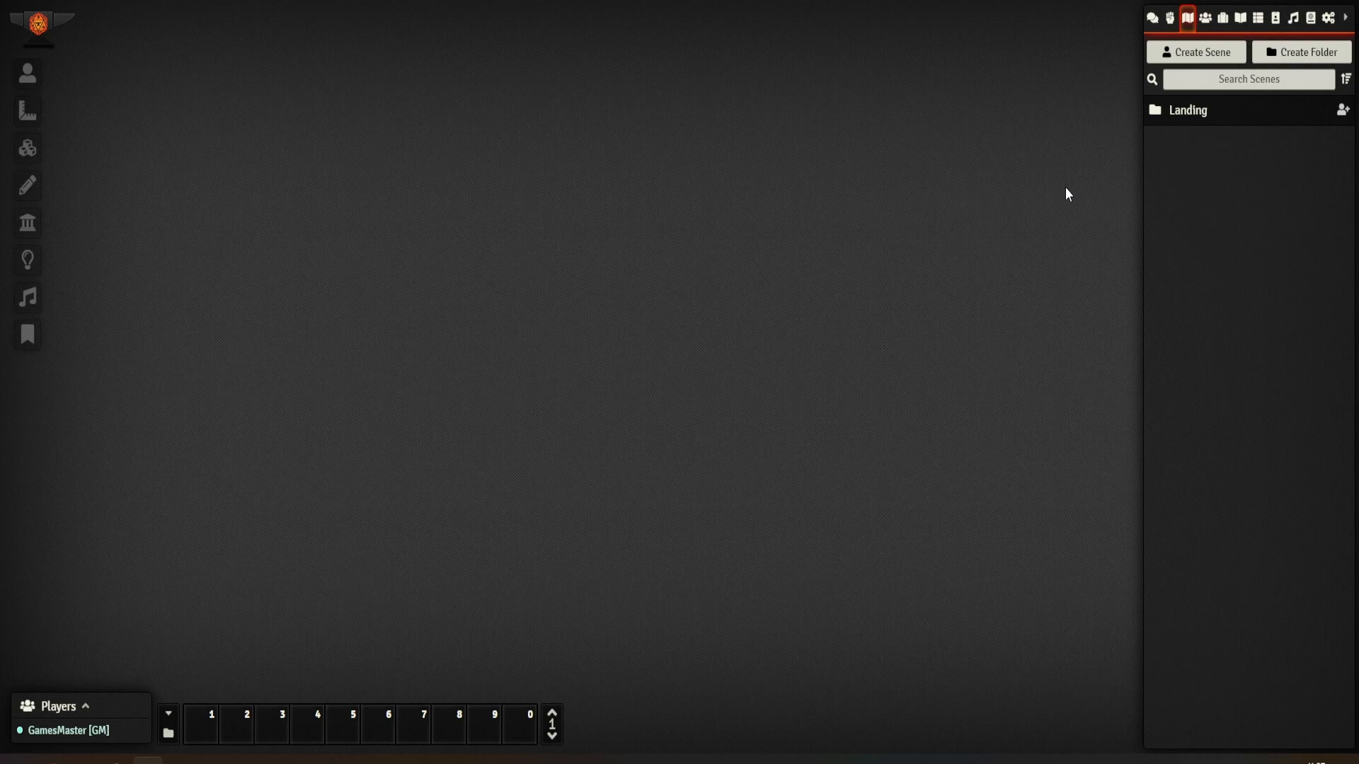
click(1196, 51)
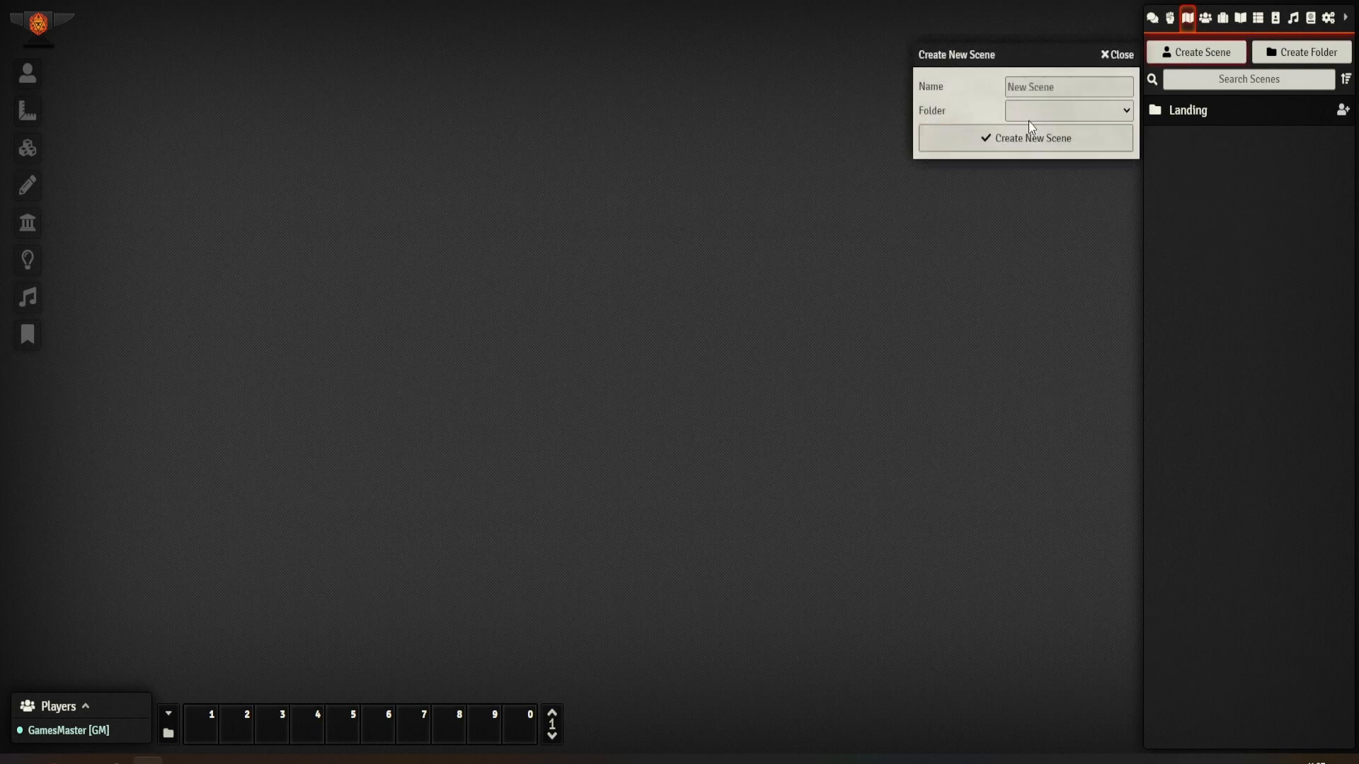
Create a new scene named 'Landing' inside the Landing folder
click(1067, 110)
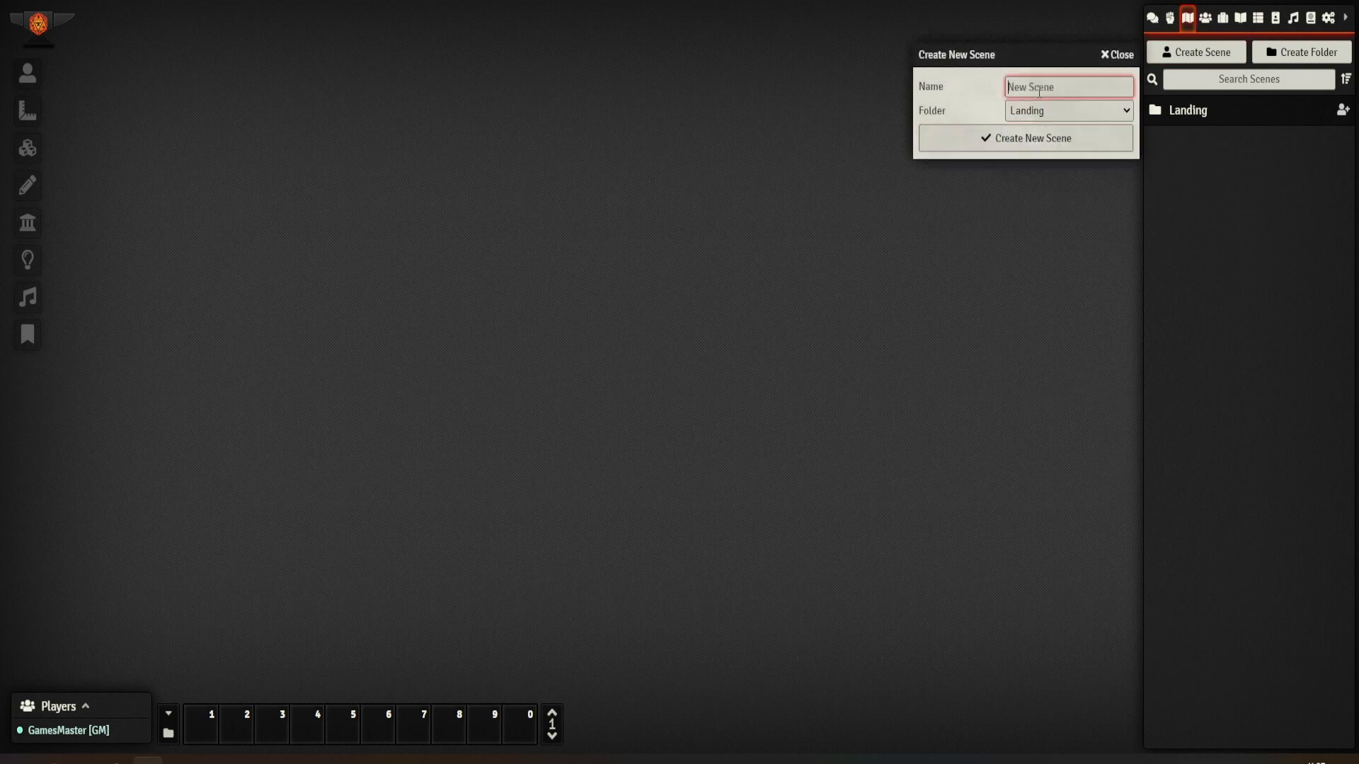
text(Landing)
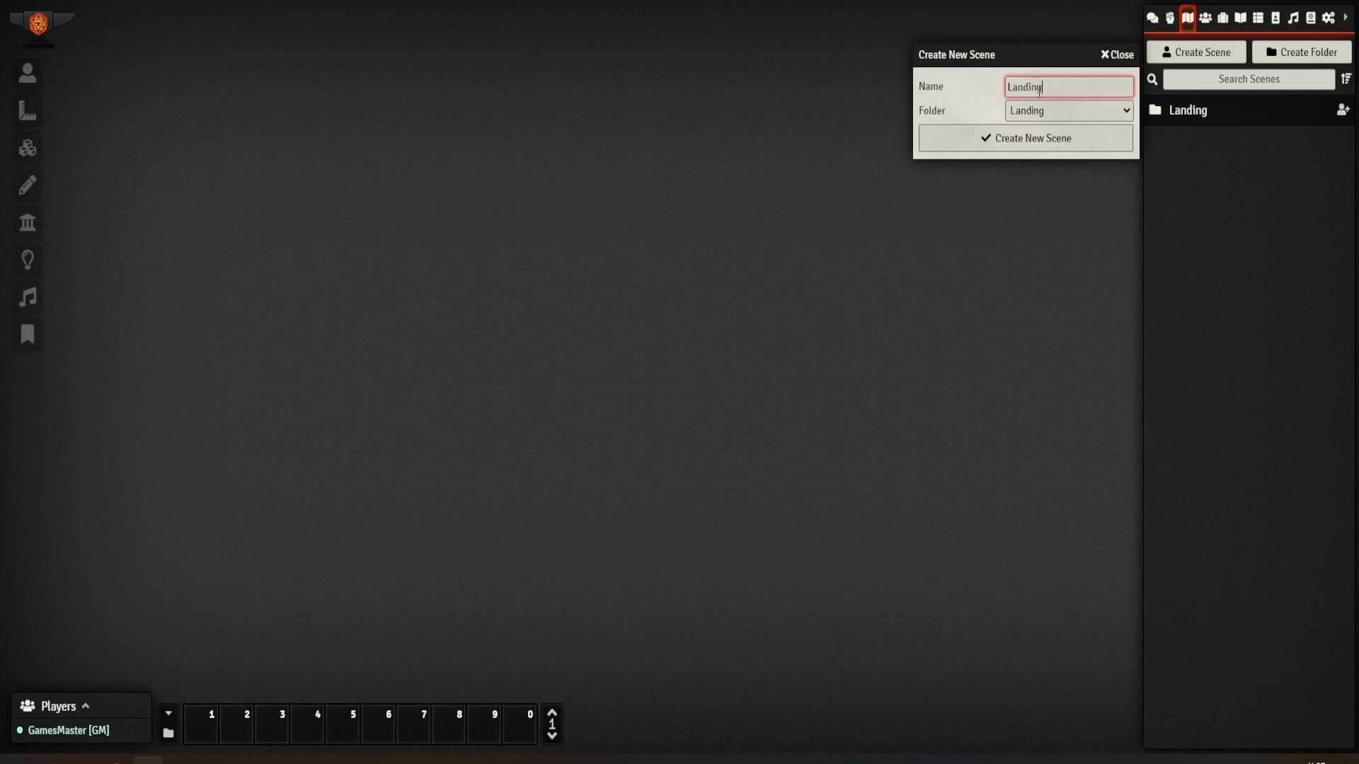
mouse_move(1213, 119)
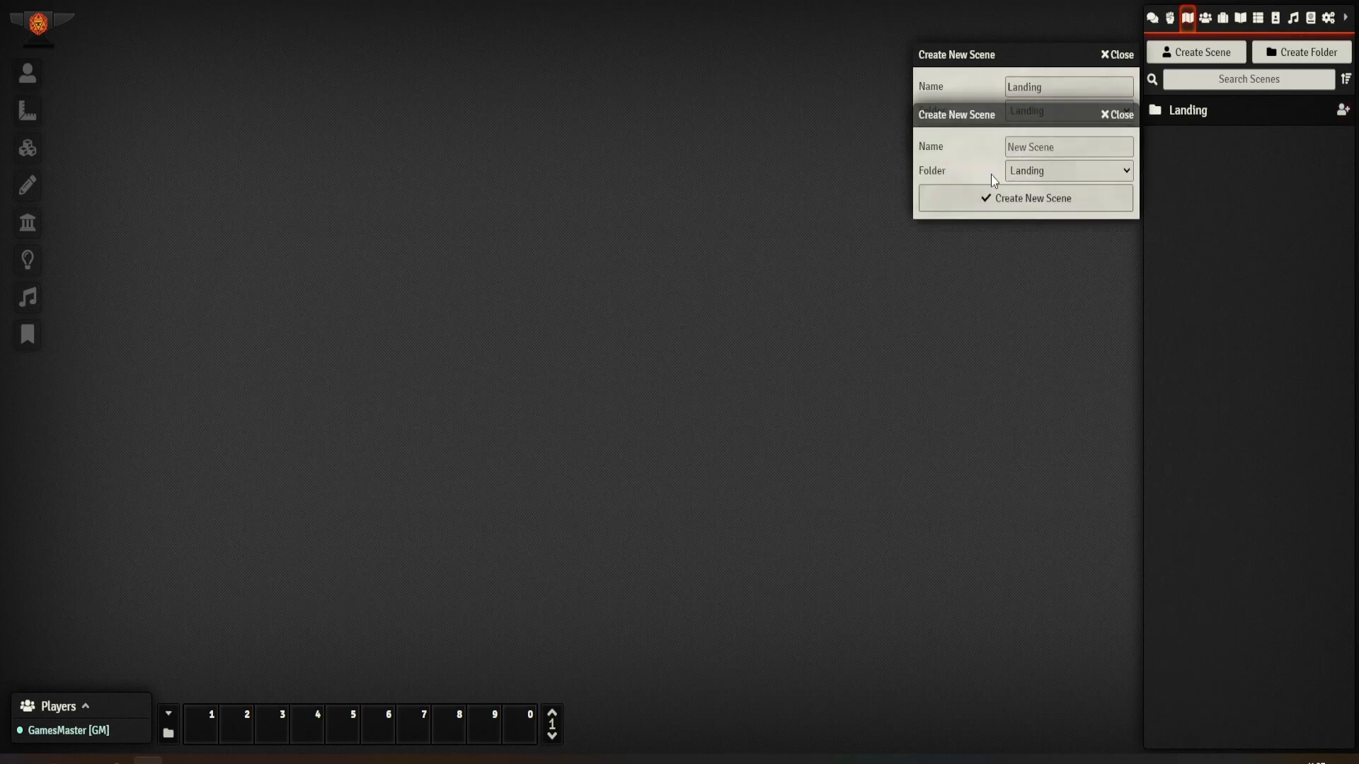
mouse_move(997, 156)
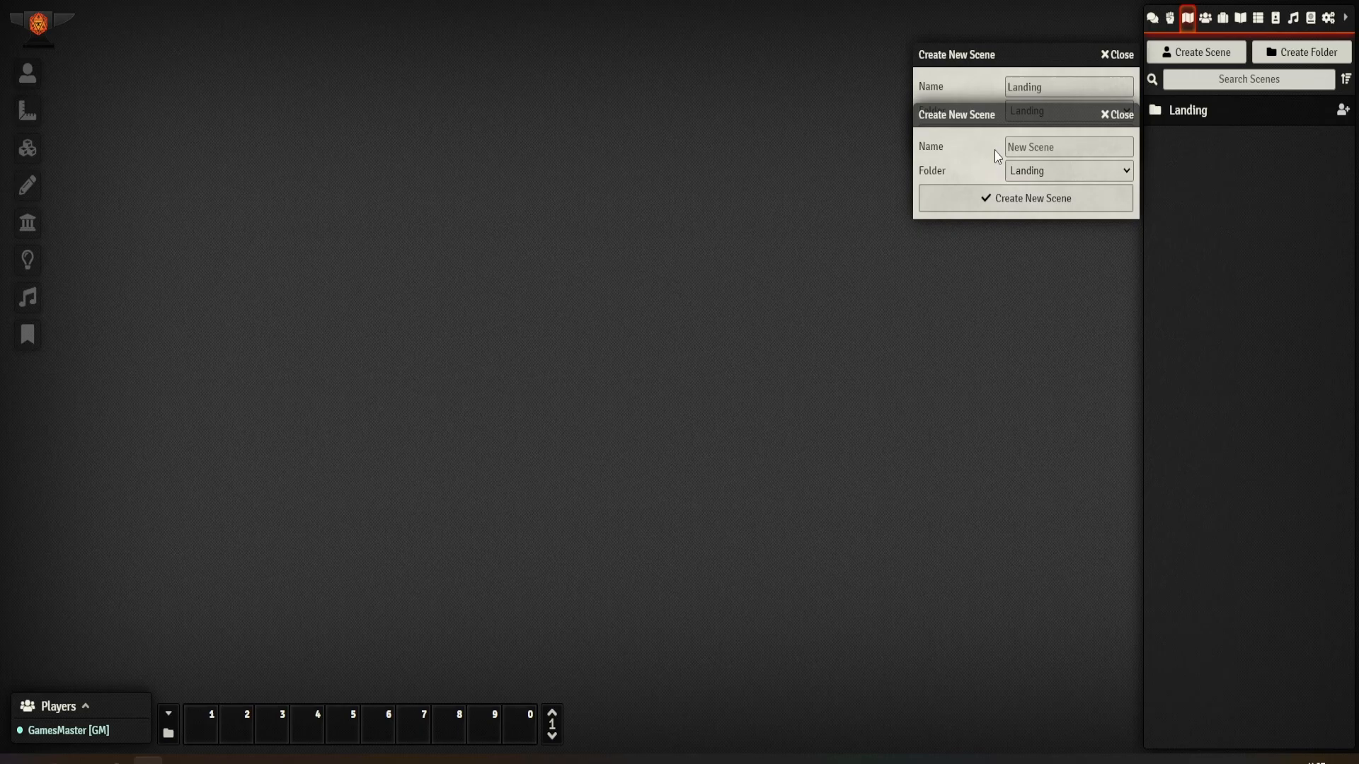
mouse_move(1086, 136)
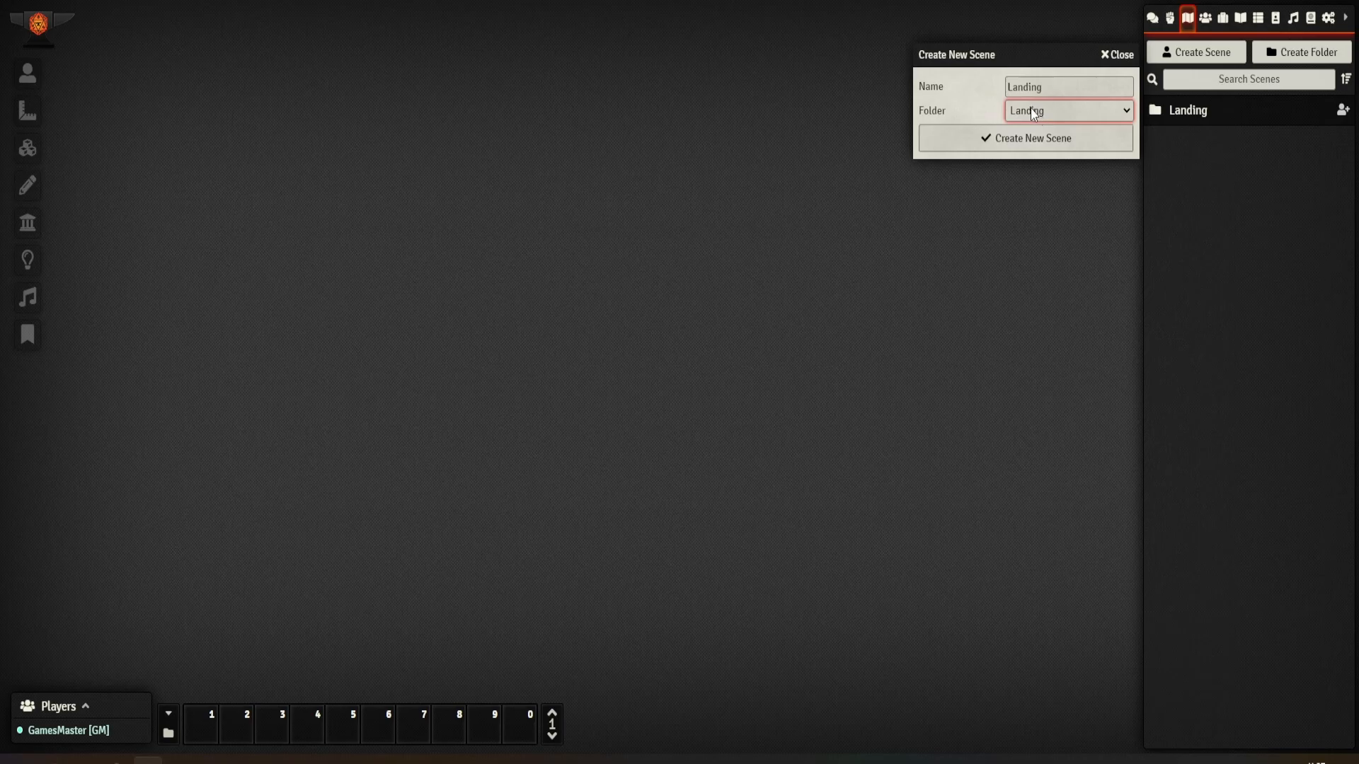
click(1025, 137)
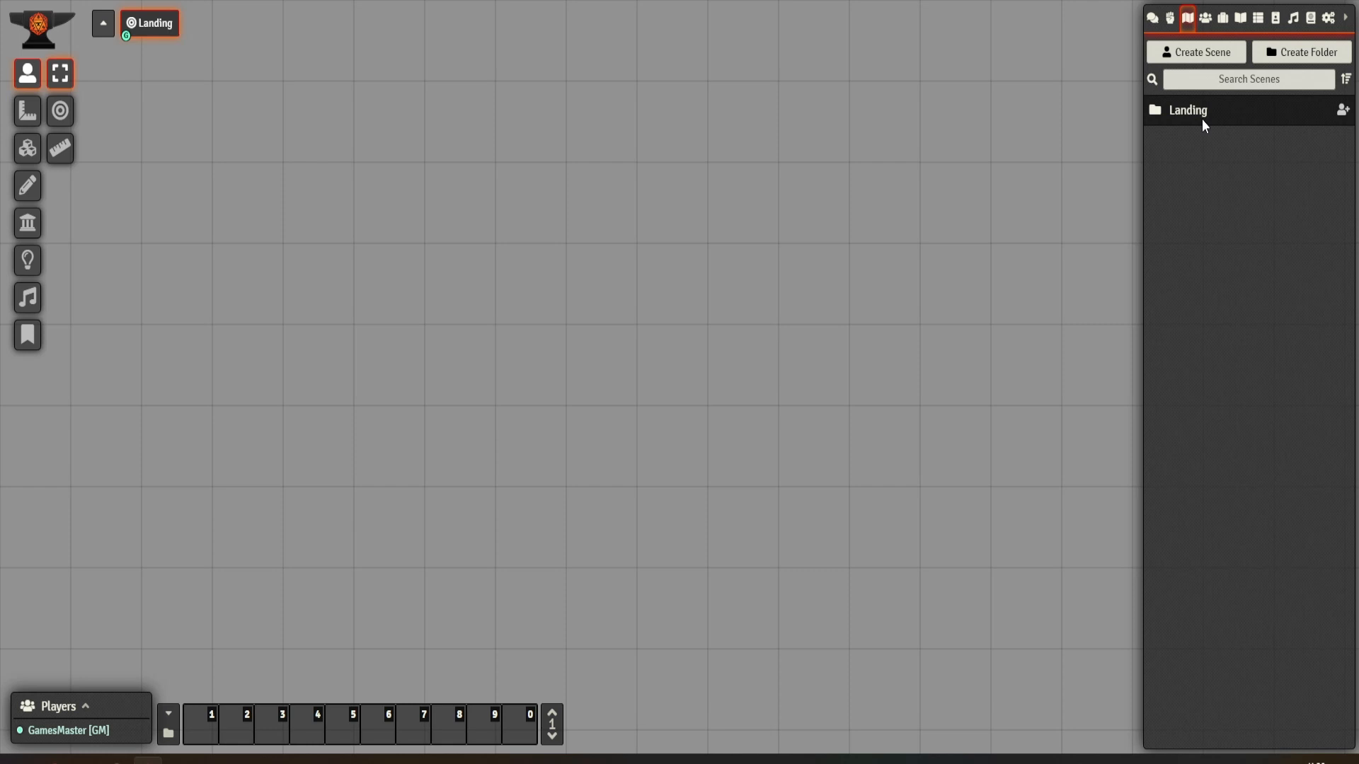
mouse_move(1215, 130)
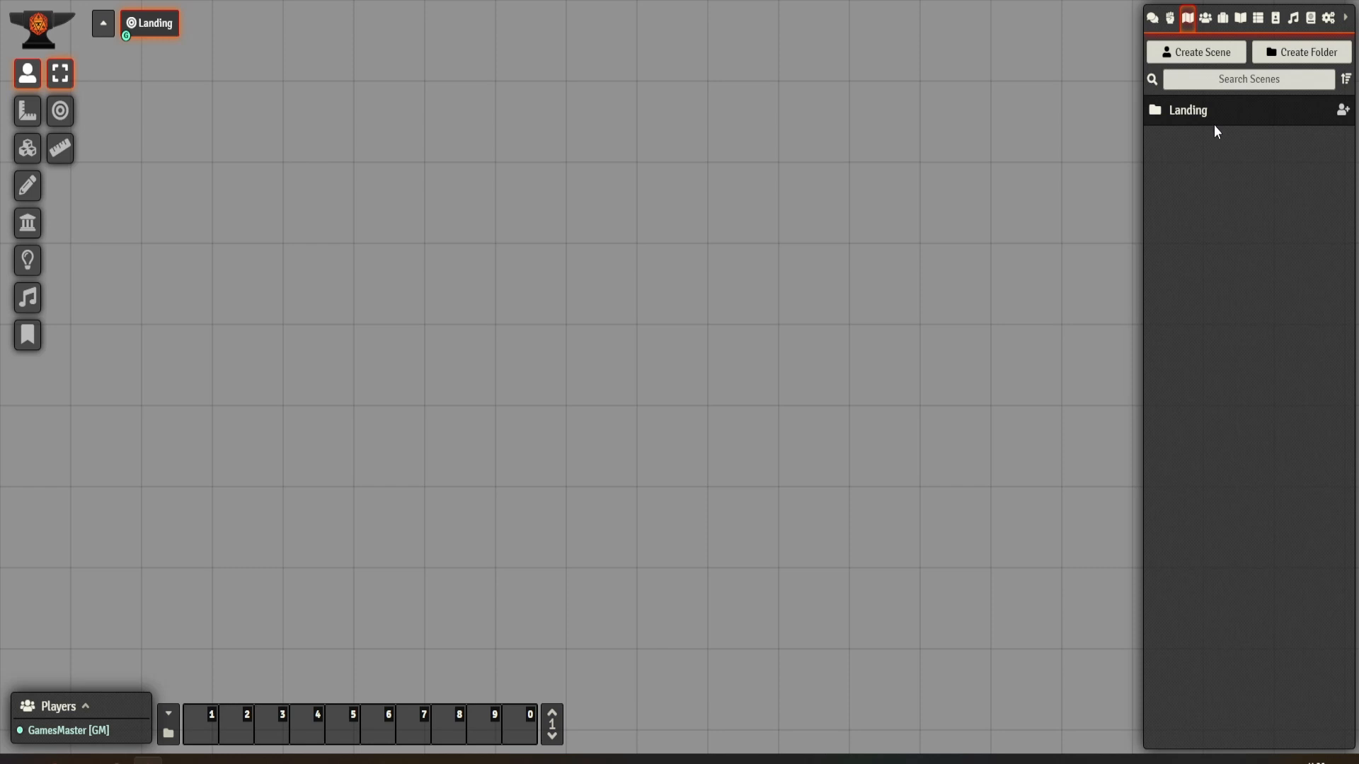
Create a new scene folder with a vivid pink colour and a typed (misspelled) name
click(1301, 52)
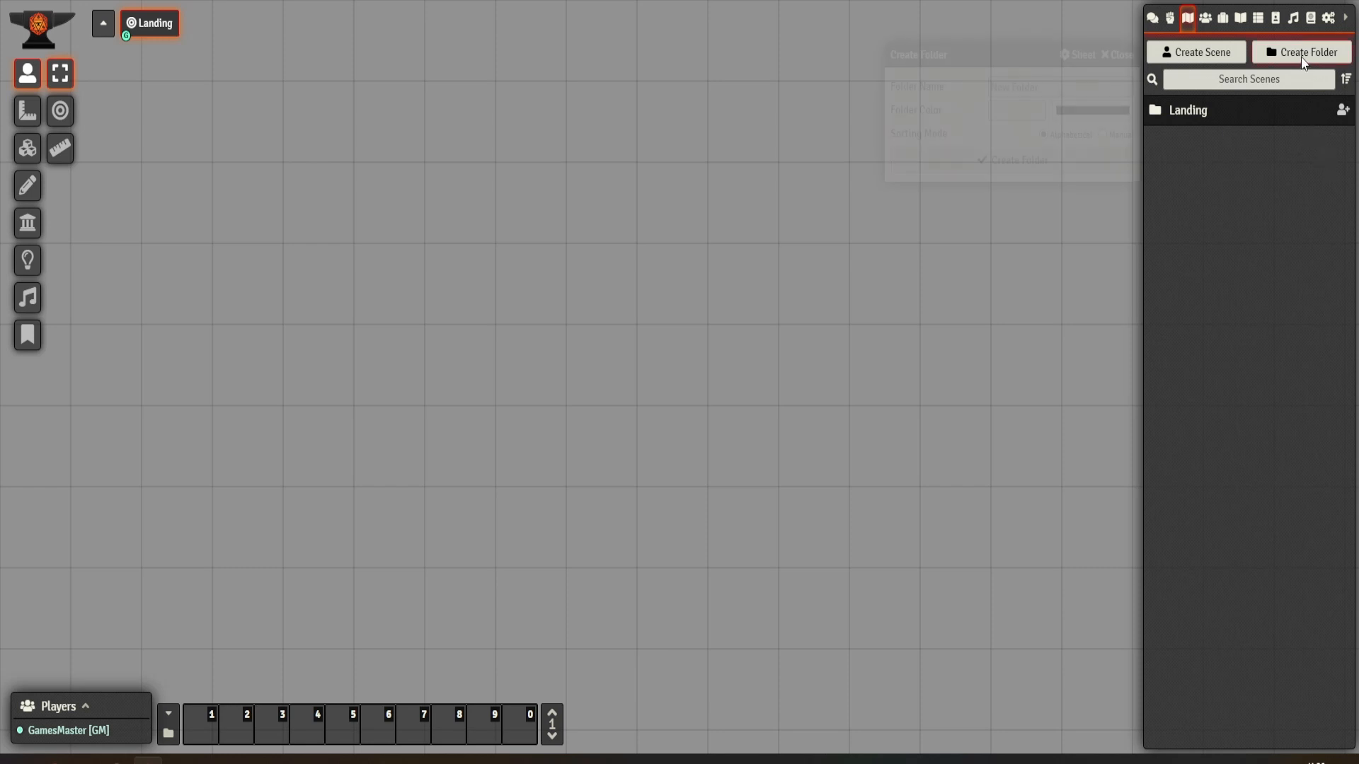
click(1091, 110)
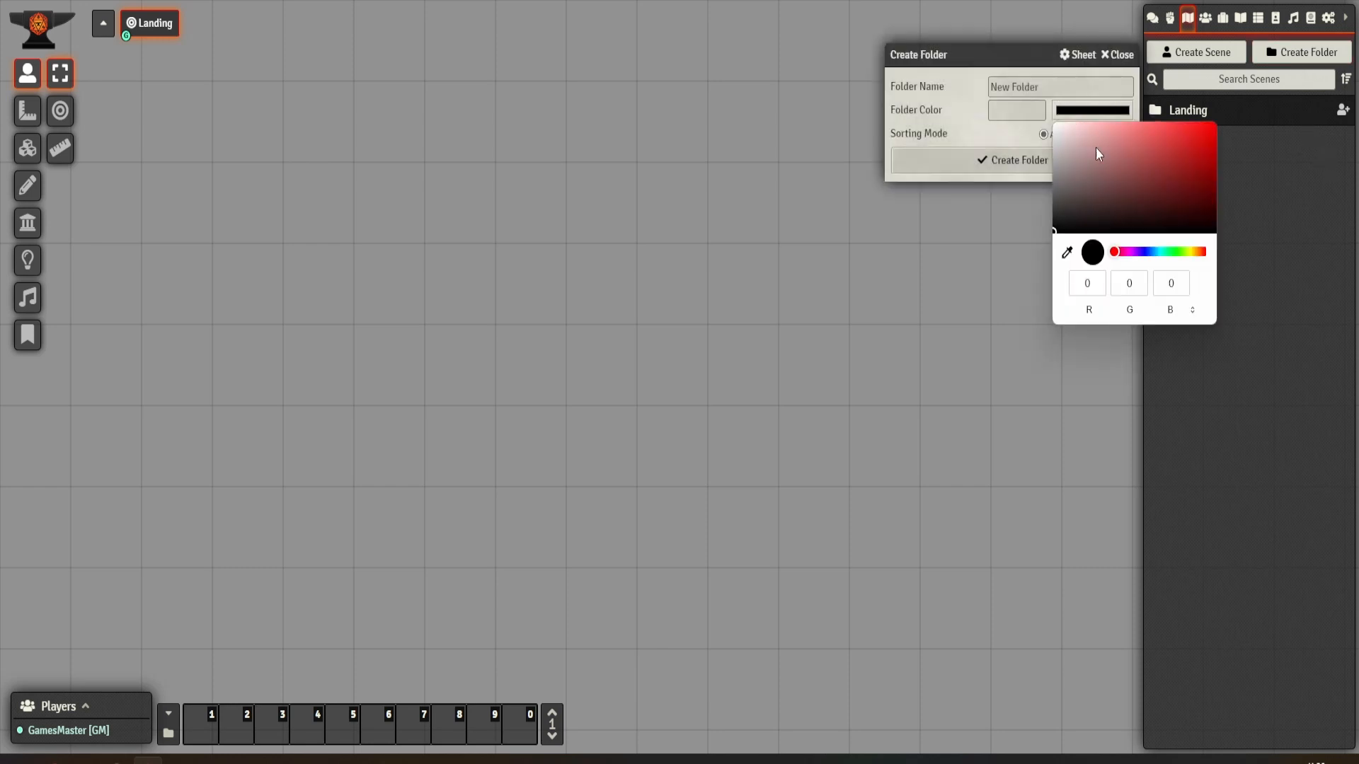
click(1118, 252)
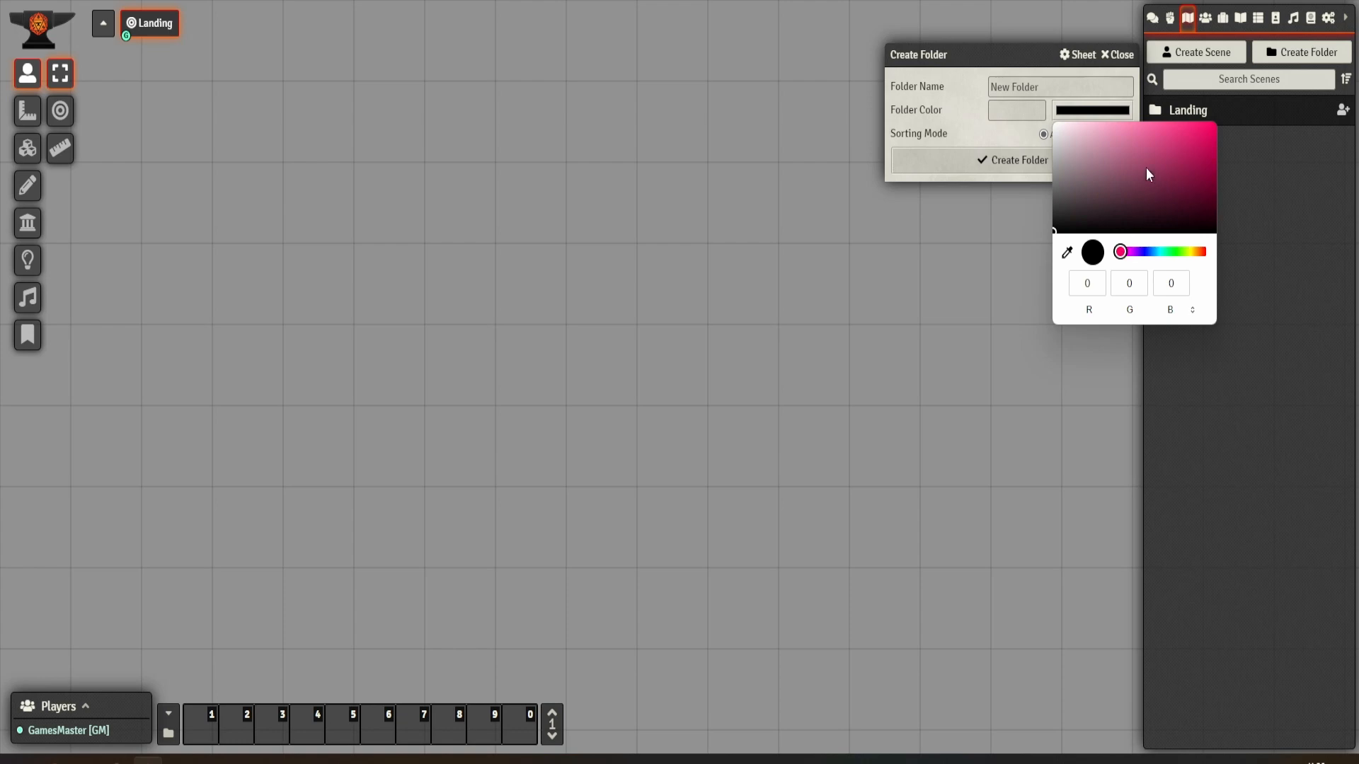
click(1172, 144)
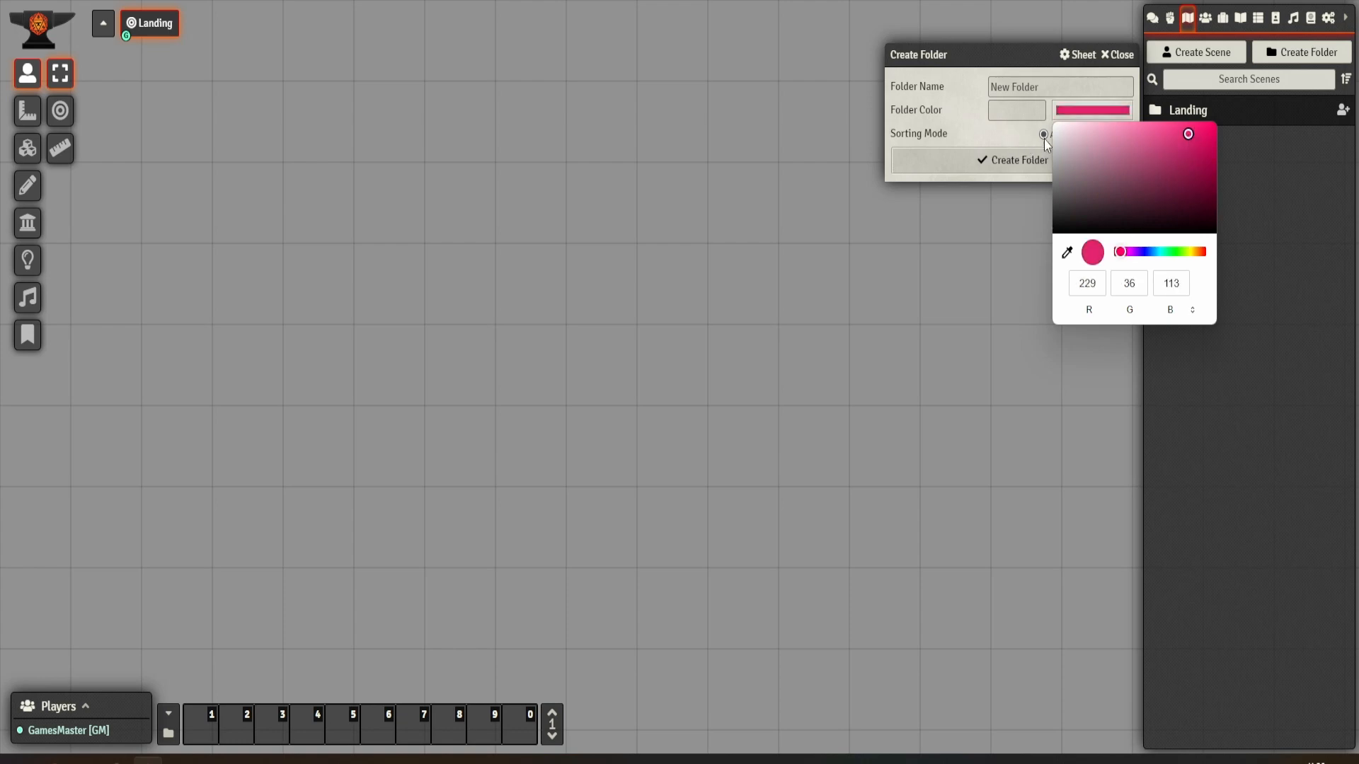
click(1058, 87)
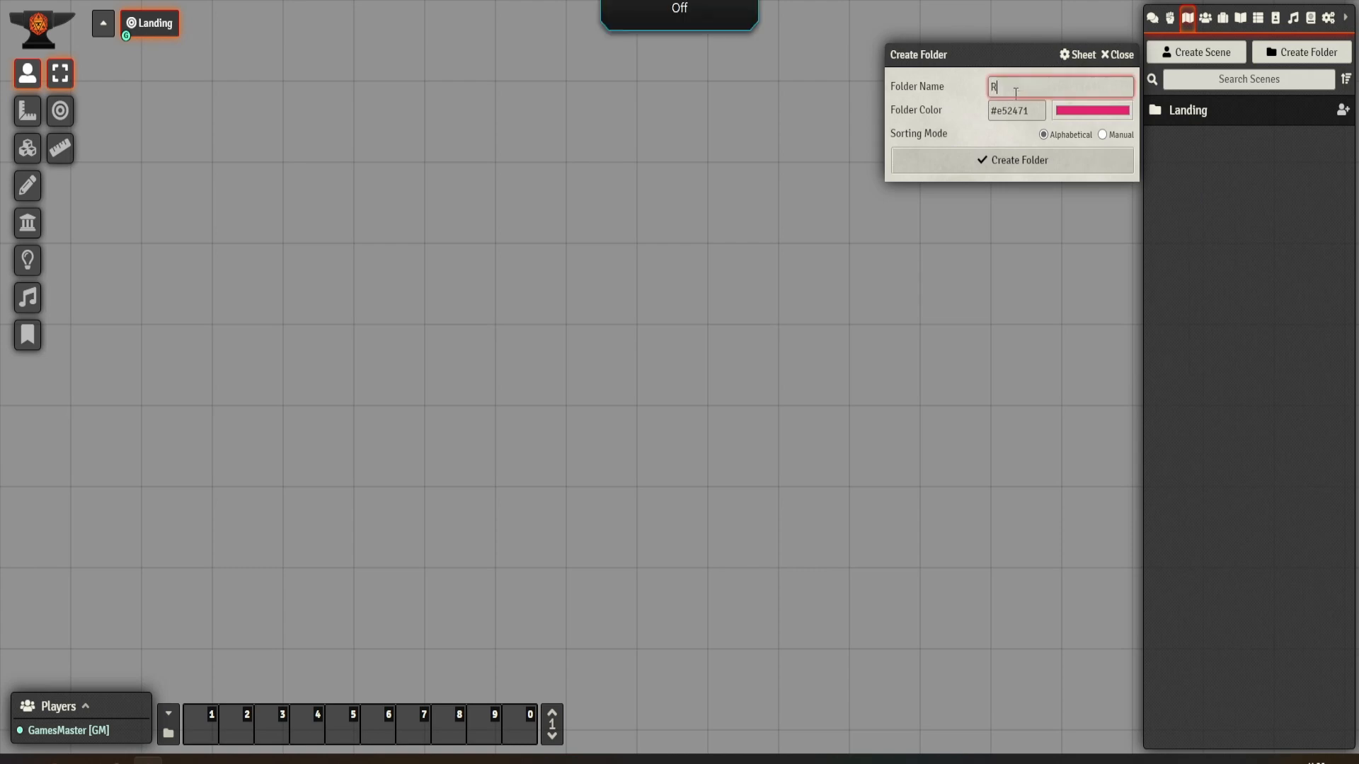
text(oewald)
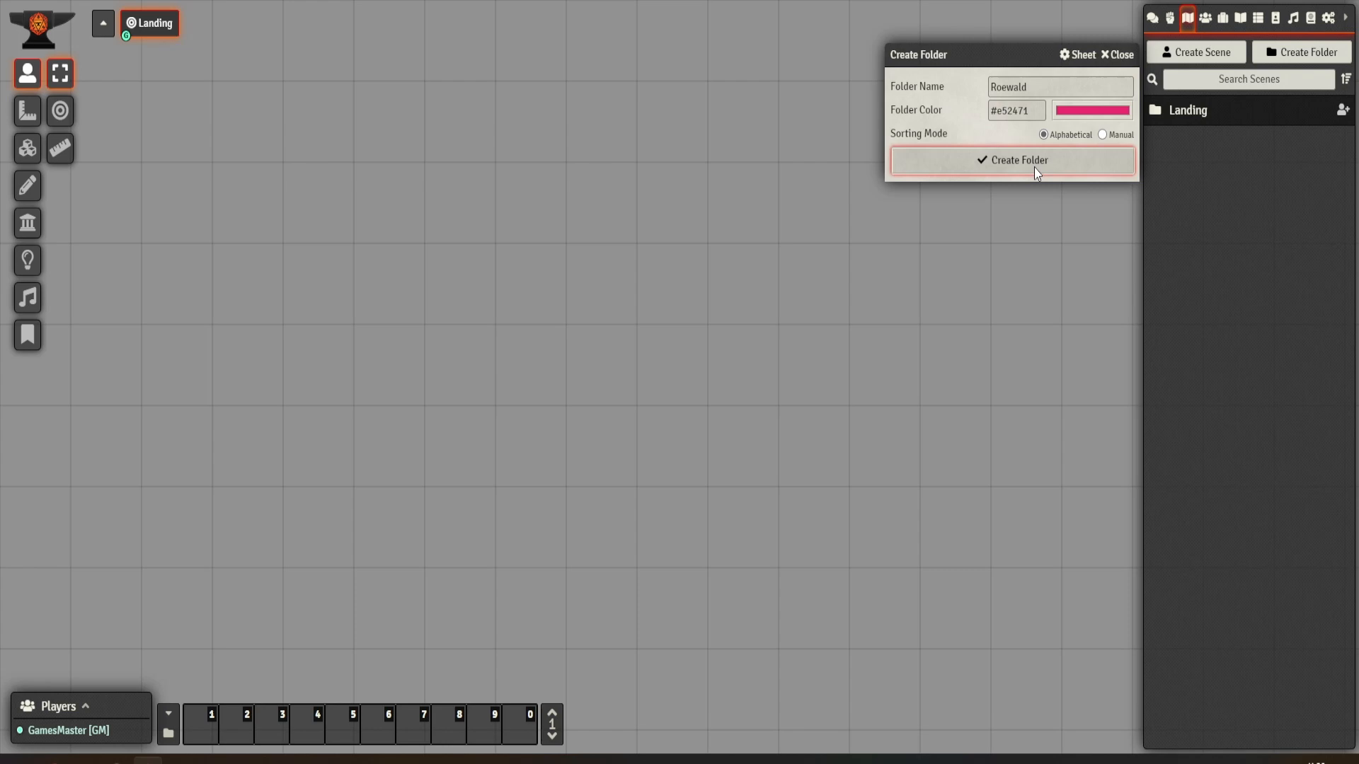
click(1011, 160)
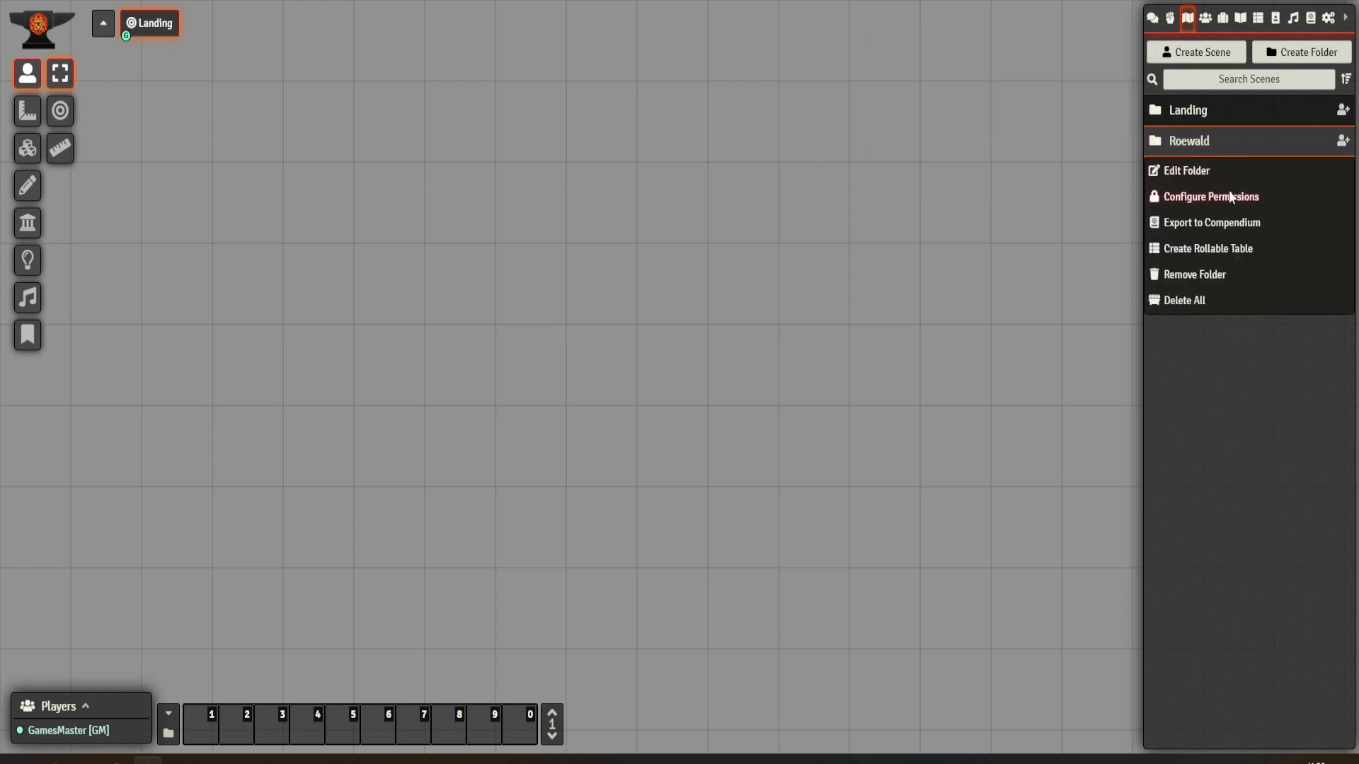
Correct the pink folder's name to 'Rosewald' and update it
click(1186, 170)
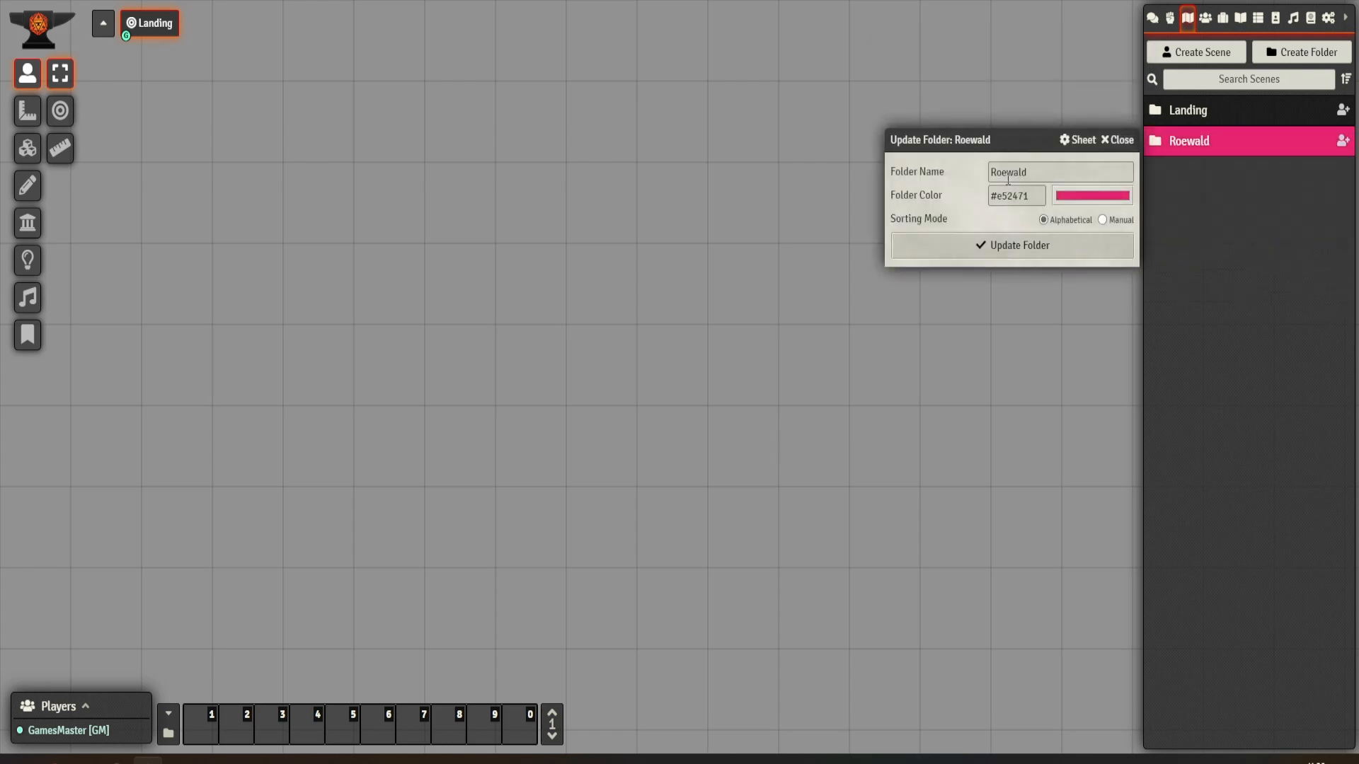
click(1059, 171)
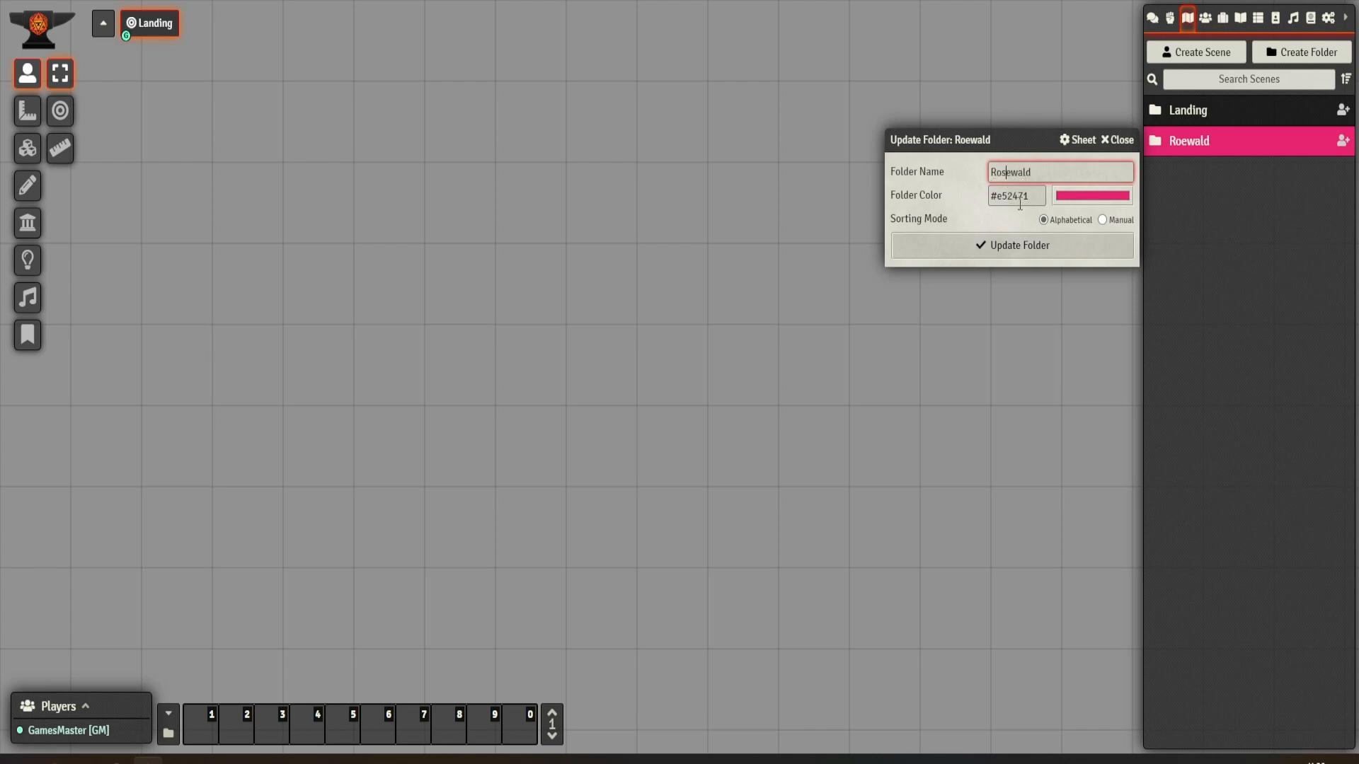
click(1011, 245)
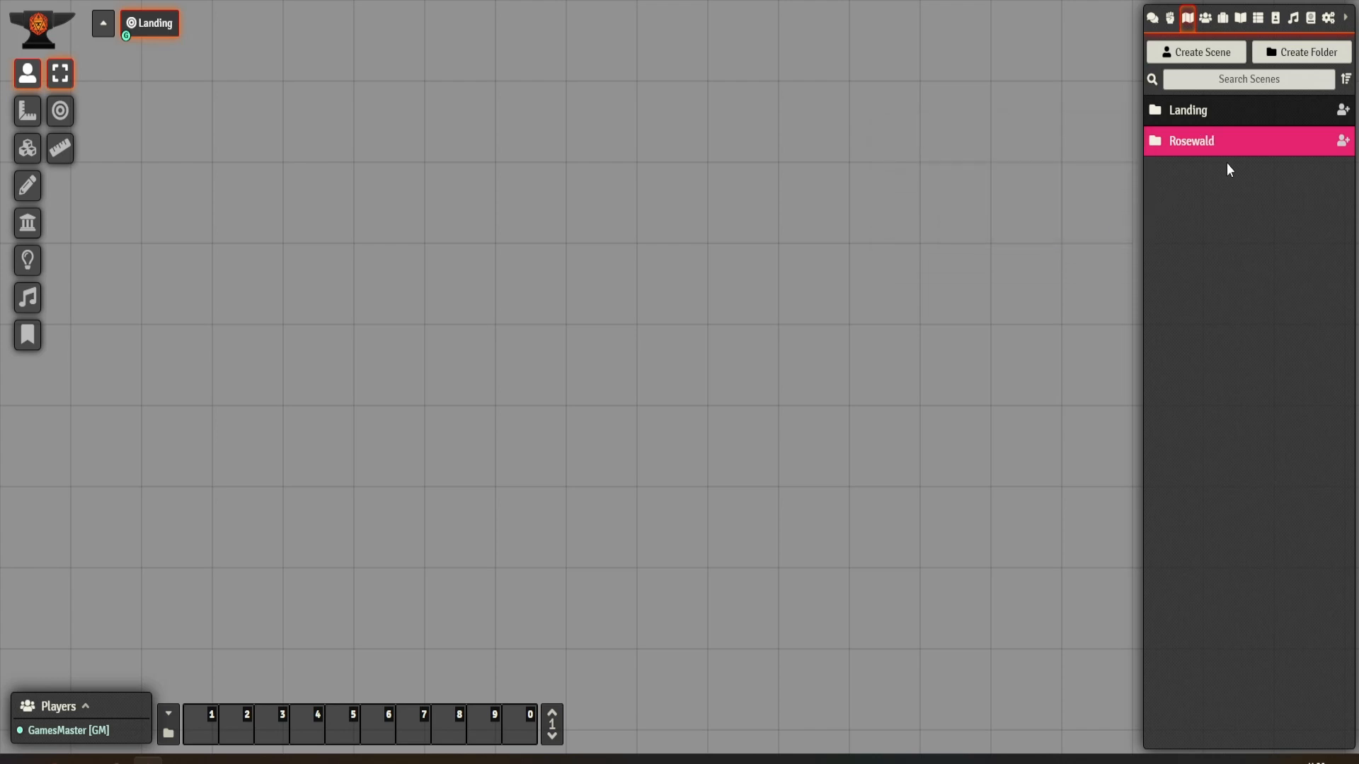
click(1196, 51)
text(R)
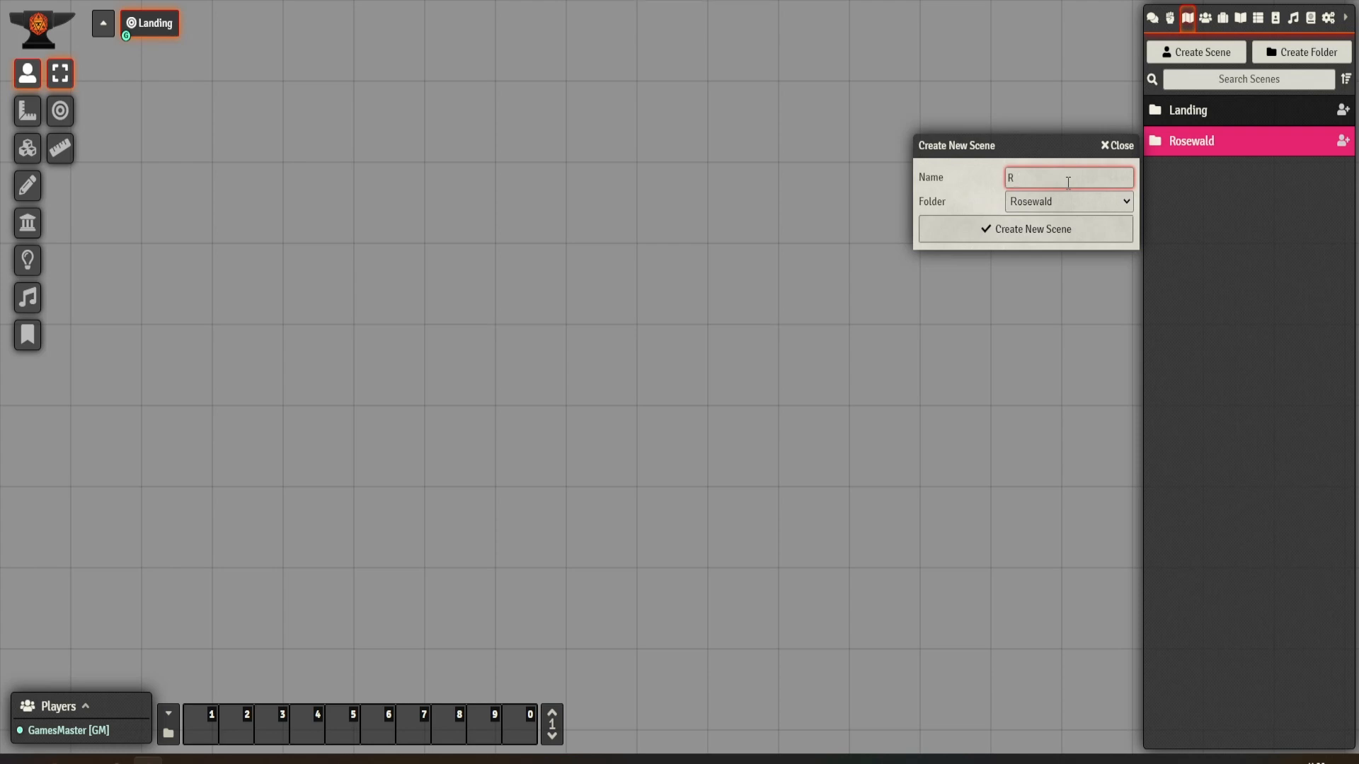
Create the Town scene in Rosewald and set its background colour to near-black #0d0e0e
text(Town)
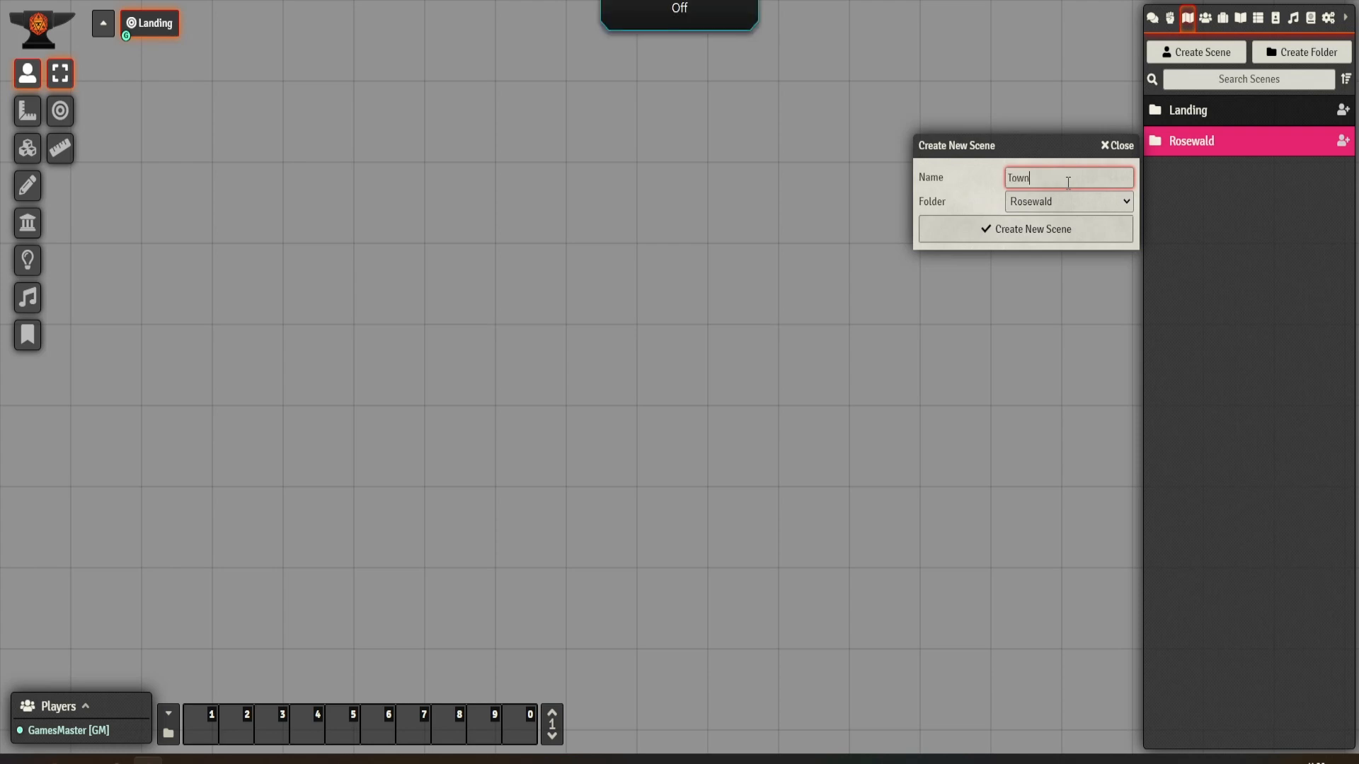
click(1025, 229)
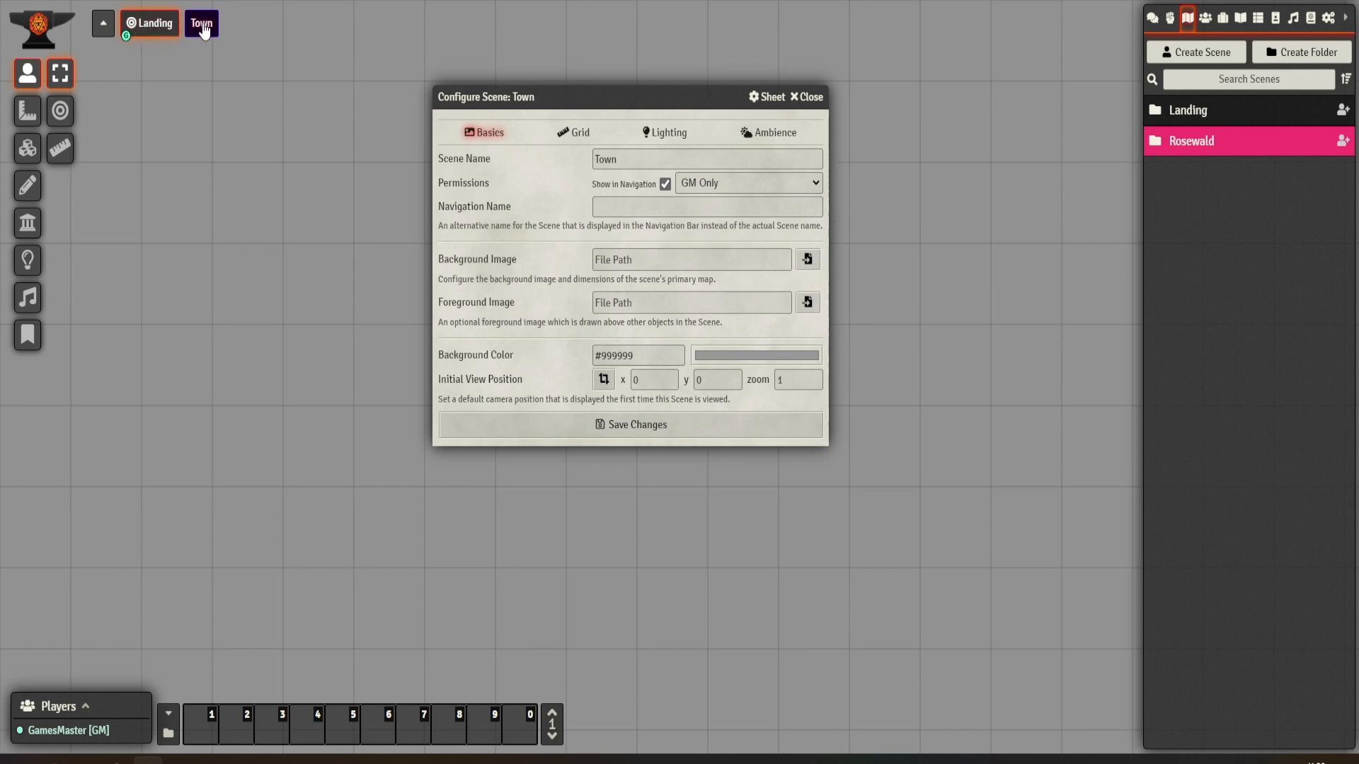
click(102, 24)
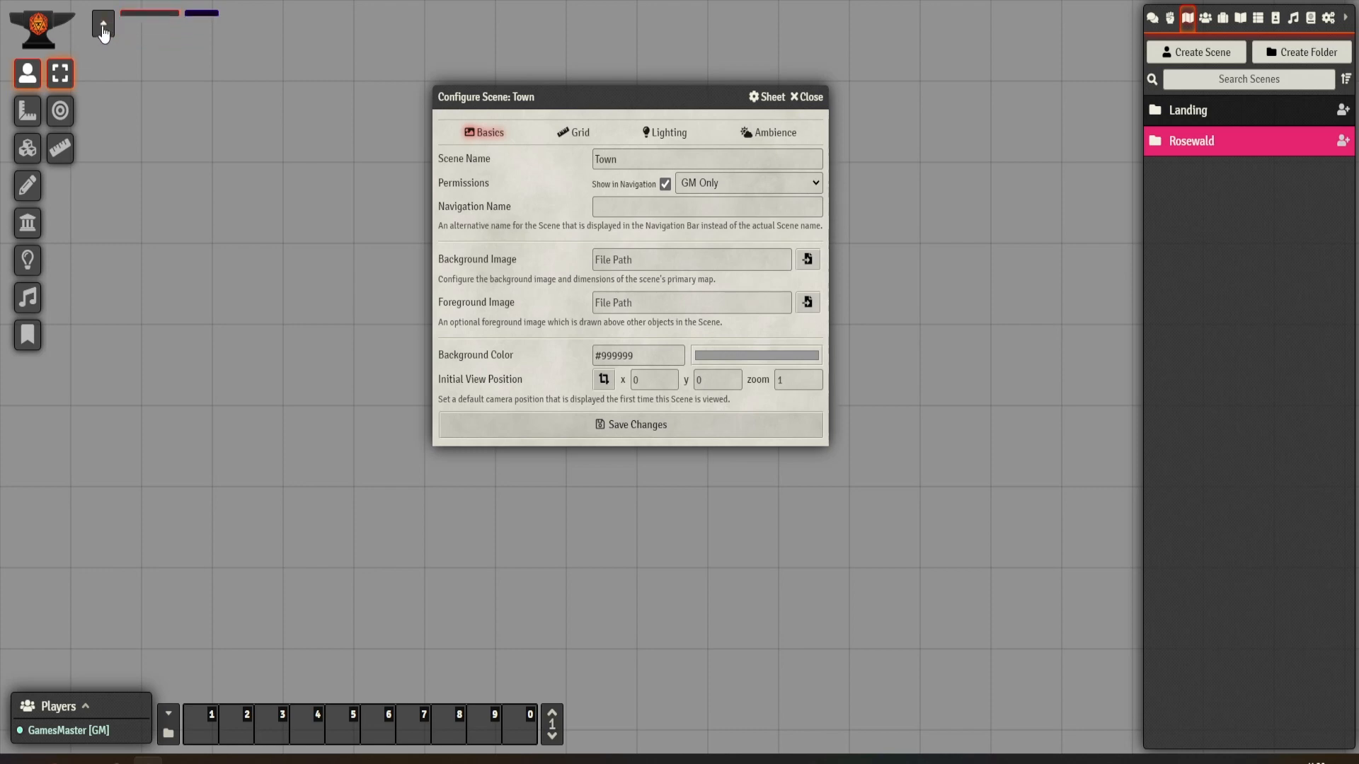
click(102, 24)
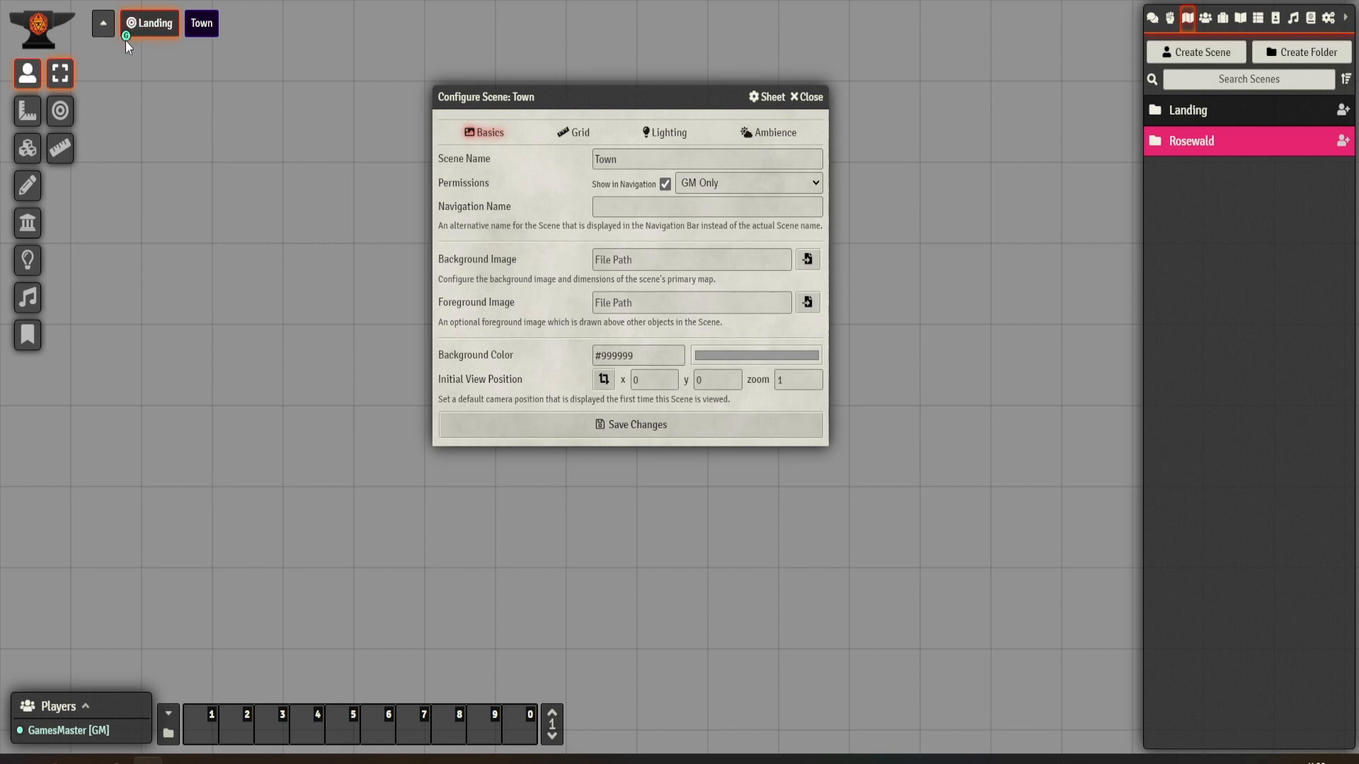
mouse_move(32, 676)
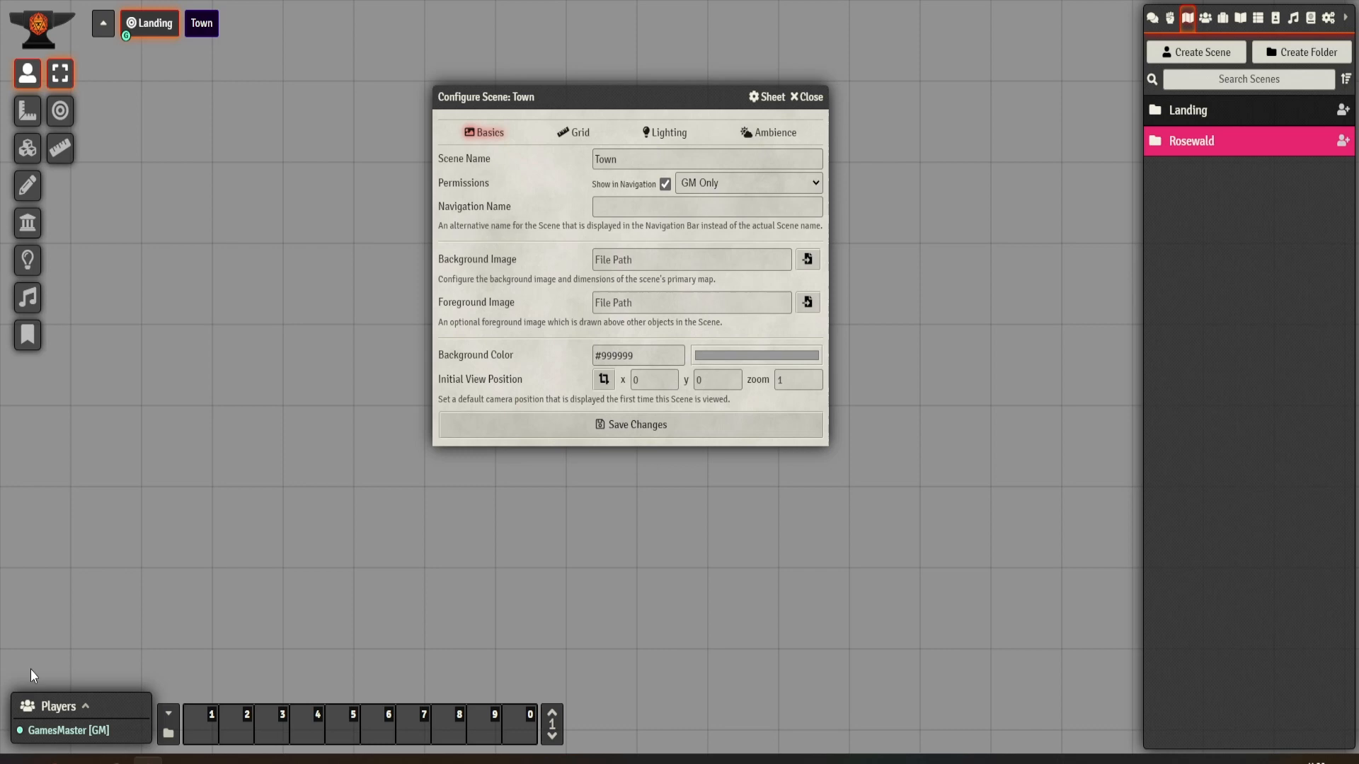
mouse_move(184, 61)
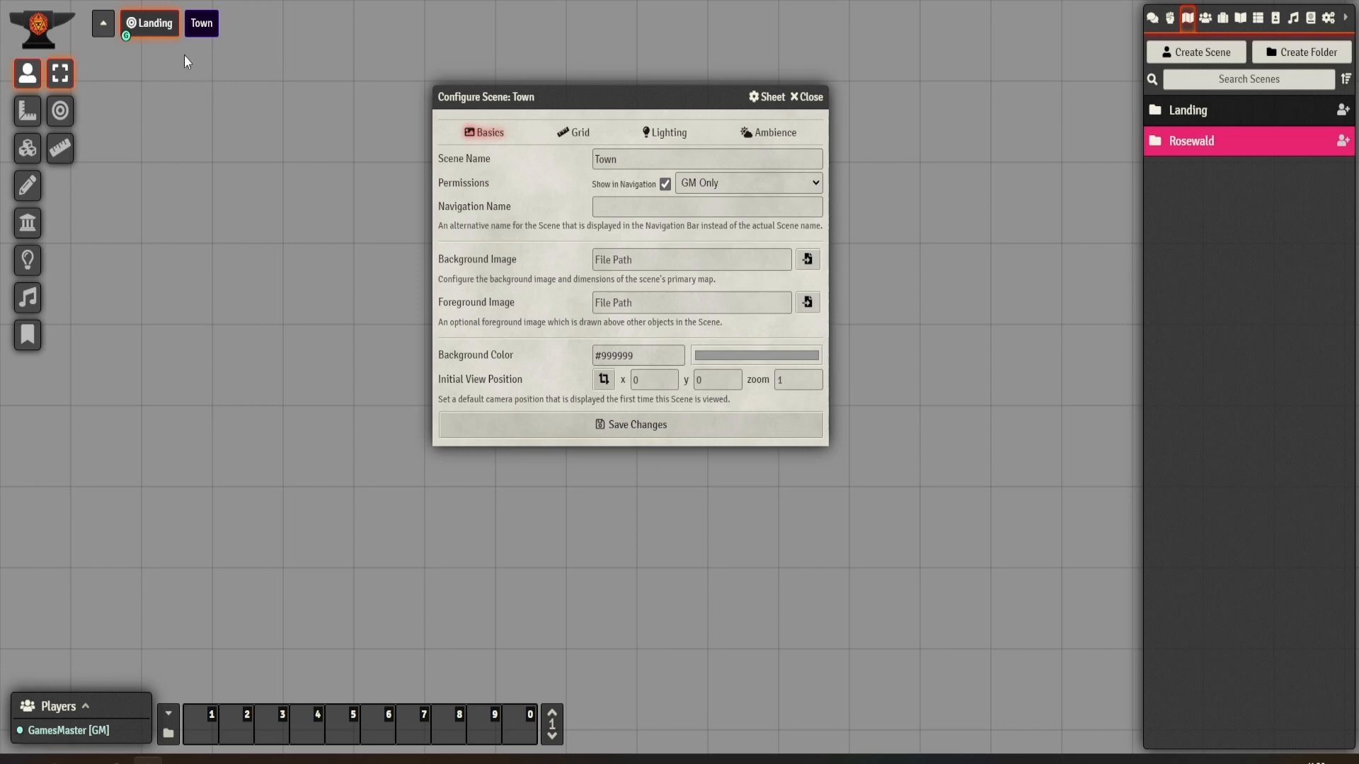
mouse_move(173, 44)
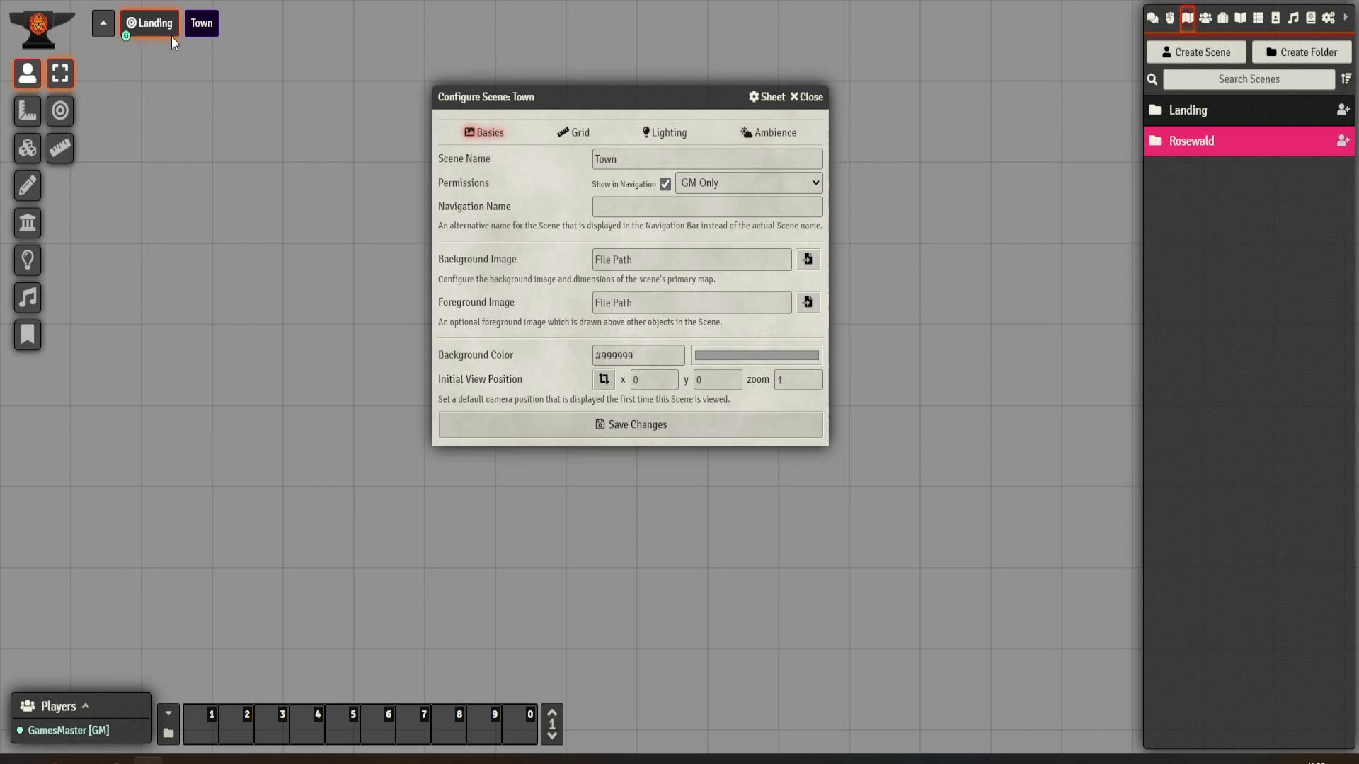
mouse_move(209, 52)
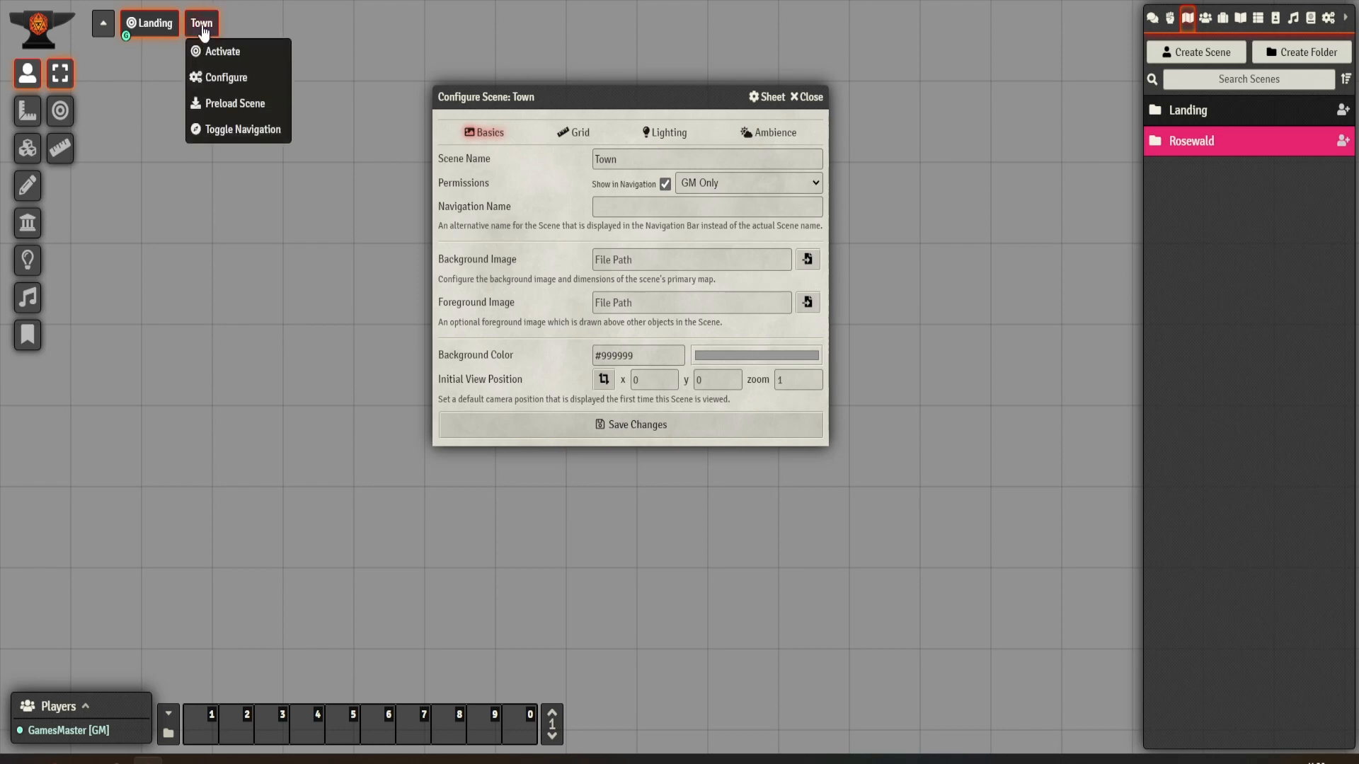
mouse_move(151, 22)
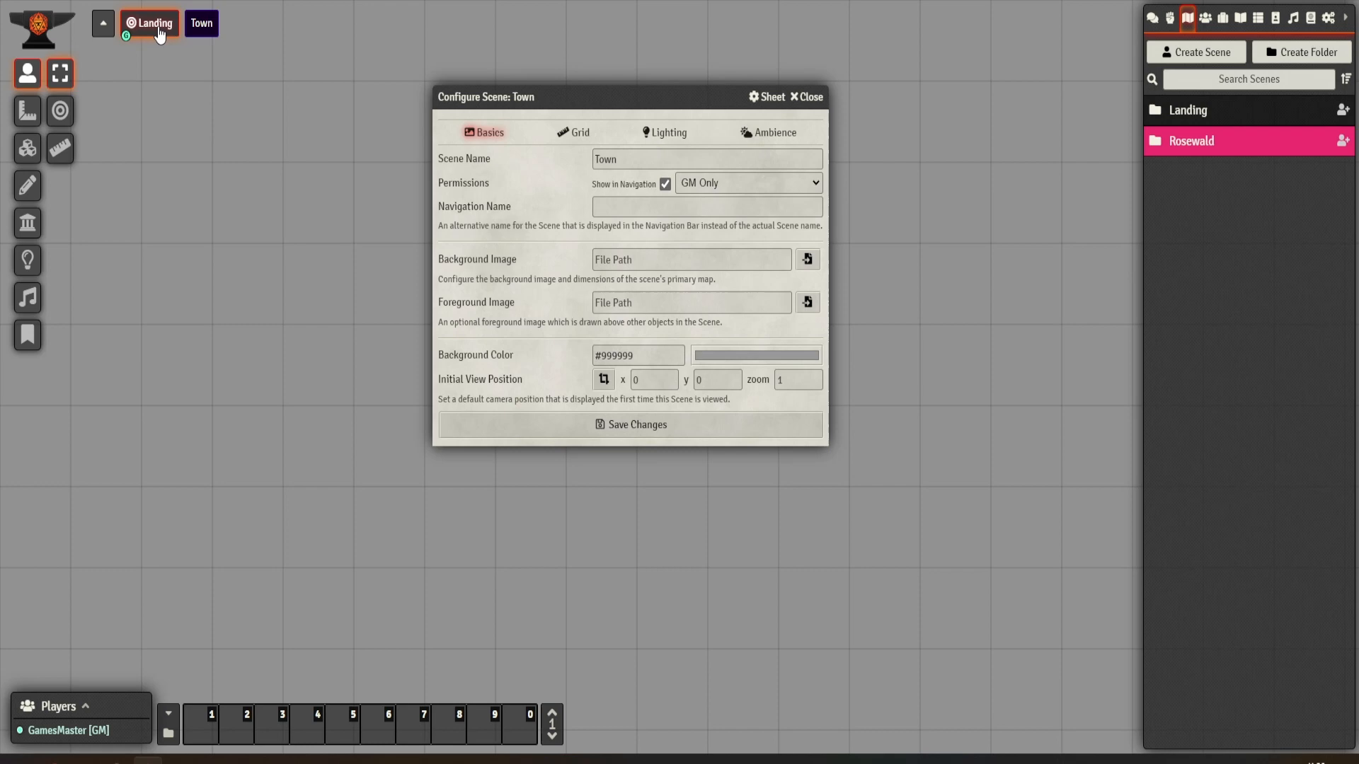
mouse_move(83, 739)
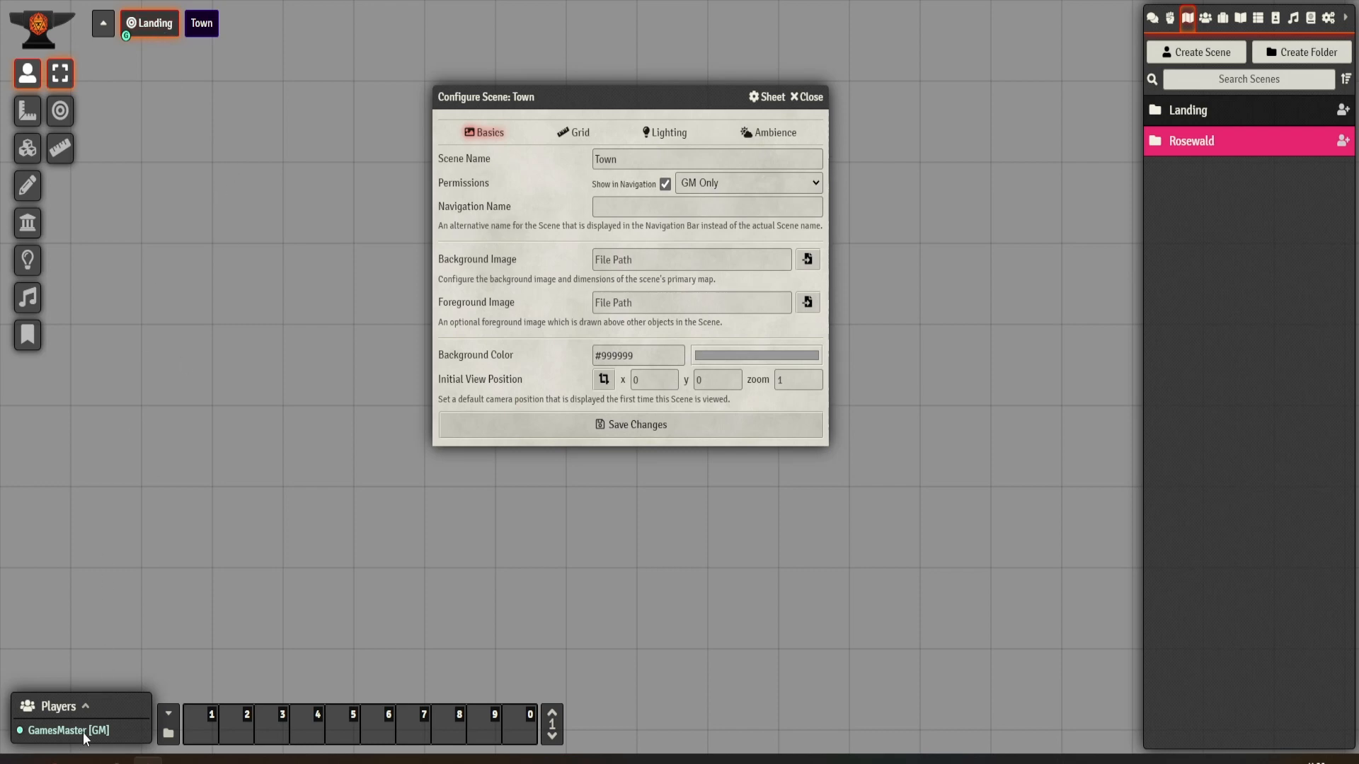
mouse_move(232, 257)
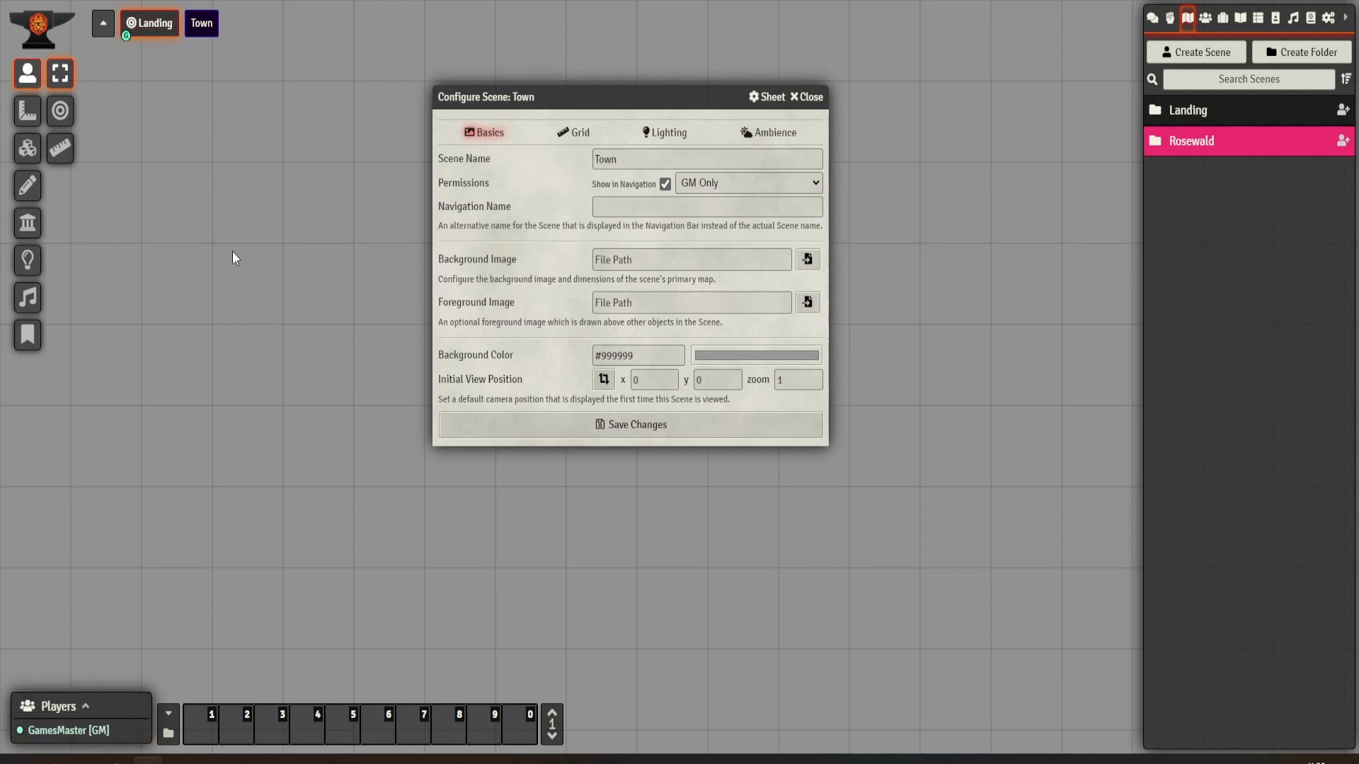
mouse_move(267, 153)
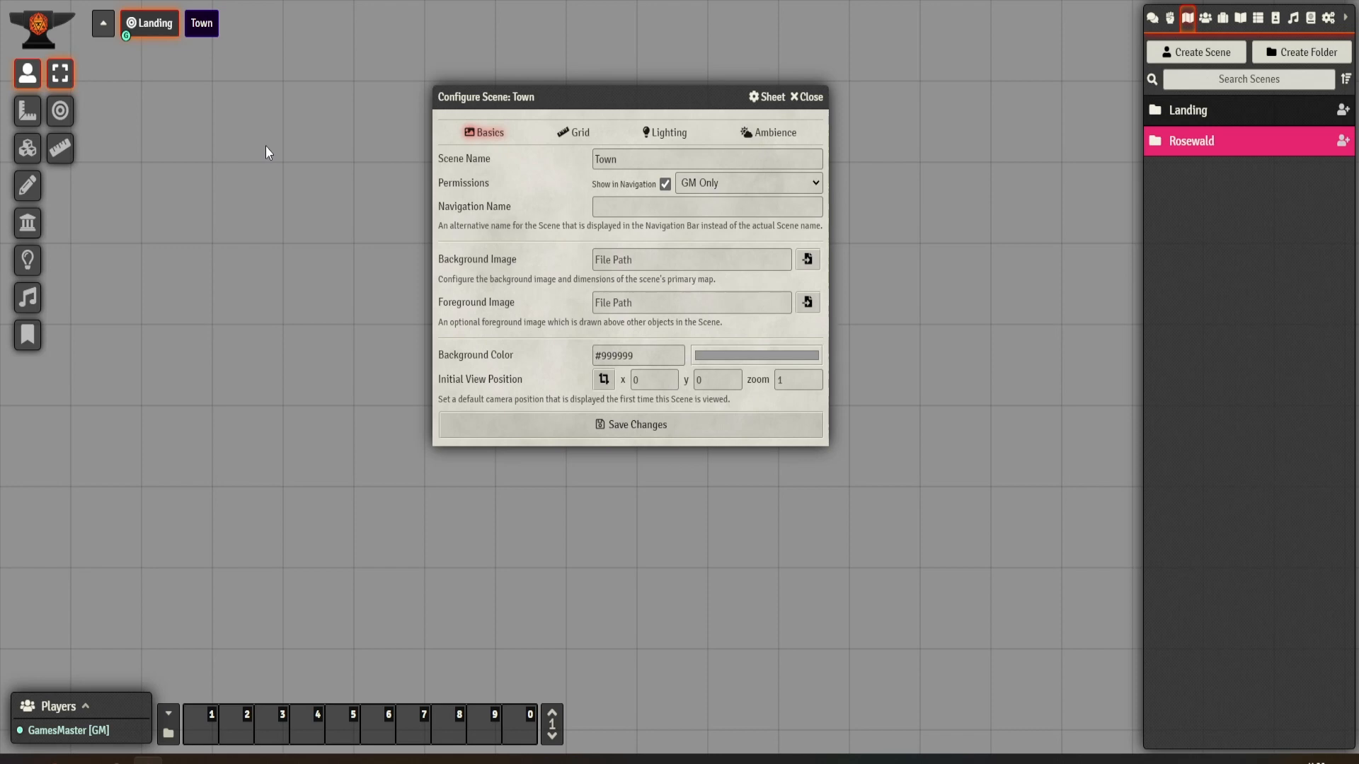
mouse_move(500, 191)
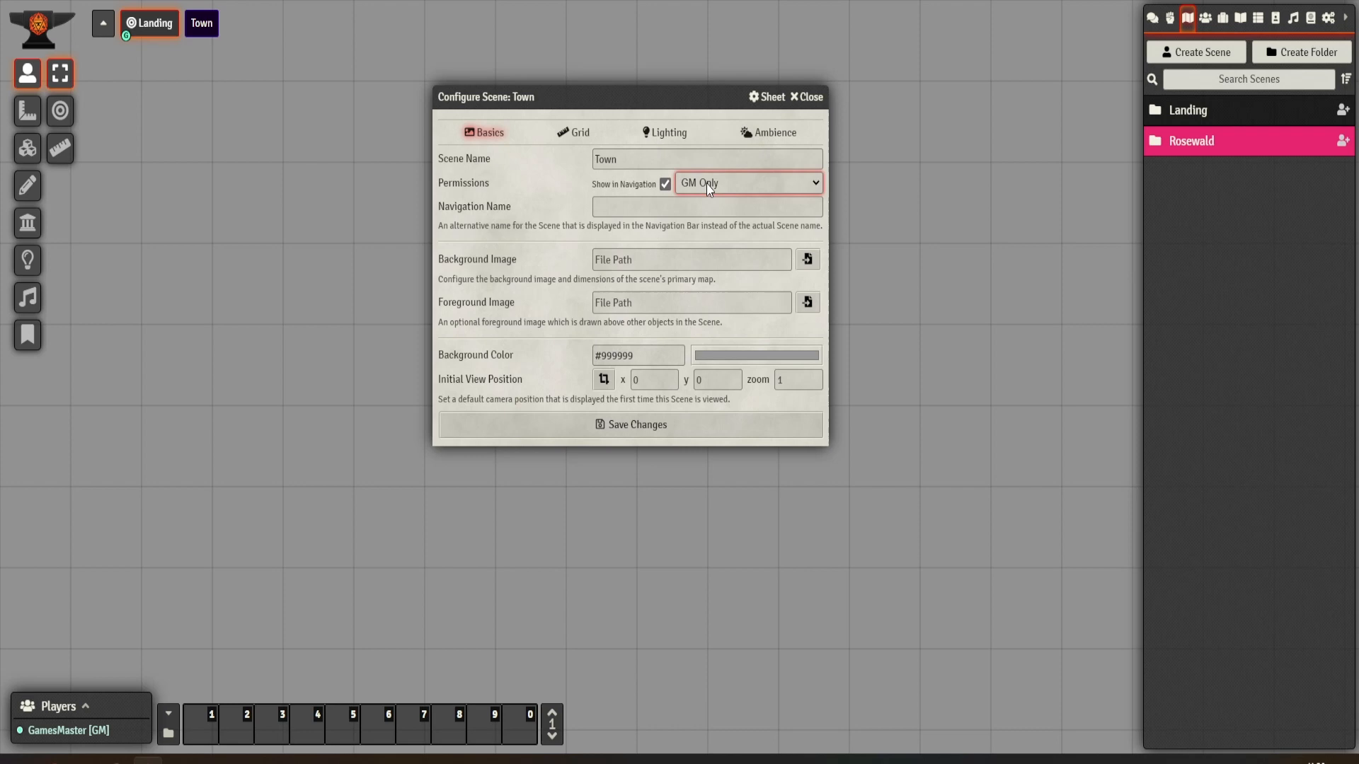
mouse_move(280, 37)
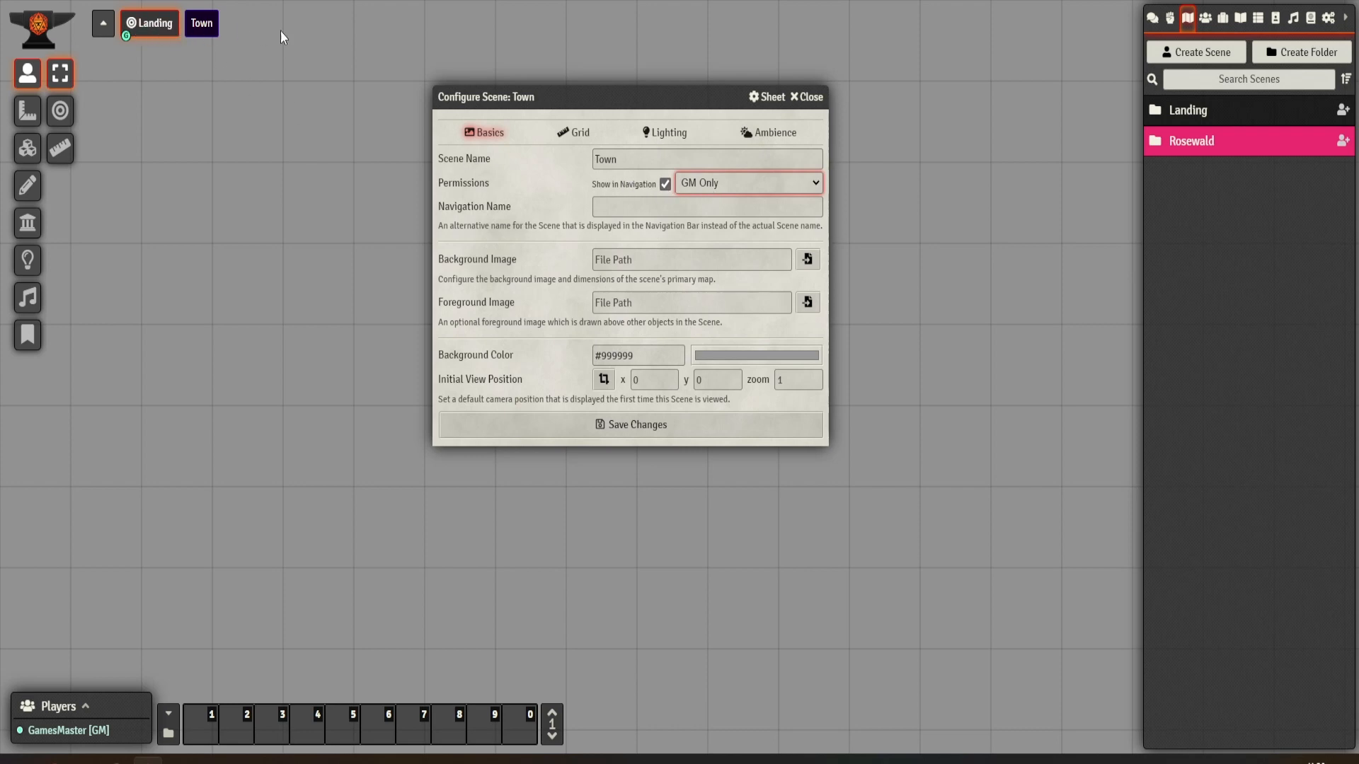
mouse_move(643, 191)
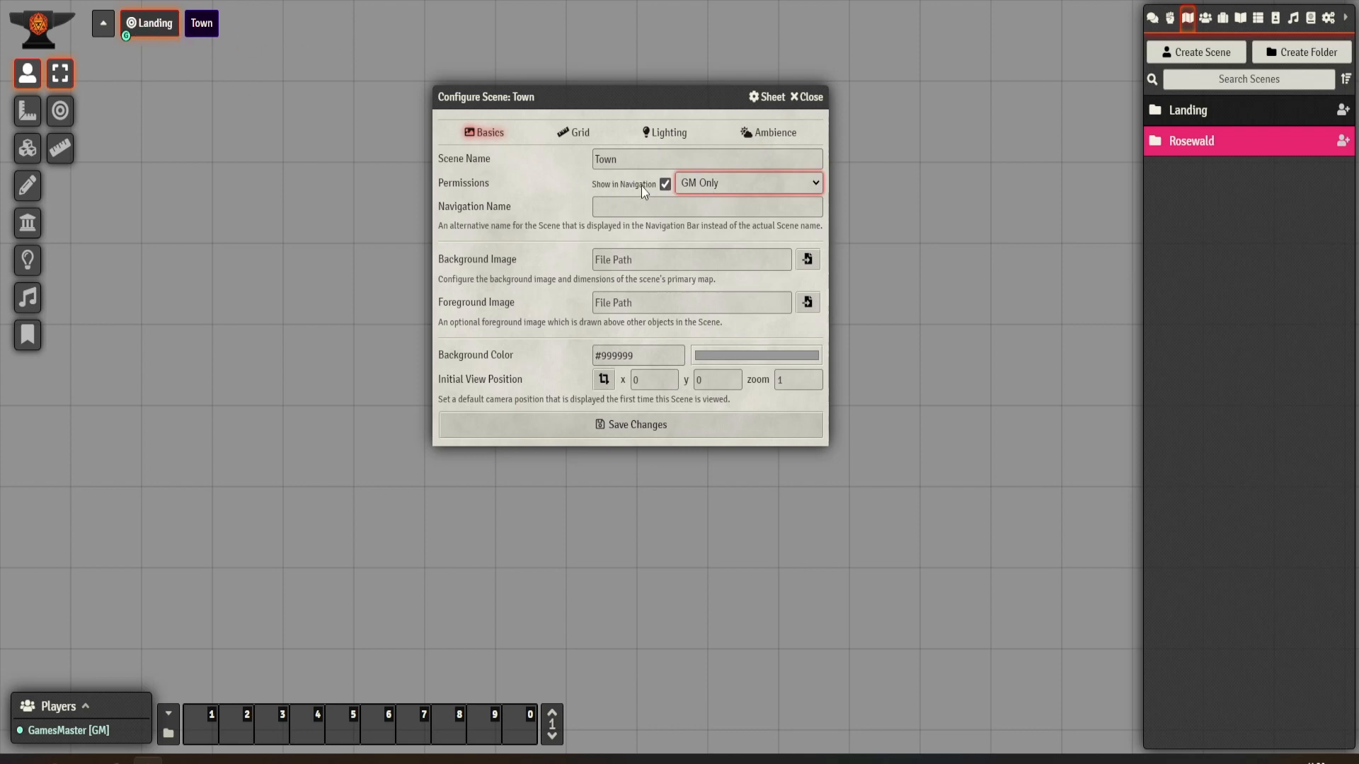
mouse_move(193, 47)
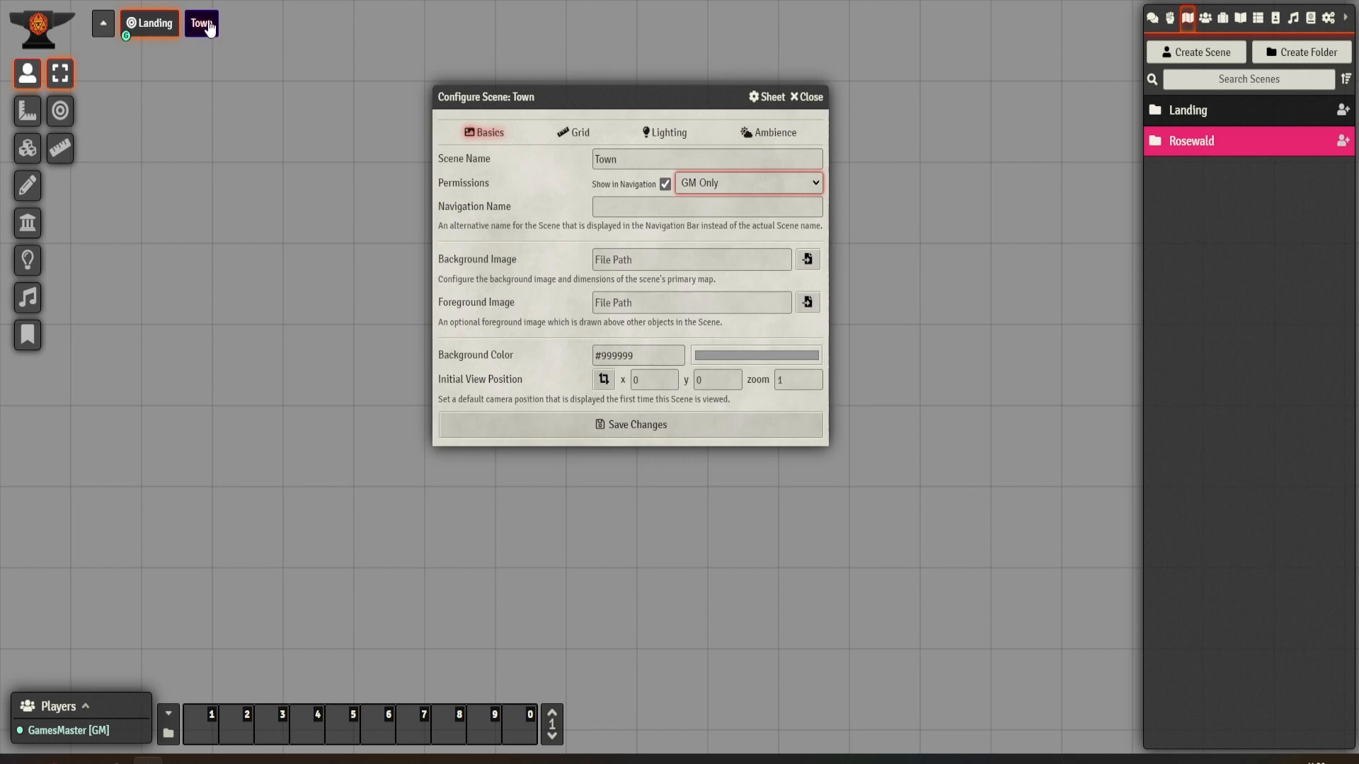
mouse_move(191, 36)
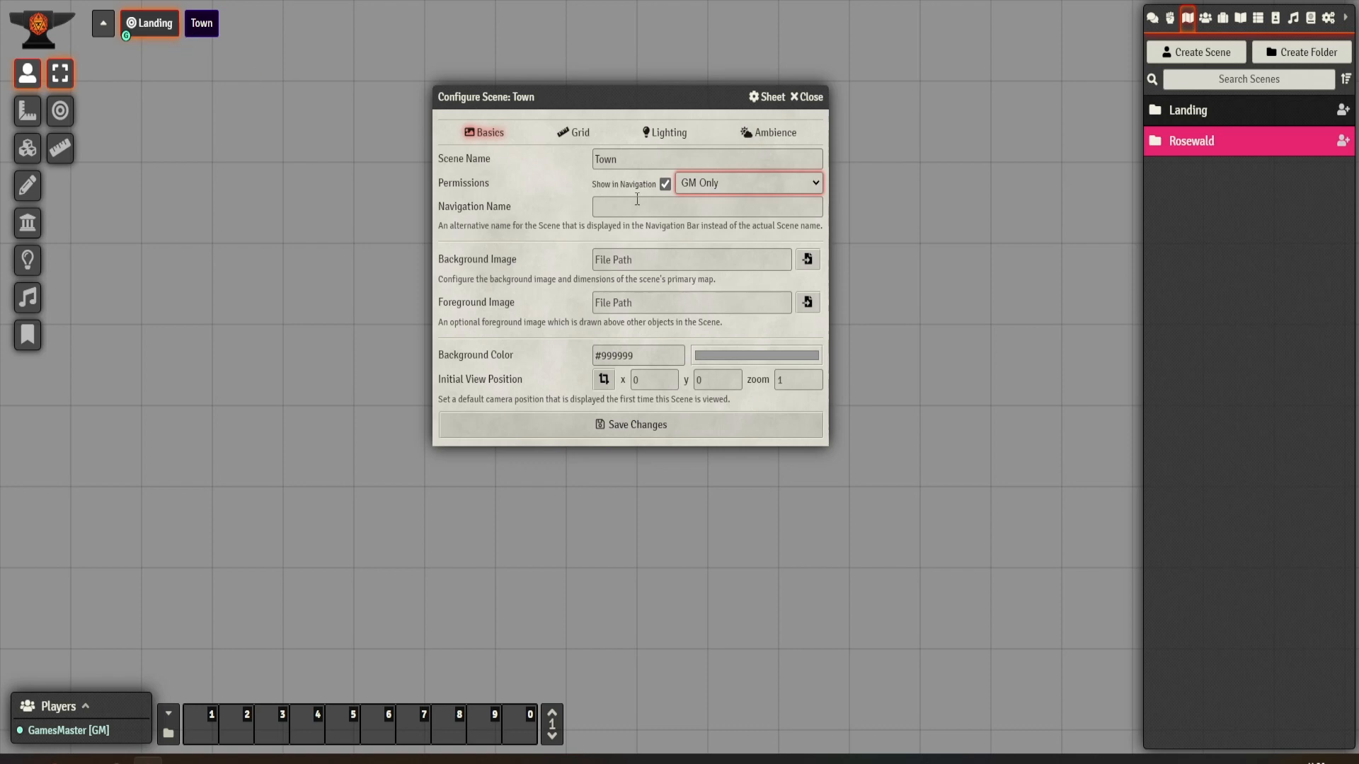
mouse_move(273, 28)
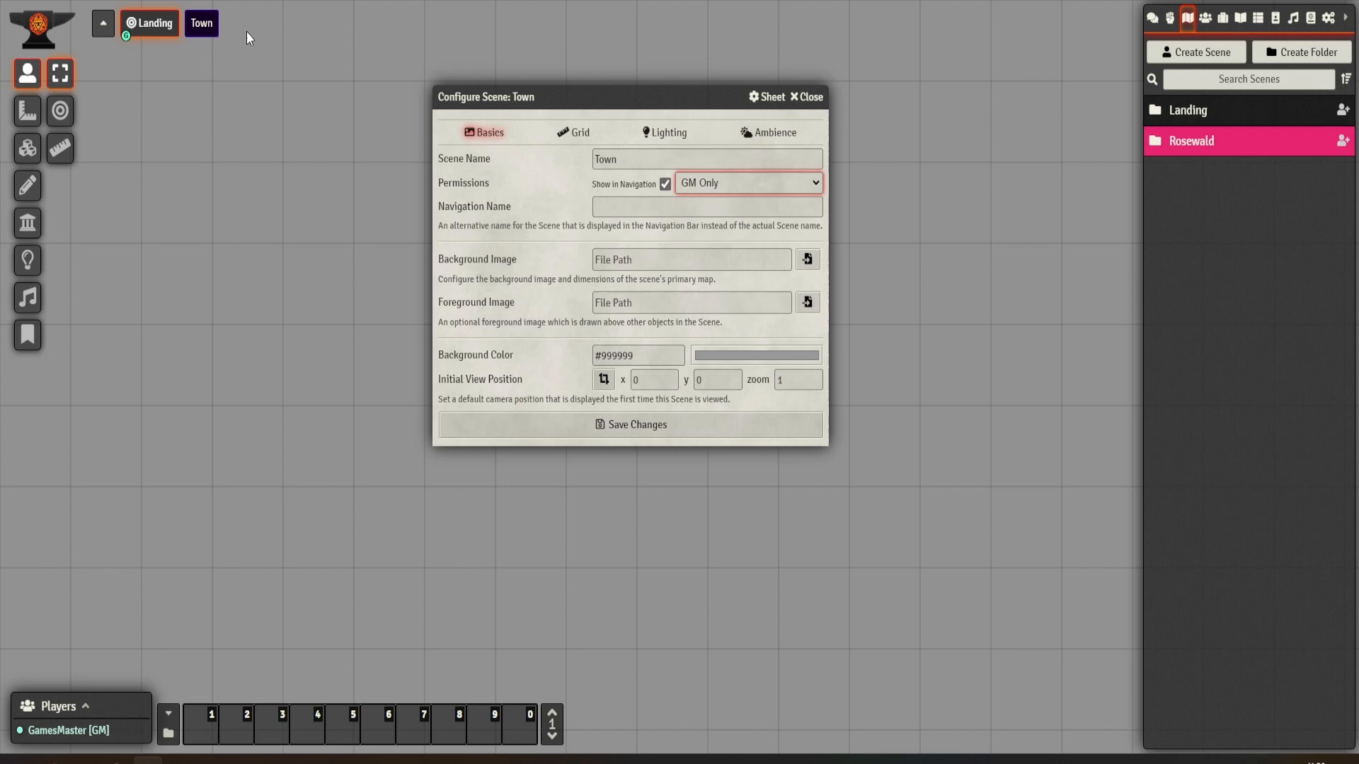
mouse_move(219, 33)
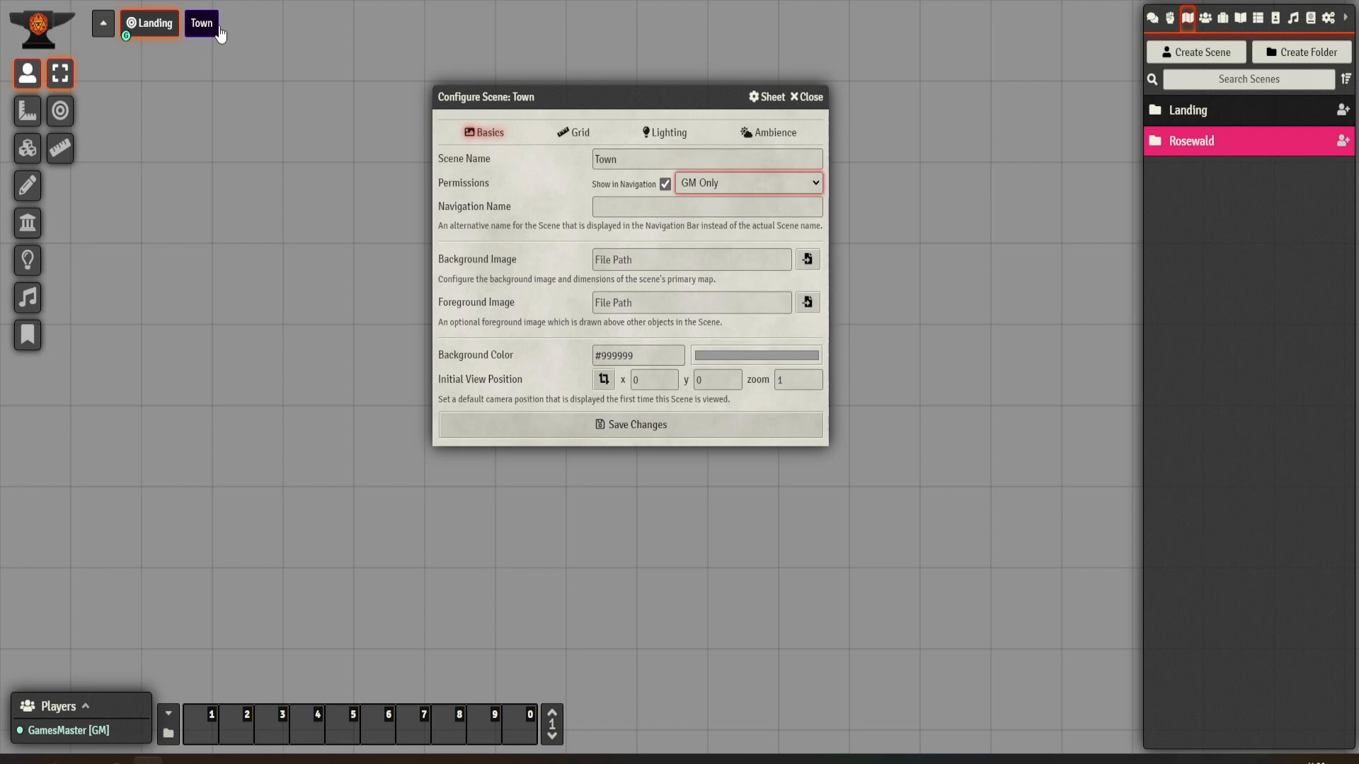
mouse_move(709, 86)
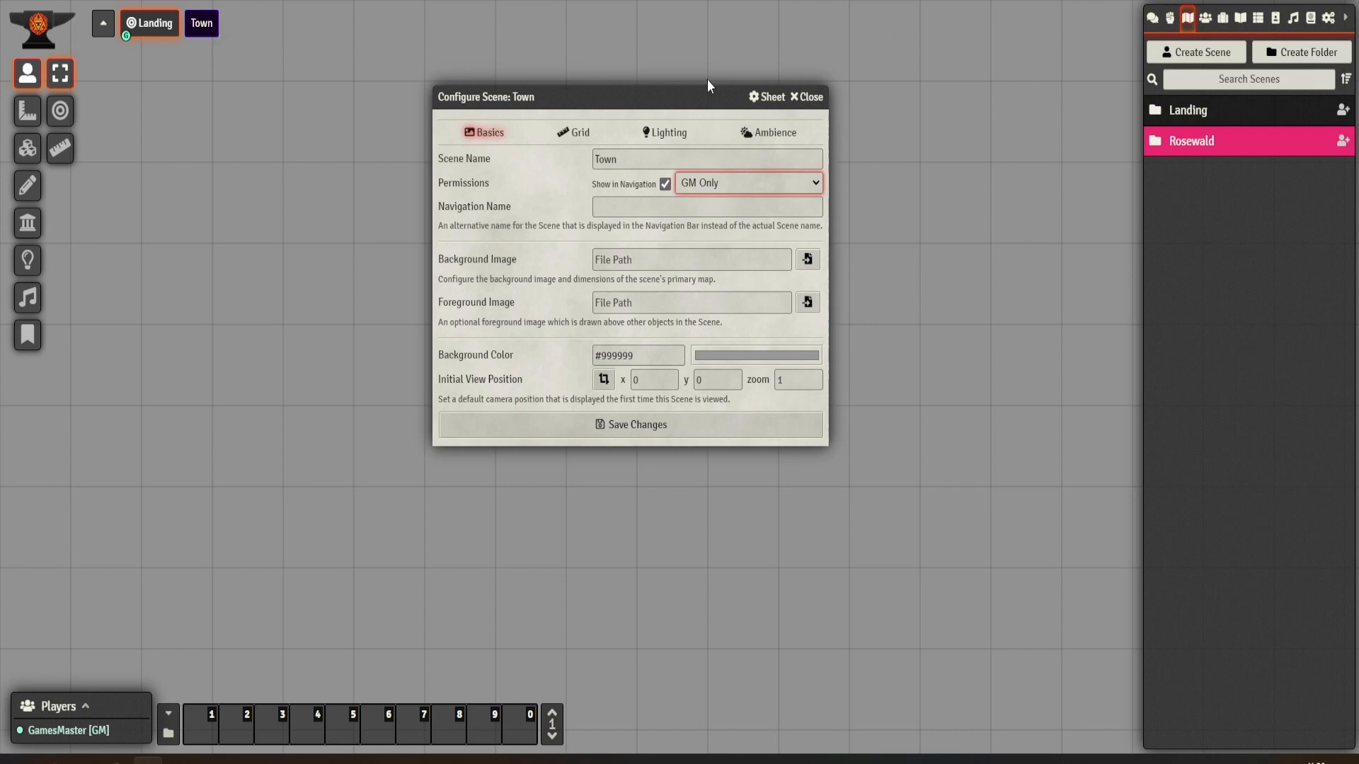
mouse_move(616, 87)
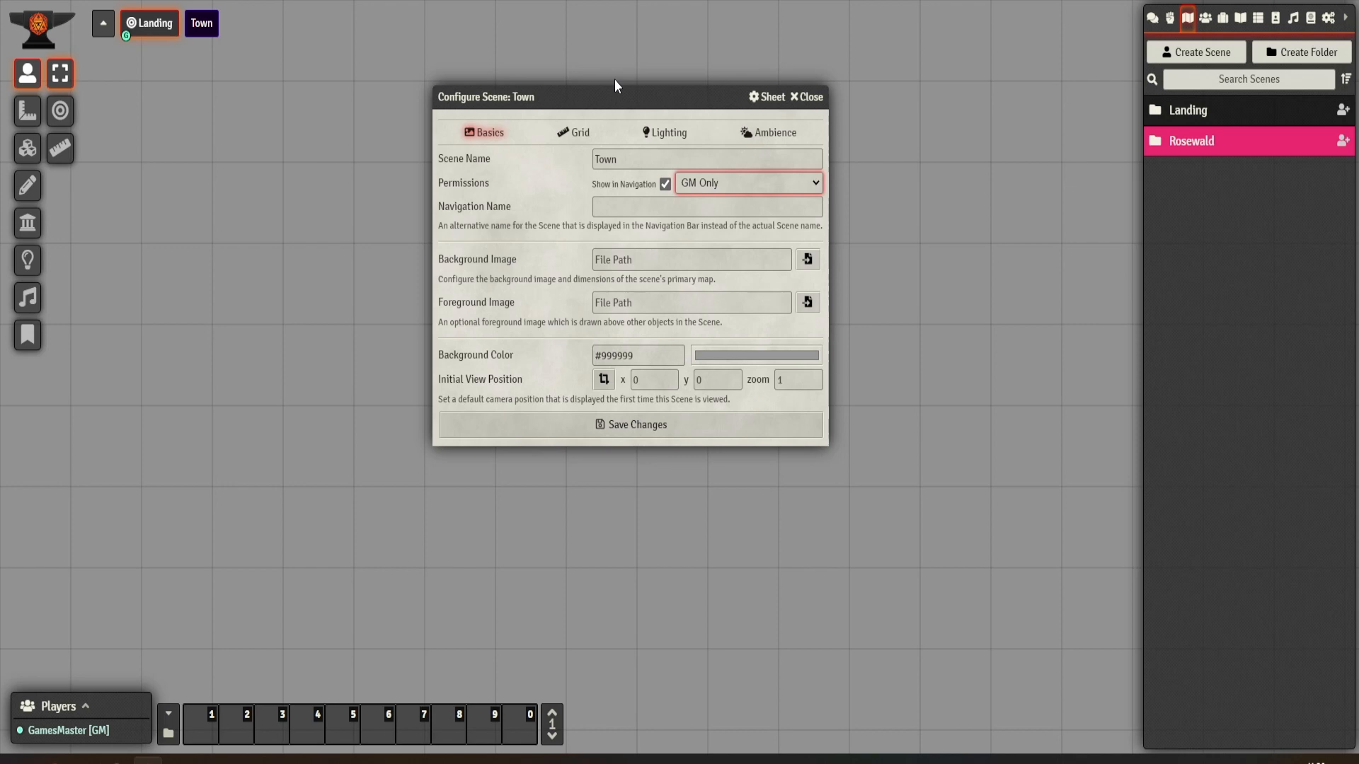
click(706, 207)
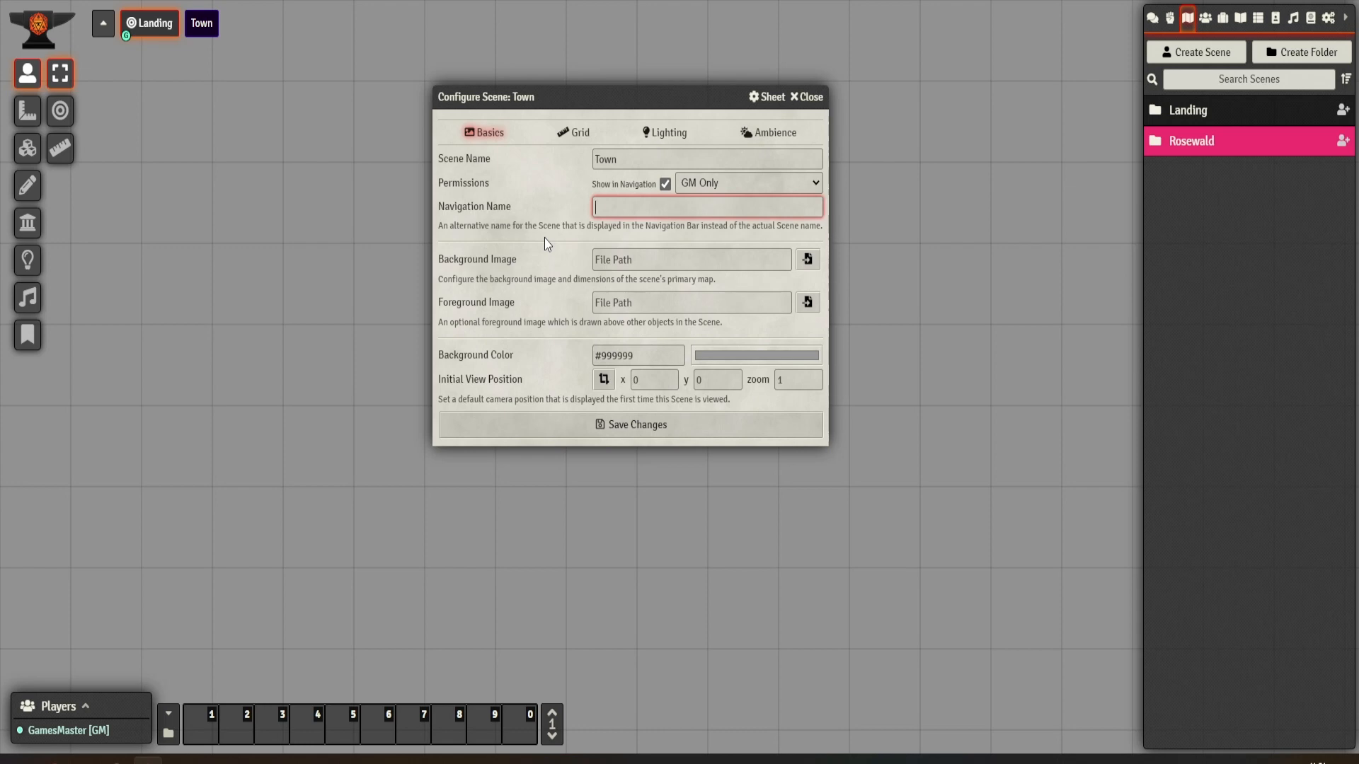
mouse_move(720, 263)
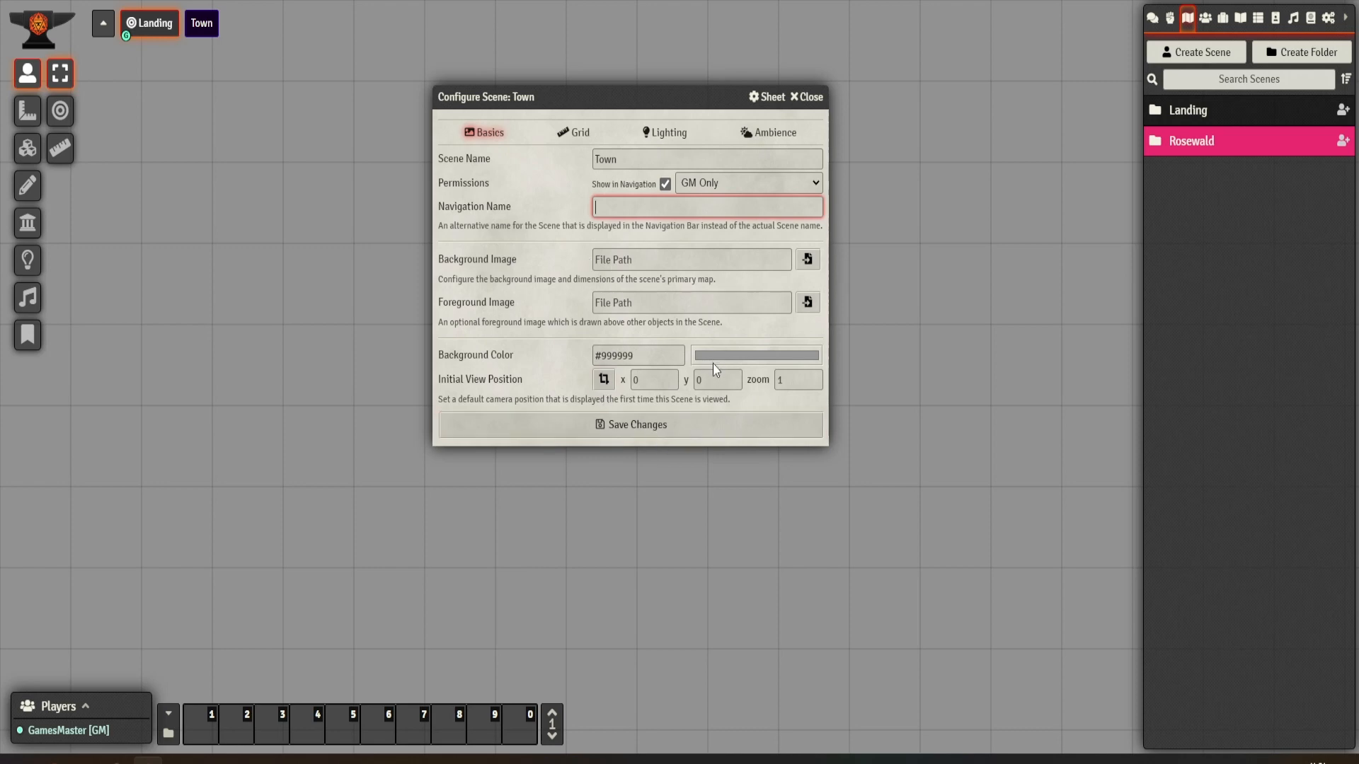
click(754, 356)
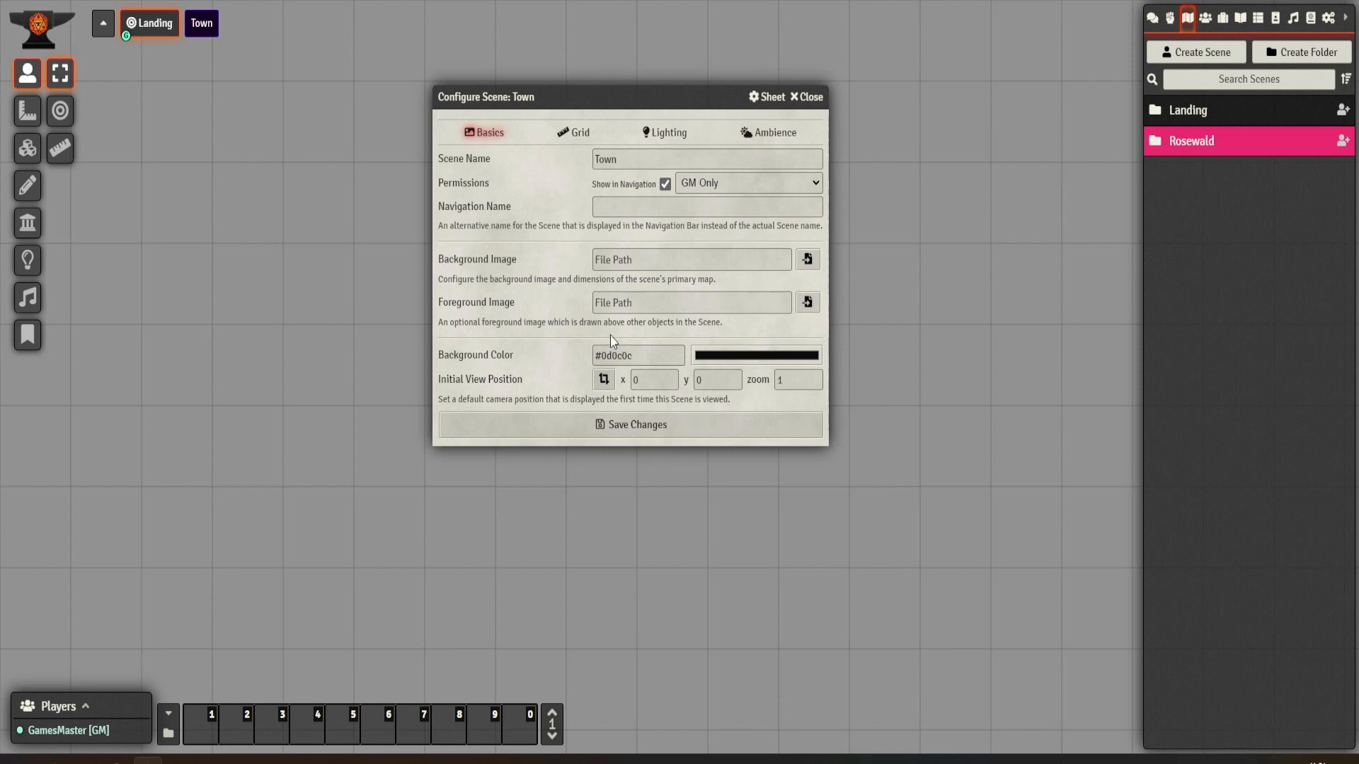
mouse_move(581, 406)
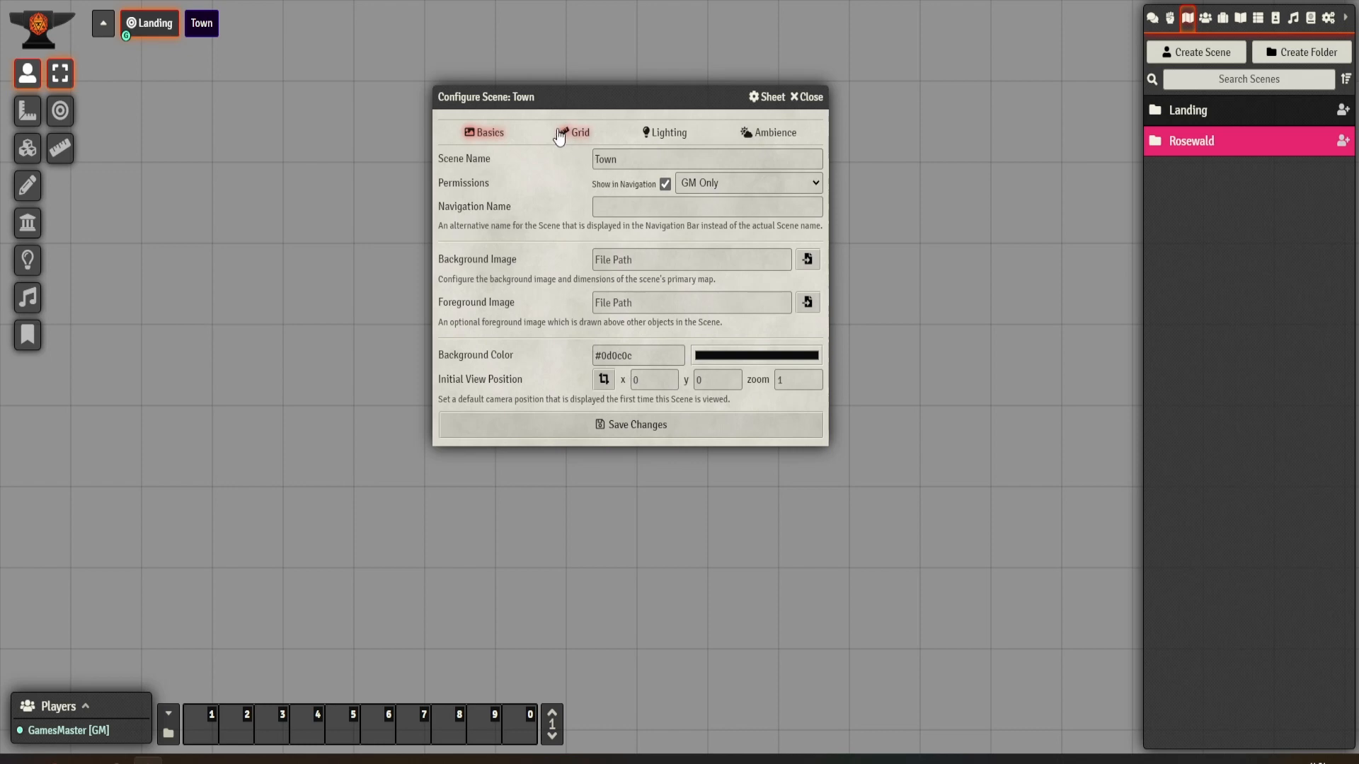
Set the Town scene's grid type to Gridless in the Grid settings
click(579, 131)
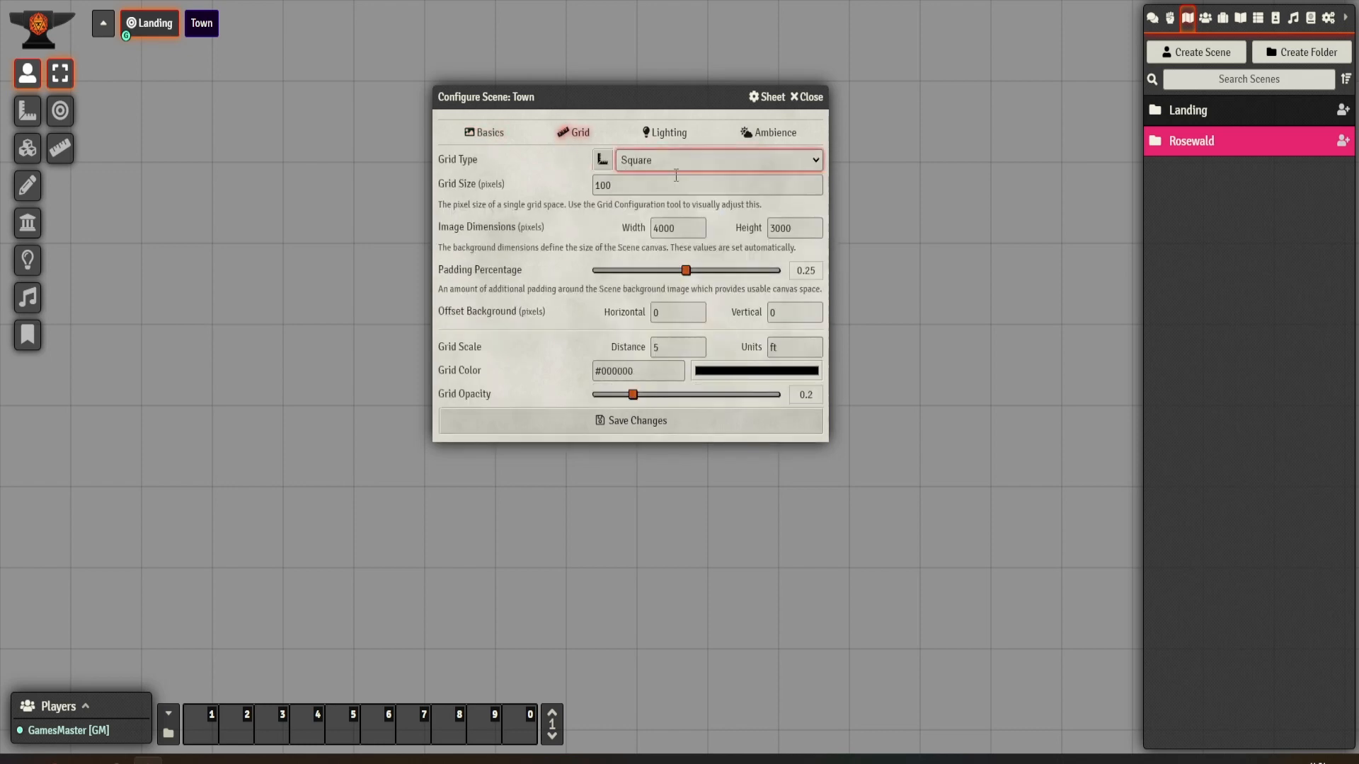
click(717, 160)
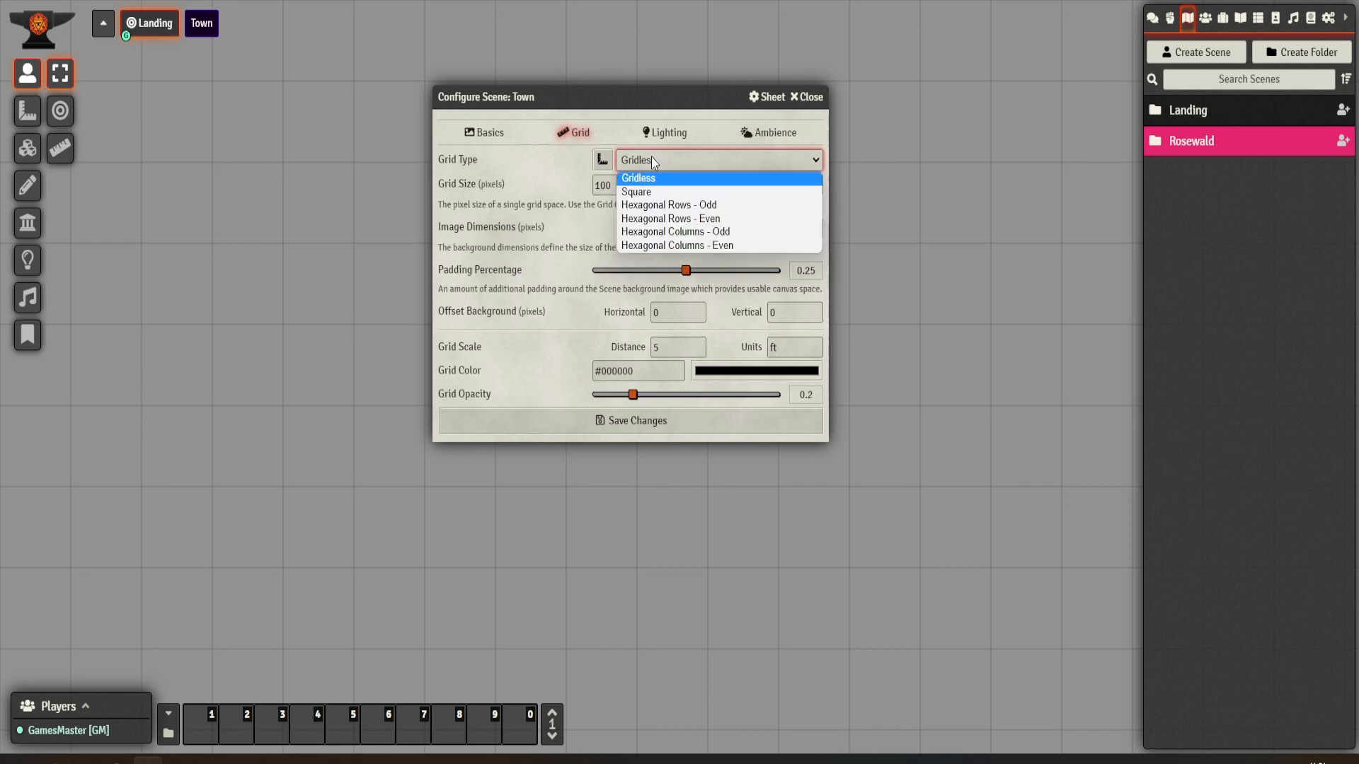
mouse_move(636, 191)
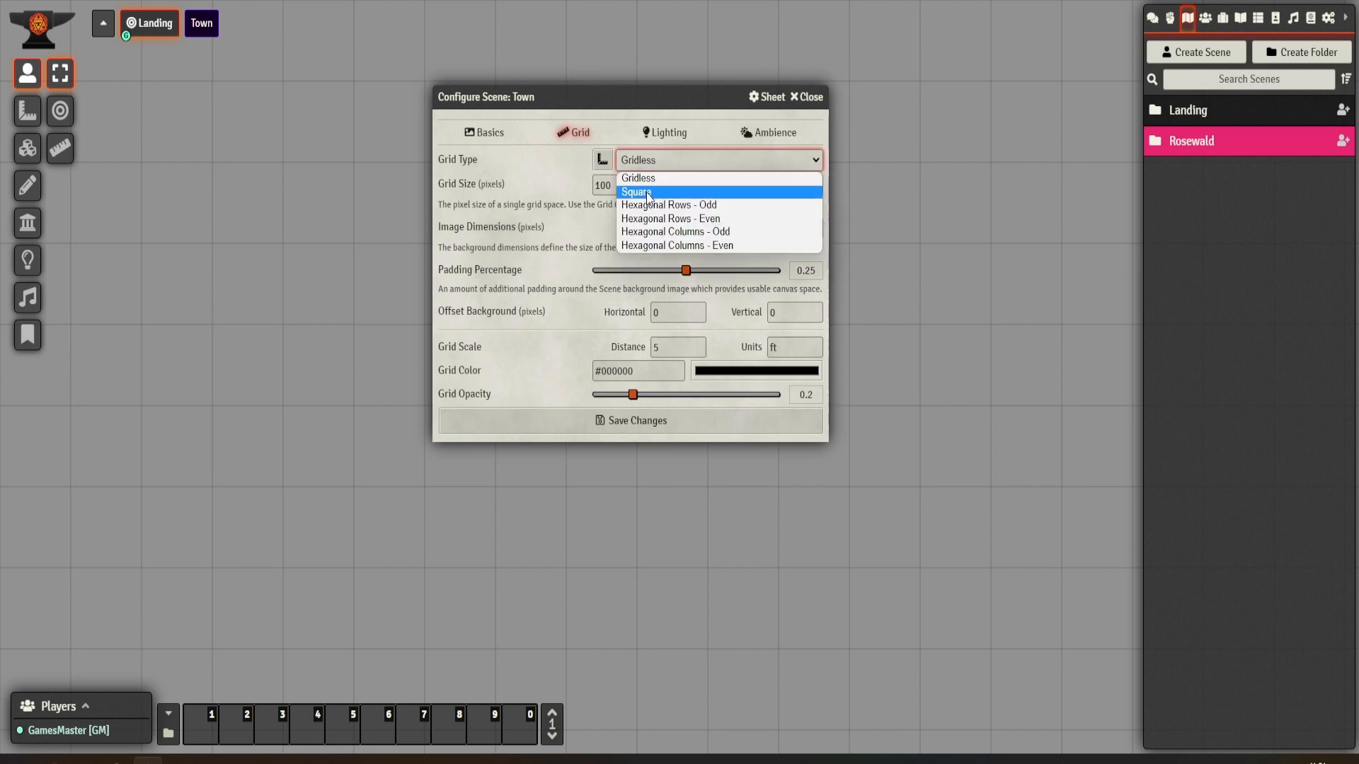
mouse_move(654, 194)
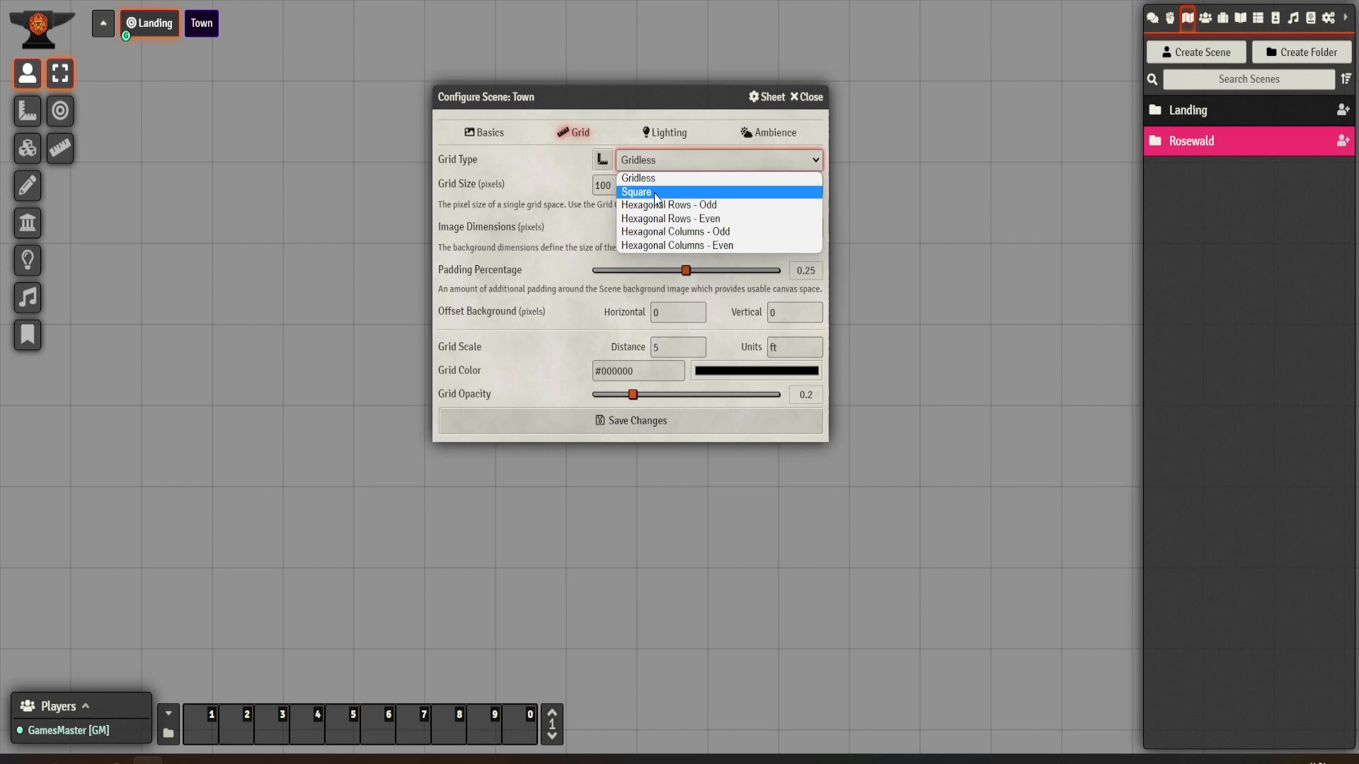
click(639, 178)
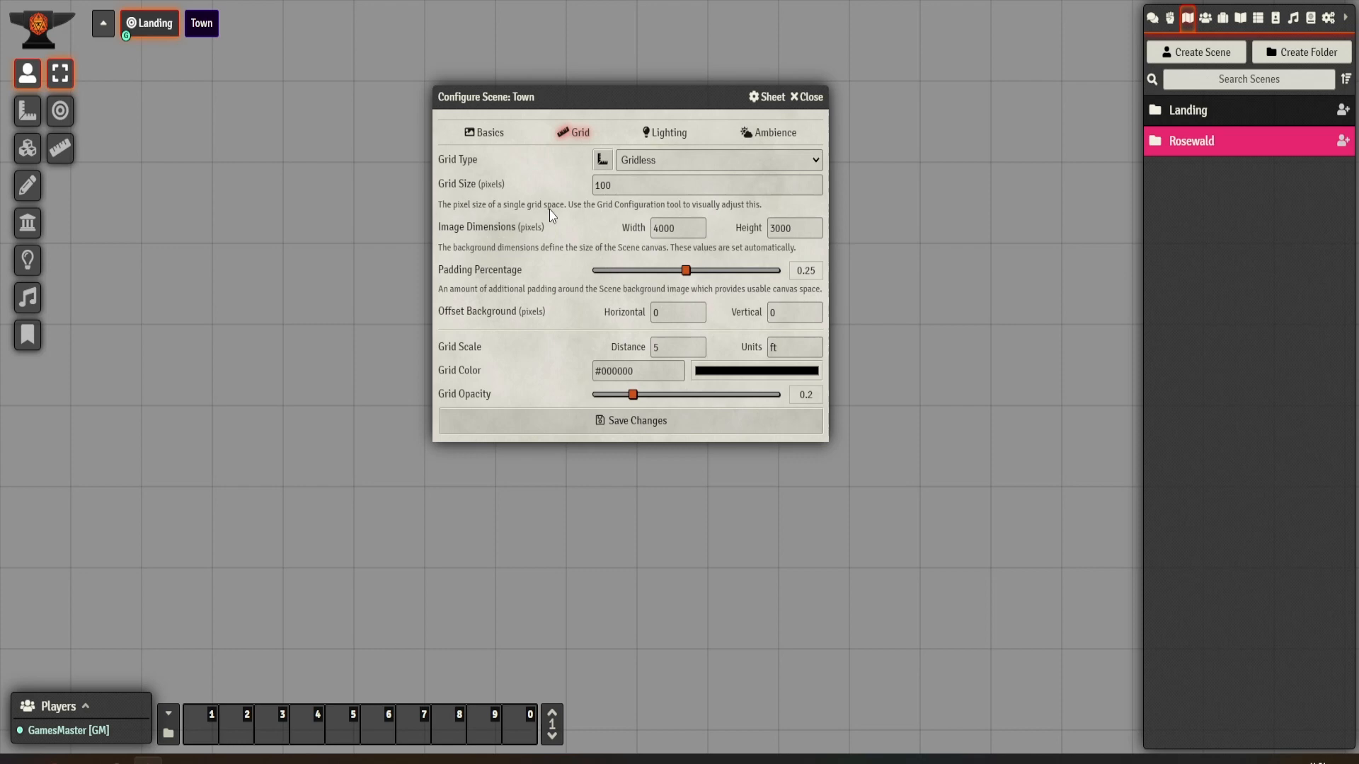
mouse_move(633, 178)
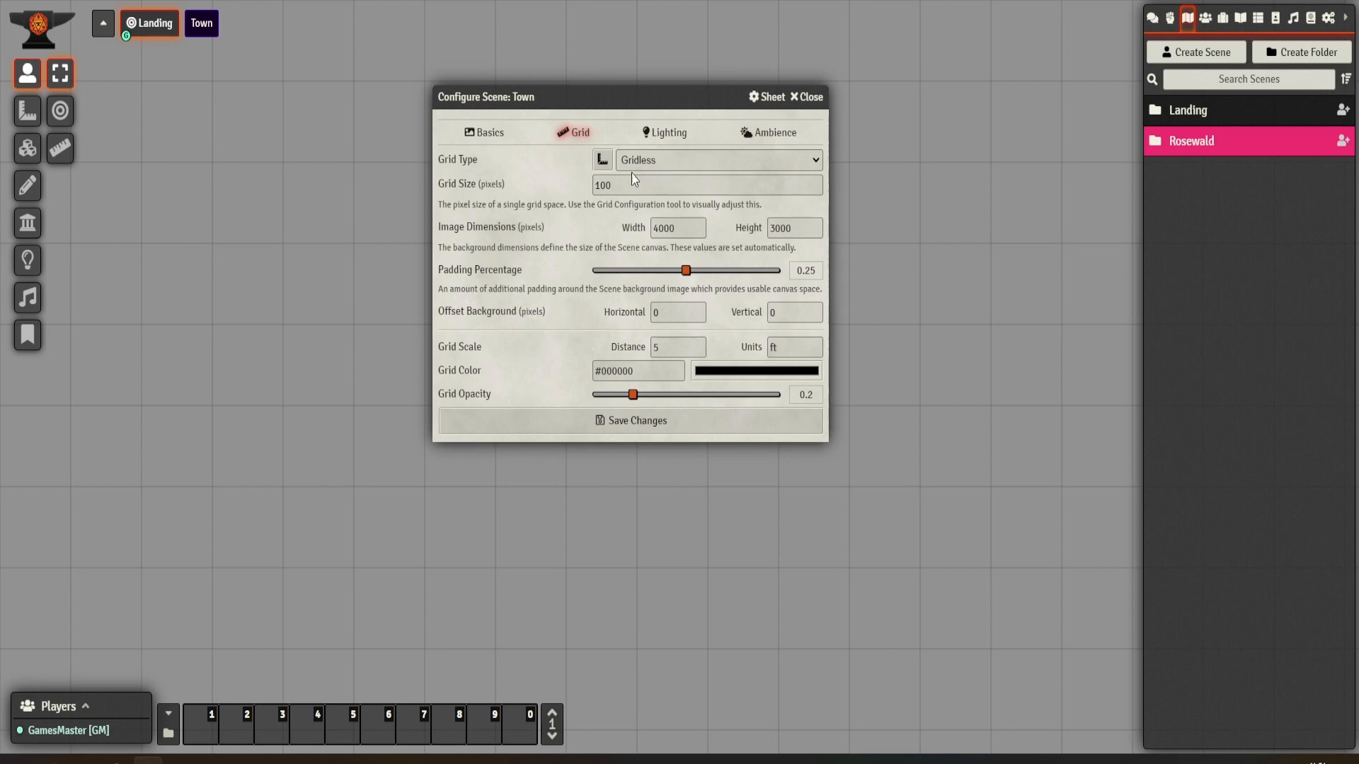
mouse_move(602, 227)
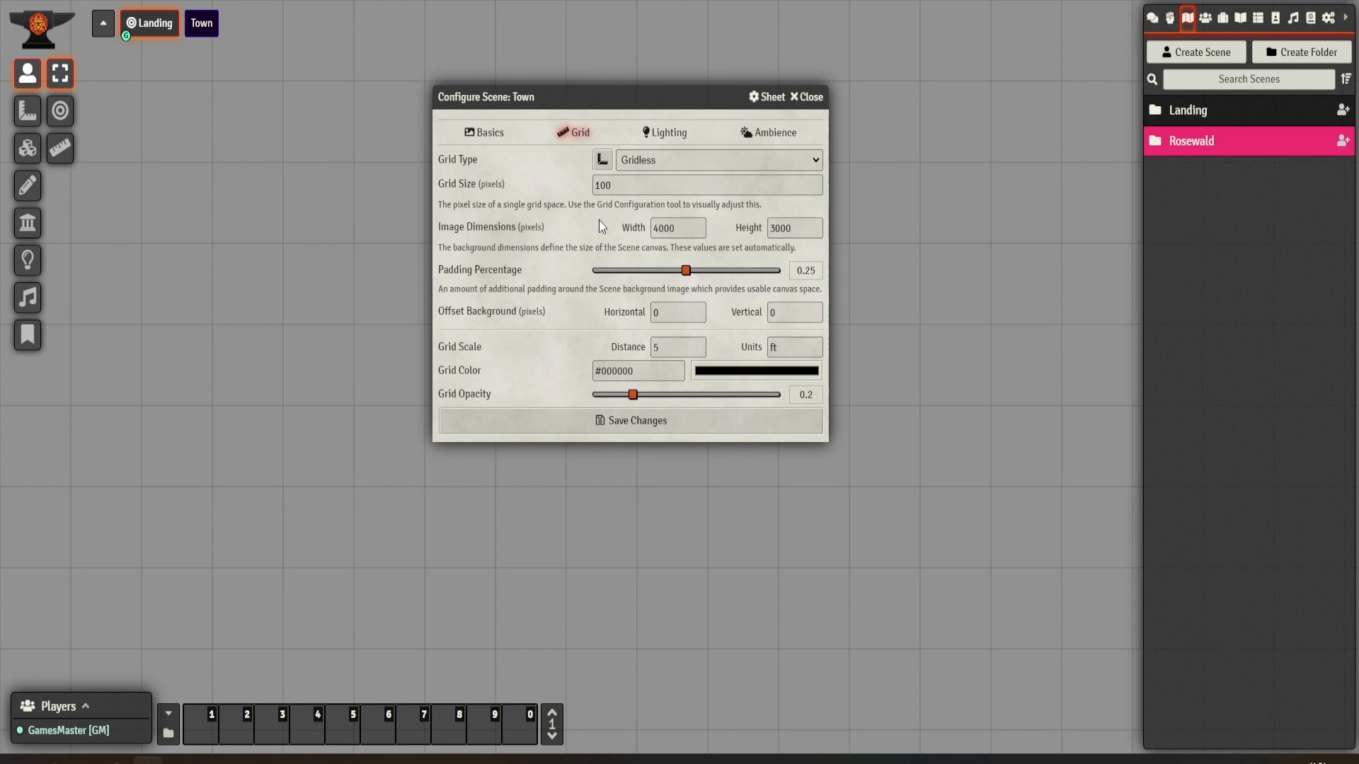
mouse_move(649, 167)
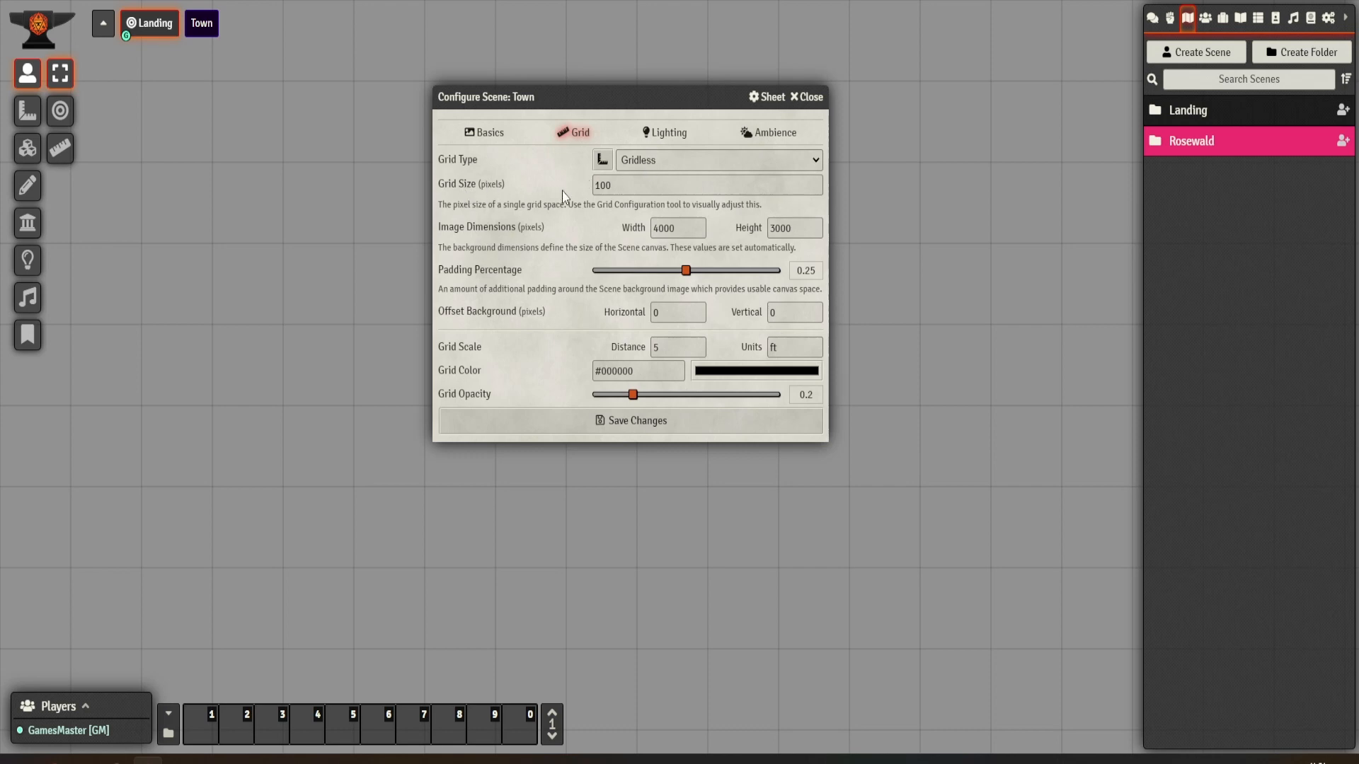
mouse_move(571, 205)
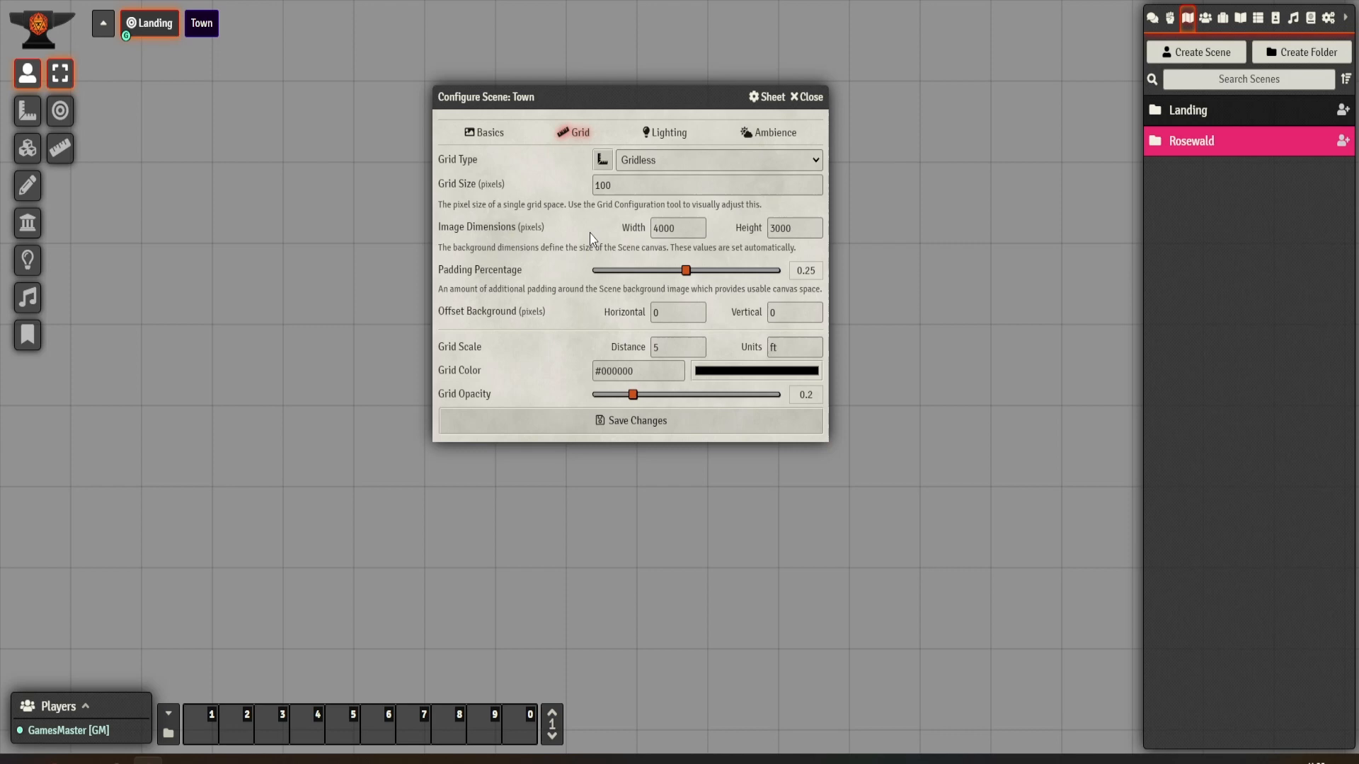
mouse_move(688, 249)
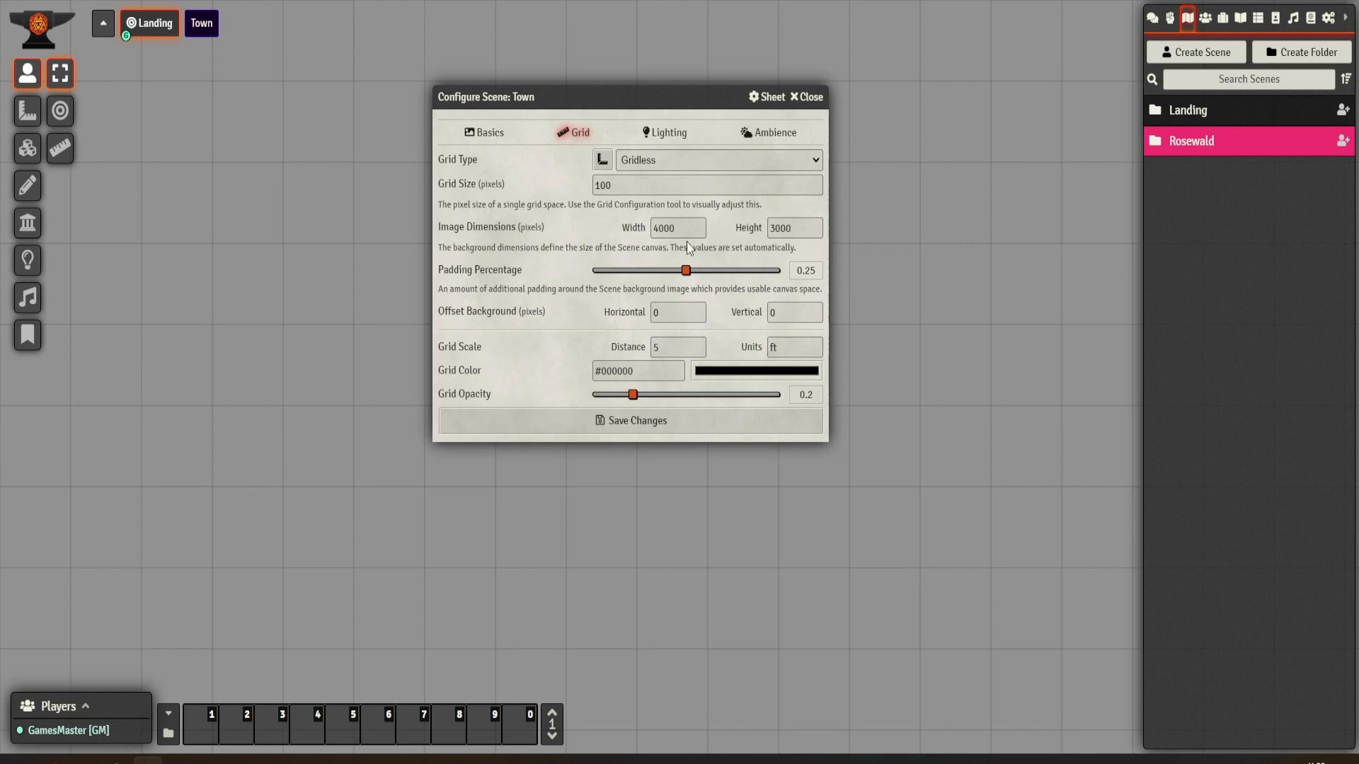
mouse_move(597, 297)
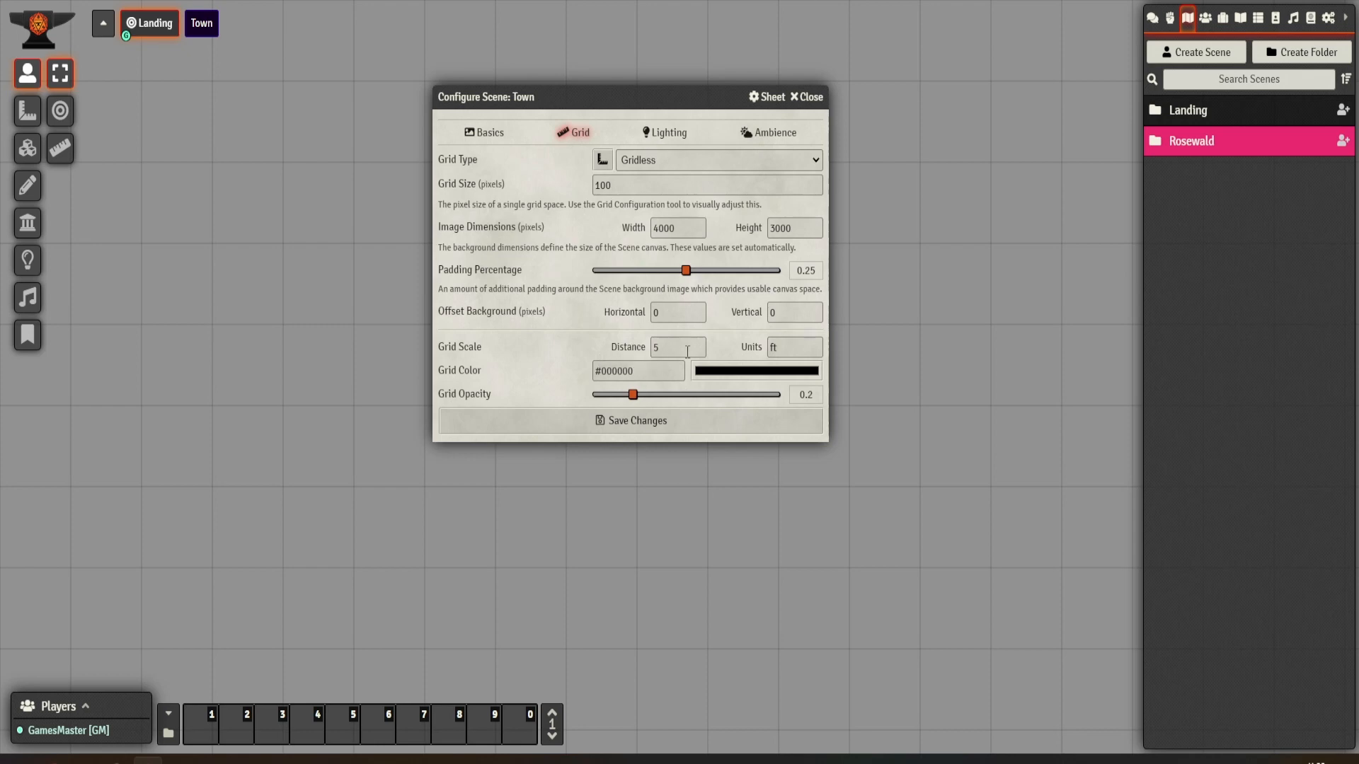
mouse_move(573, 358)
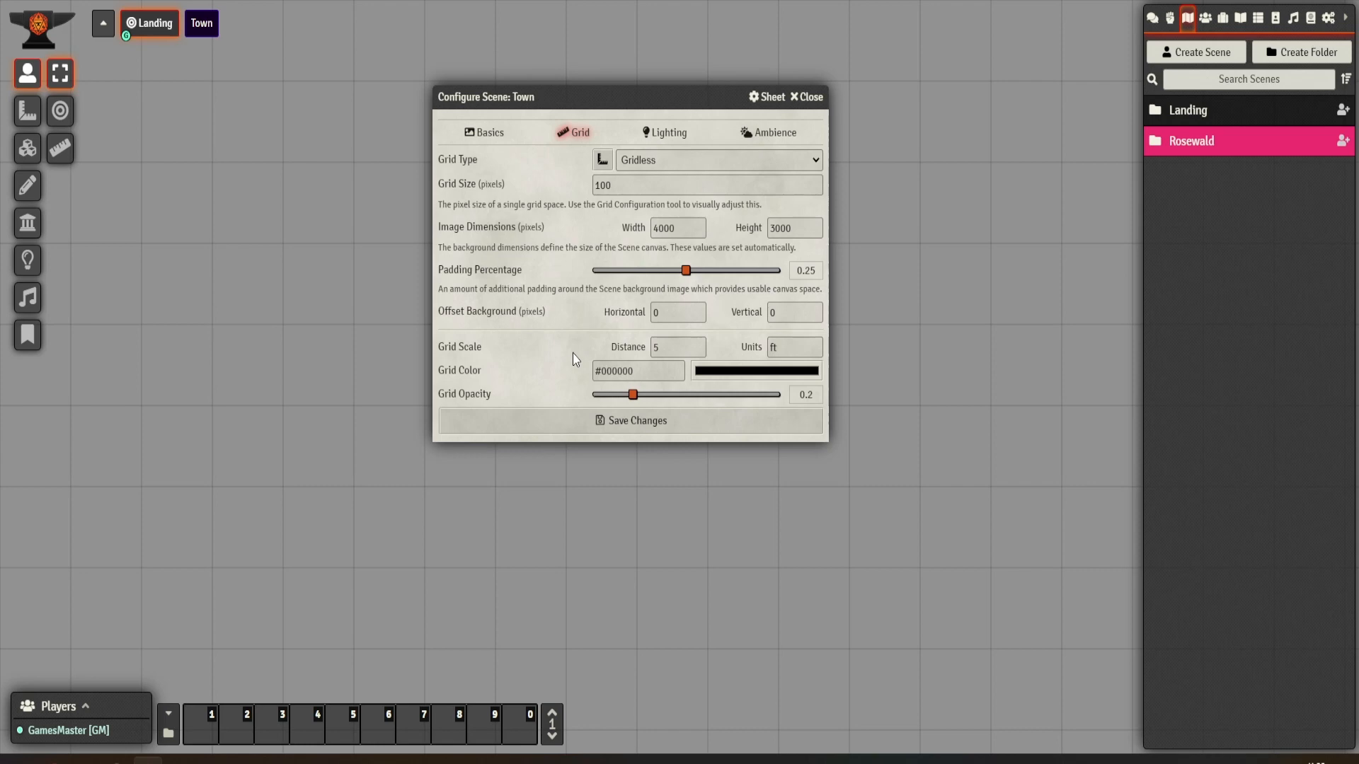
mouse_move(676, 406)
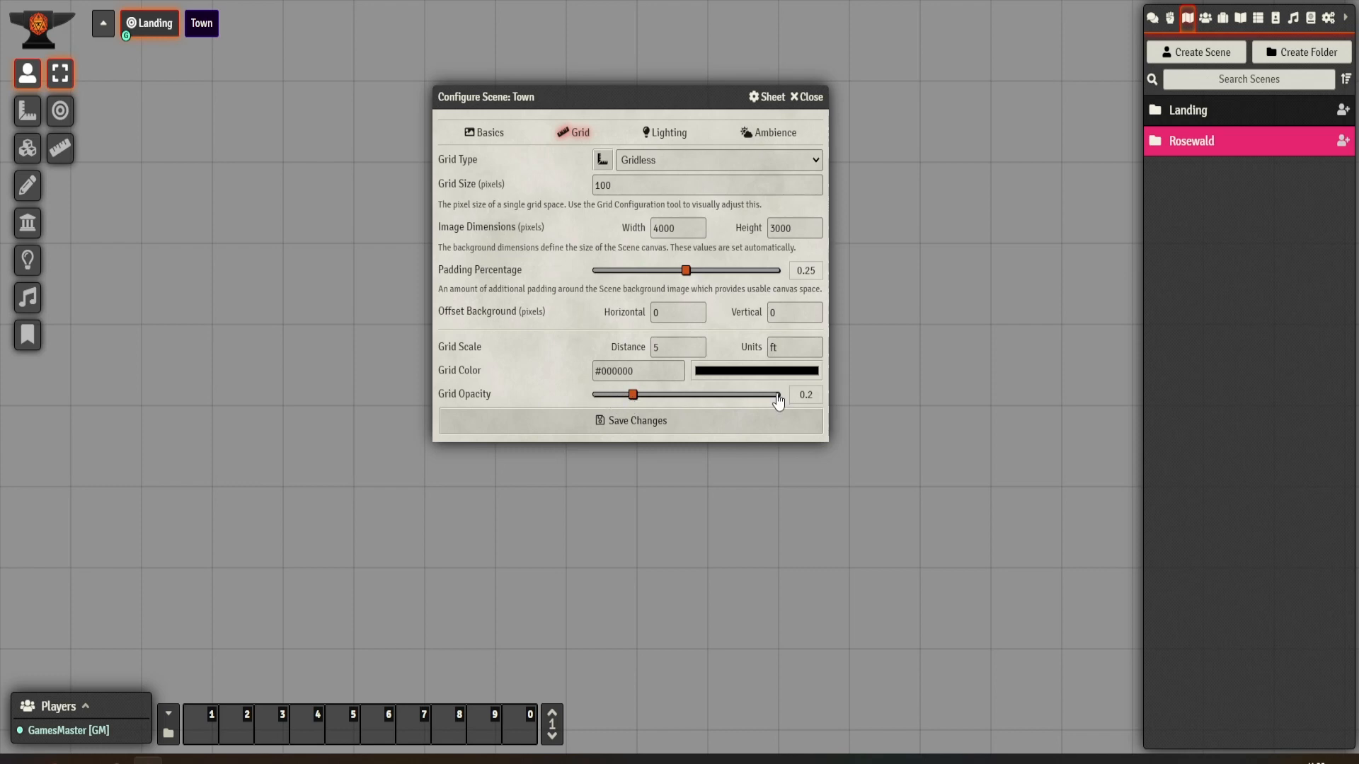
mouse_move(604, 362)
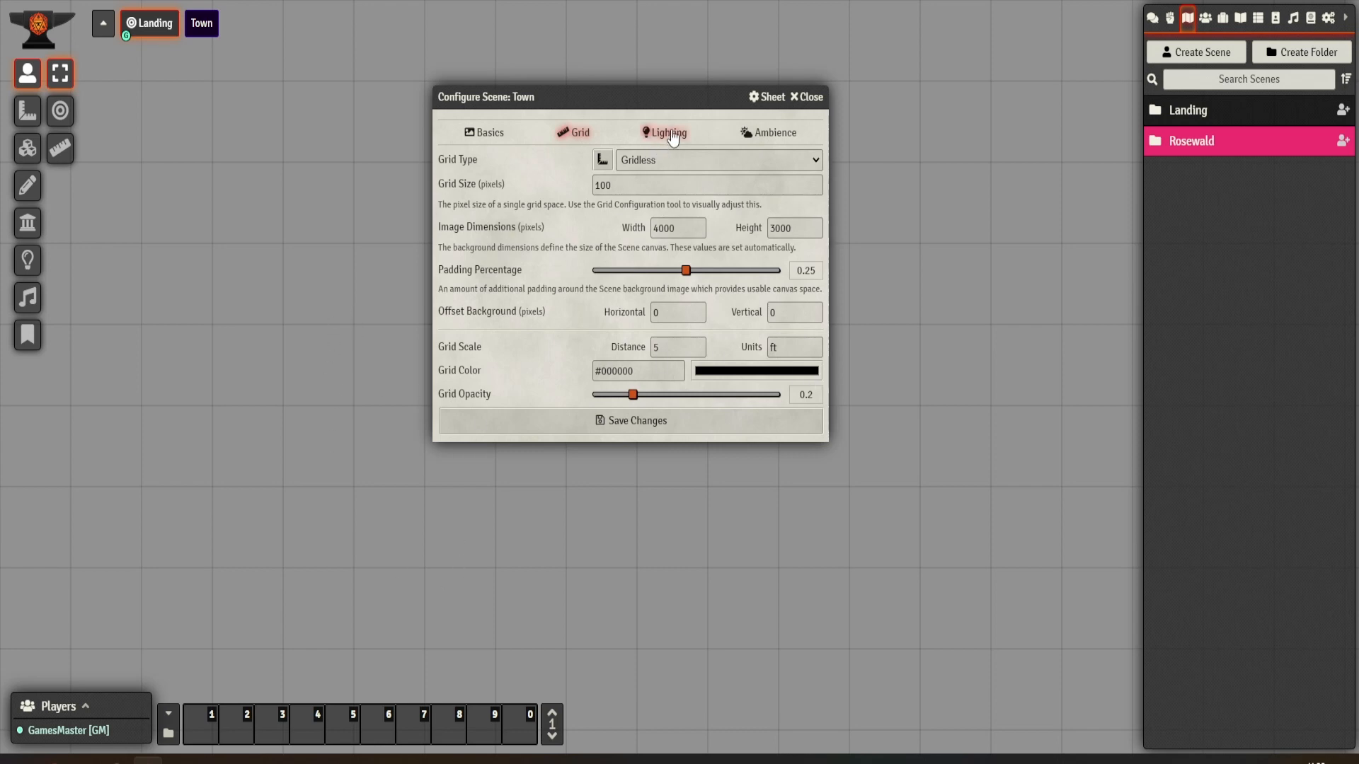
Disable Token Vision and Fog Exploration in the scene's Lighting settings, then view Ambience
click(669, 131)
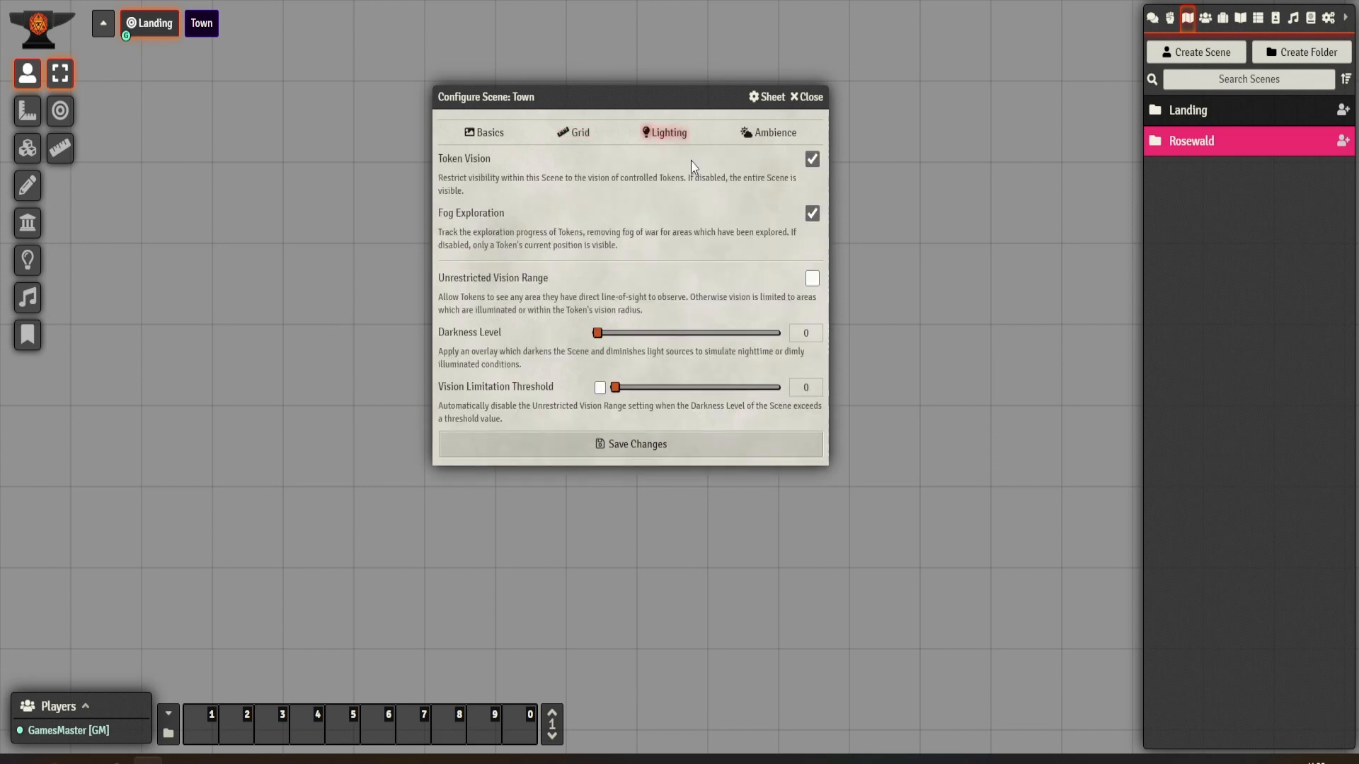
mouse_move(486, 161)
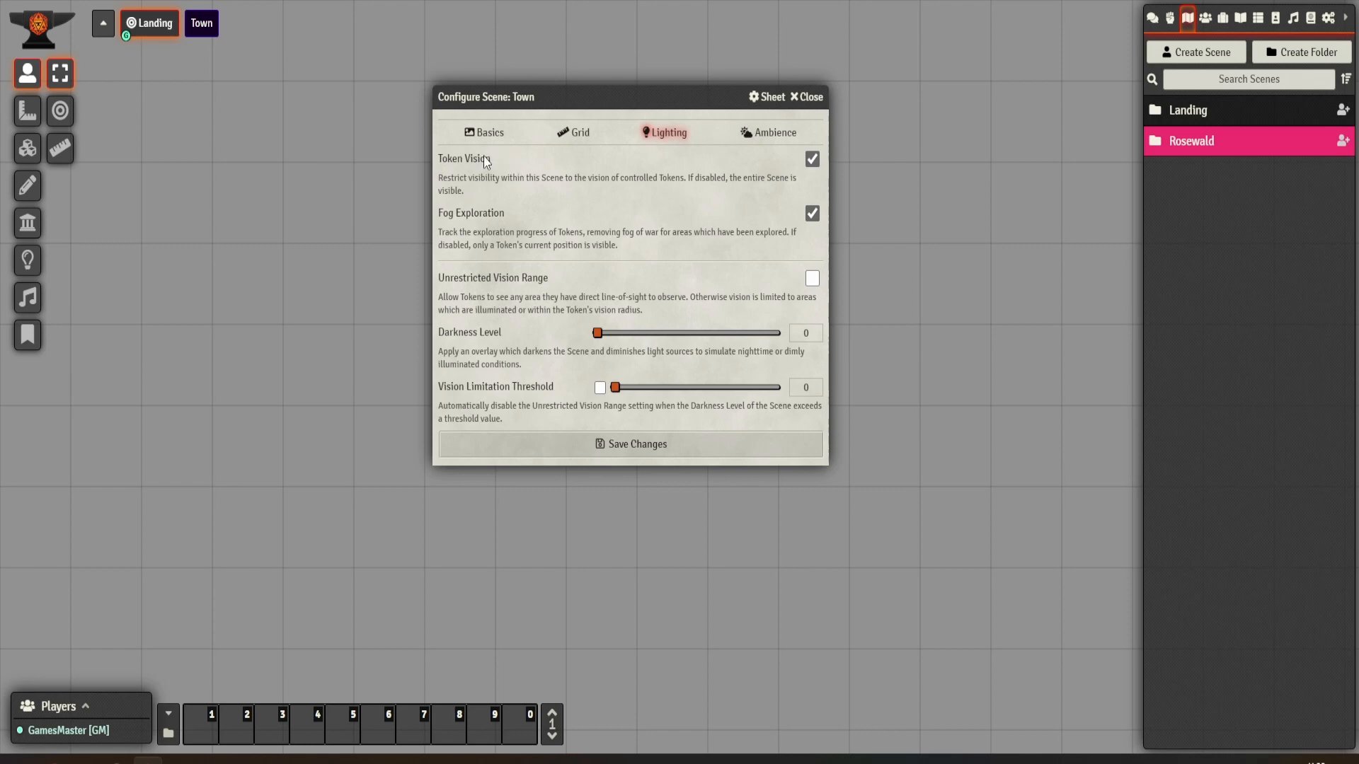
mouse_move(508, 191)
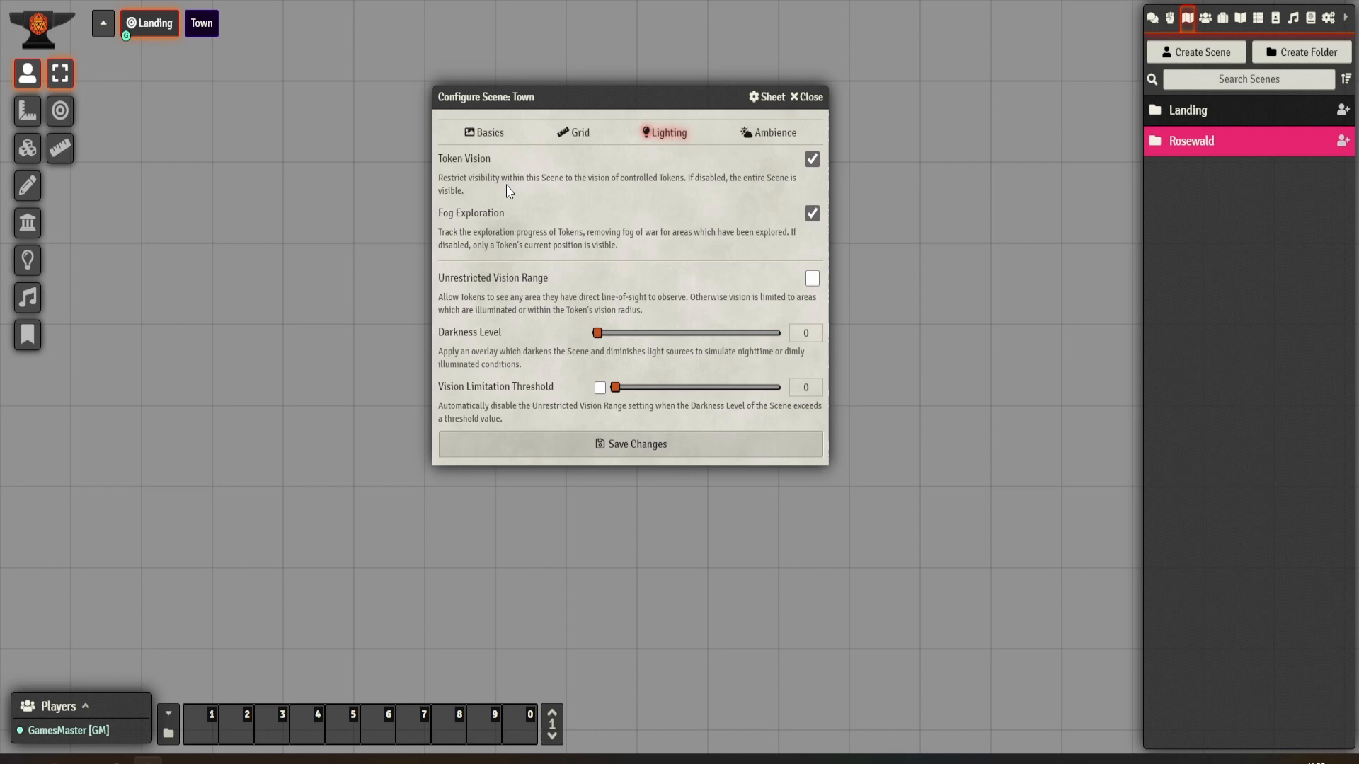
mouse_move(515, 171)
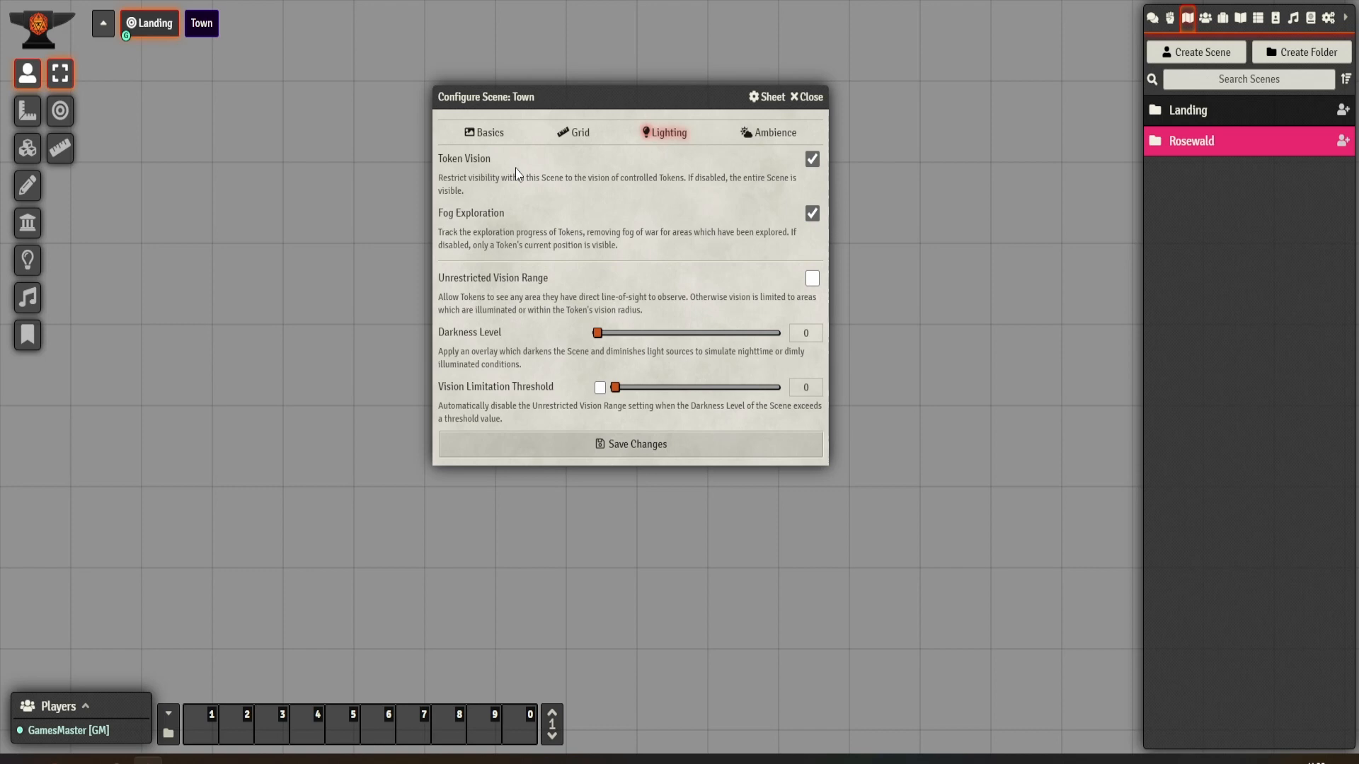
mouse_move(799, 167)
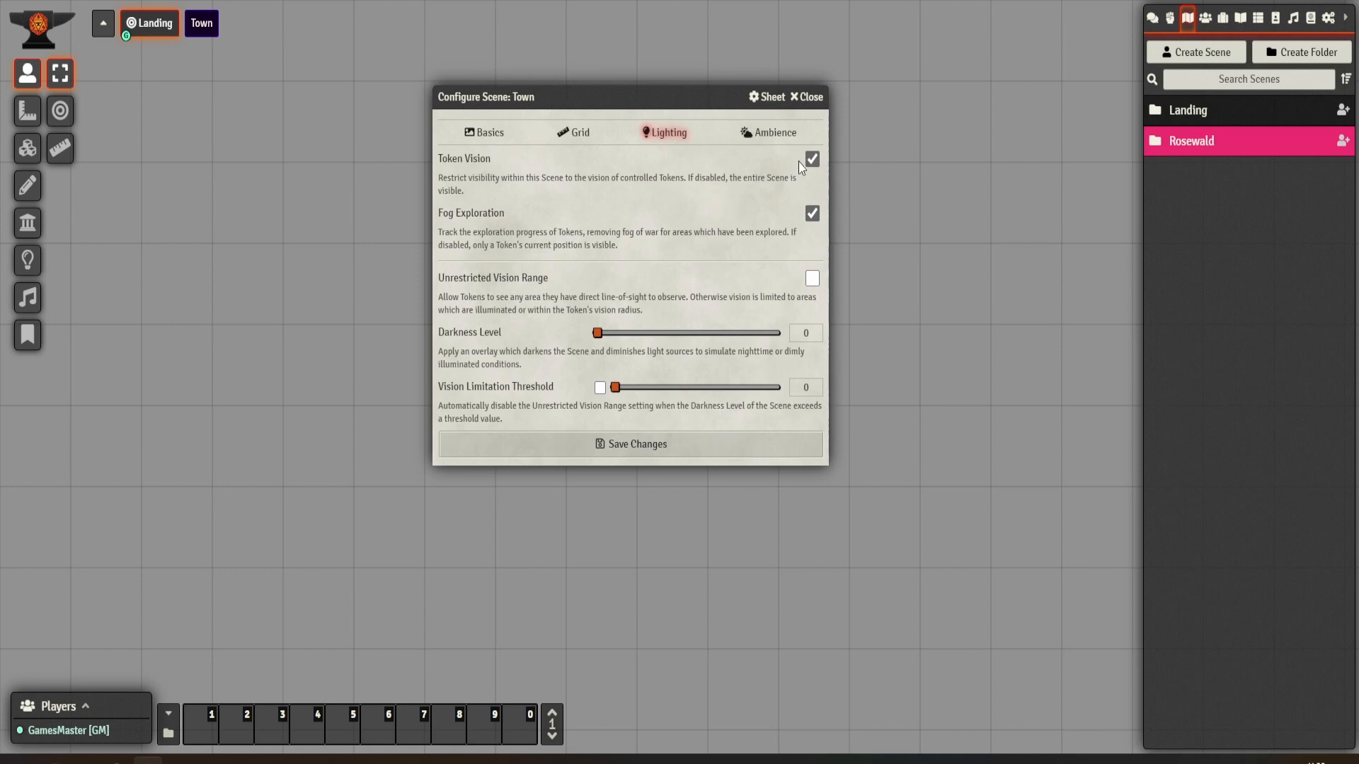
click(811, 158)
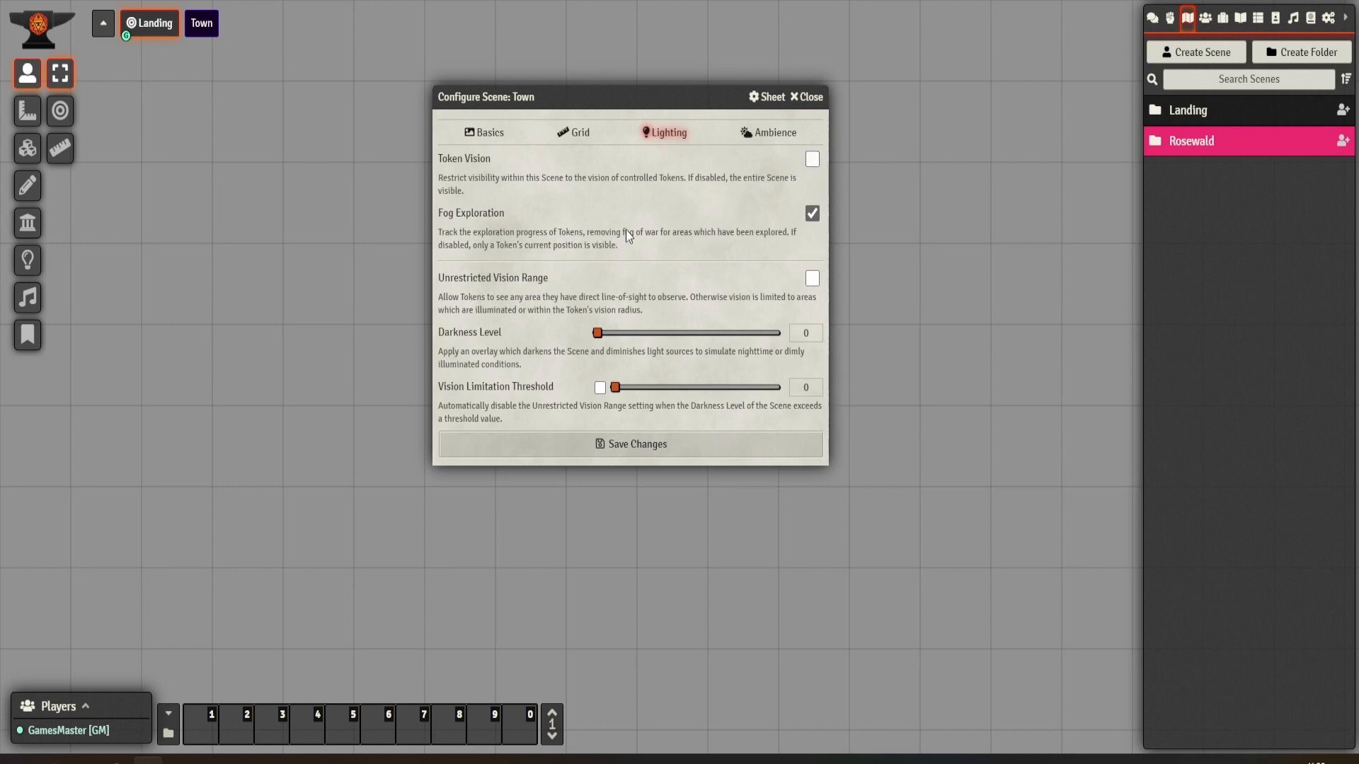
click(811, 214)
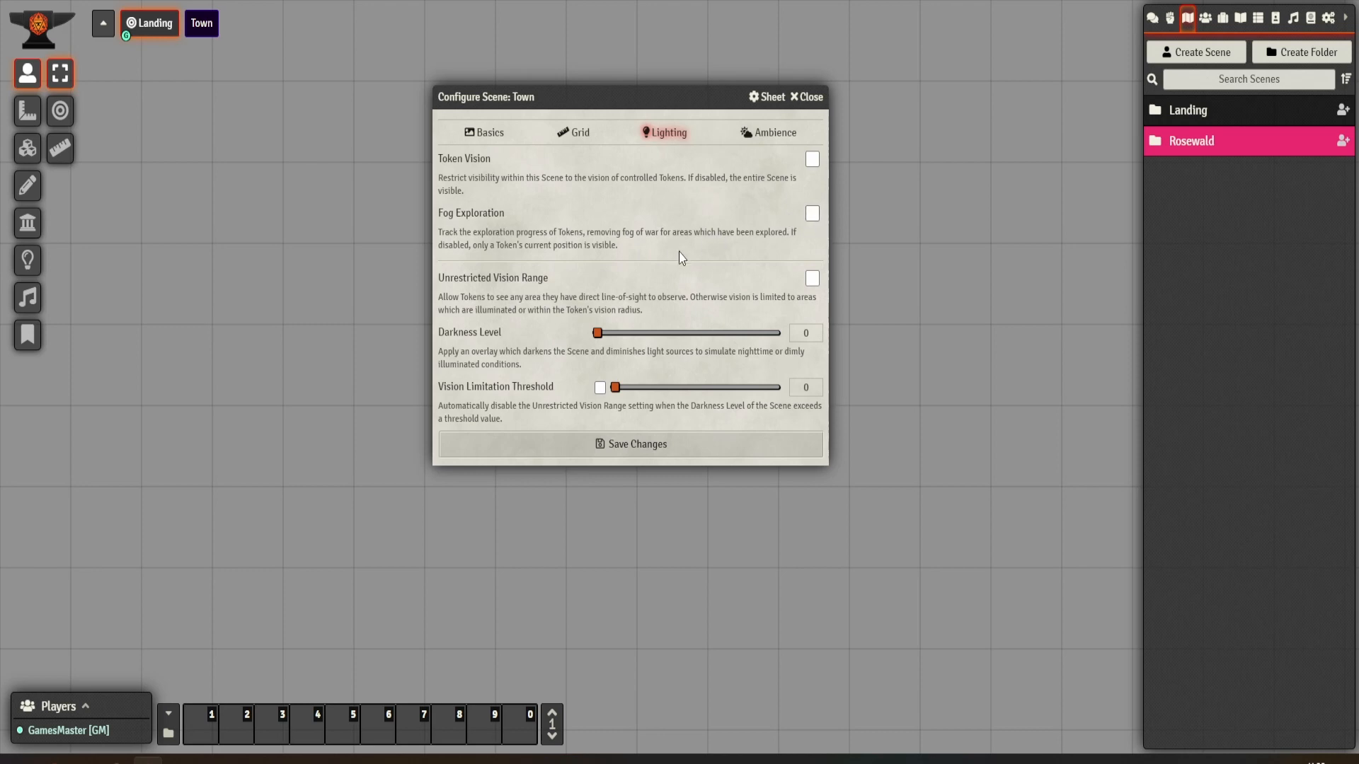
mouse_move(515, 283)
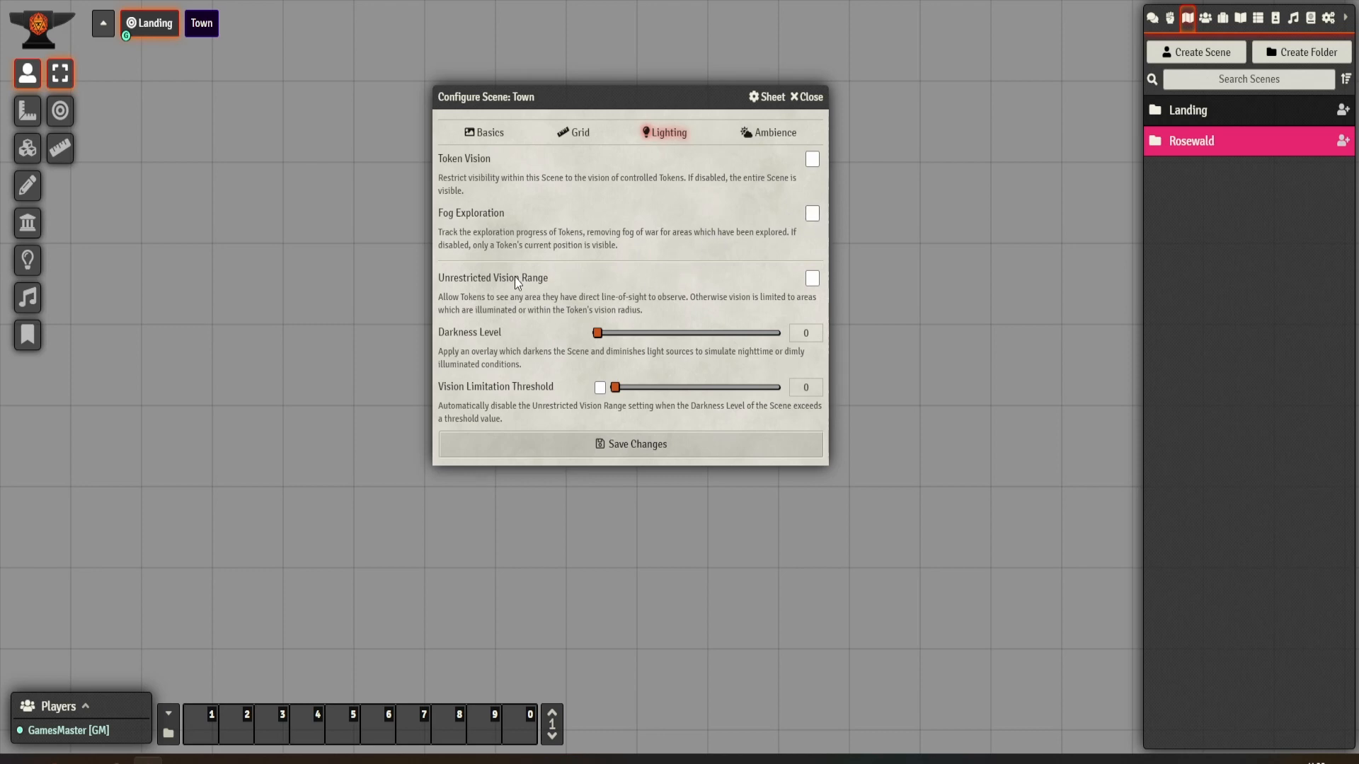
mouse_move(521, 327)
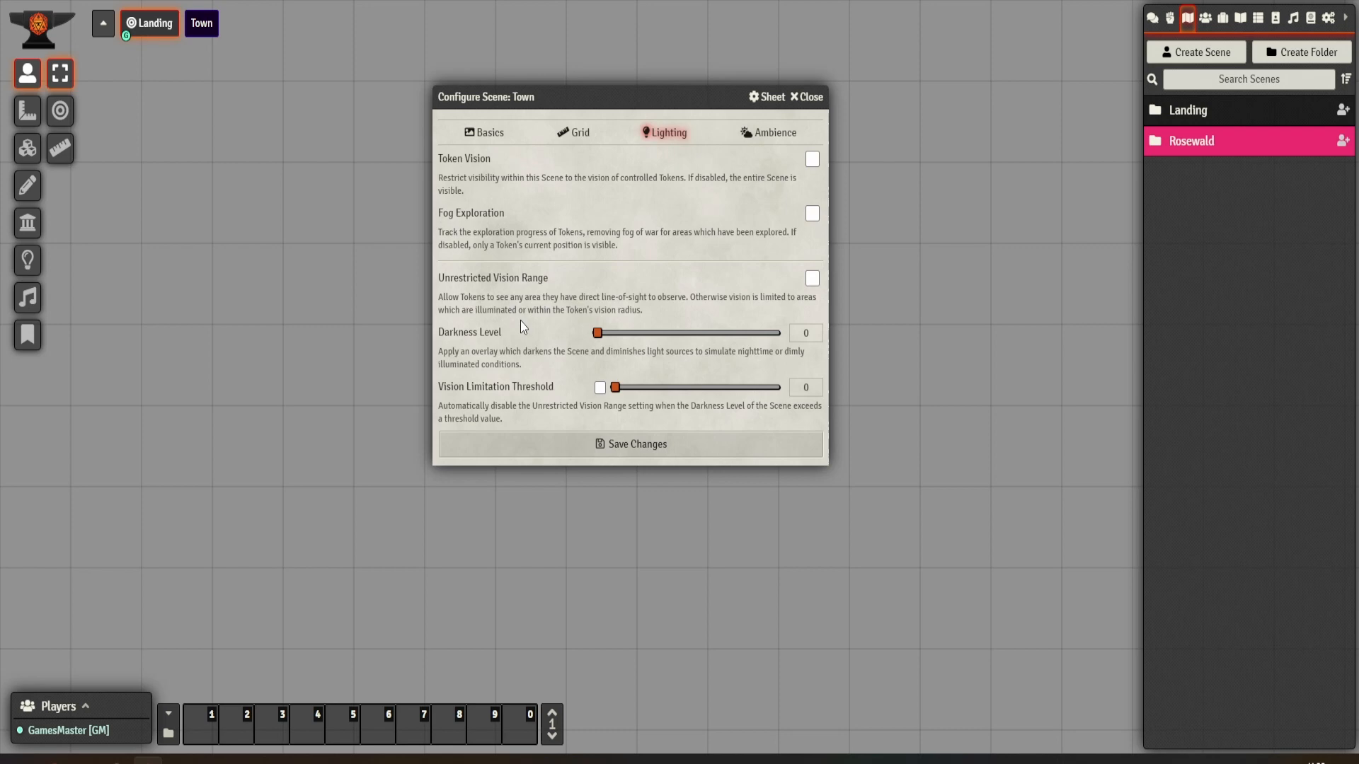
mouse_move(571, 302)
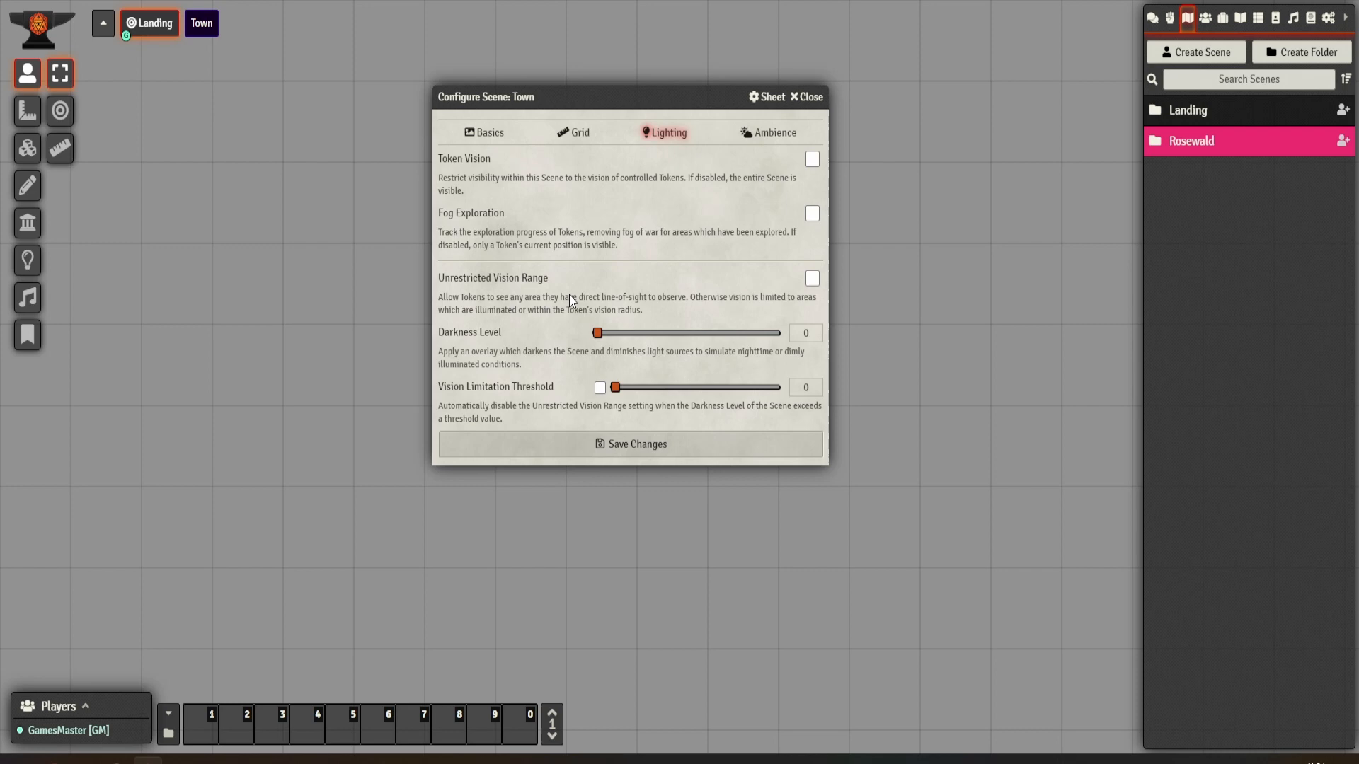
mouse_move(524, 399)
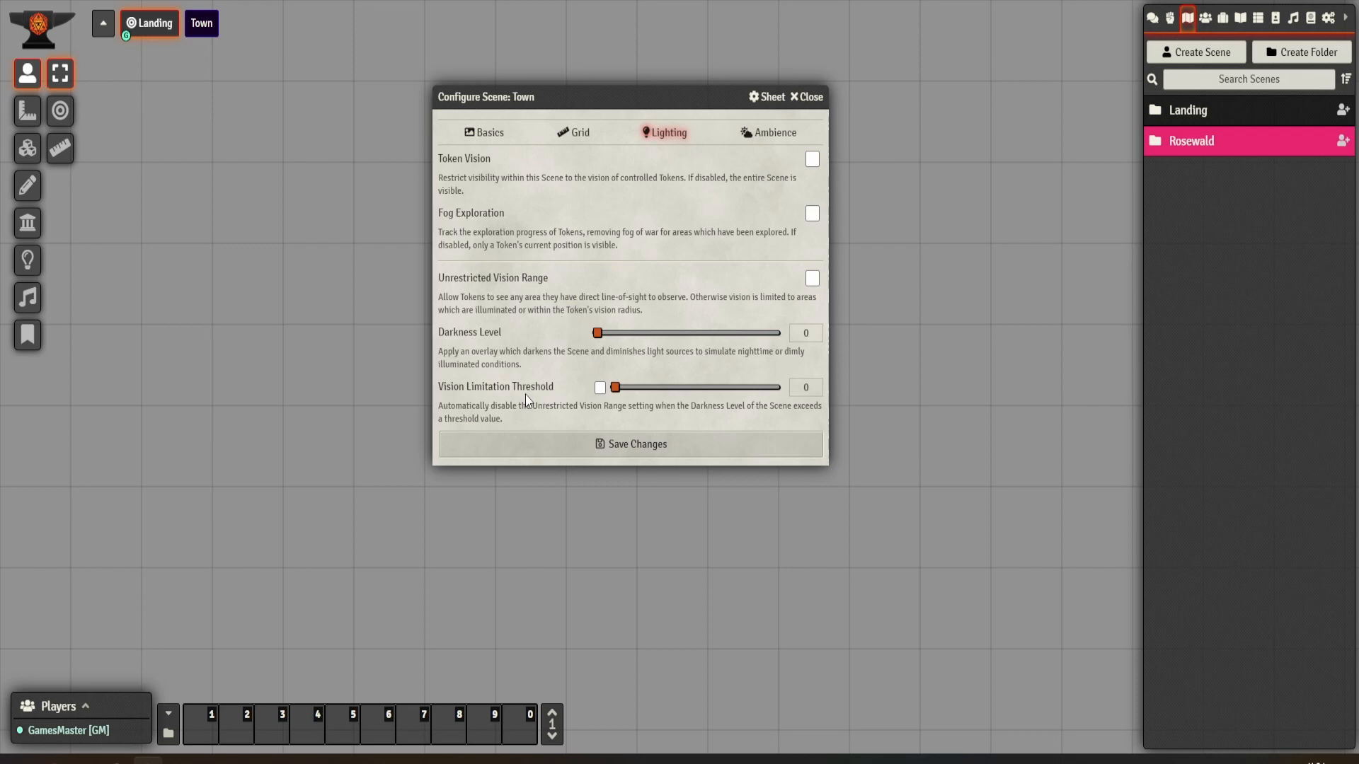
click(773, 133)
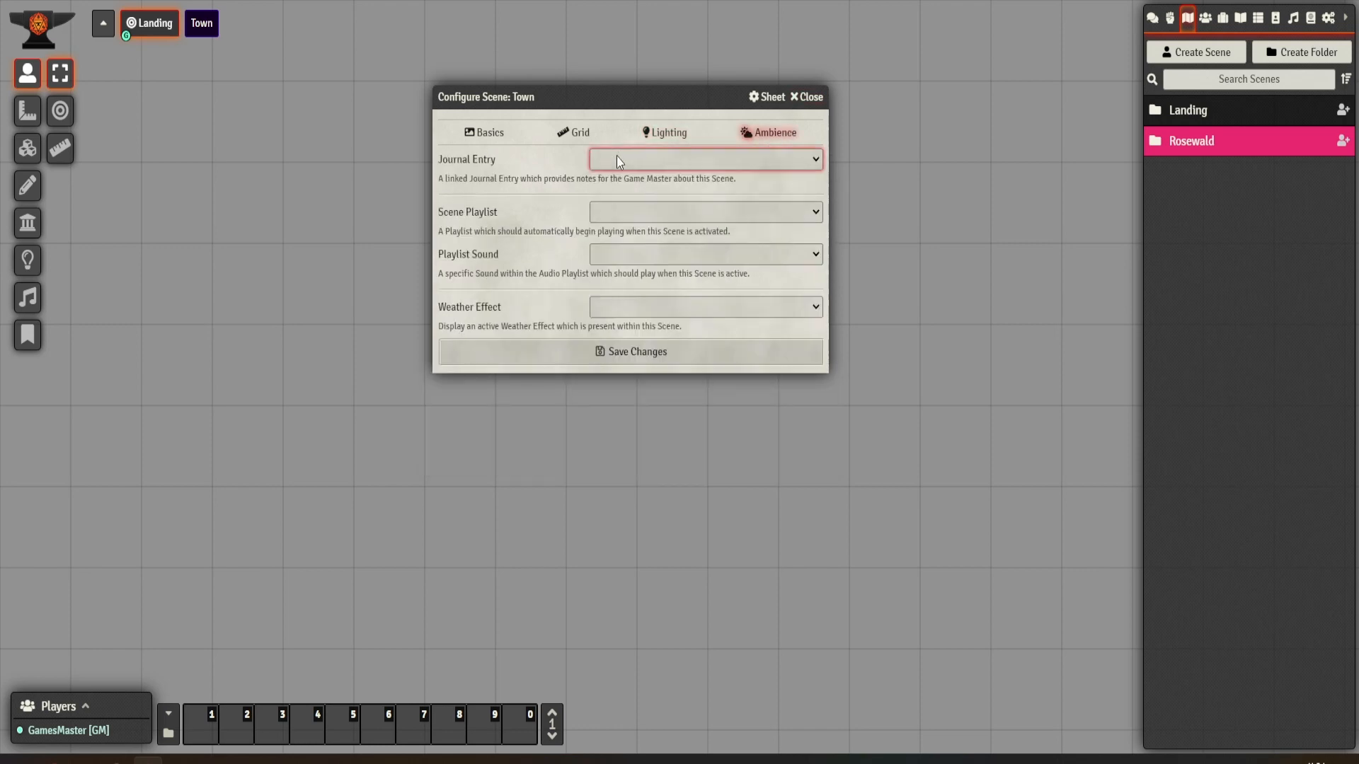
Check the linkable journal entry and return to the scene's Basics settings
click(704, 211)
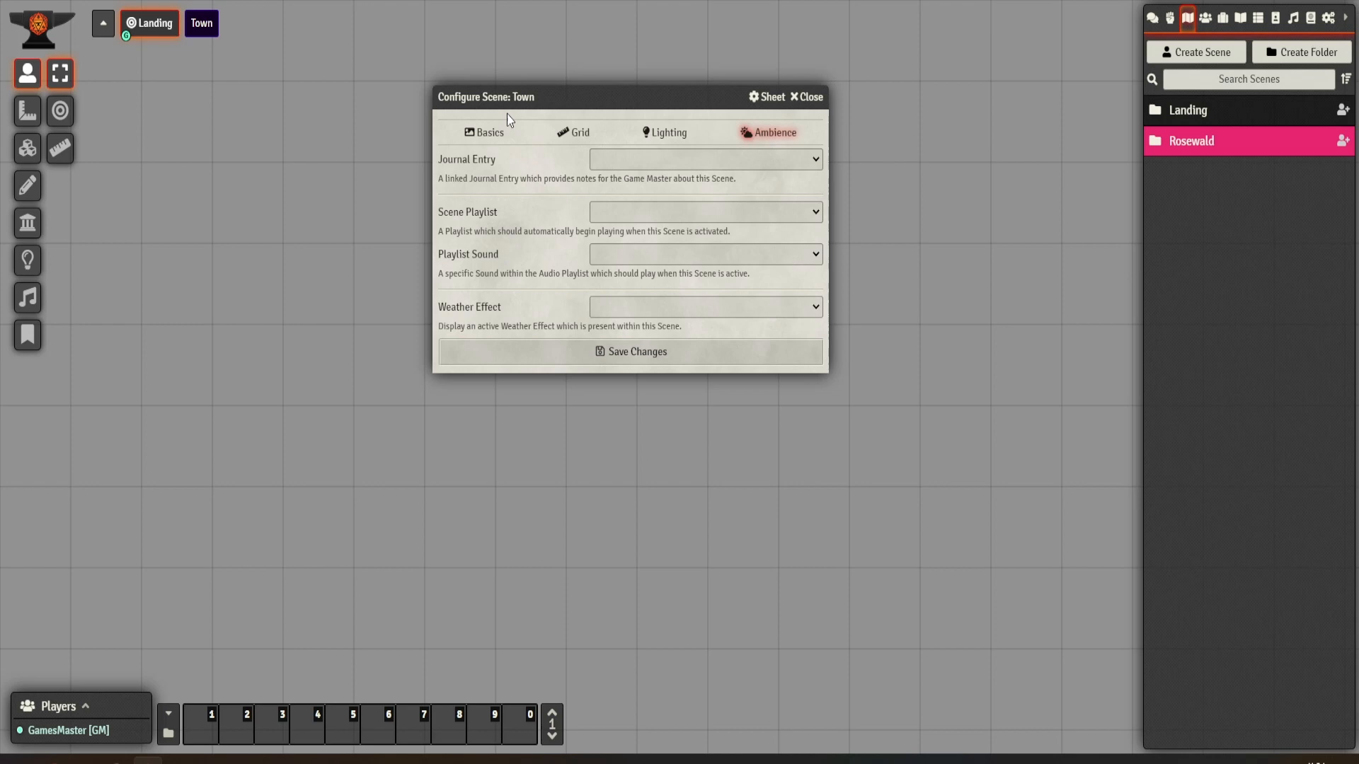
click(483, 132)
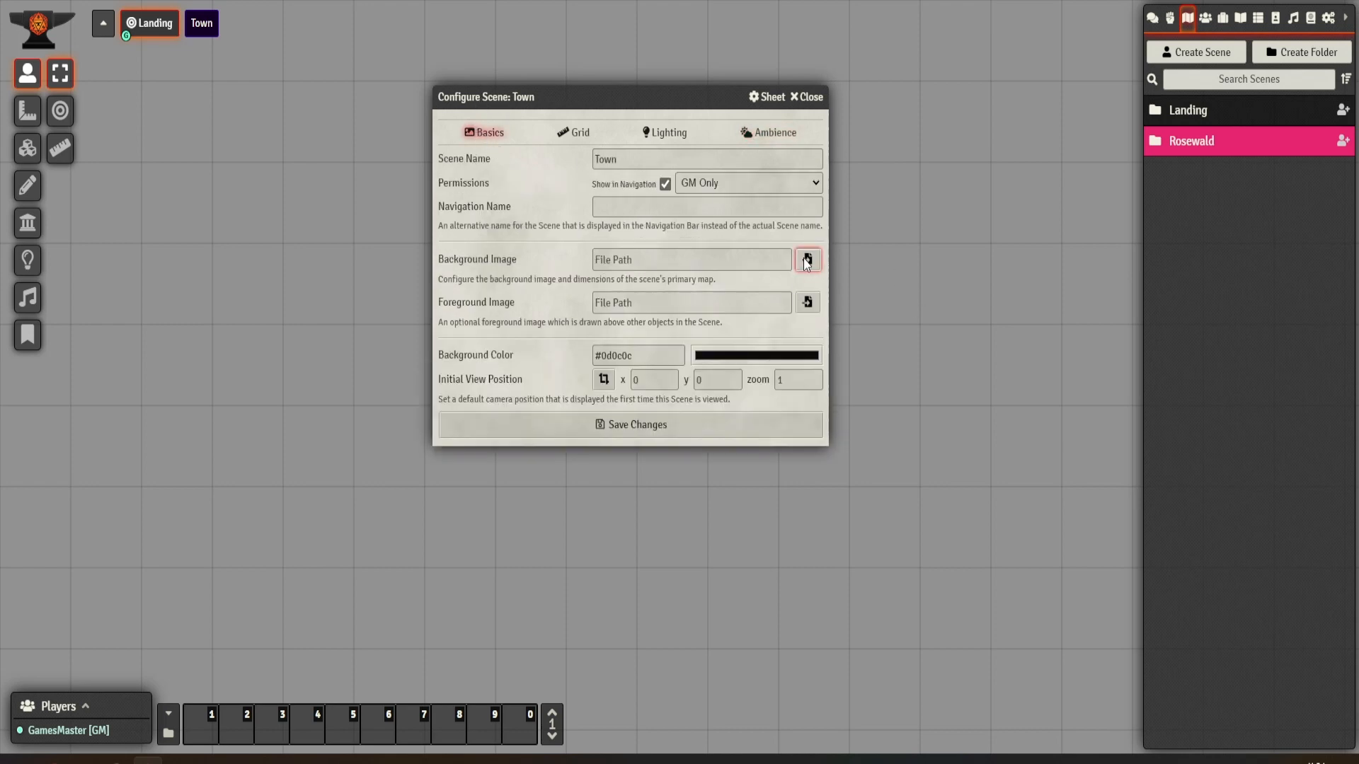
Browse the Rosewald / Town - Rosewald folders for the scene's background image
click(805, 259)
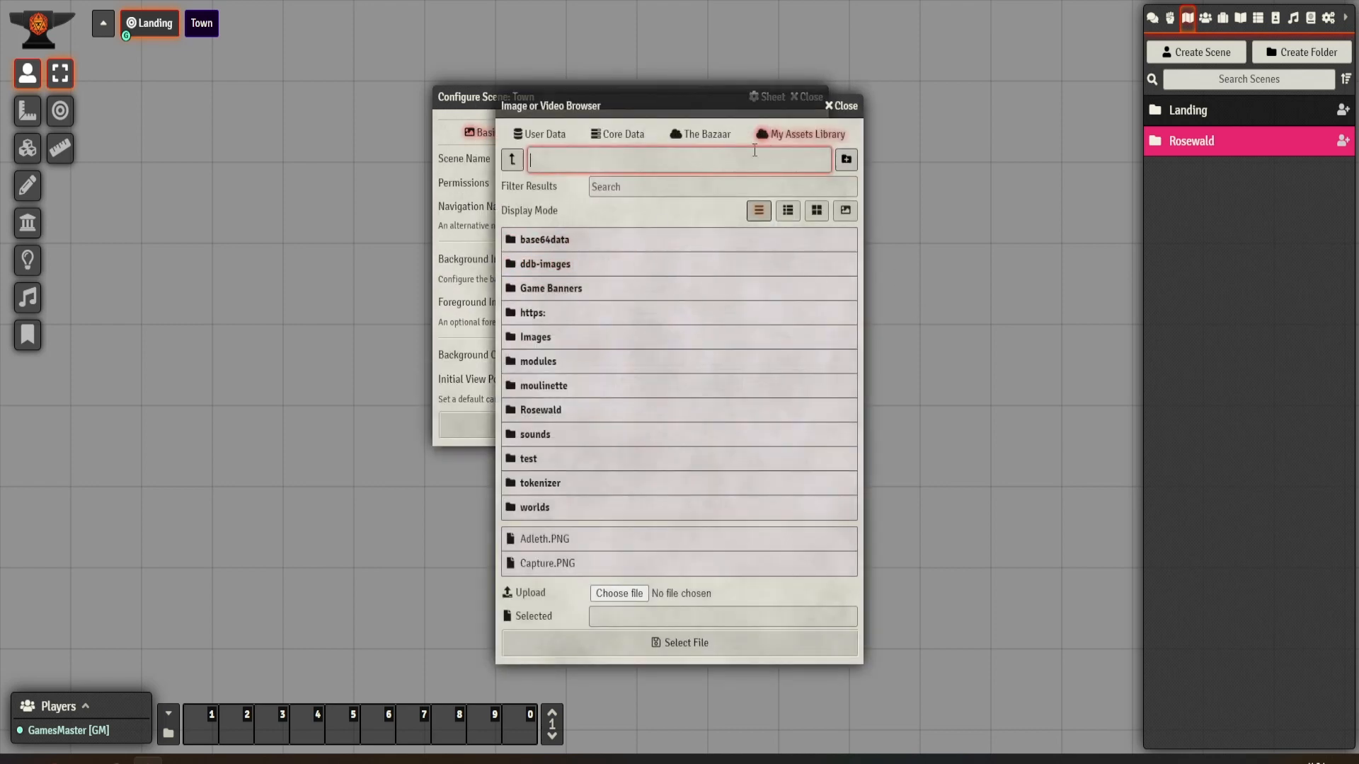
click(539, 409)
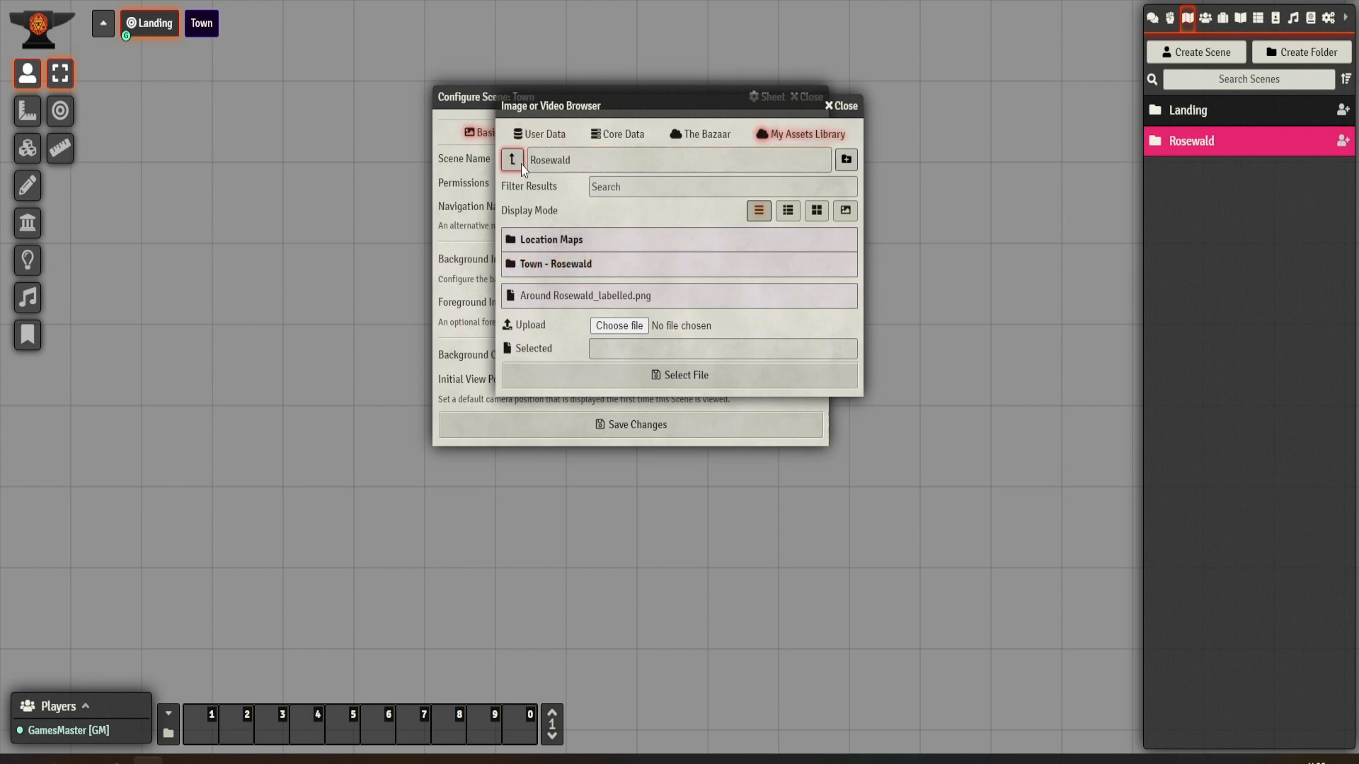
click(512, 160)
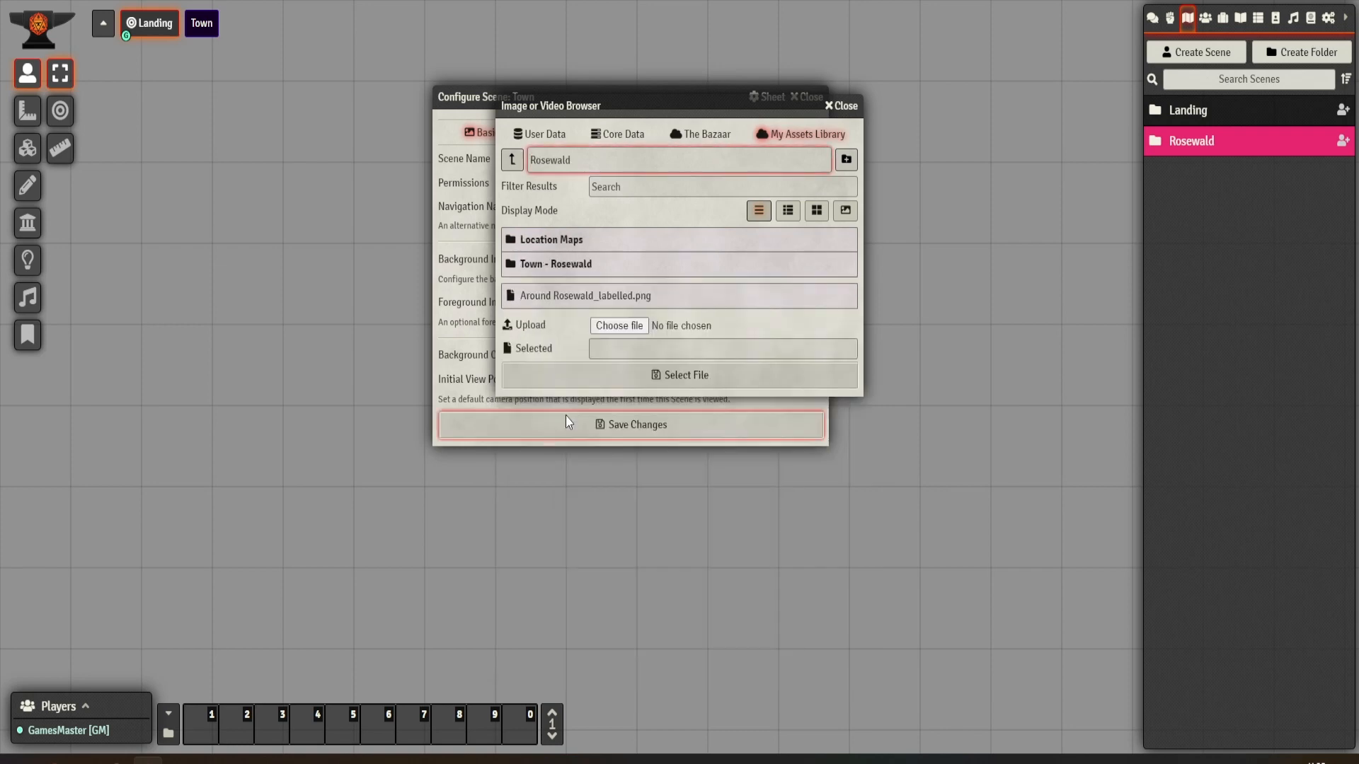
mouse_move(558, 233)
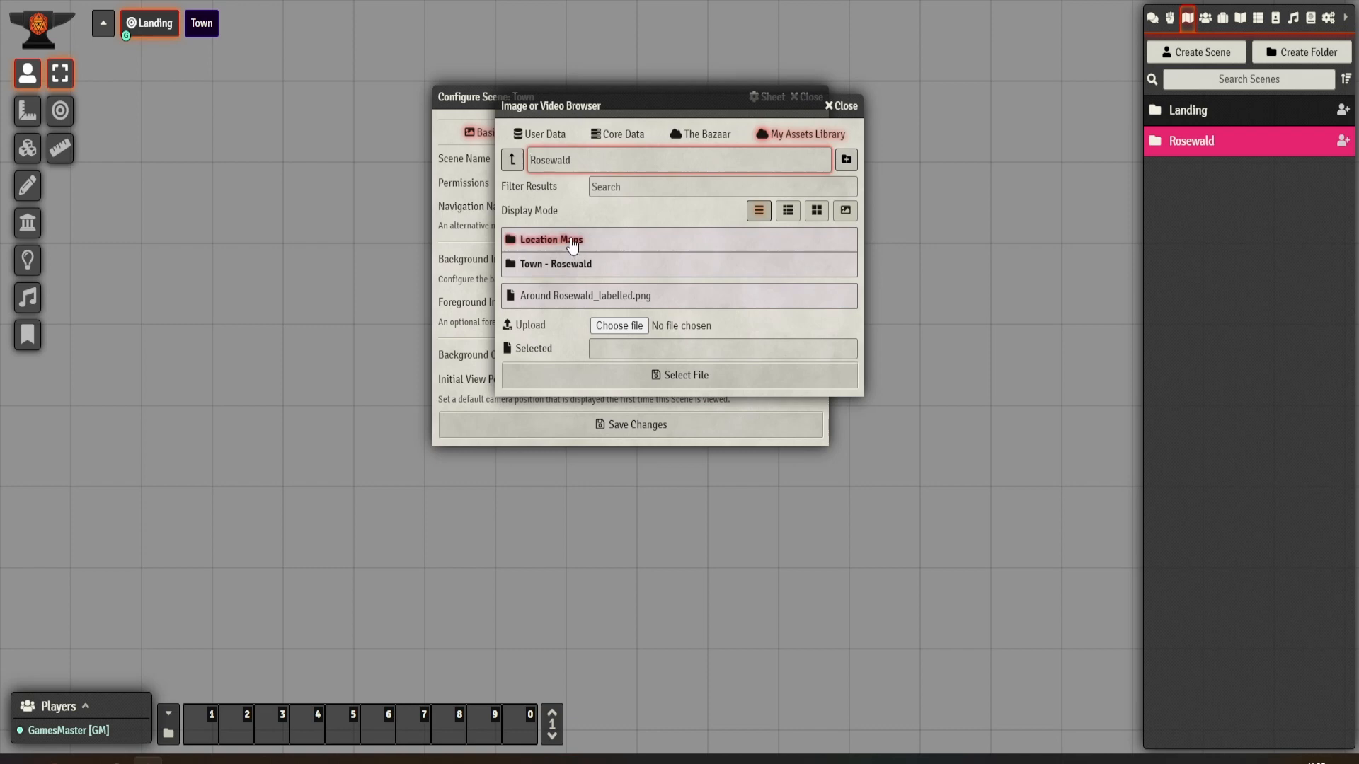
click(555, 264)
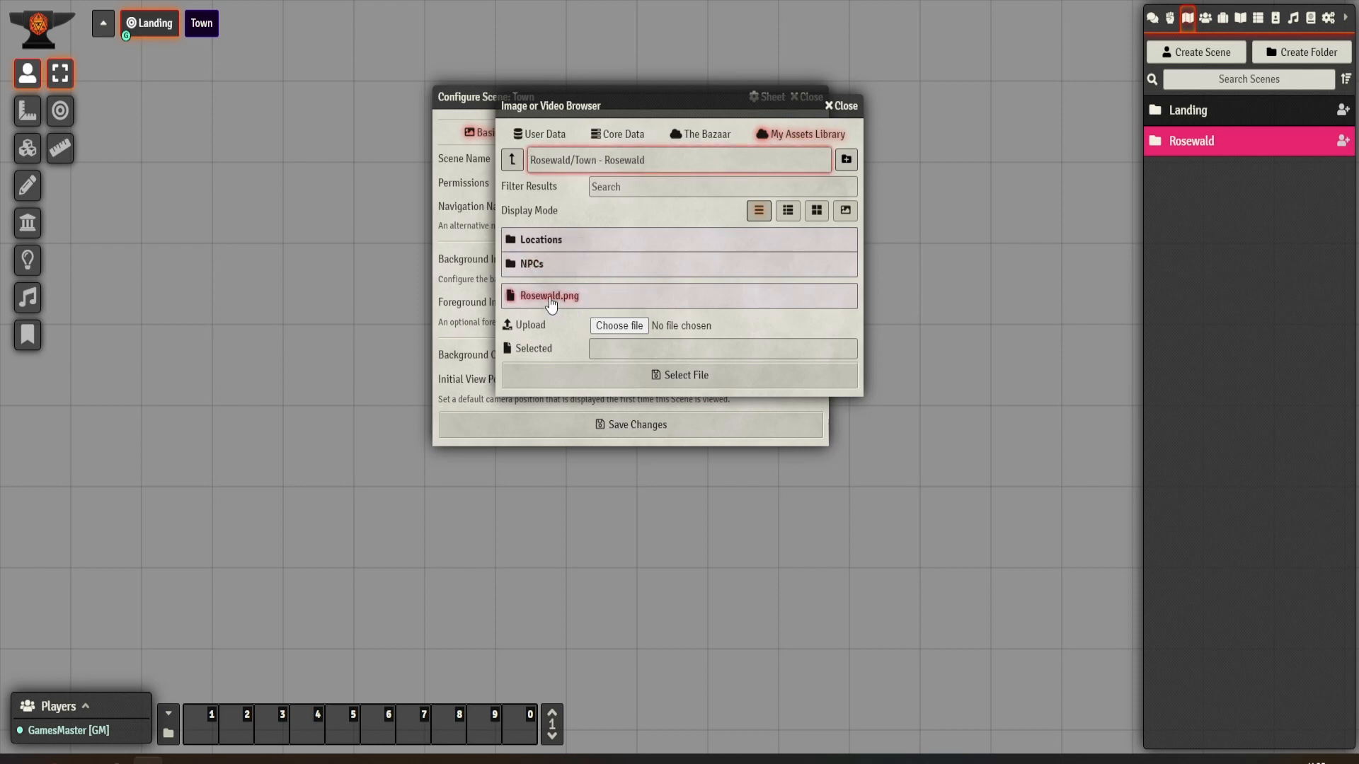
click(549, 296)
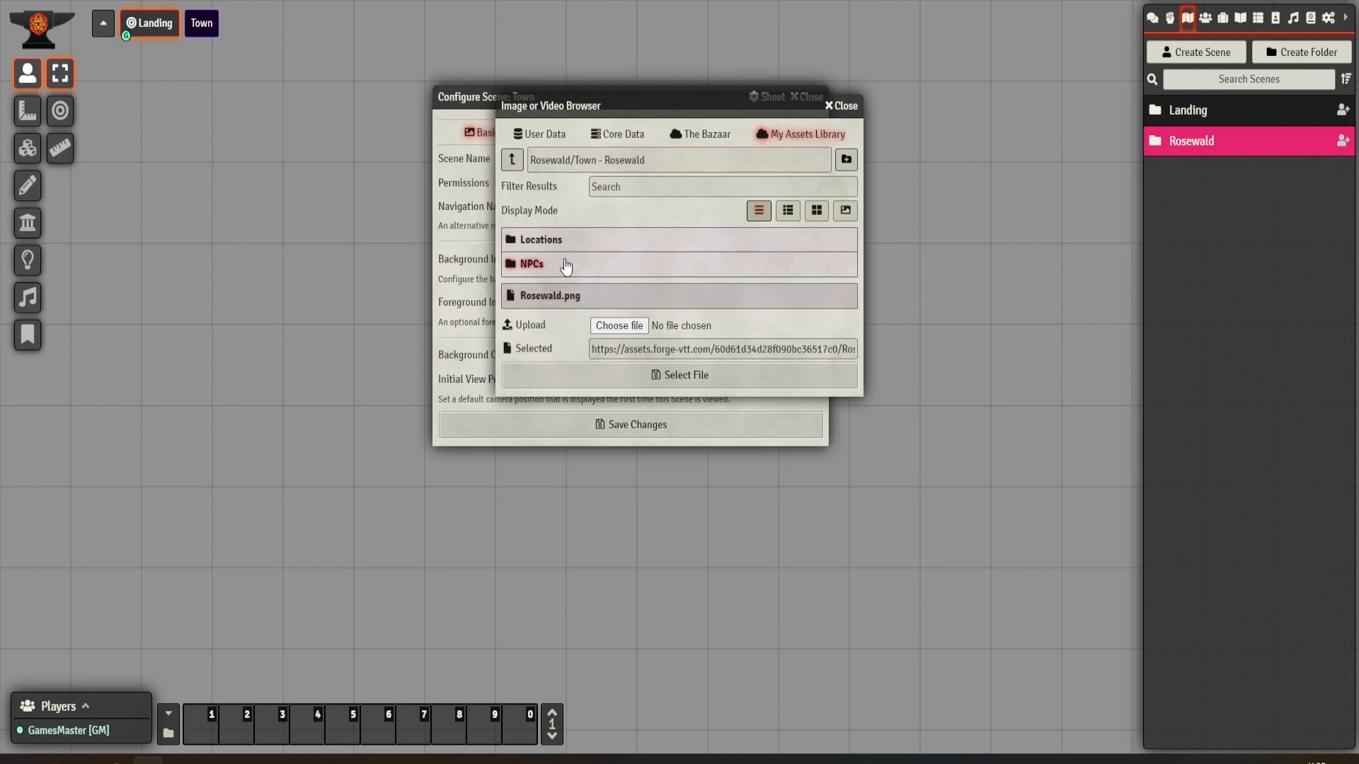
mouse_move(541, 239)
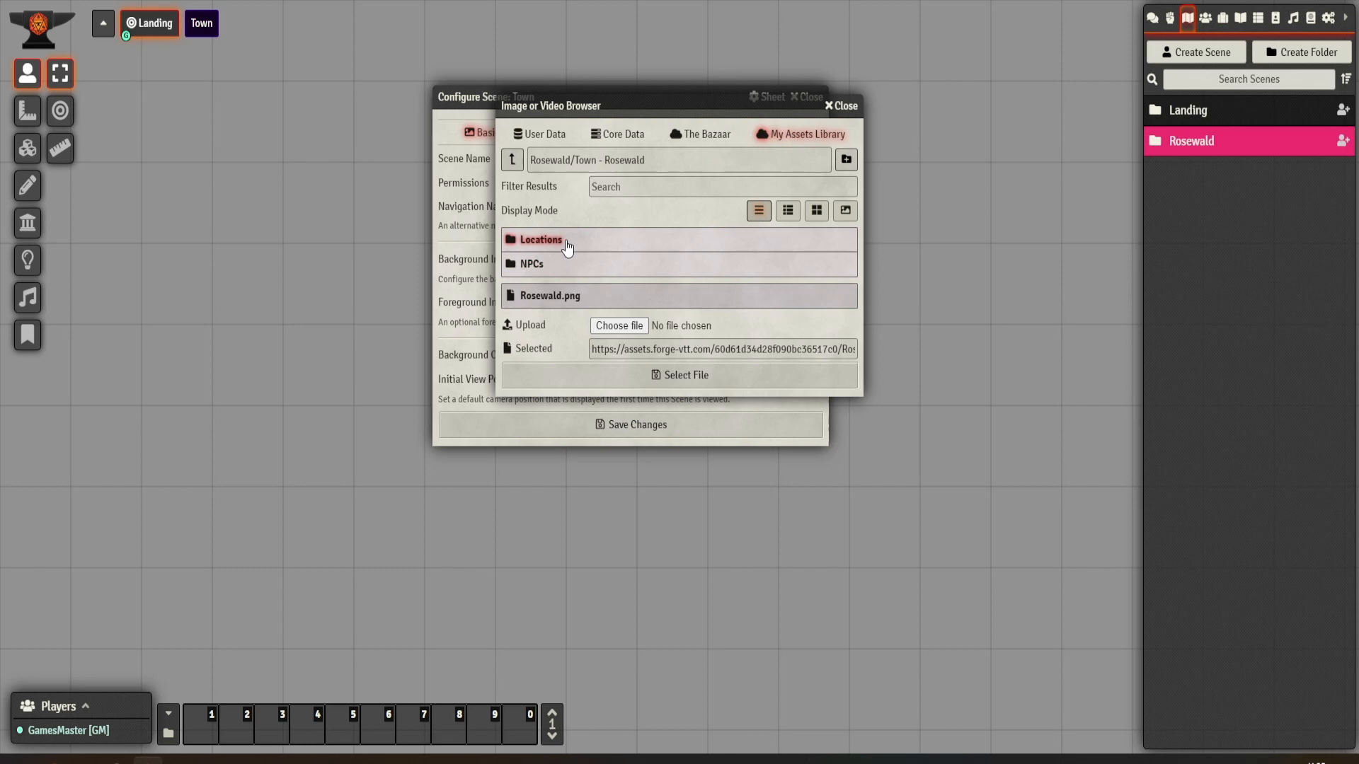
Choose Rosewald.png as the background and save, accepting the new scene dimensions
click(529, 264)
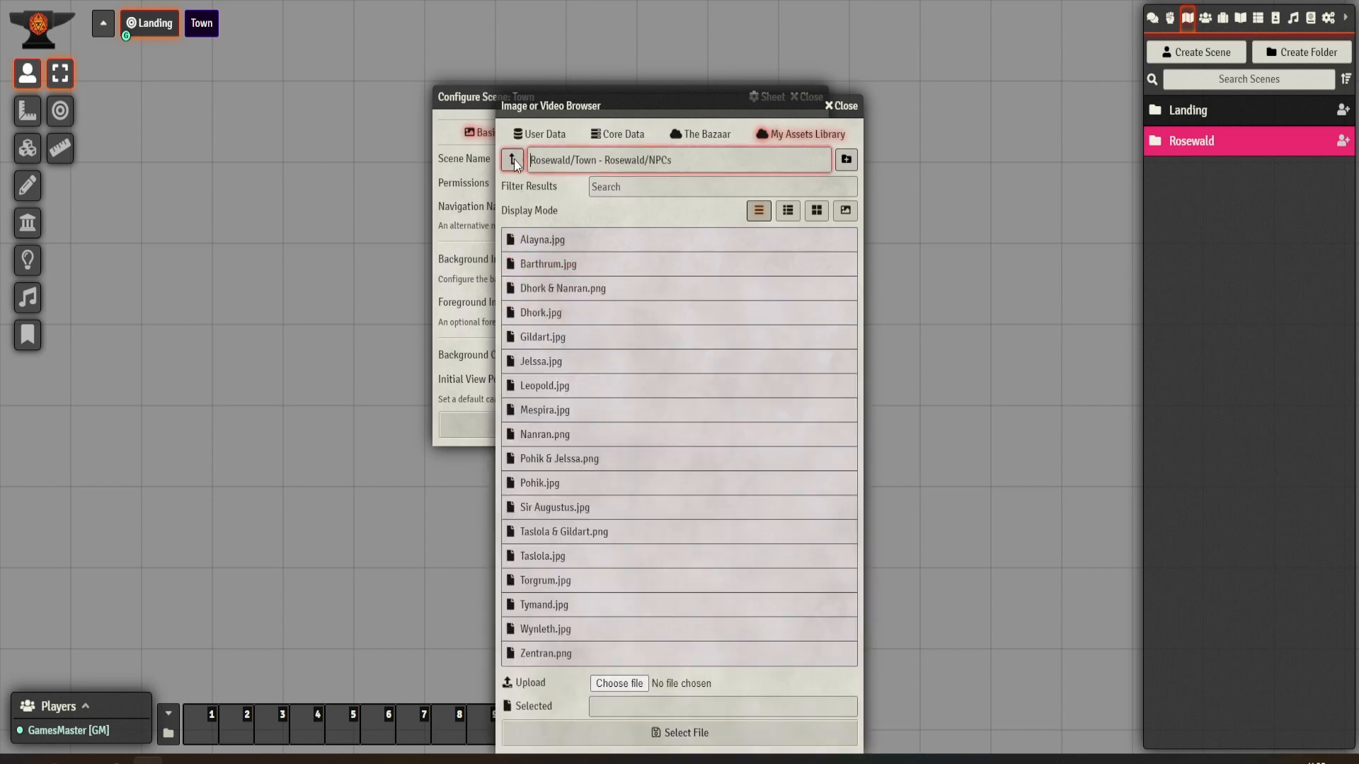
click(511, 160)
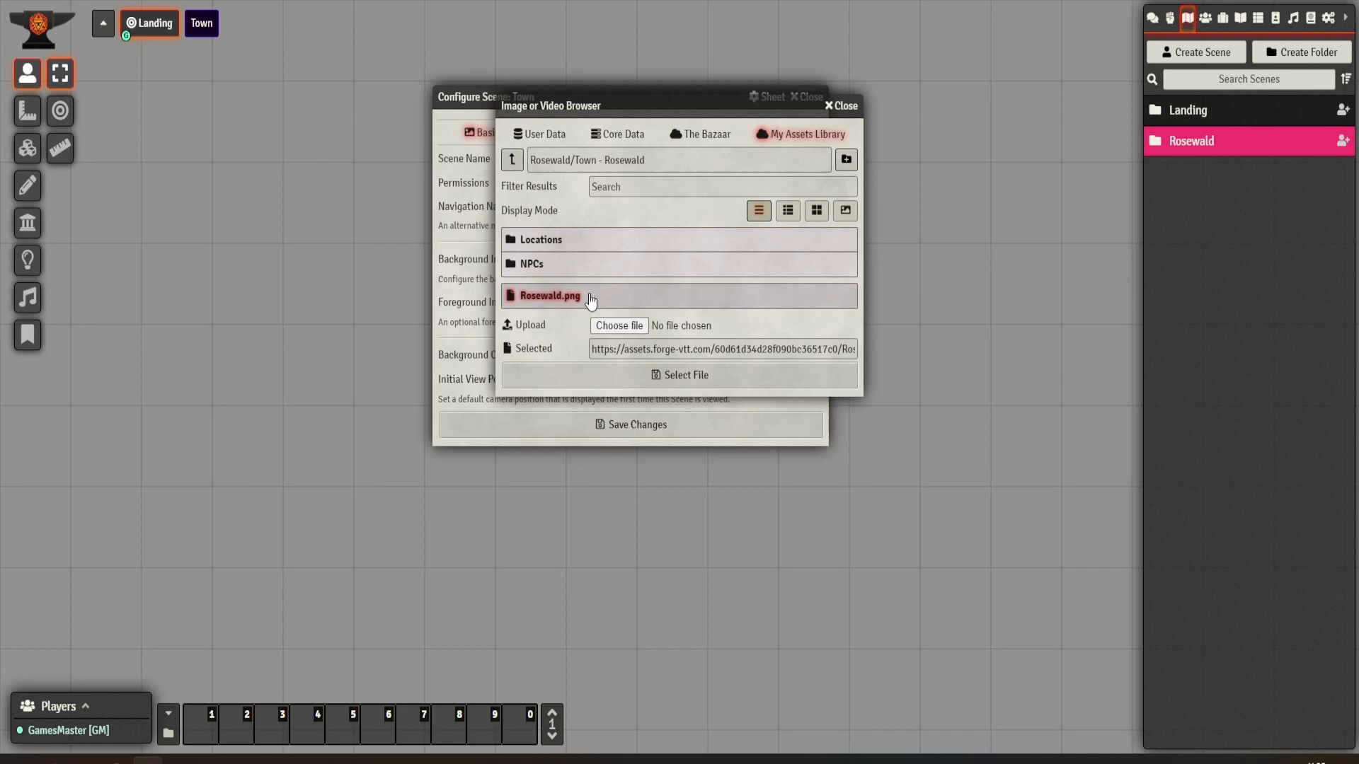
click(678, 373)
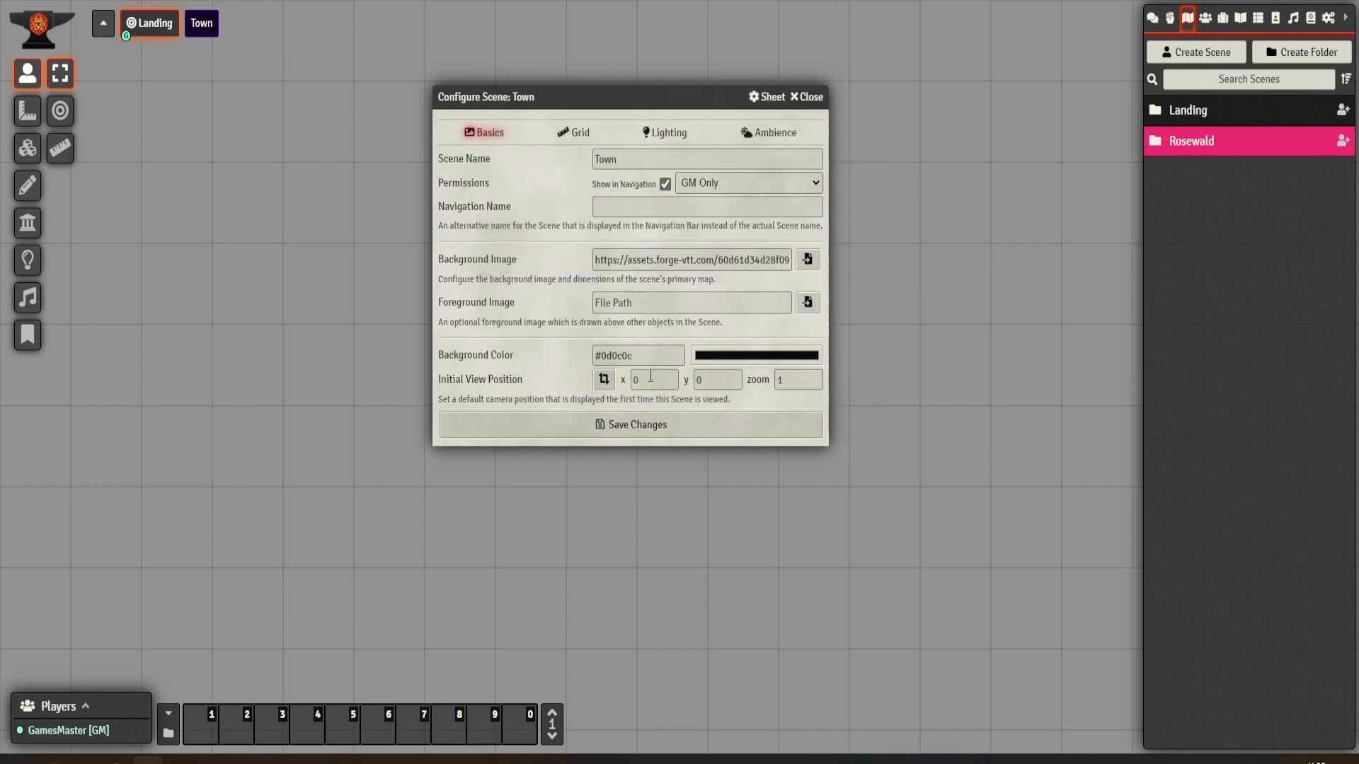
click(635, 424)
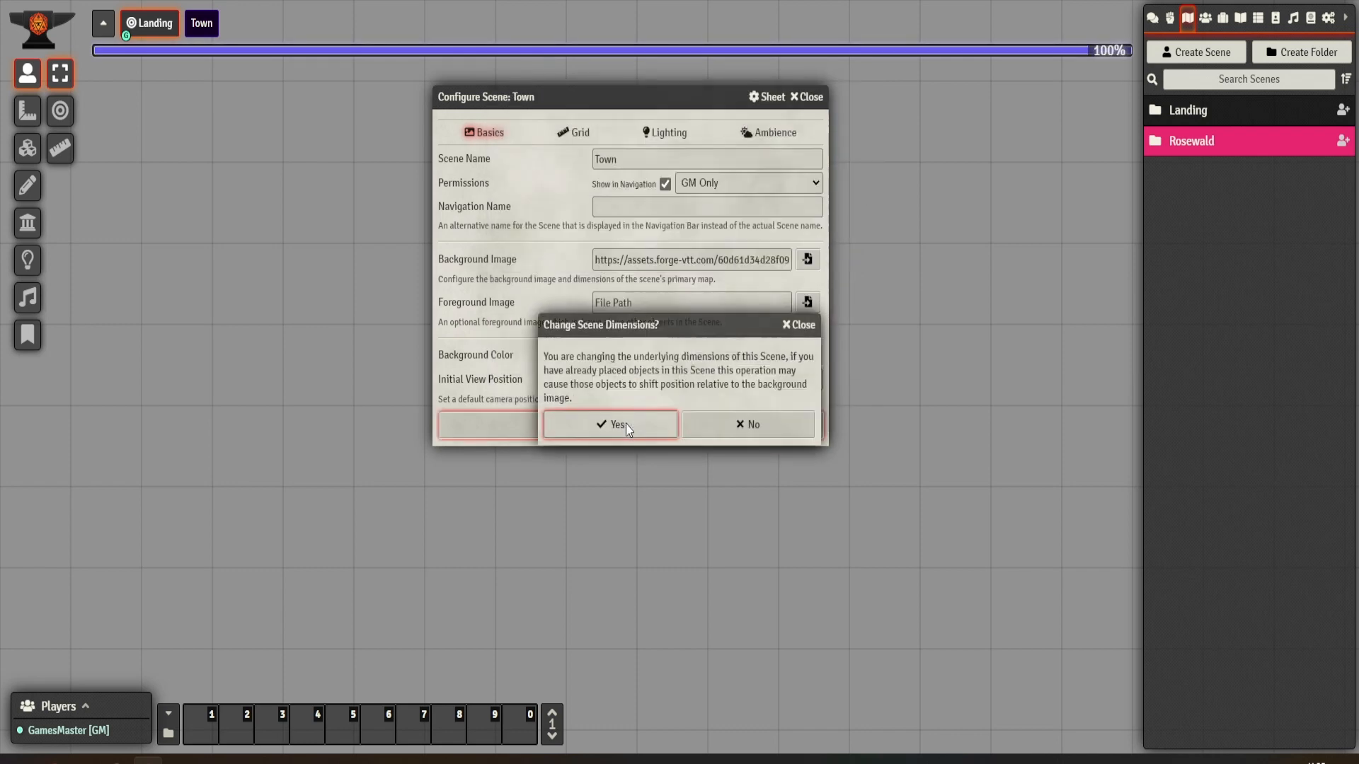
click(609, 423)
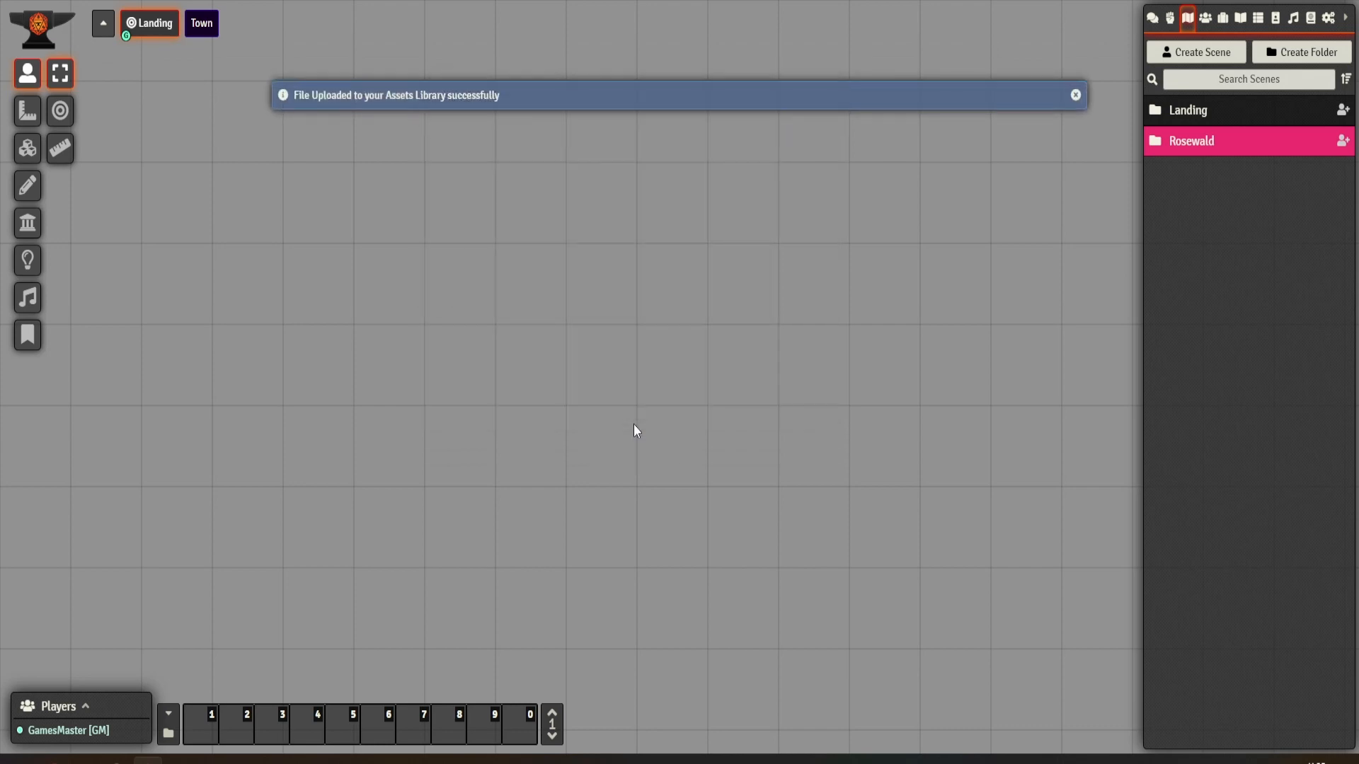
mouse_move(530, 120)
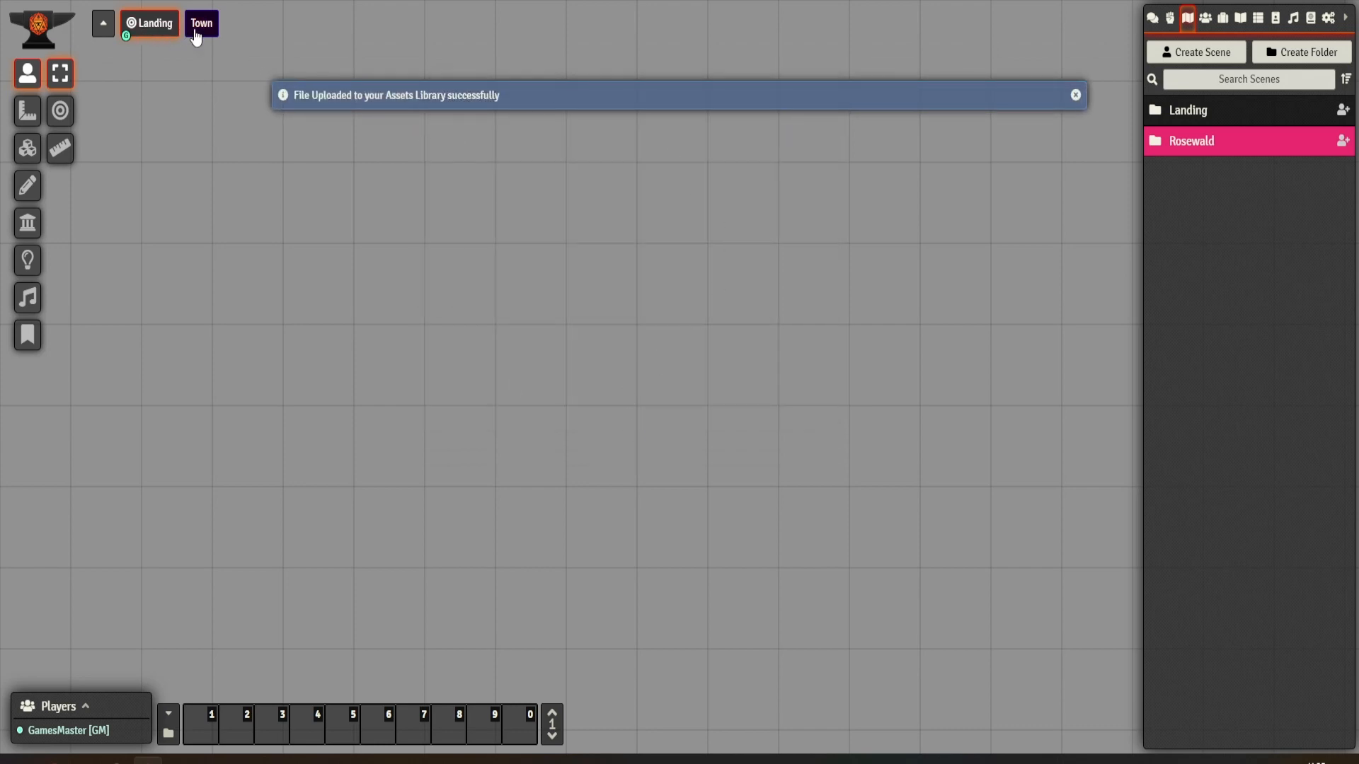
click(200, 23)
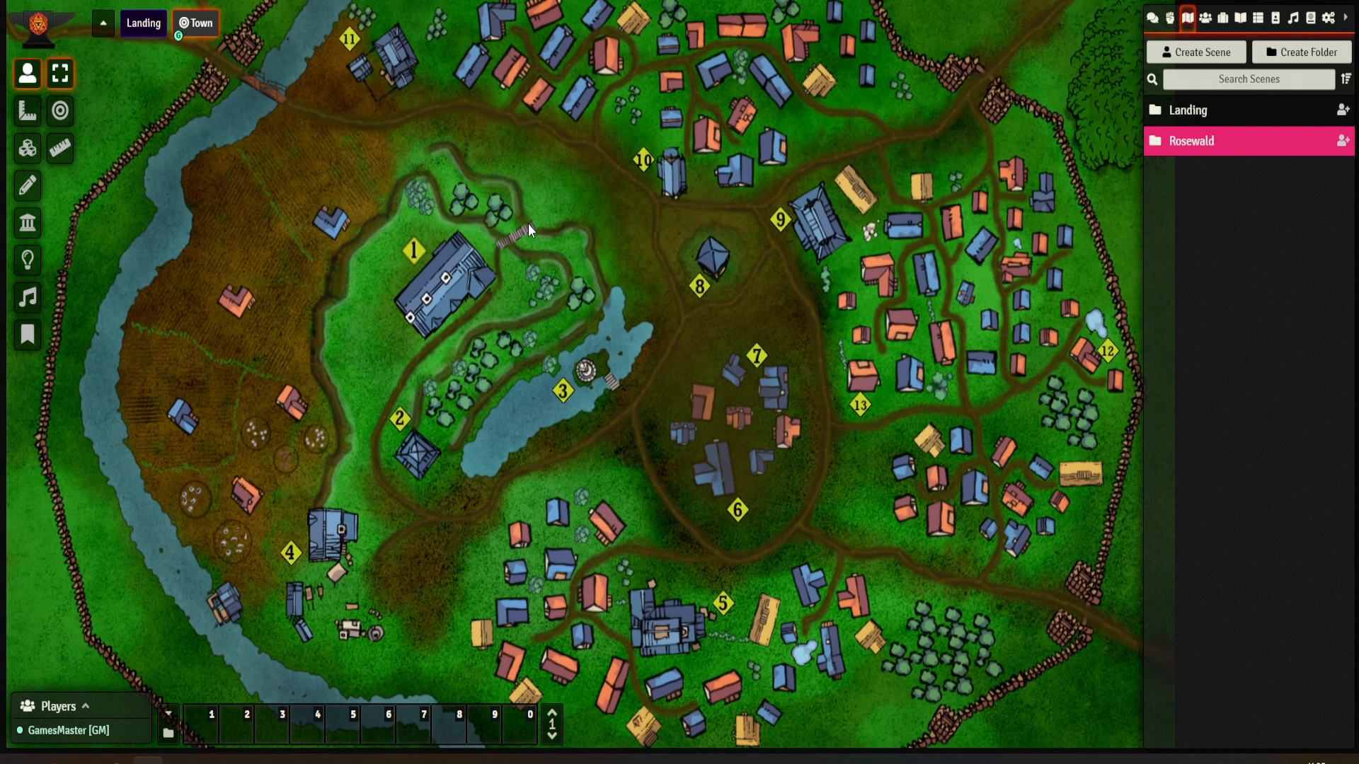
mouse_move(554, 274)
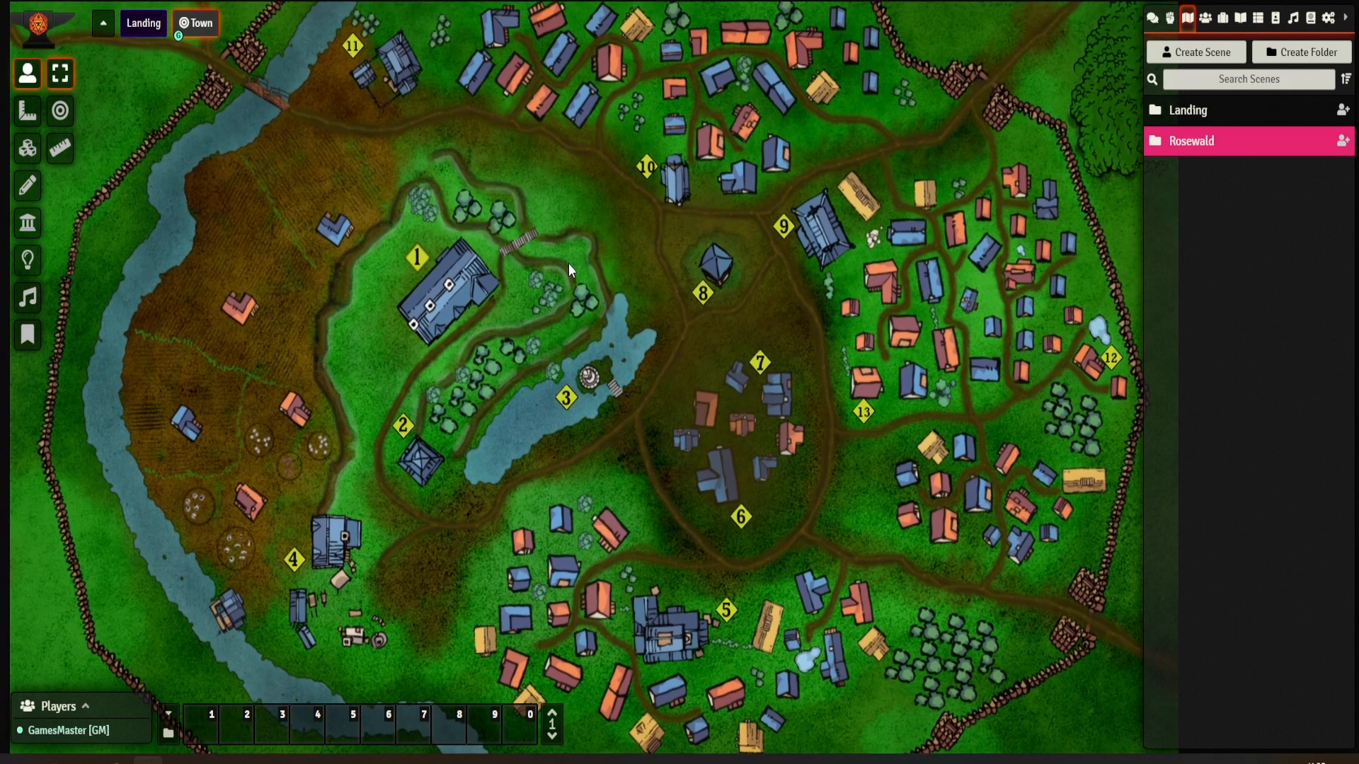
mouse_move(576, 267)
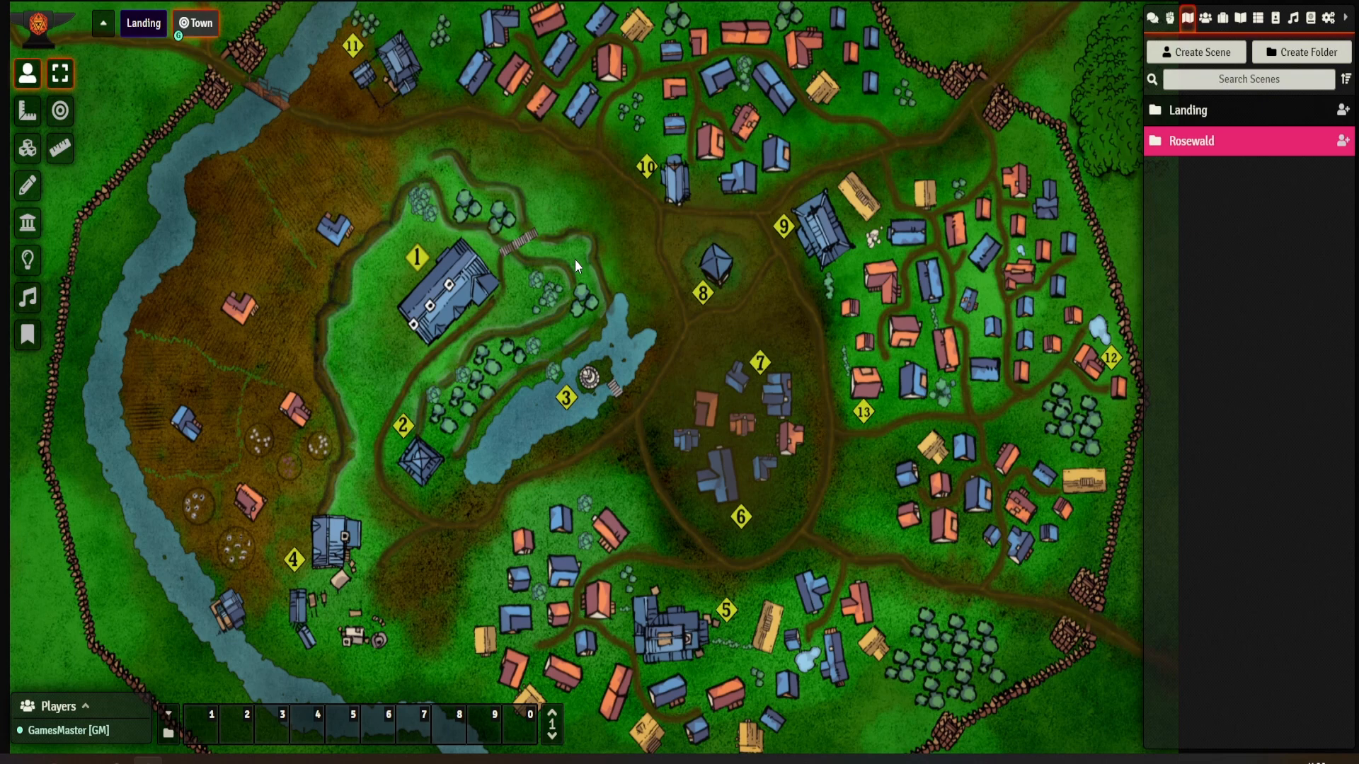
mouse_move(452, 221)
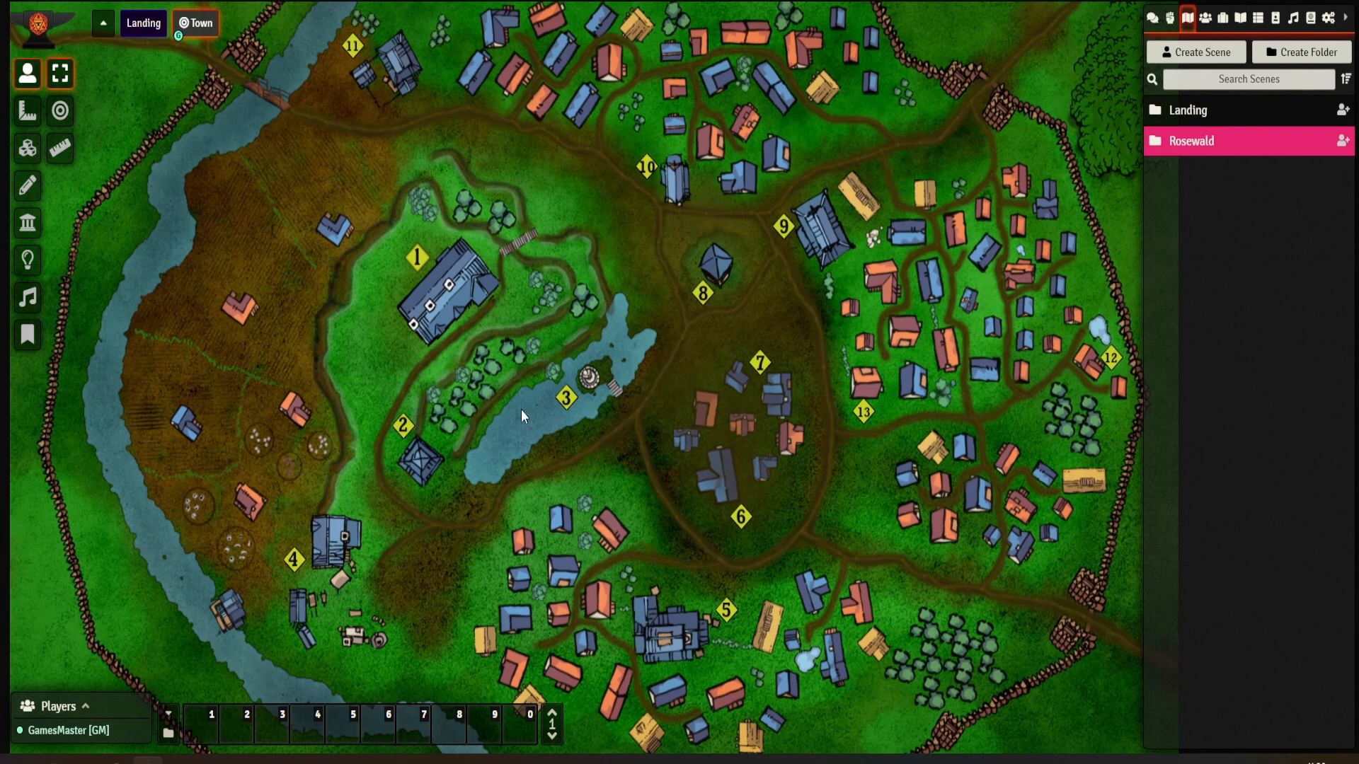
mouse_move(612, 425)
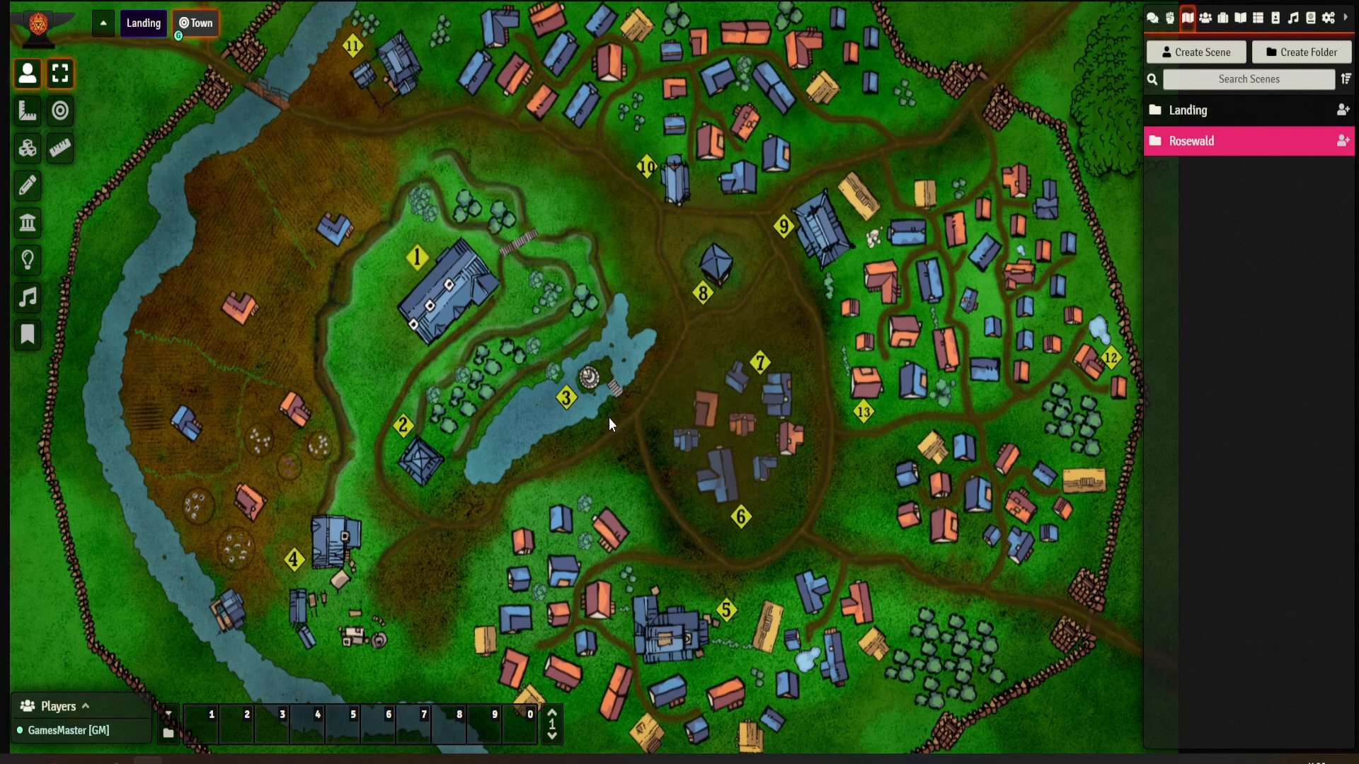
mouse_move(747, 363)
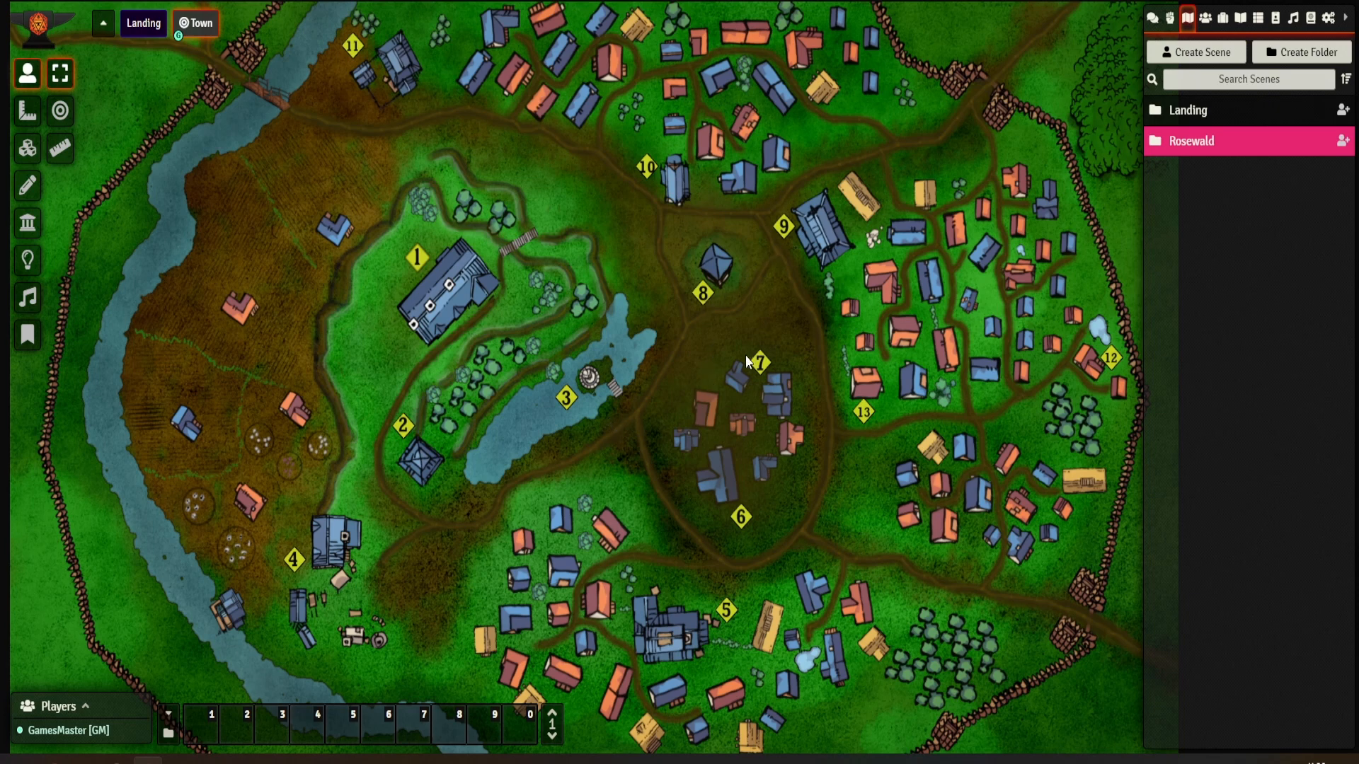
mouse_move(654, 453)
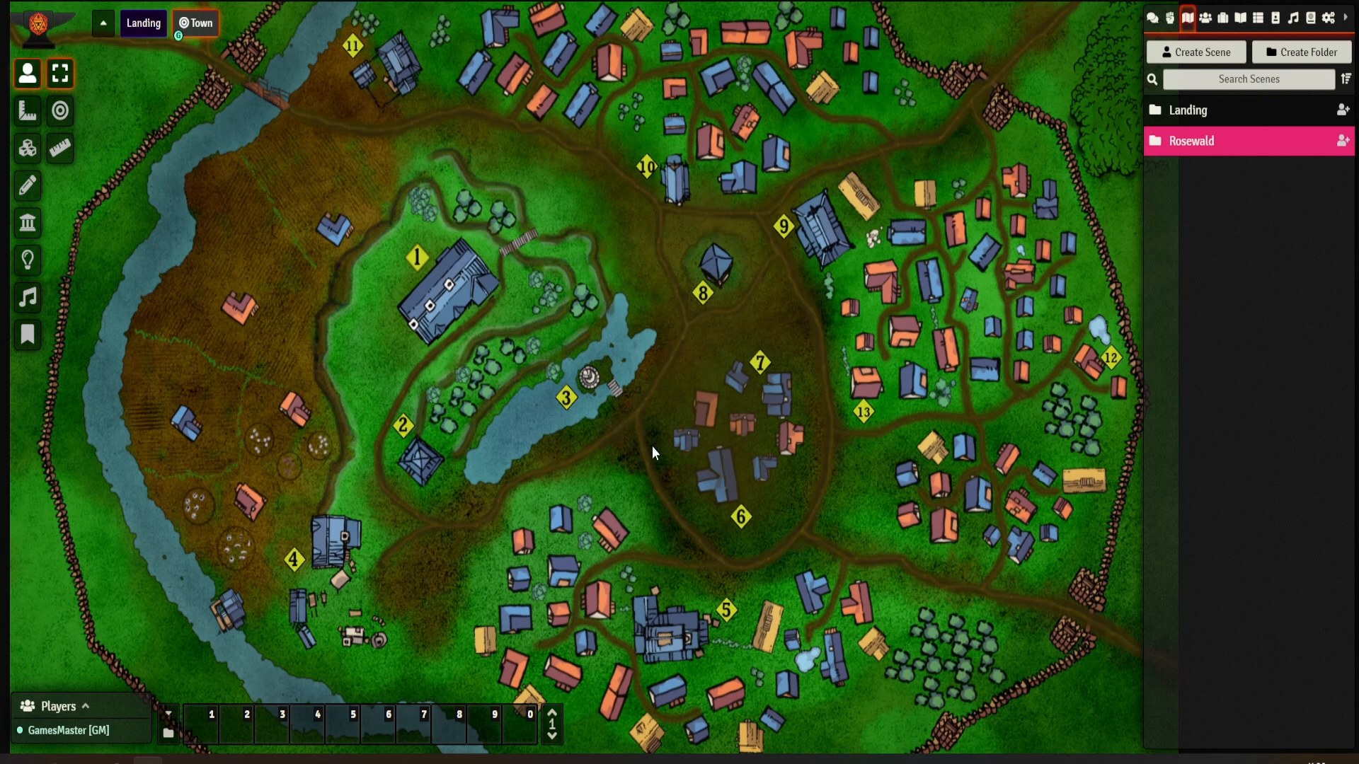
mouse_move(583, 423)
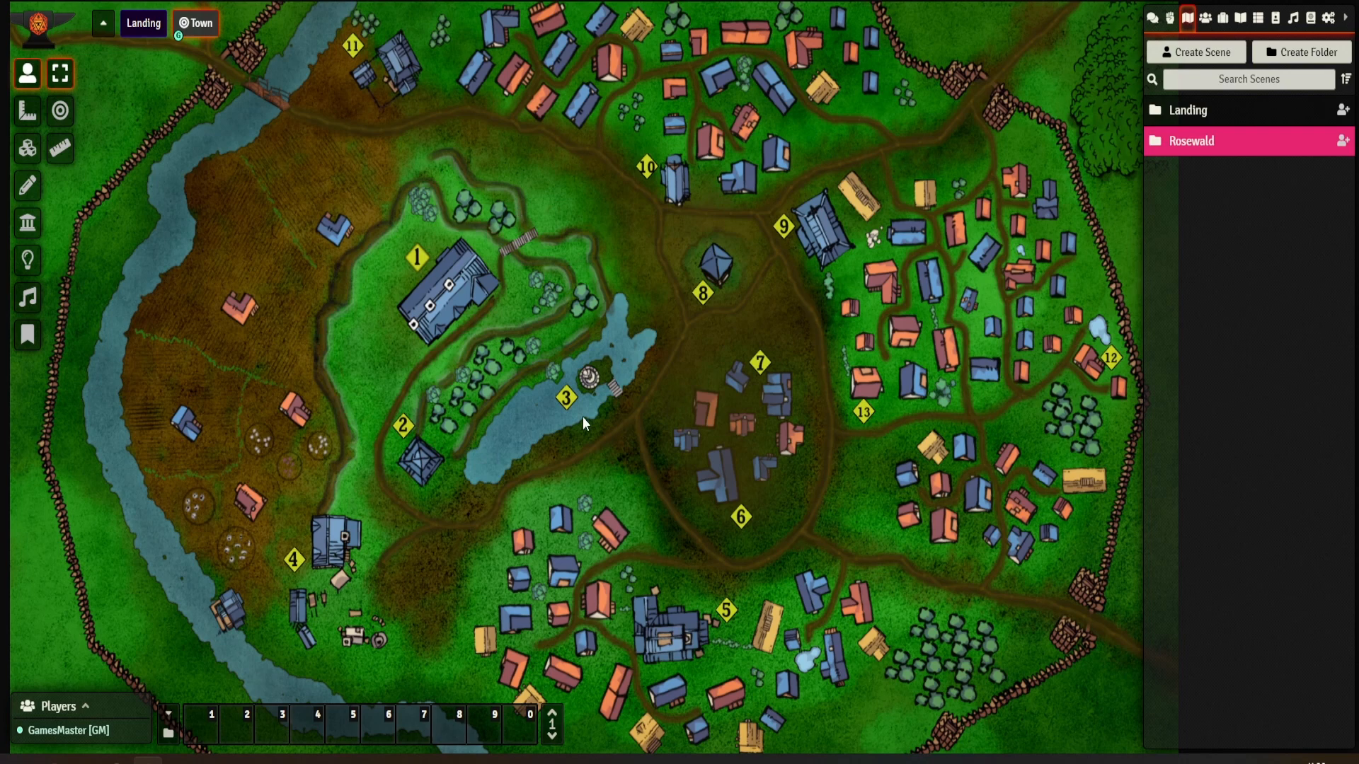
mouse_move(651, 305)
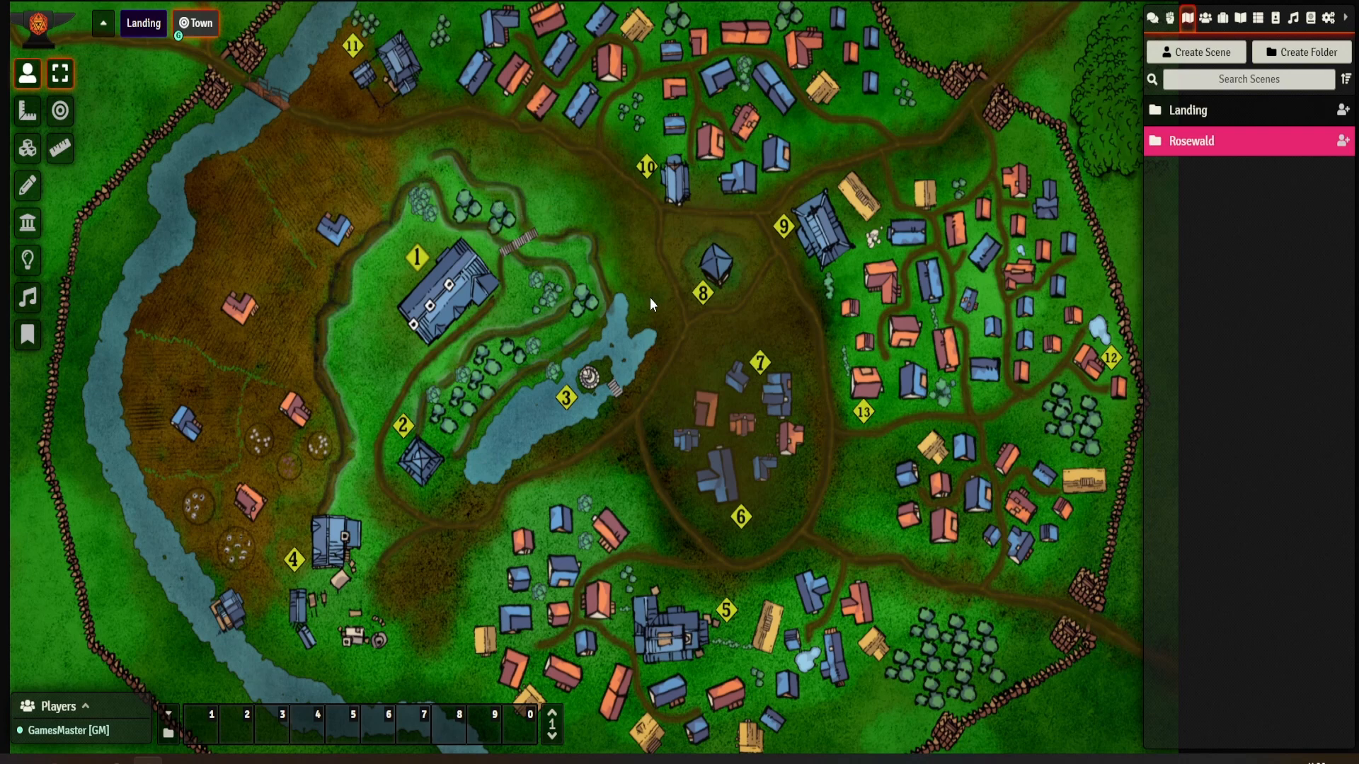
mouse_move(722, 281)
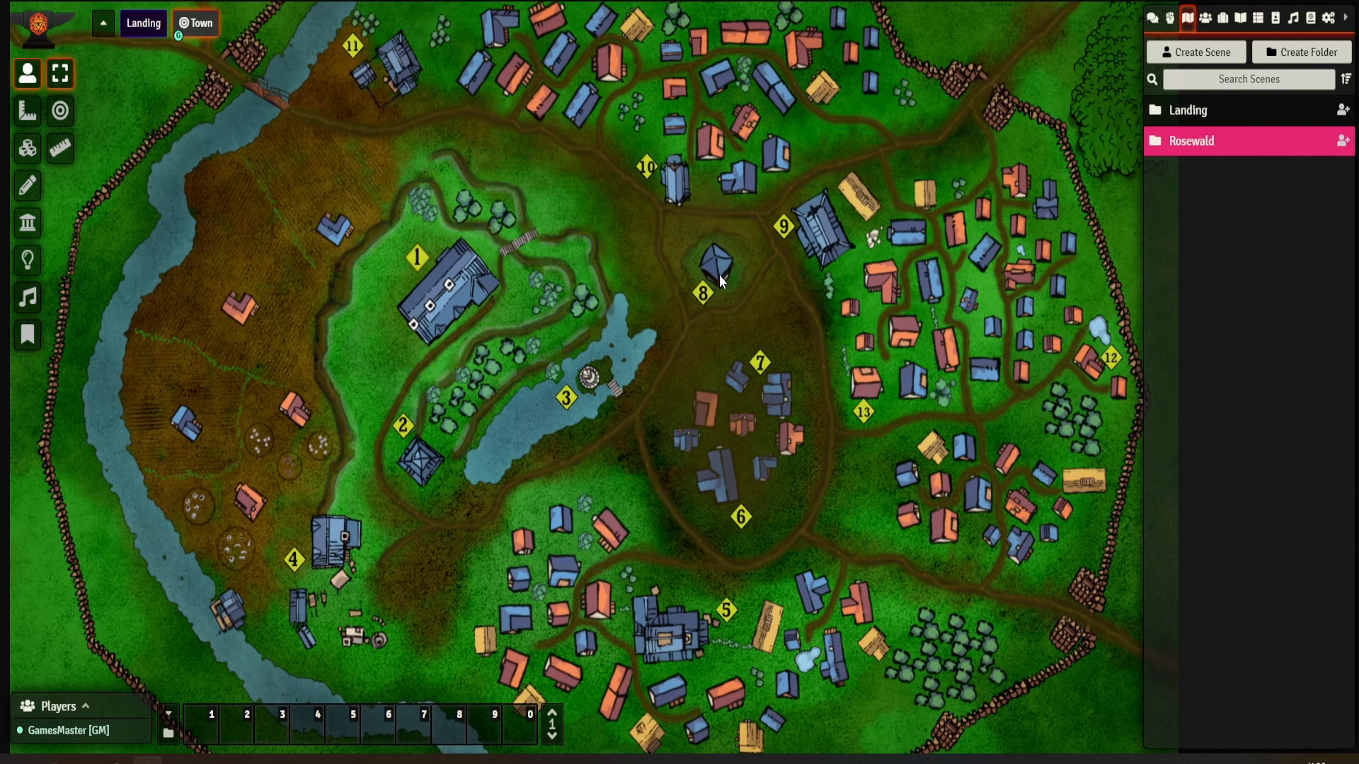
Capture the current canvas view as the Town scene's initial view position and save
click(198, 23)
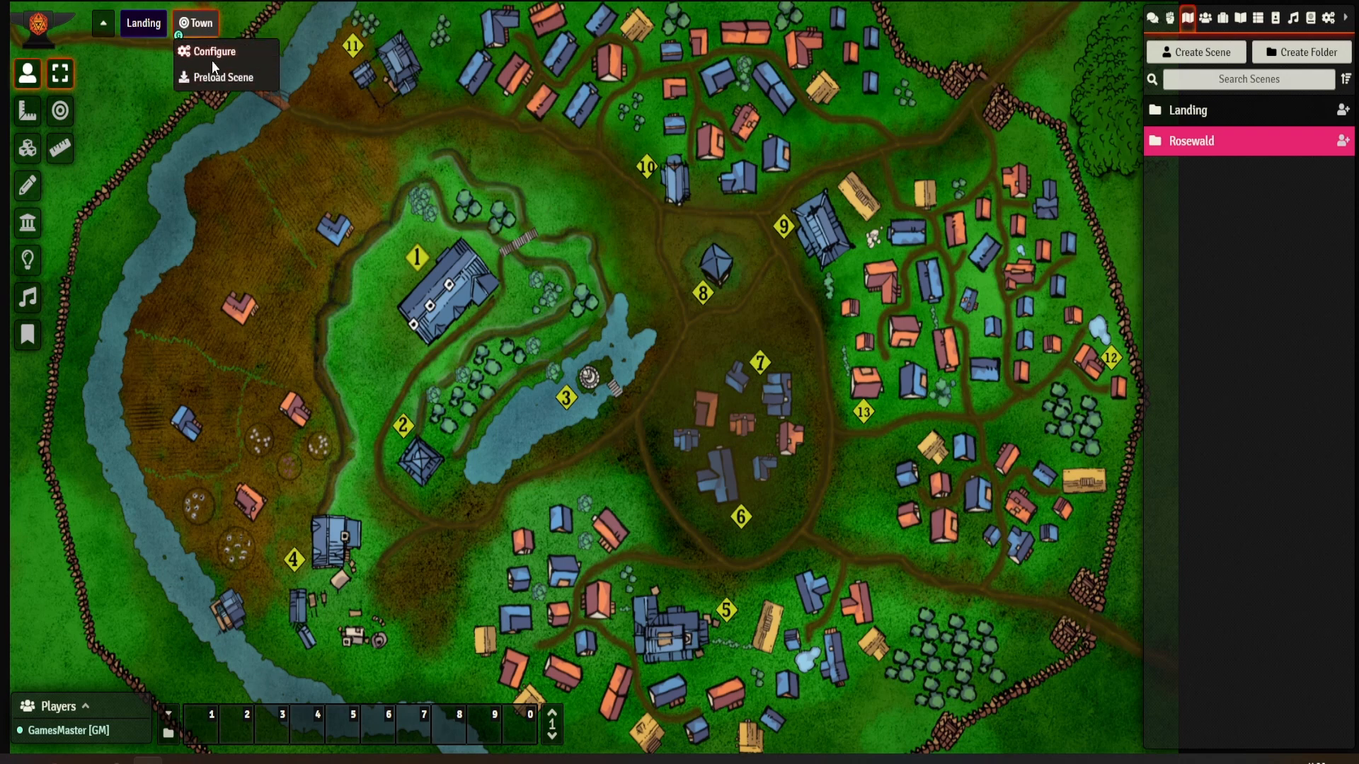
click(214, 51)
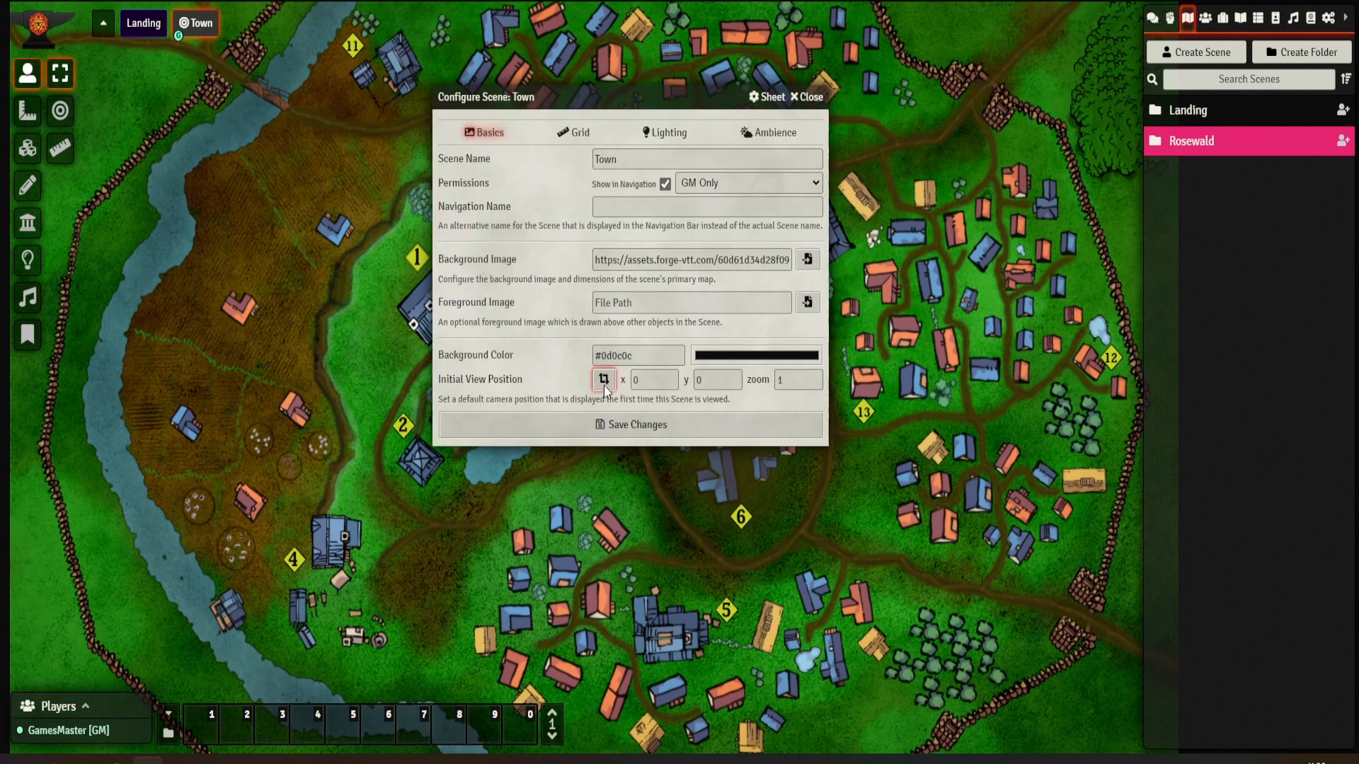
click(603, 379)
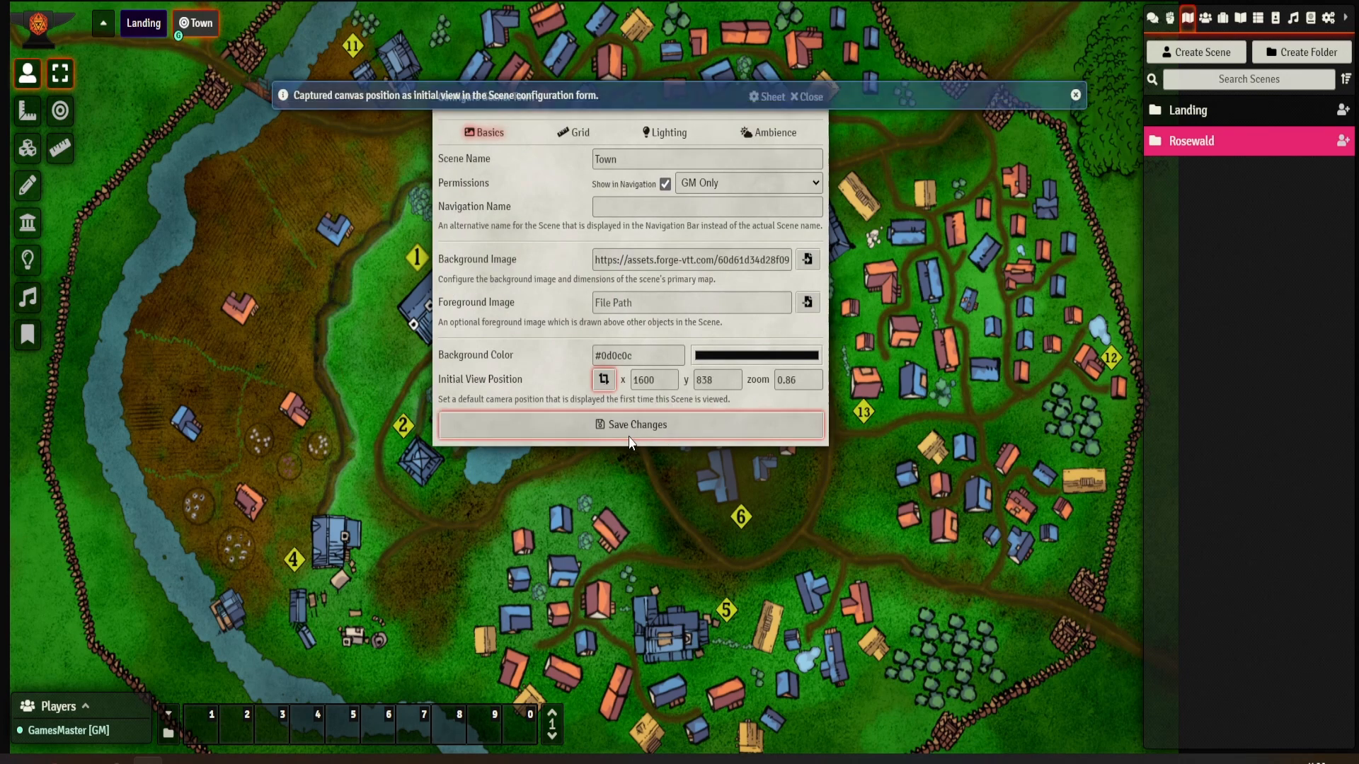
click(630, 423)
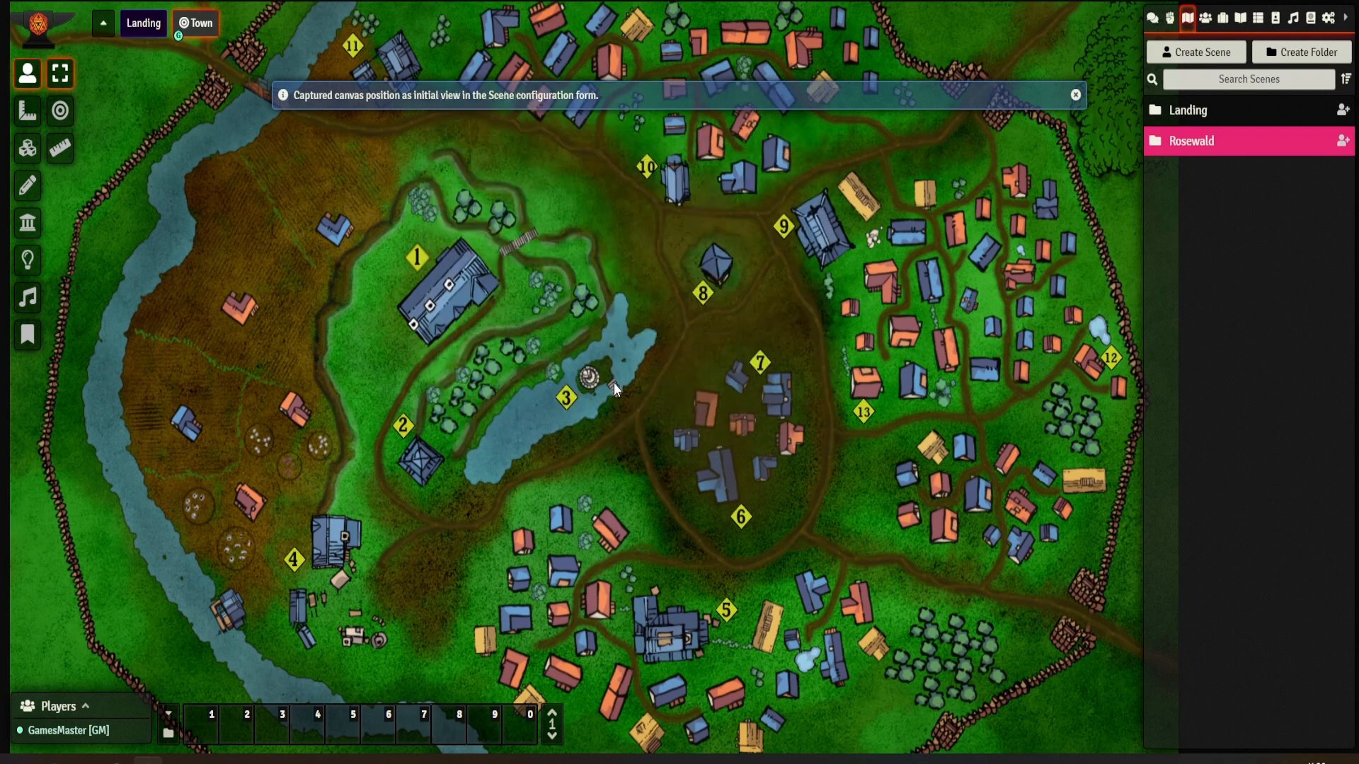
click(1075, 95)
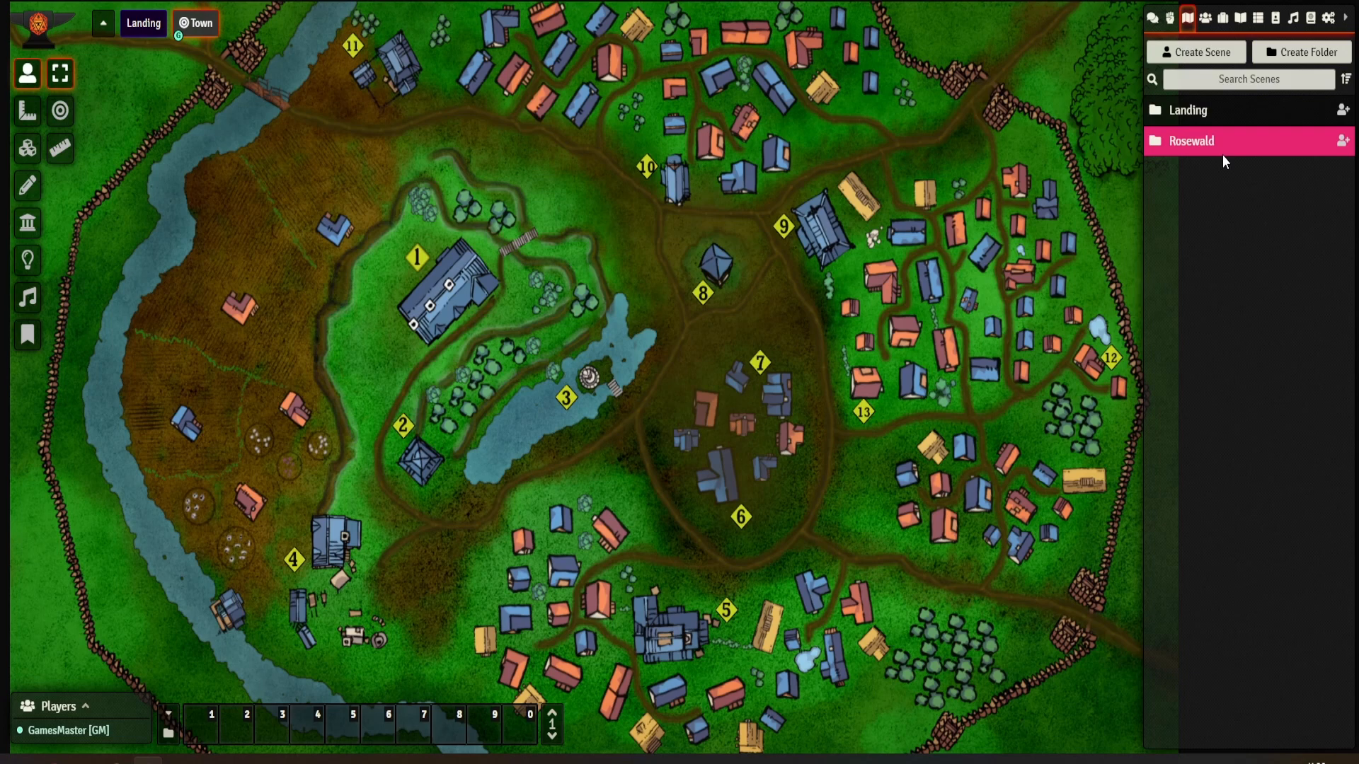
mouse_move(1219, 179)
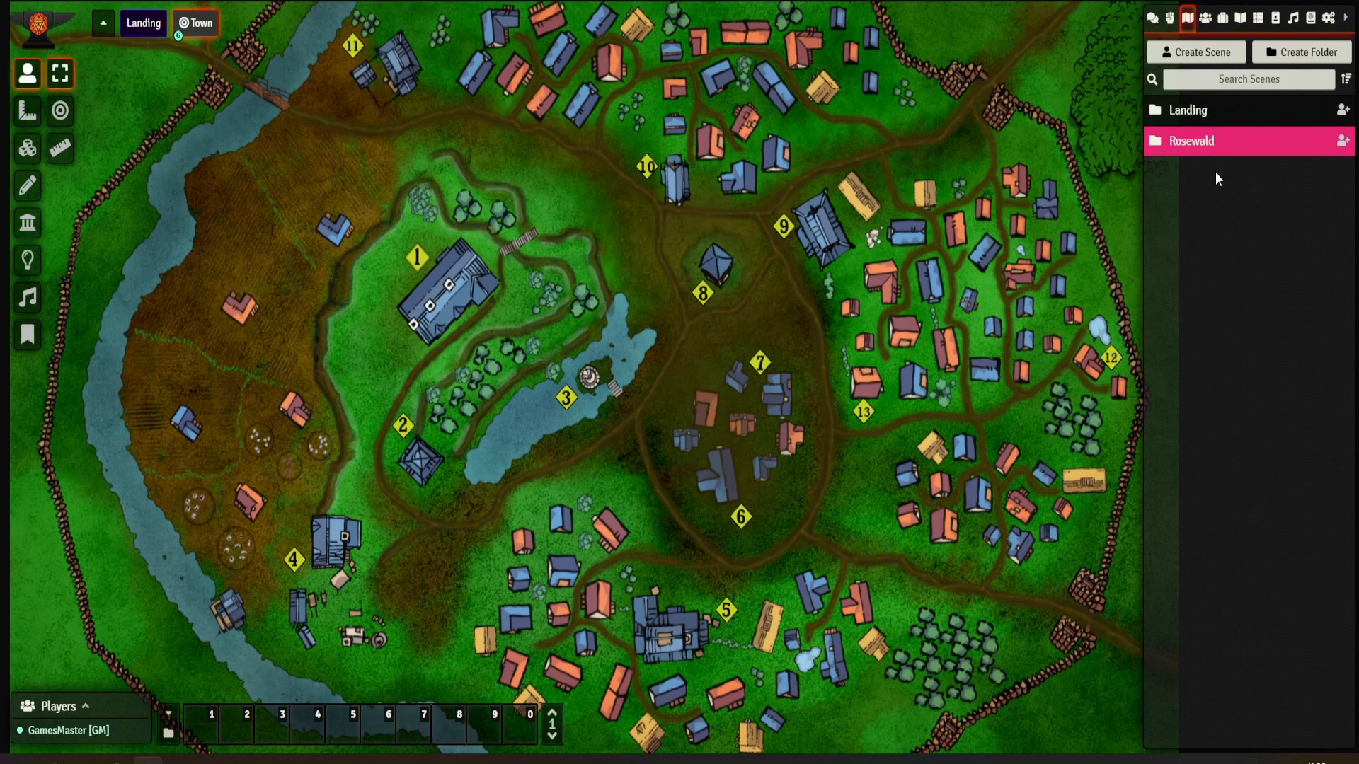
mouse_move(1219, 171)
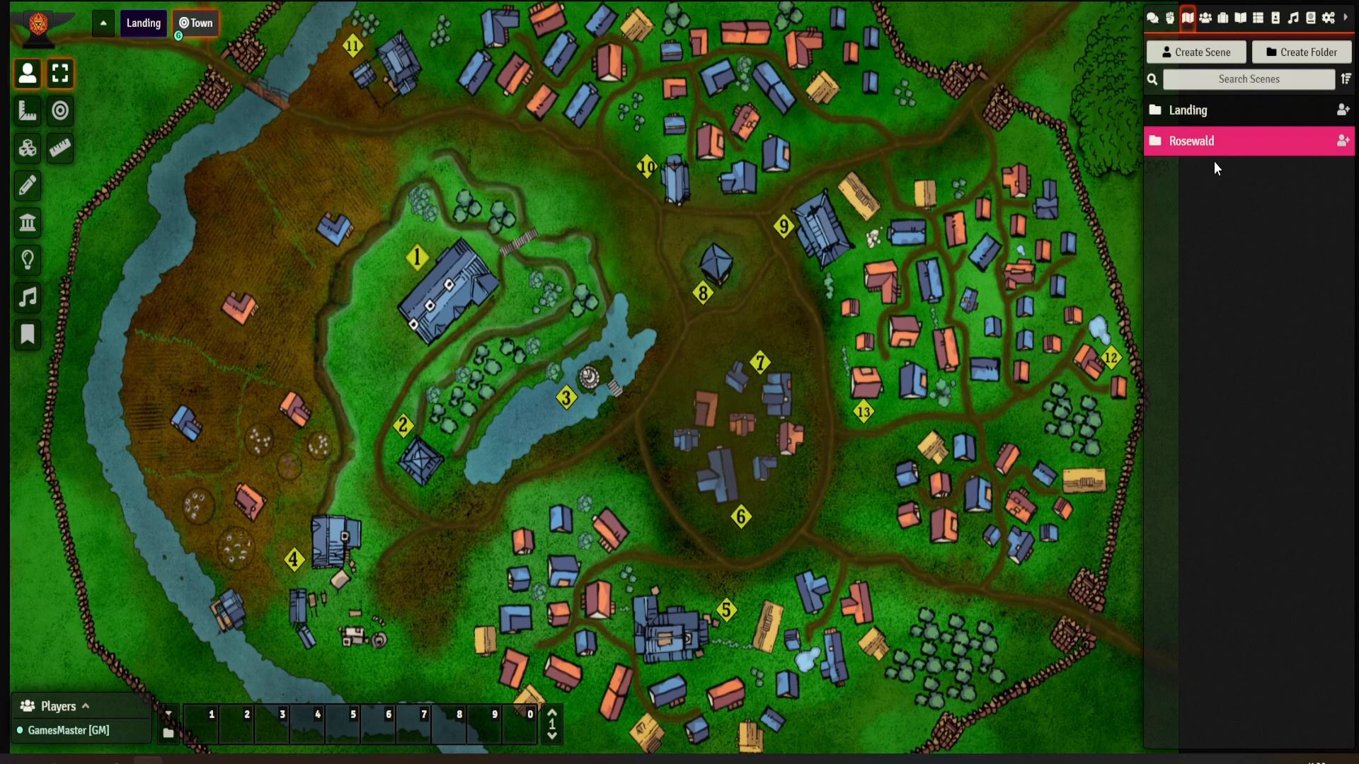
Switch the sidebar to the empty Actors directory, then the Items directory
click(1205, 17)
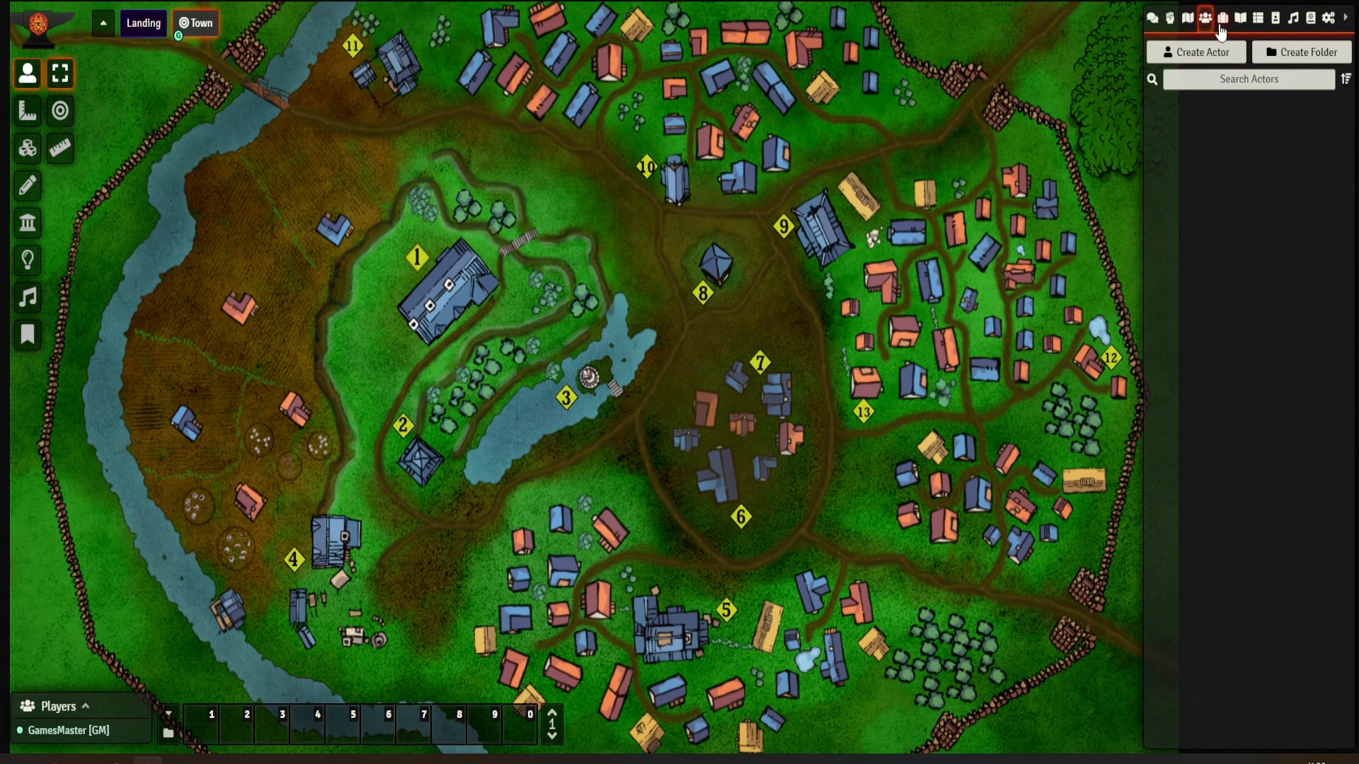
mouse_move(1203, 17)
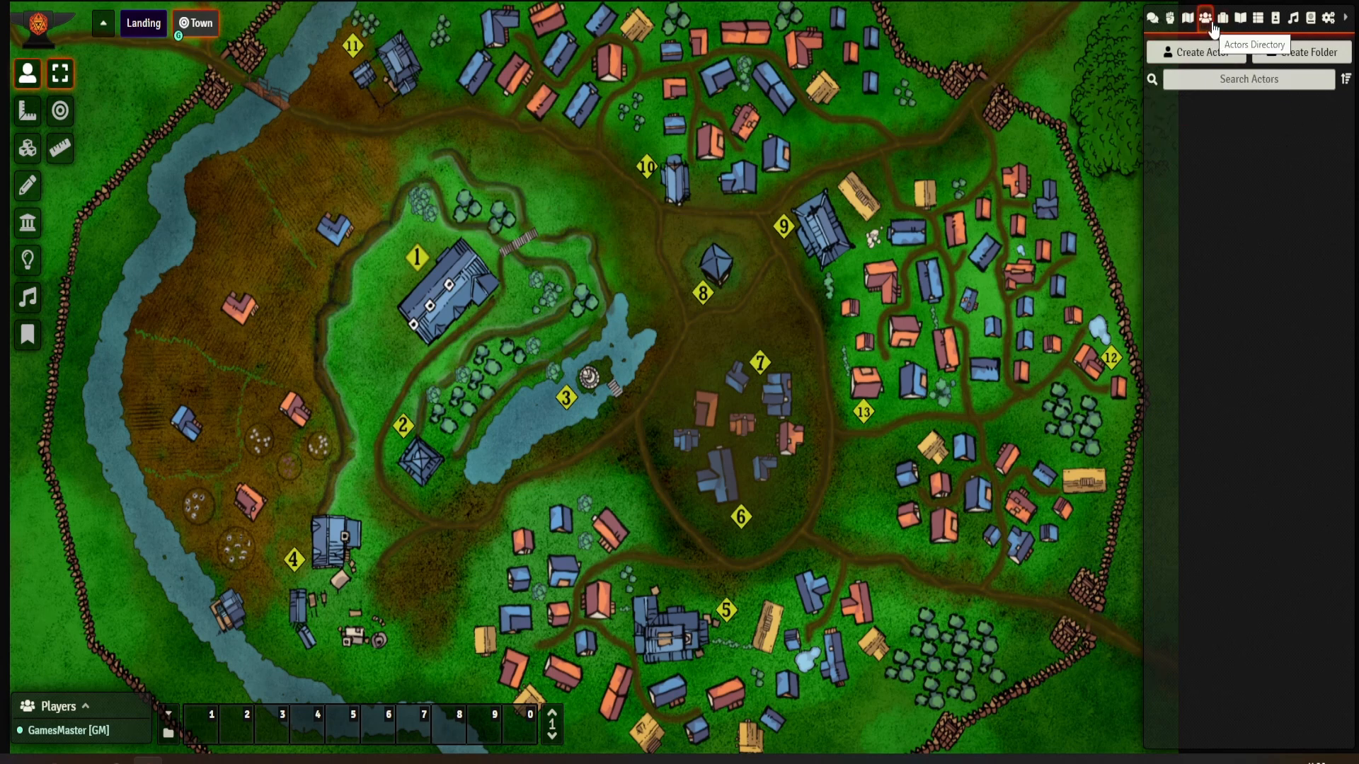
mouse_move(1234, 243)
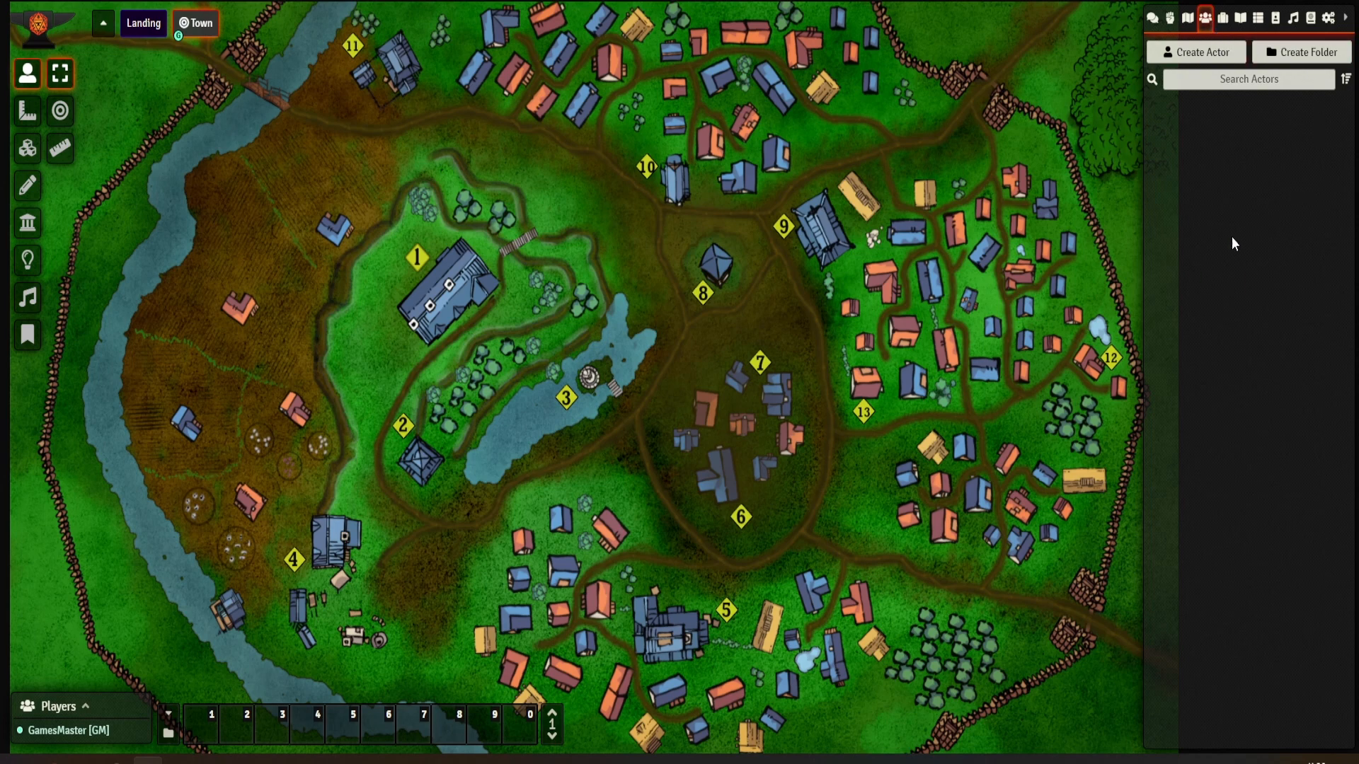
mouse_move(1202, 201)
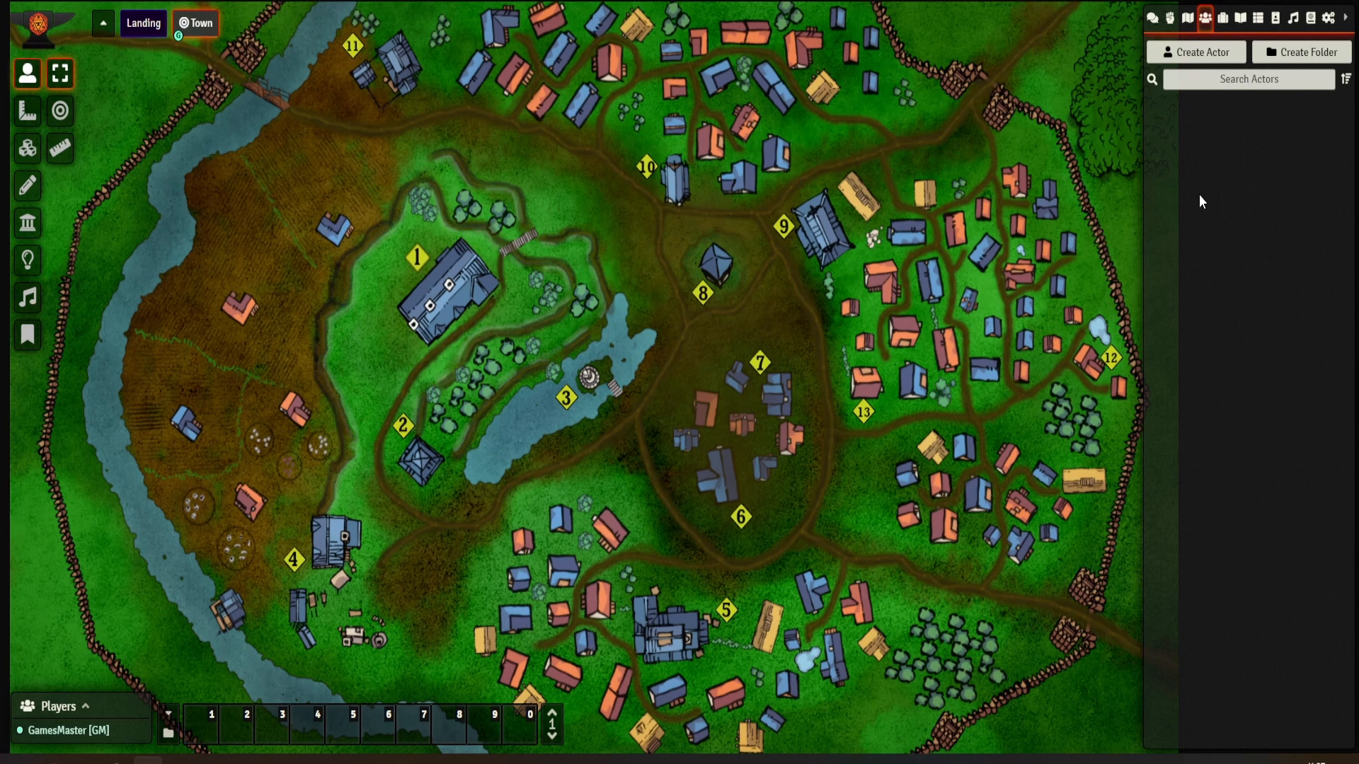
mouse_move(1204, 197)
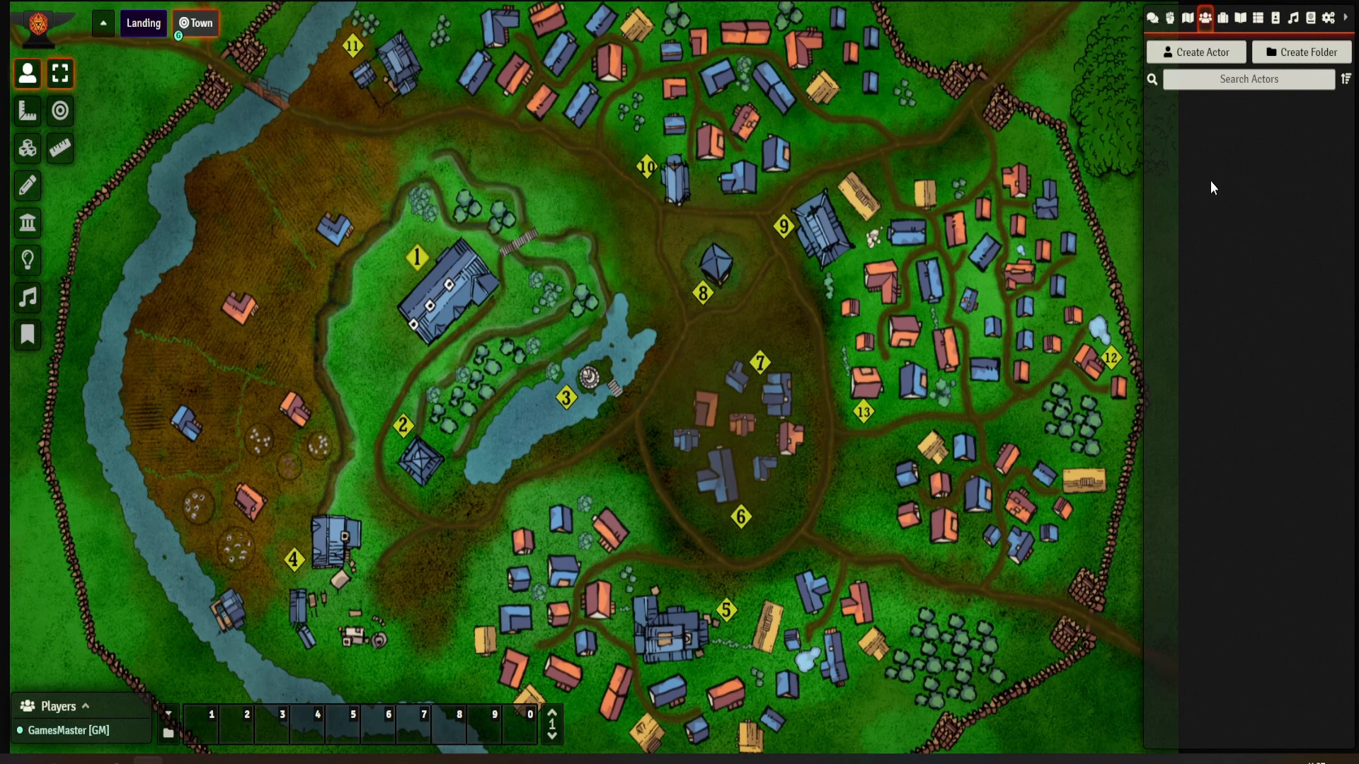
click(1222, 17)
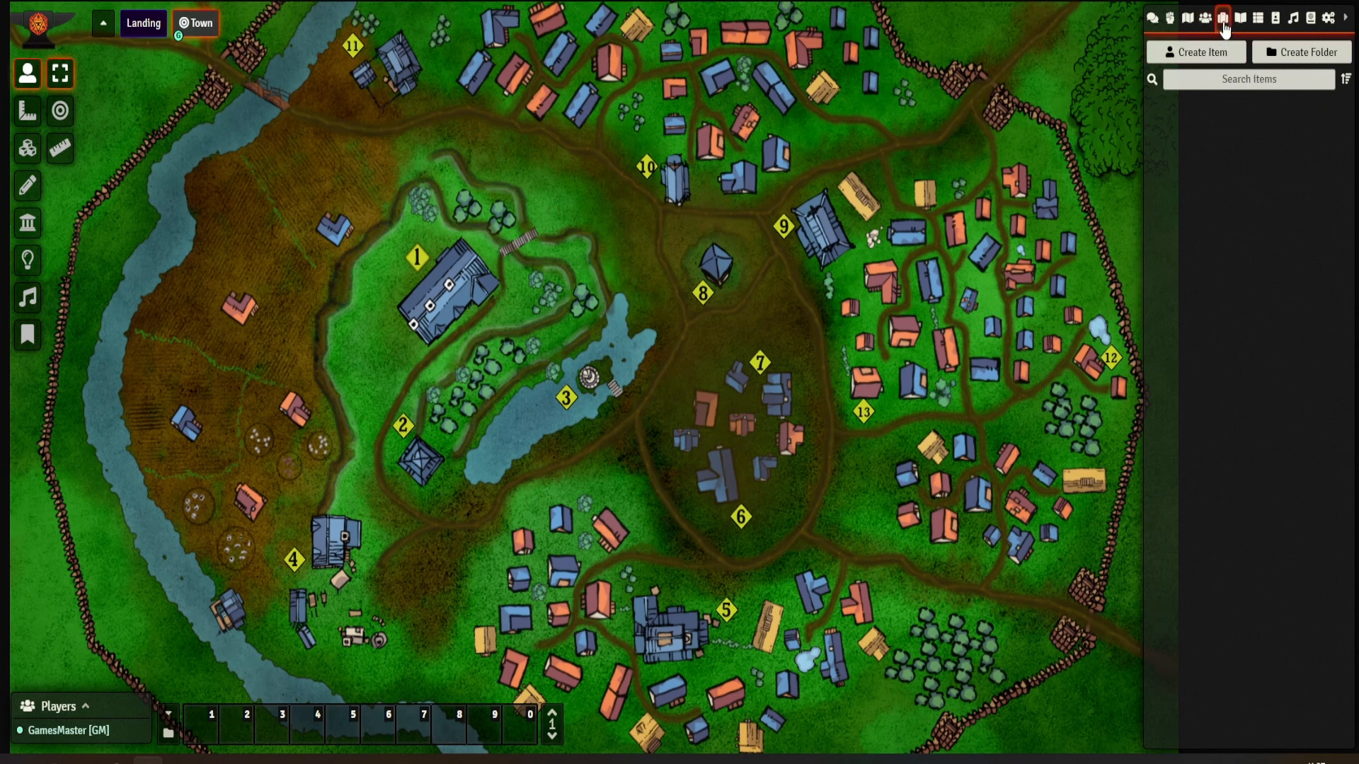
mouse_move(1256, 209)
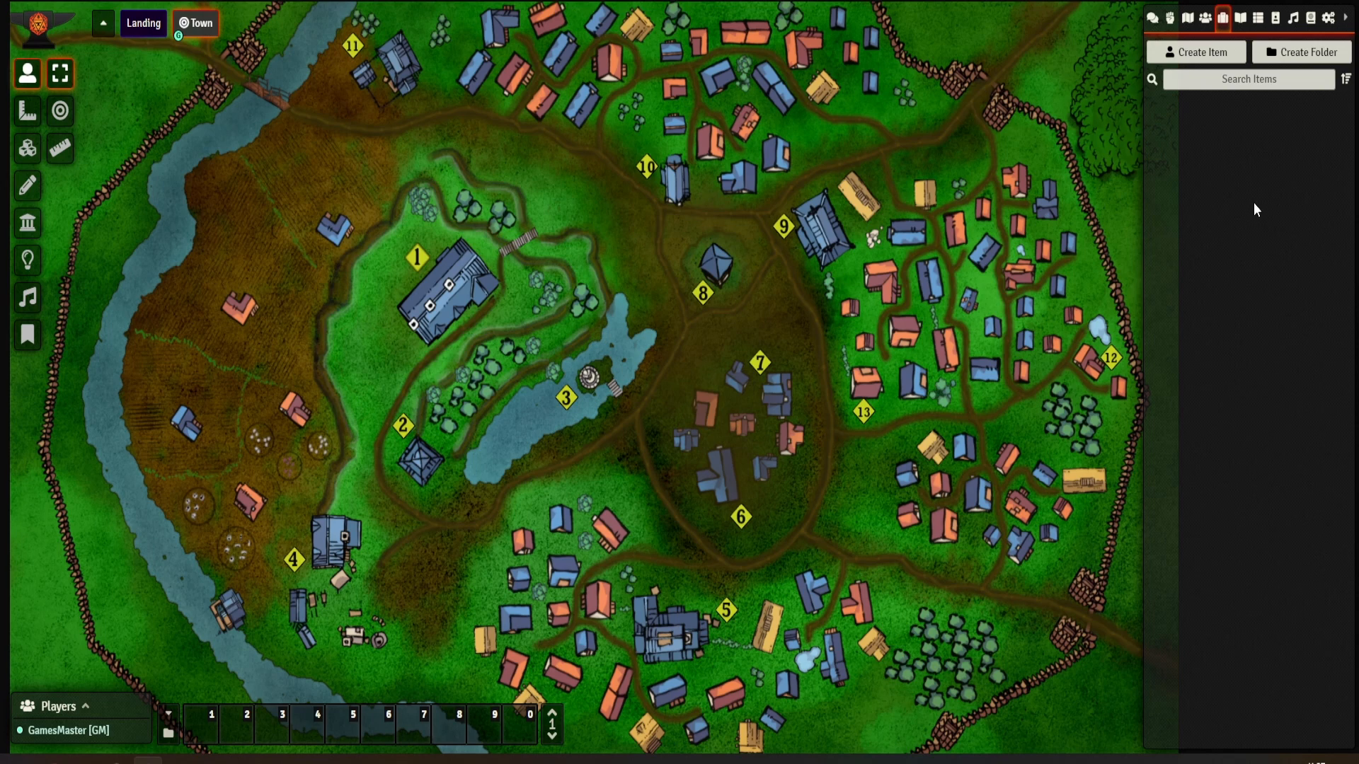
mouse_move(1260, 194)
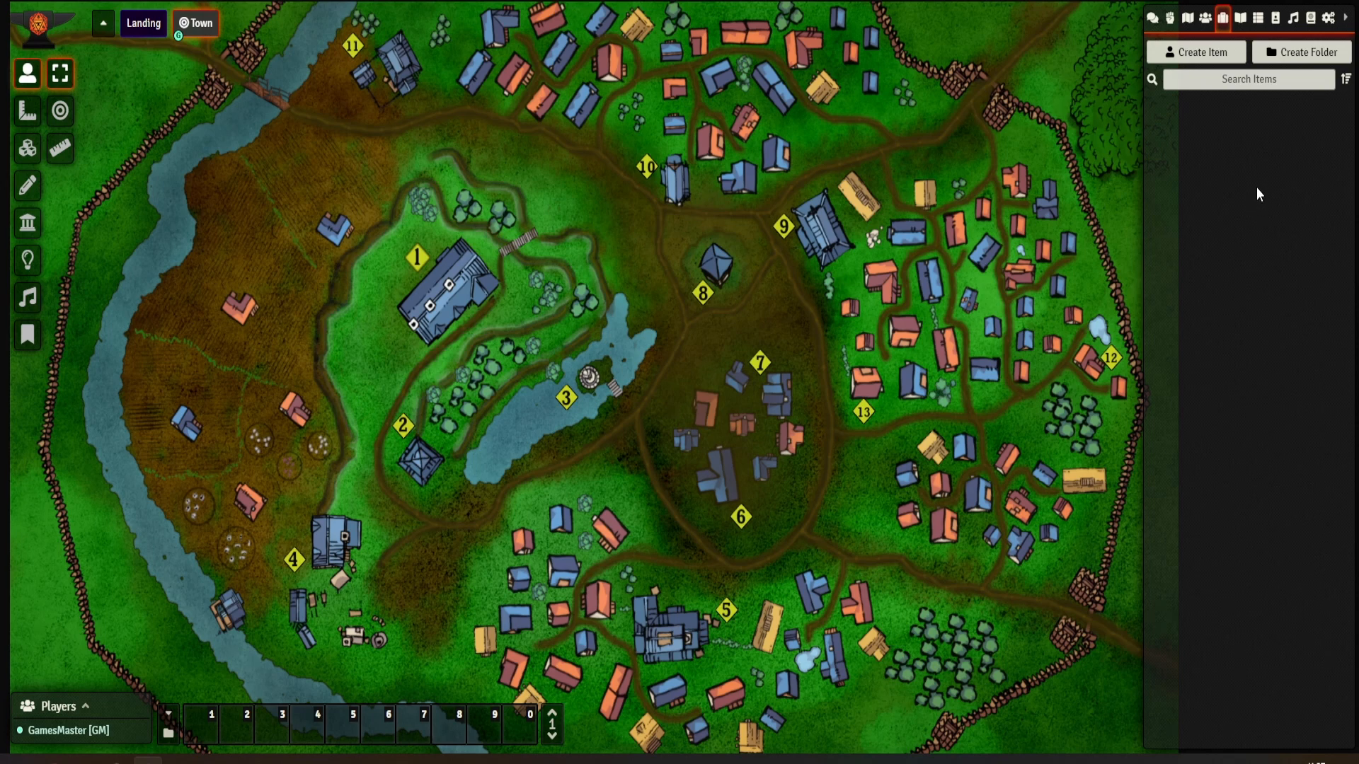
mouse_move(1274, 147)
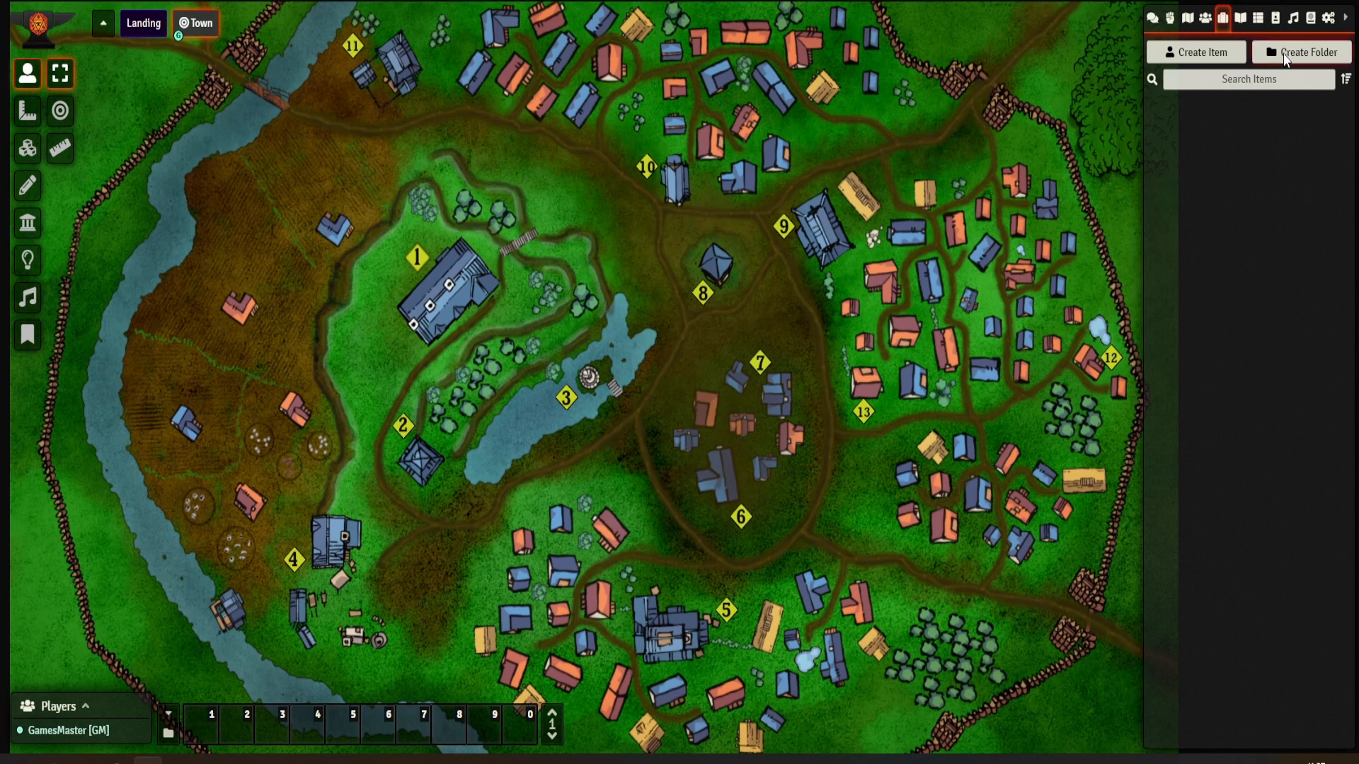
Start a new cyan-coloured folder named NPC in the Items directory
click(1301, 53)
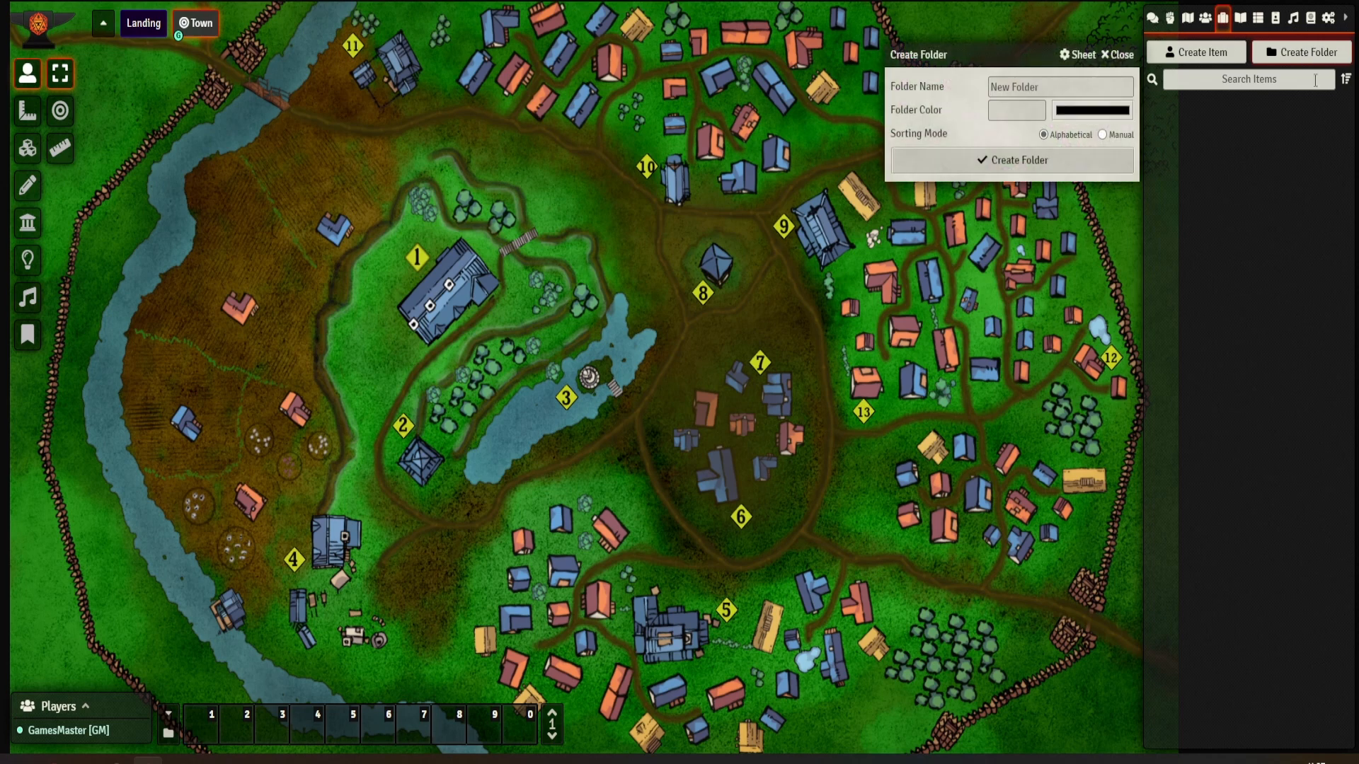
click(1090, 111)
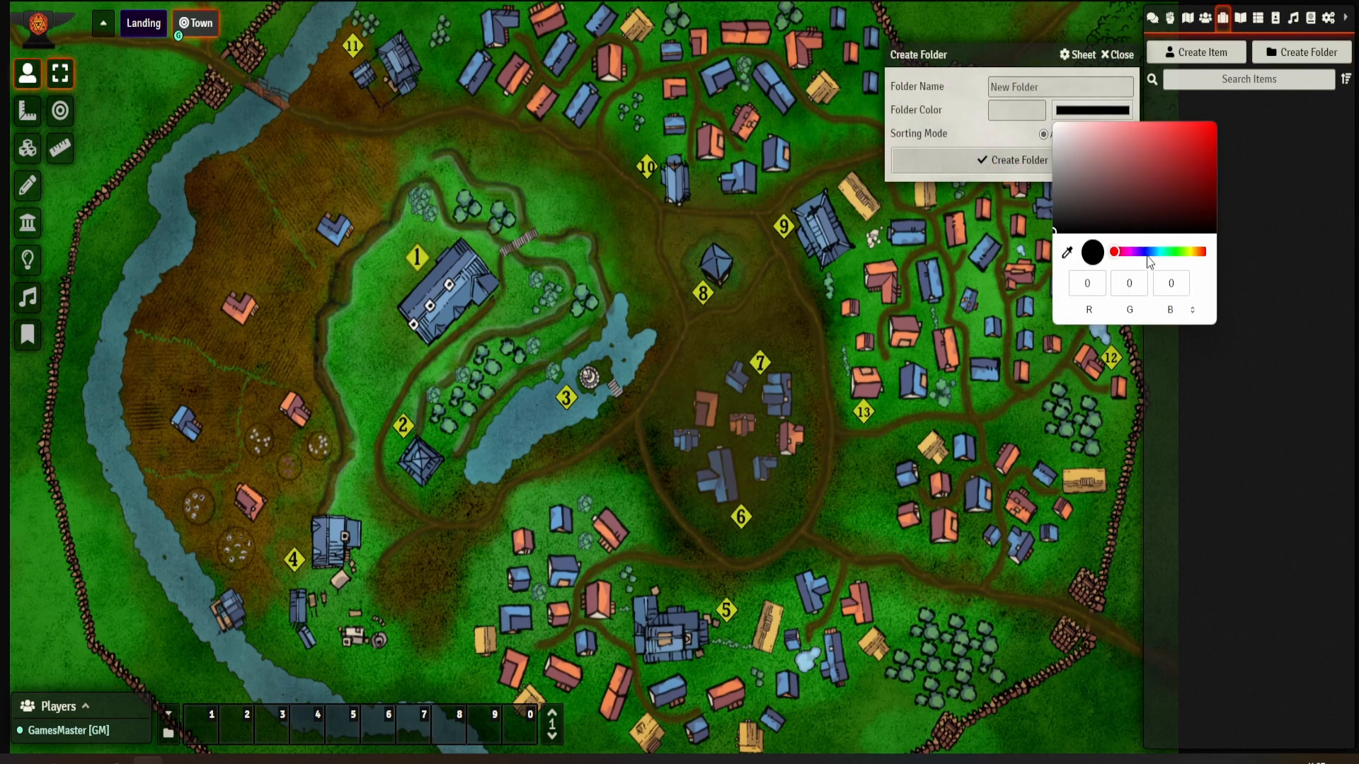
click(1203, 147)
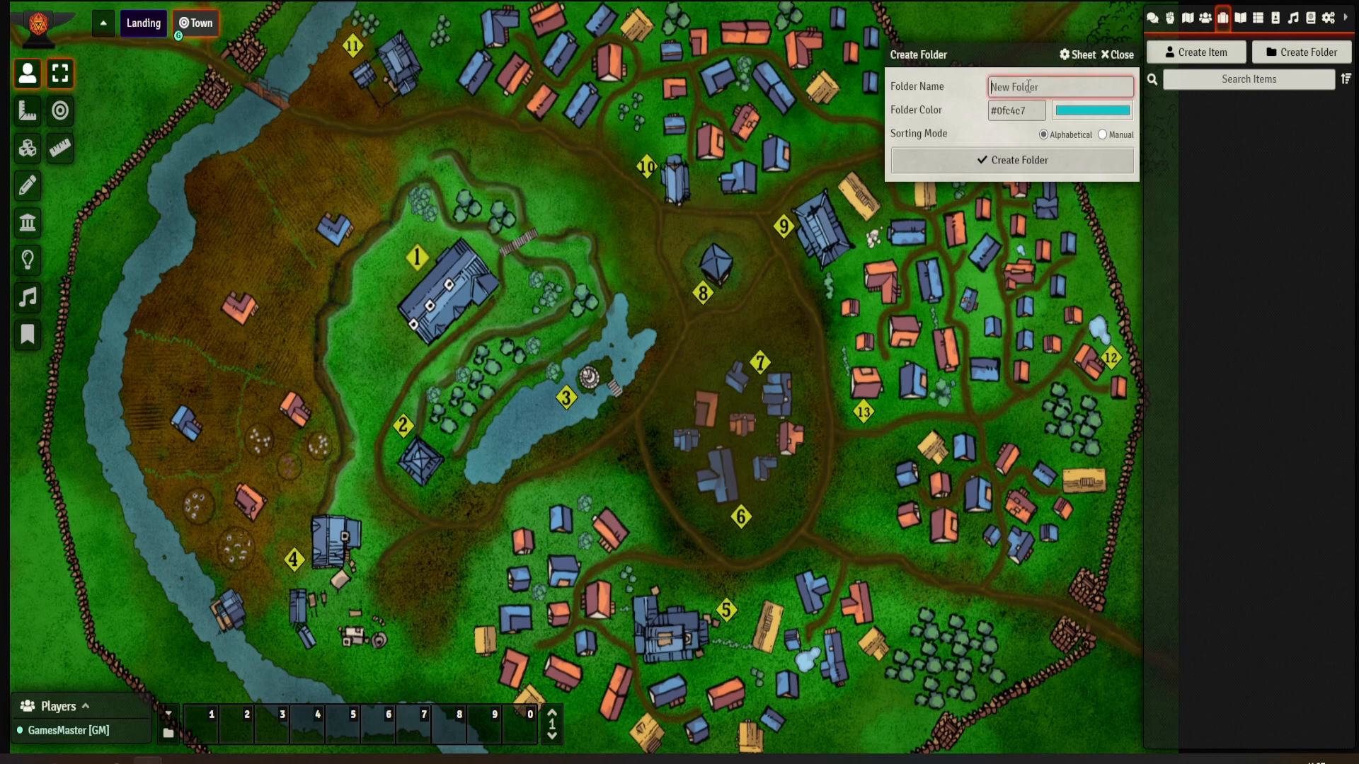
mouse_move(952, 119)
text(NPC)
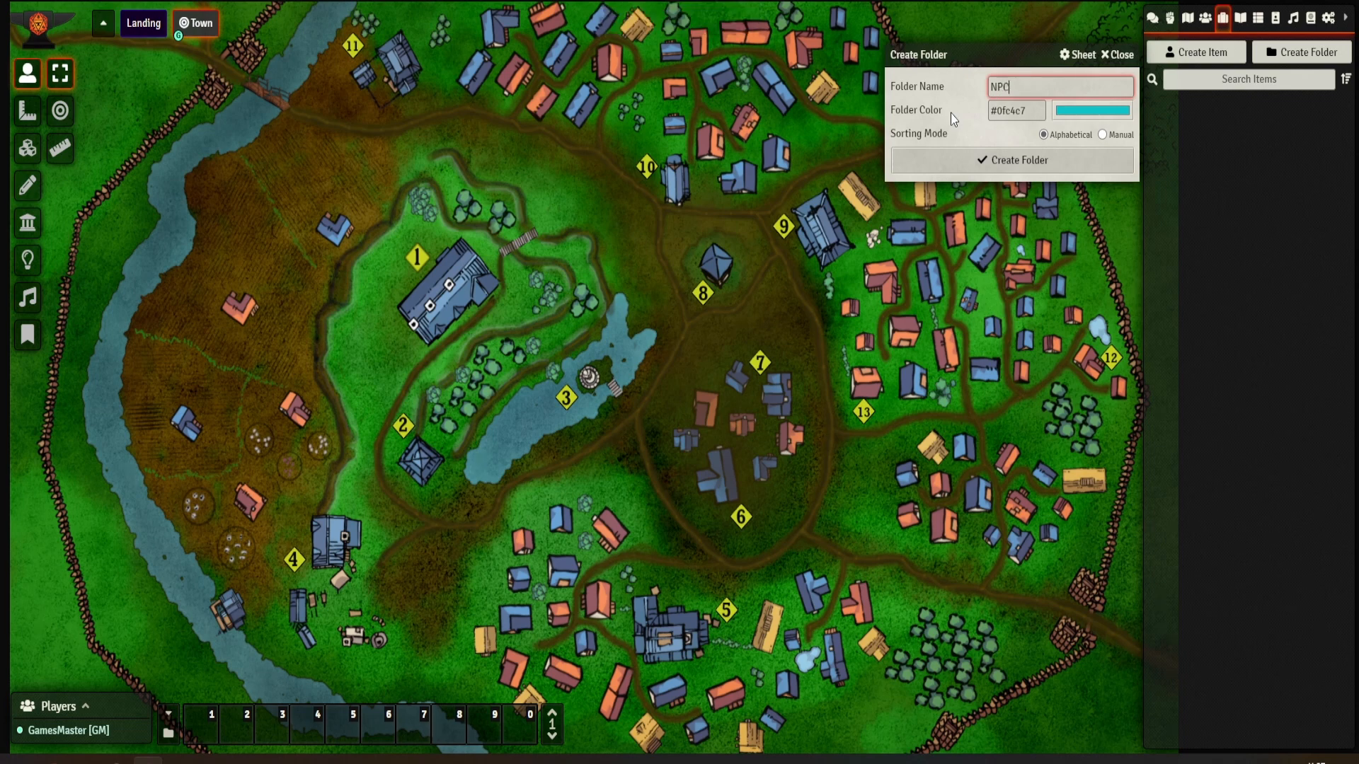
click(1011, 160)
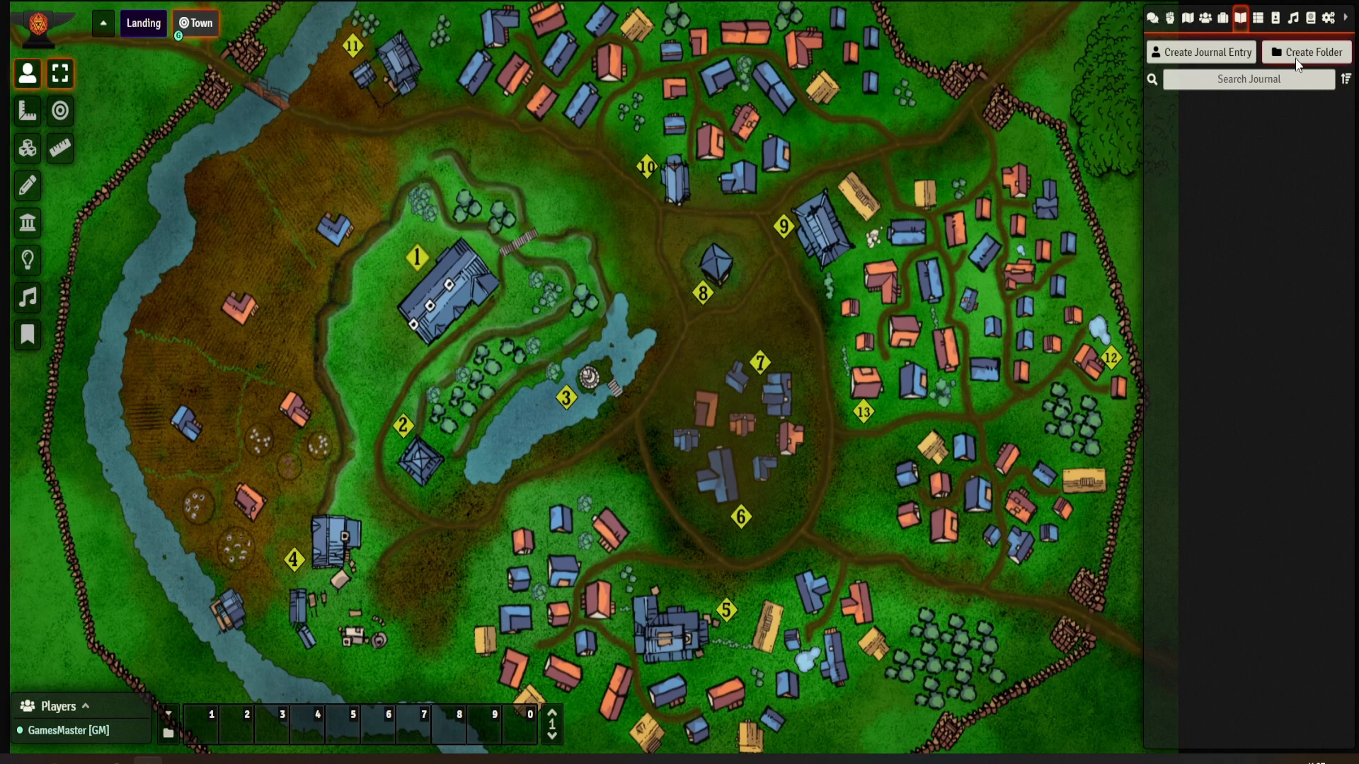
Create a cyan journal folder named NPCs
click(1307, 52)
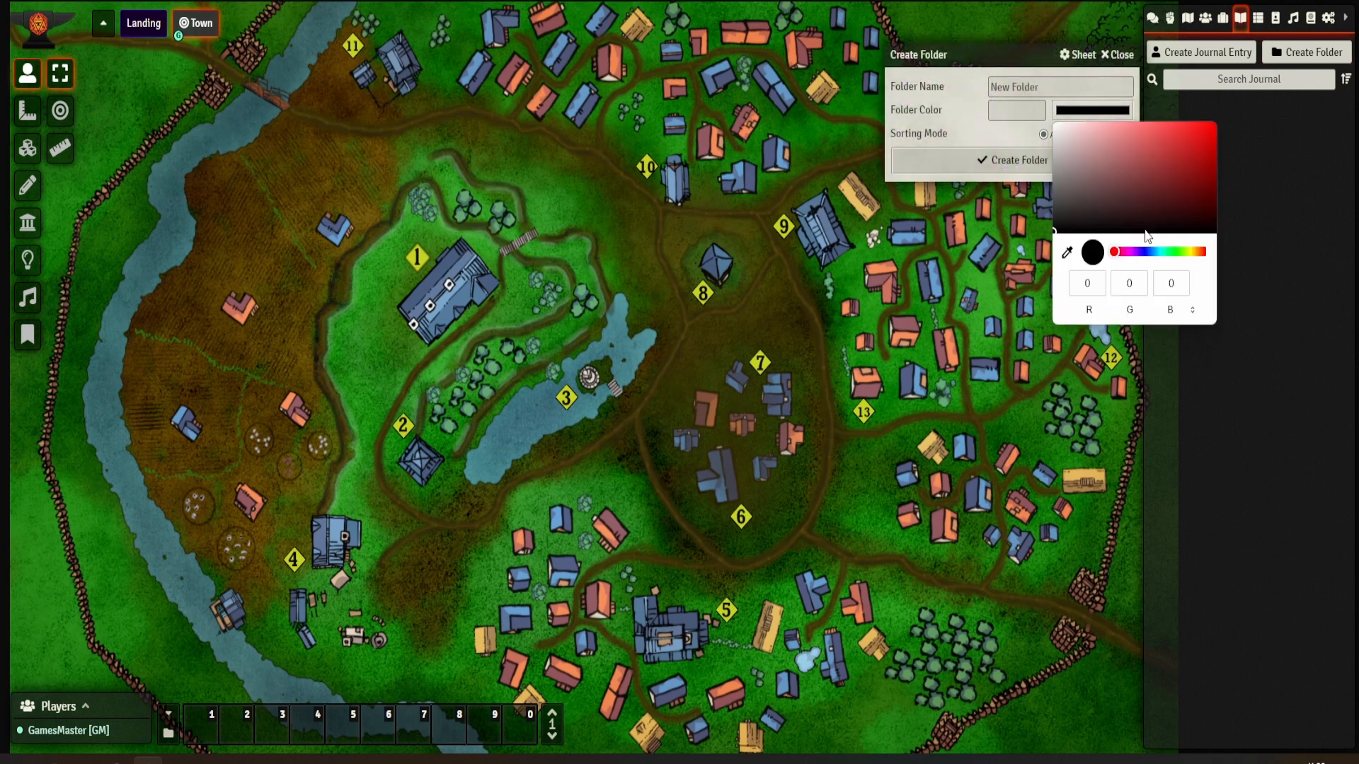
click(1183, 144)
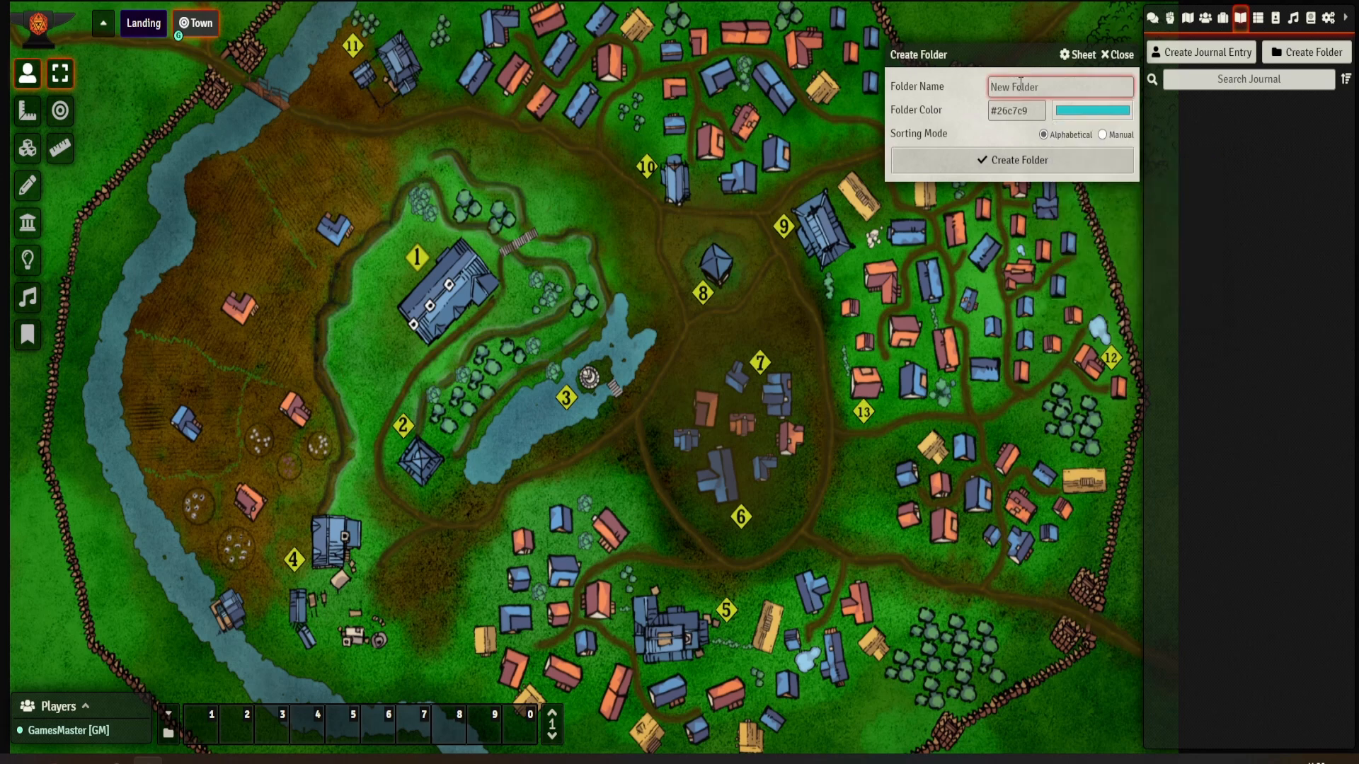
text(NPC)
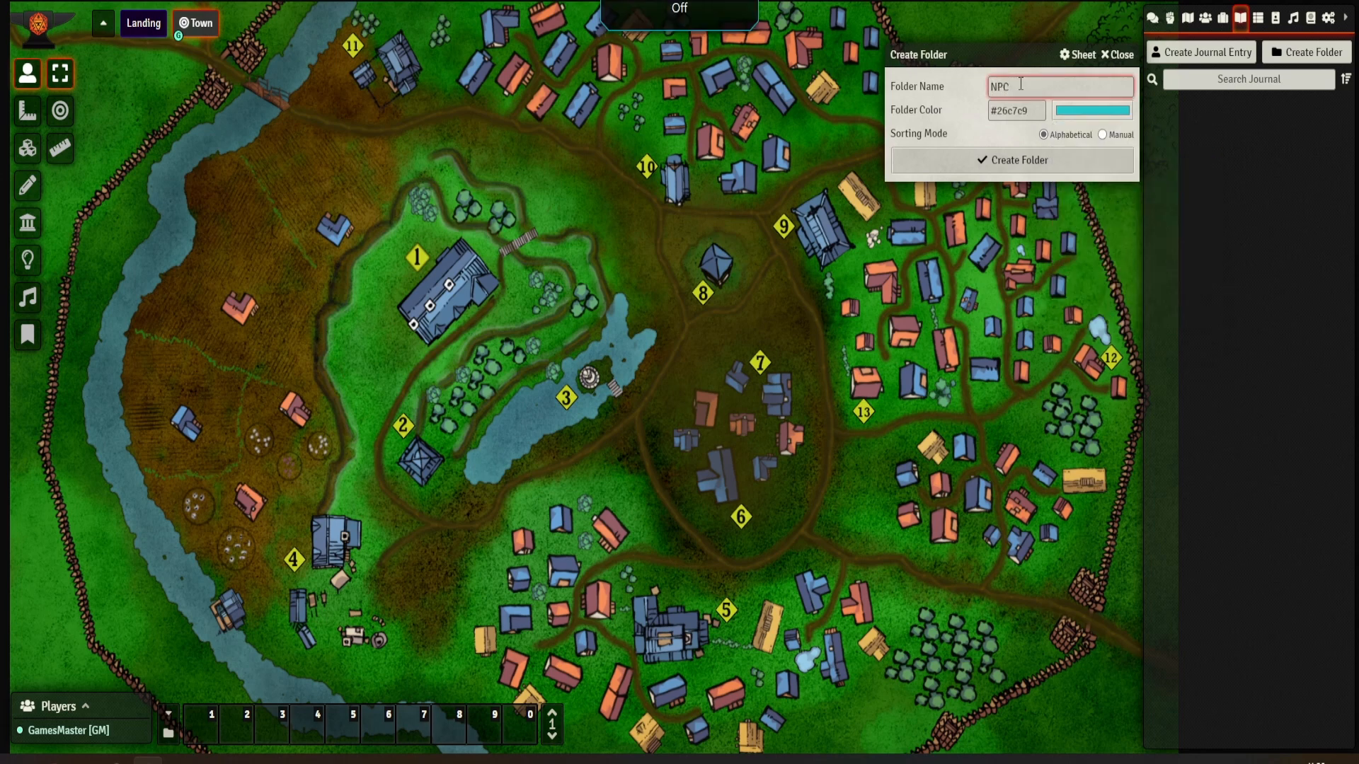
click(1011, 160)
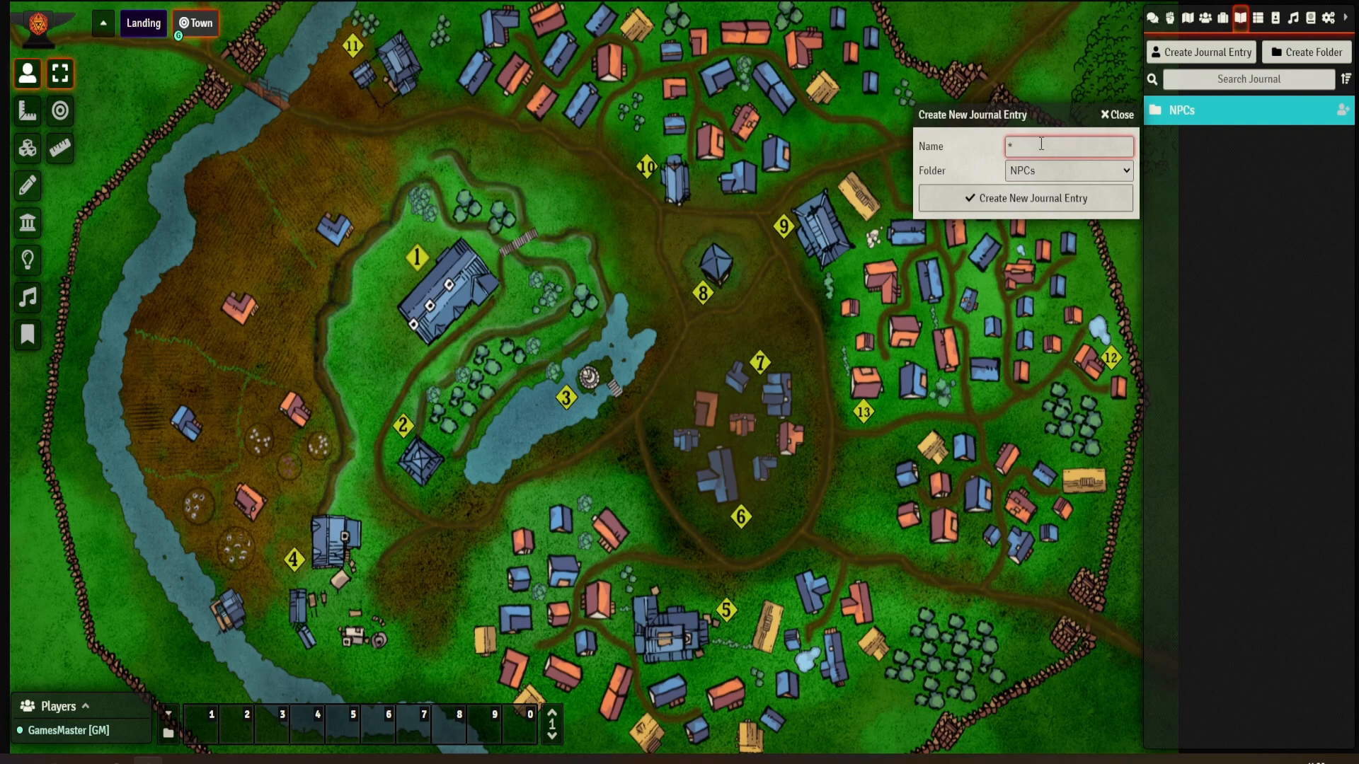
Name the new journal entry in the NPCs folder 'Sir Augustus Glurosk'
text(Sir A)
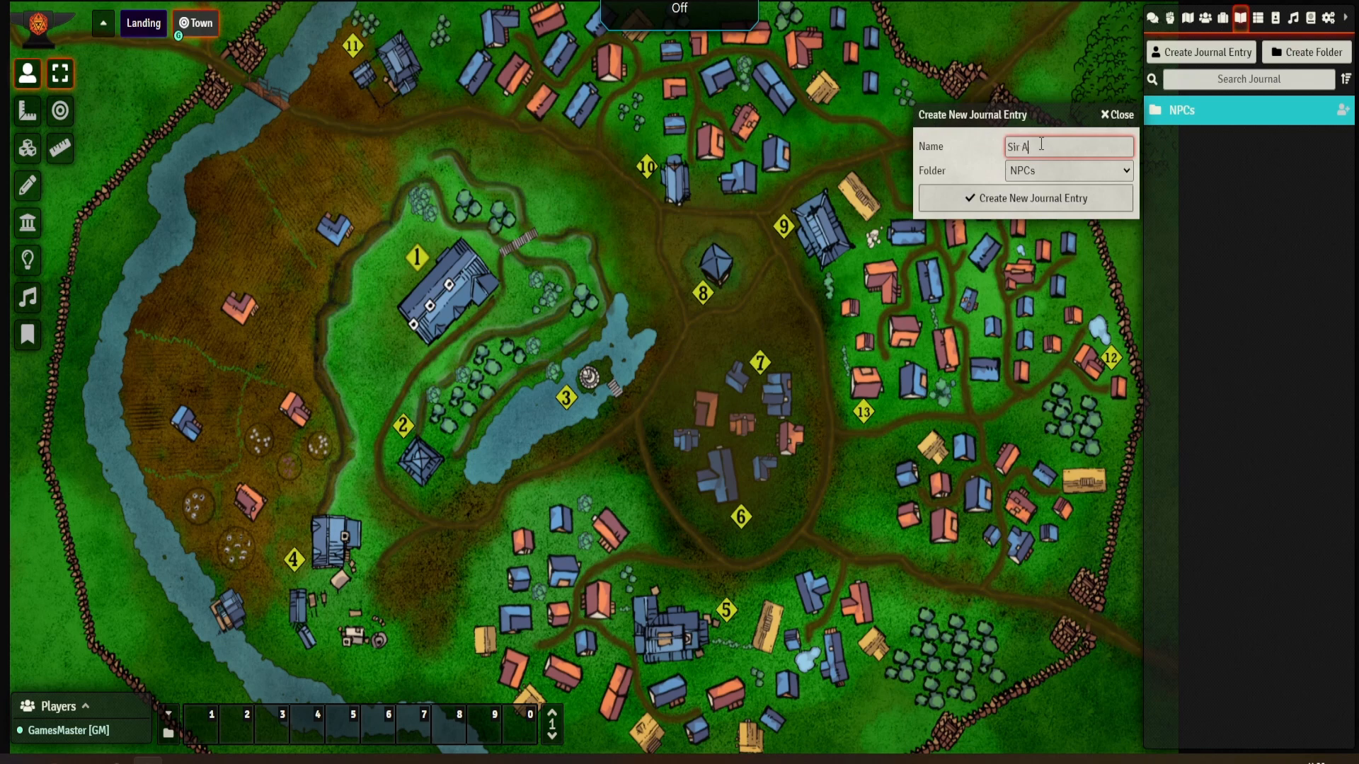
text(ugust)
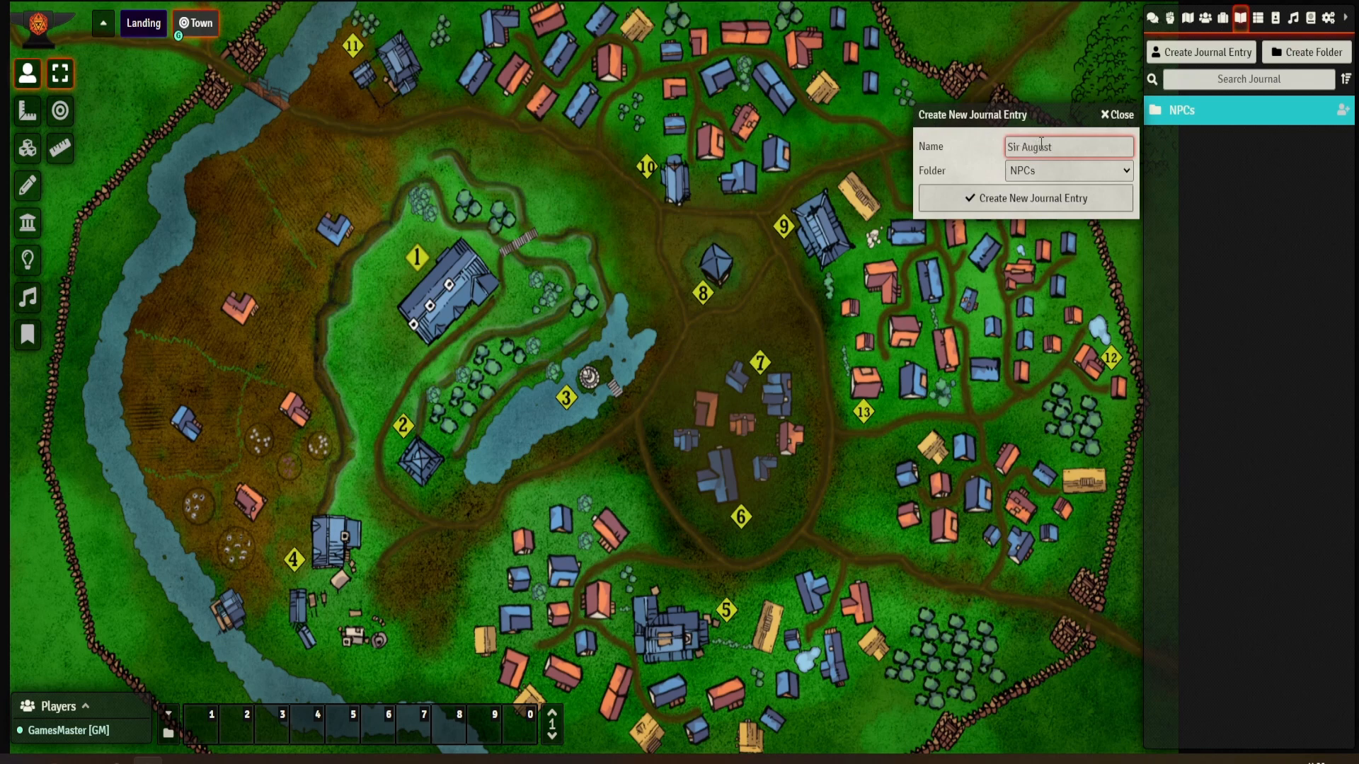
text(us)
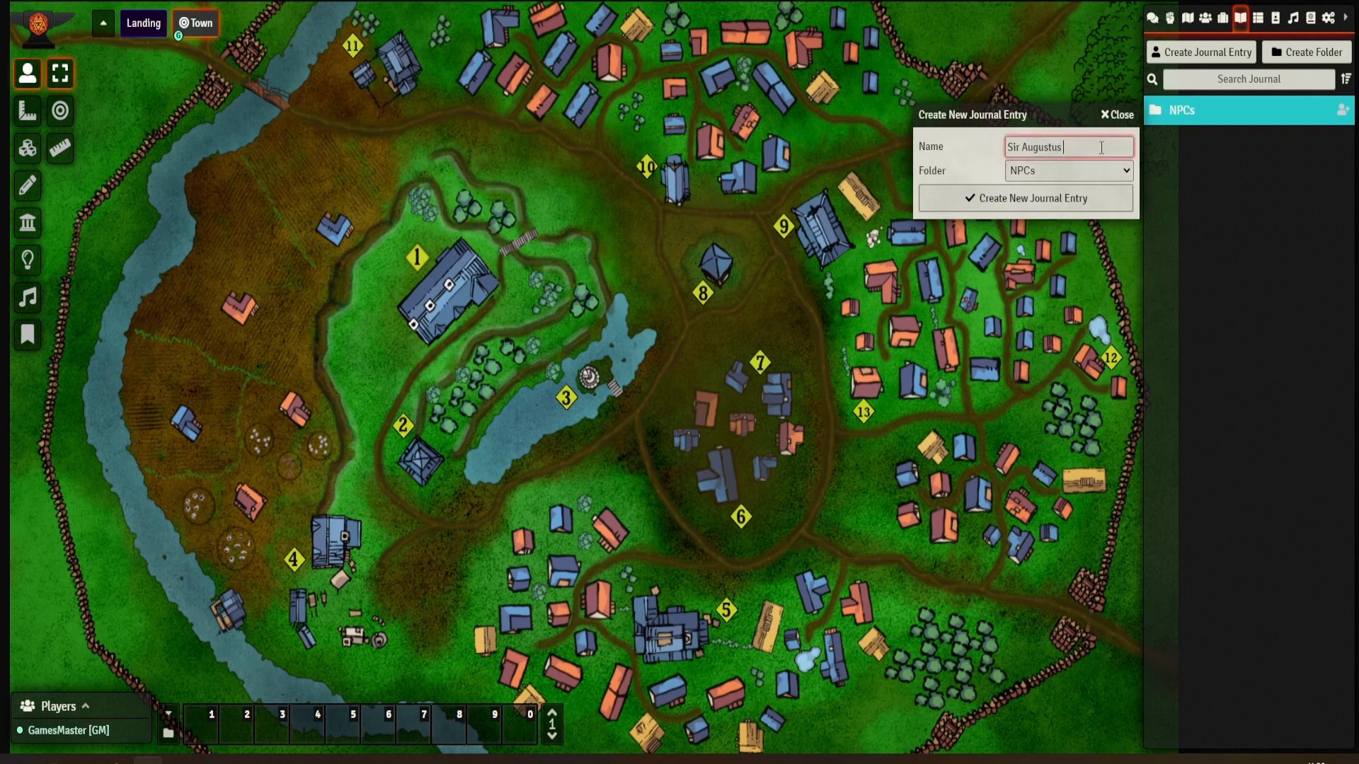
text(GLU)
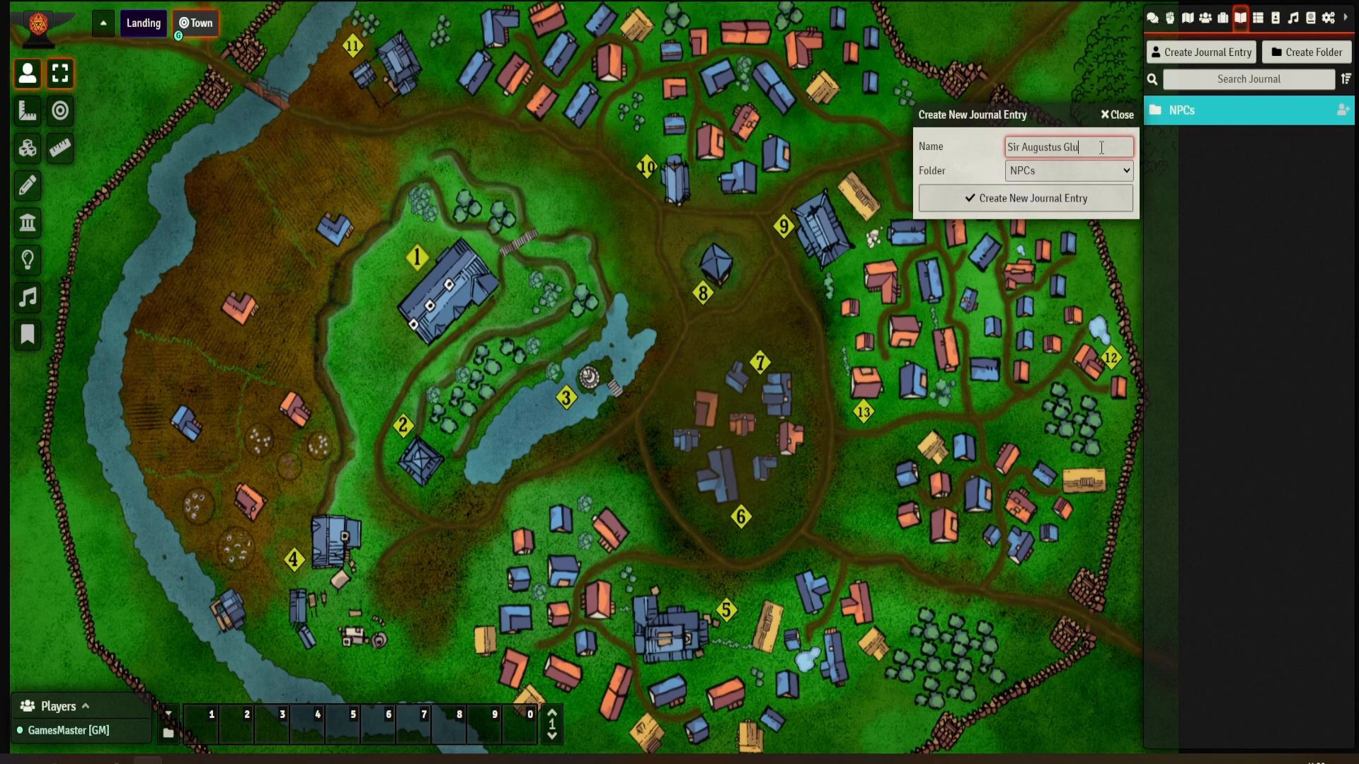
text(rosk)
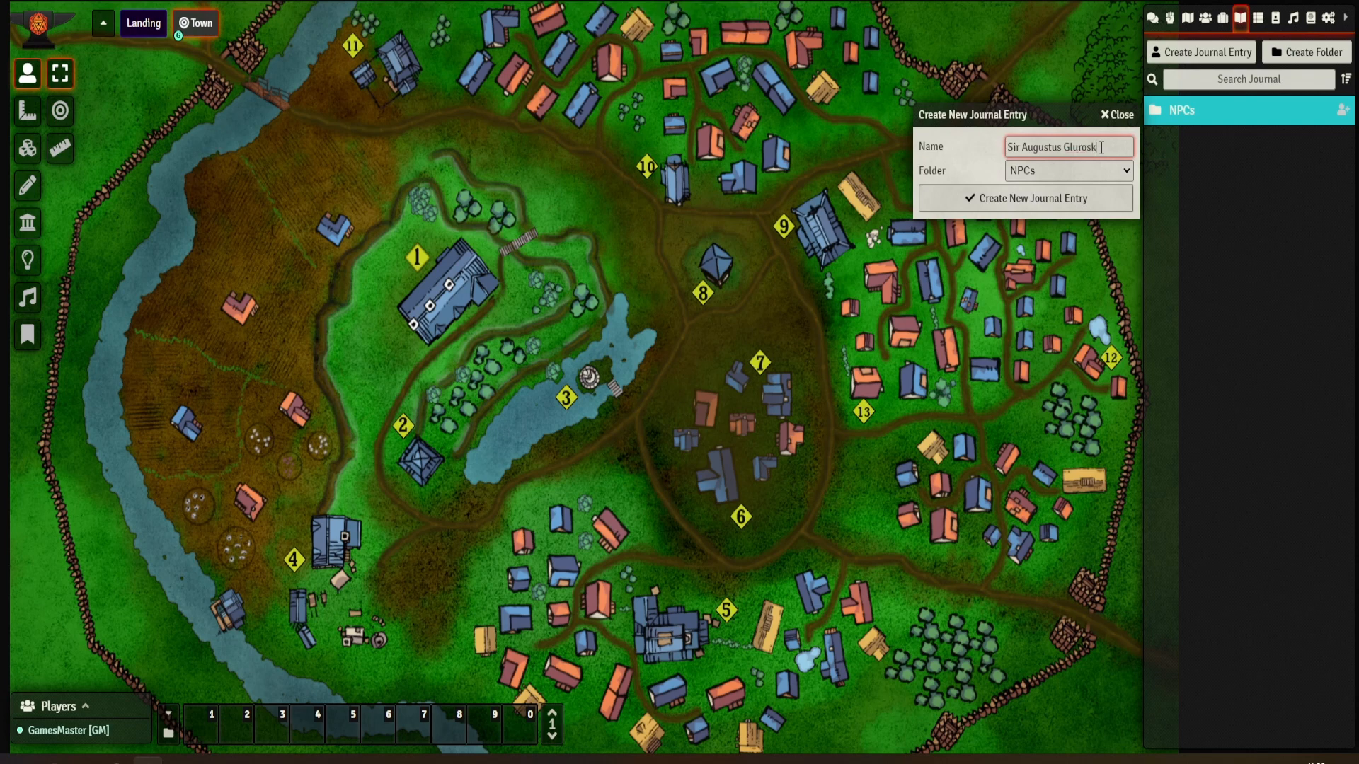
Create the entry and fill it with location, description, roleplay, background, key information and goals notes
click(1023, 198)
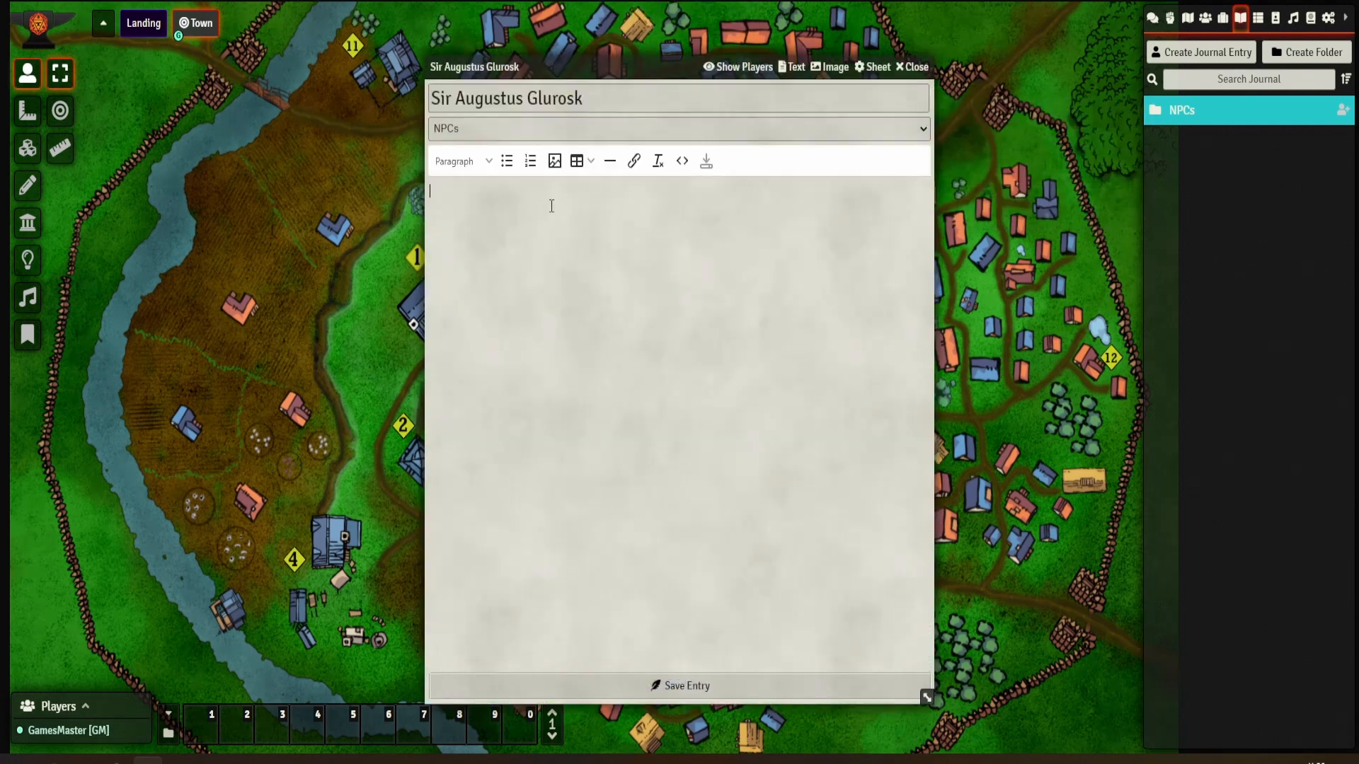
mouse_move(653, 354)
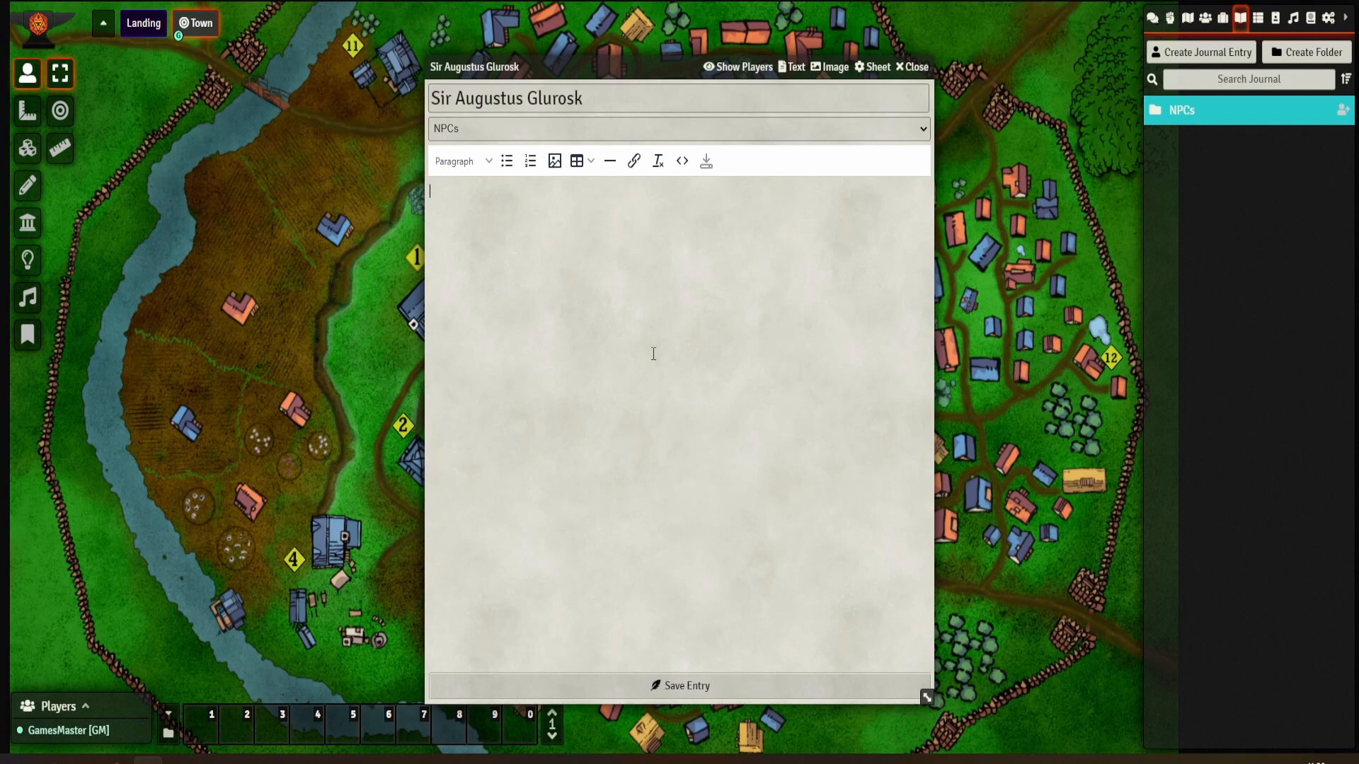
mouse_move(667, 188)
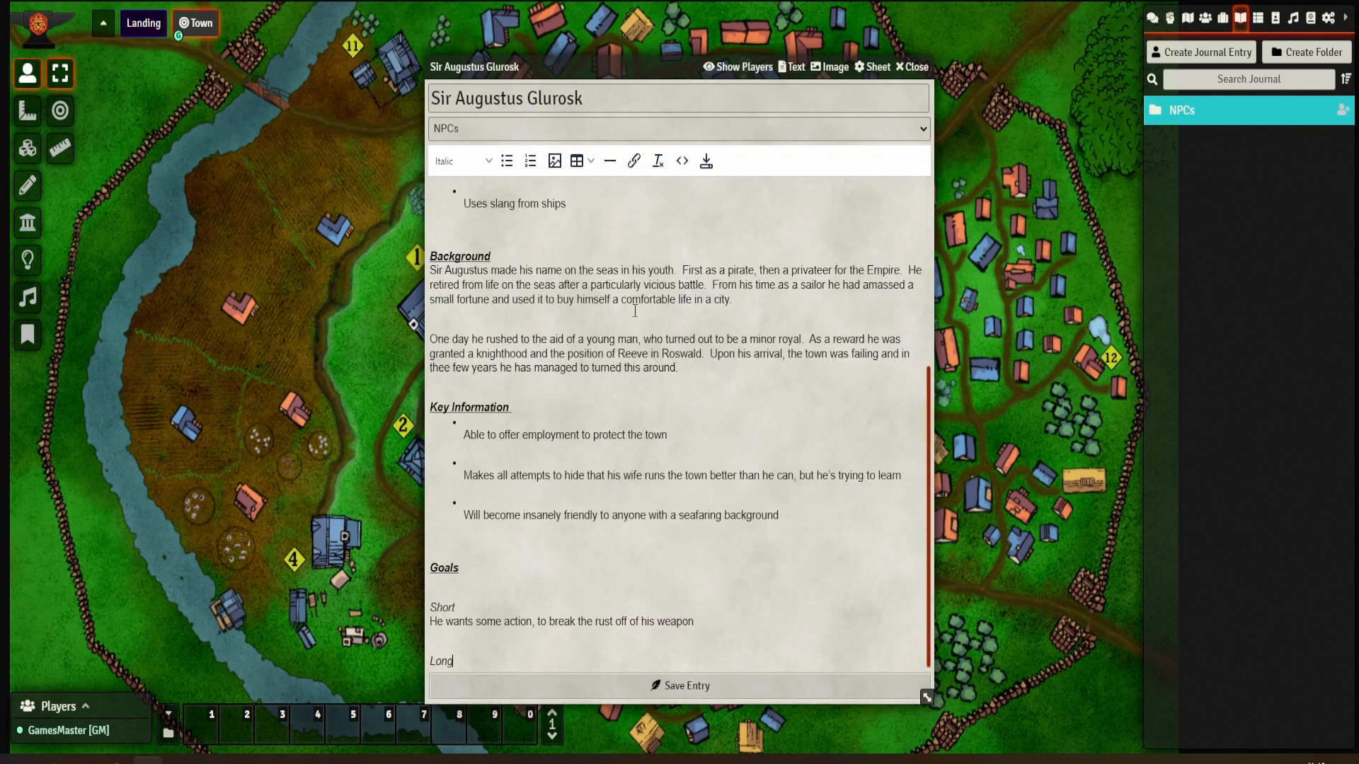
scroll(up, 3)
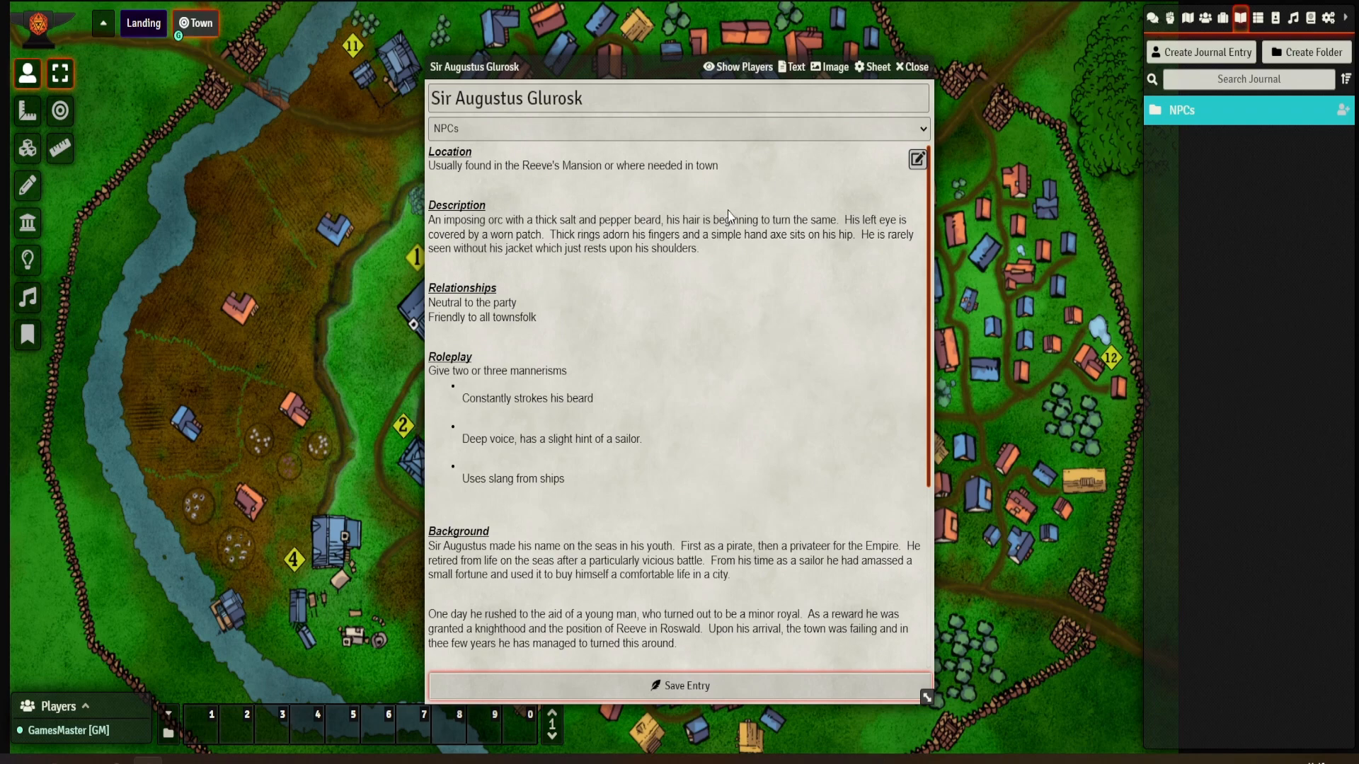
click(916, 160)
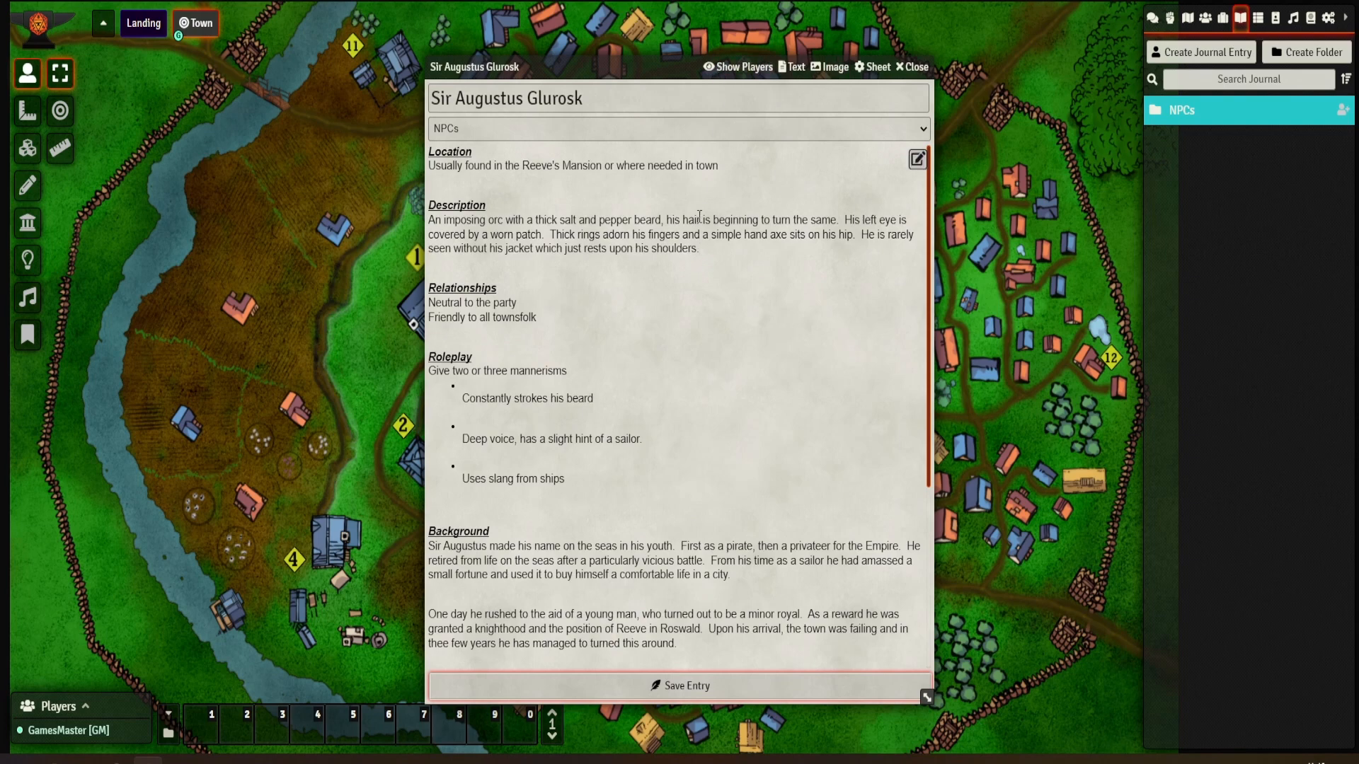
mouse_move(1298, 119)
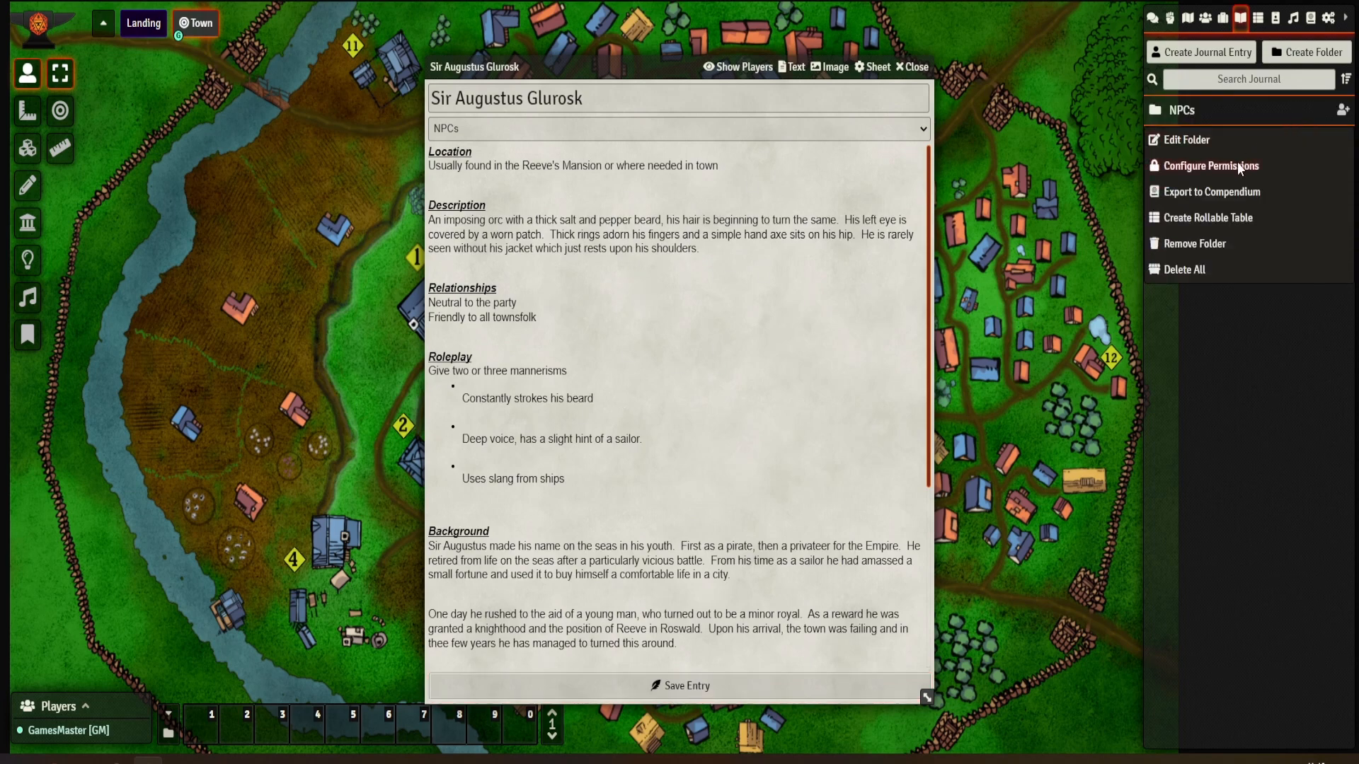
click(1211, 166)
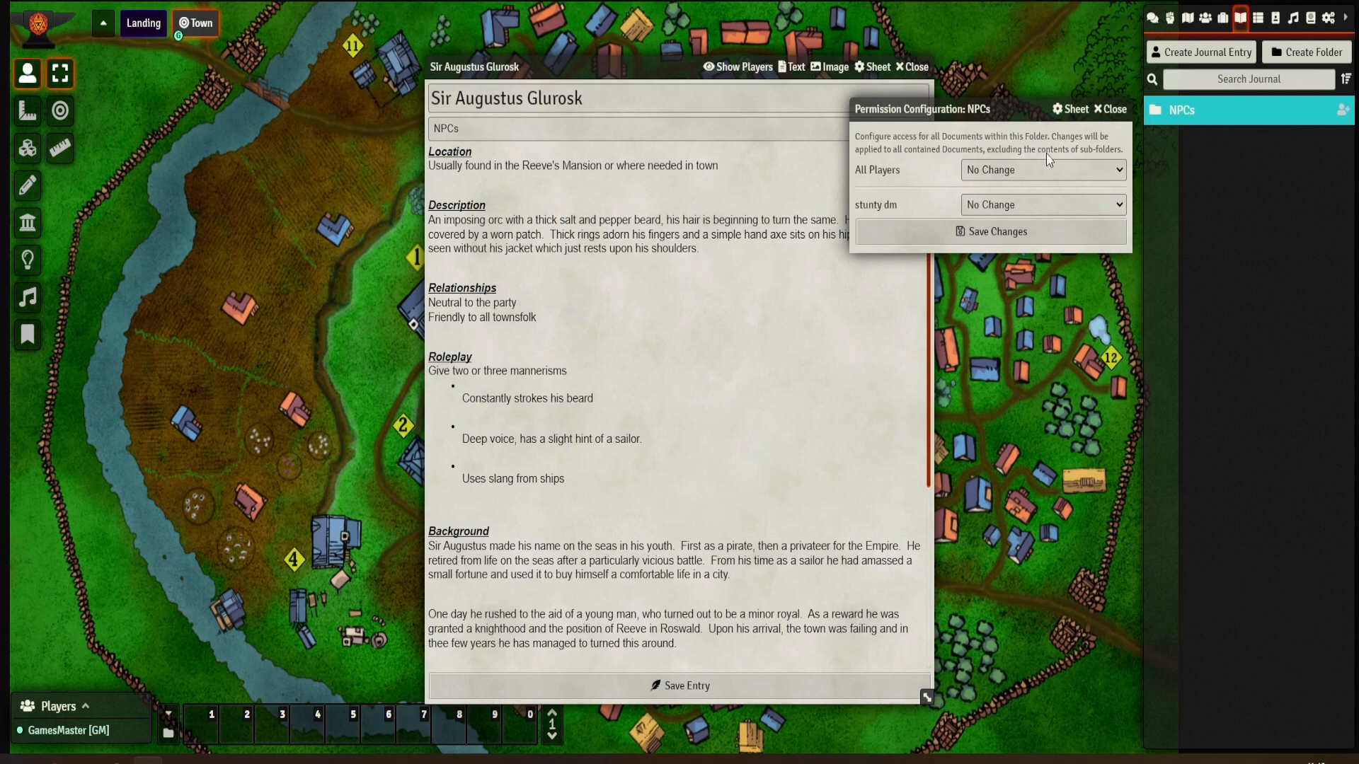
mouse_move(978, 215)
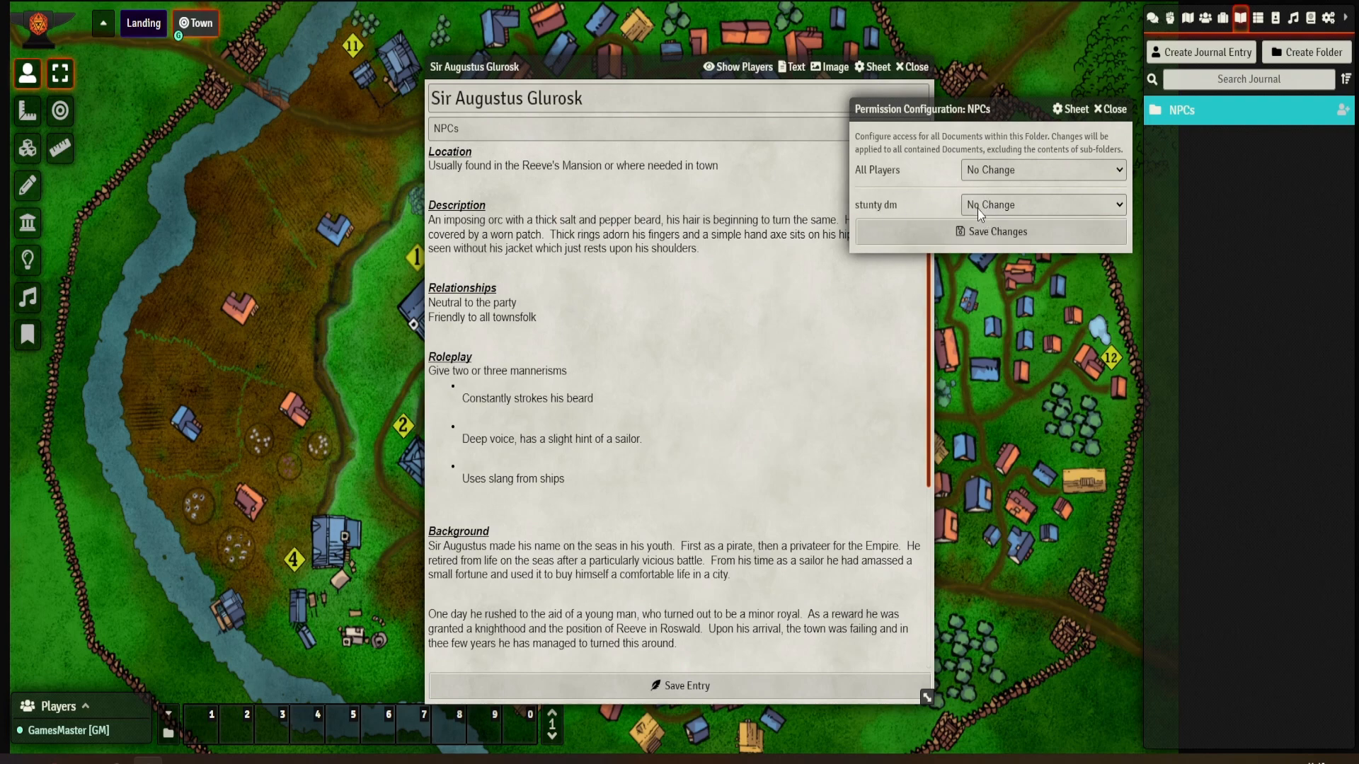
click(1040, 203)
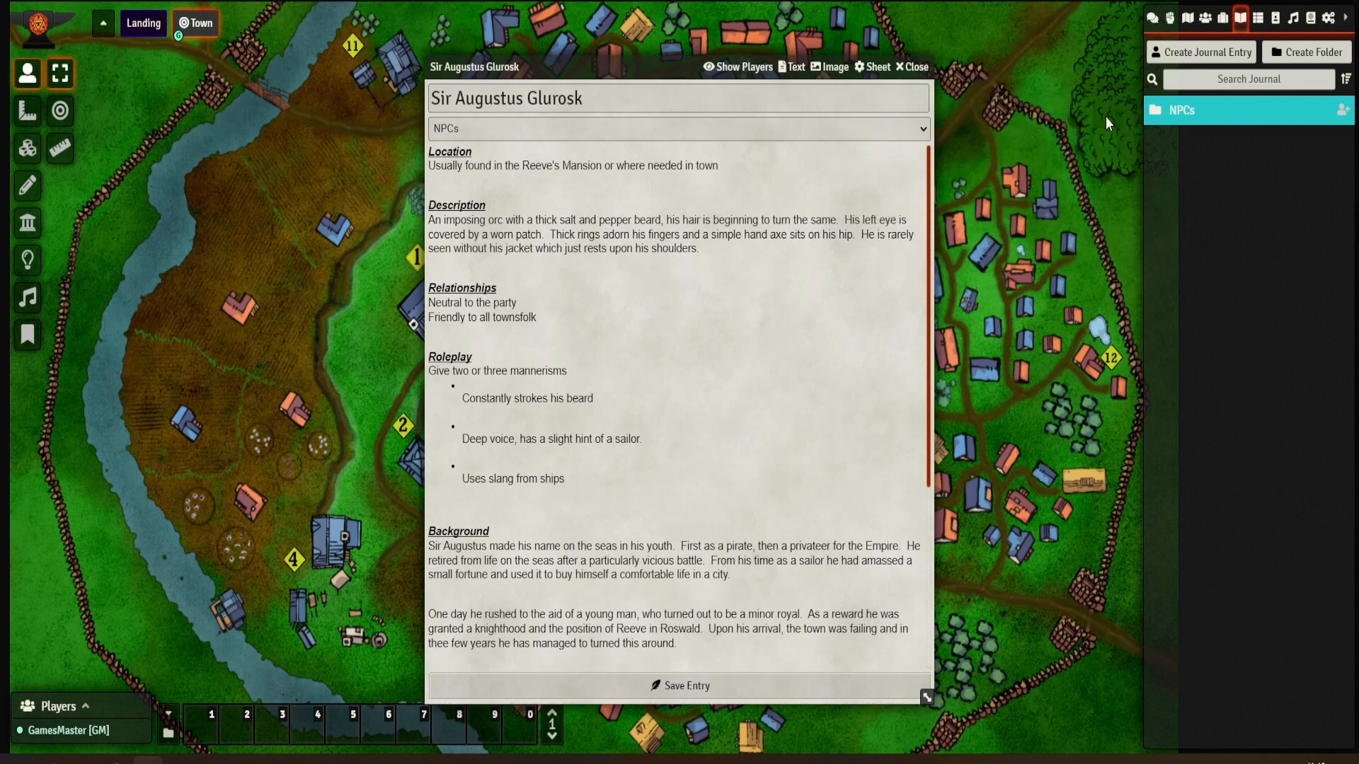
mouse_move(1042, 129)
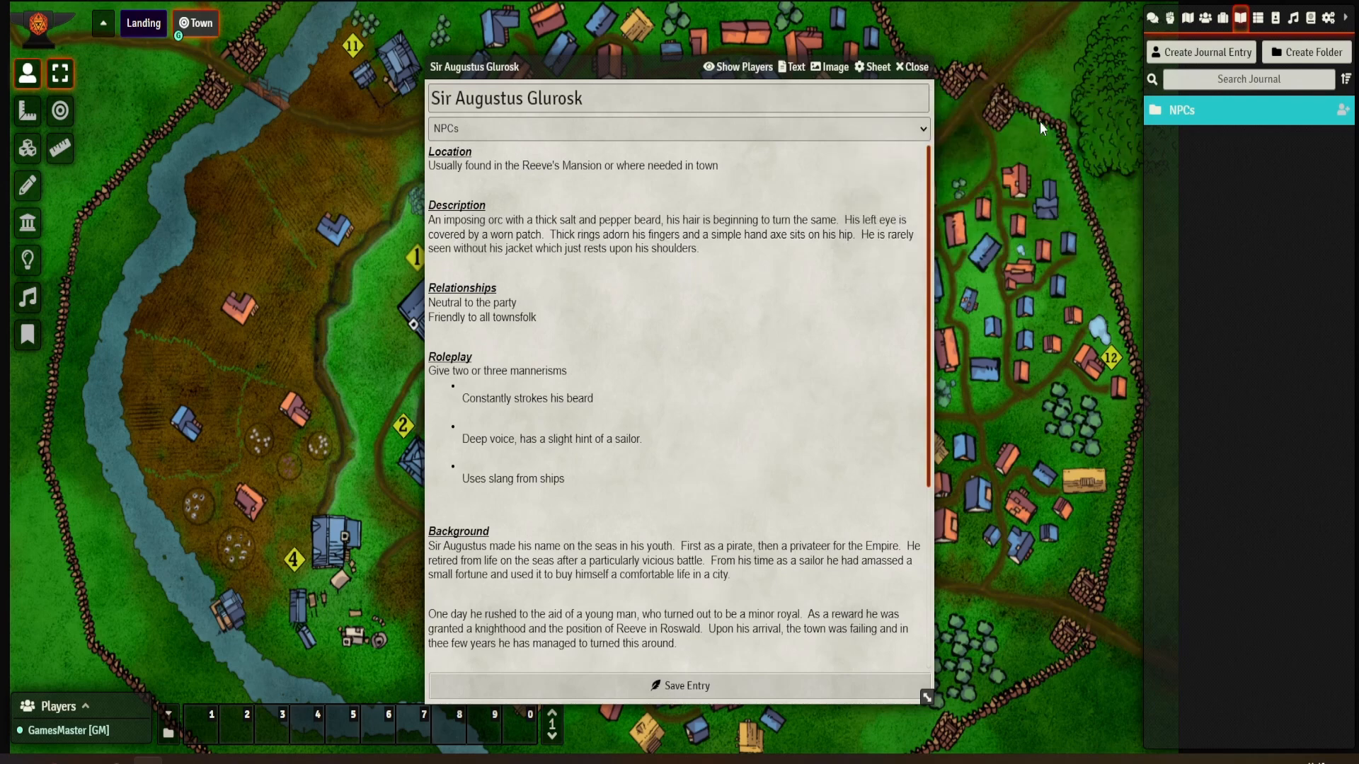
mouse_move(709, 192)
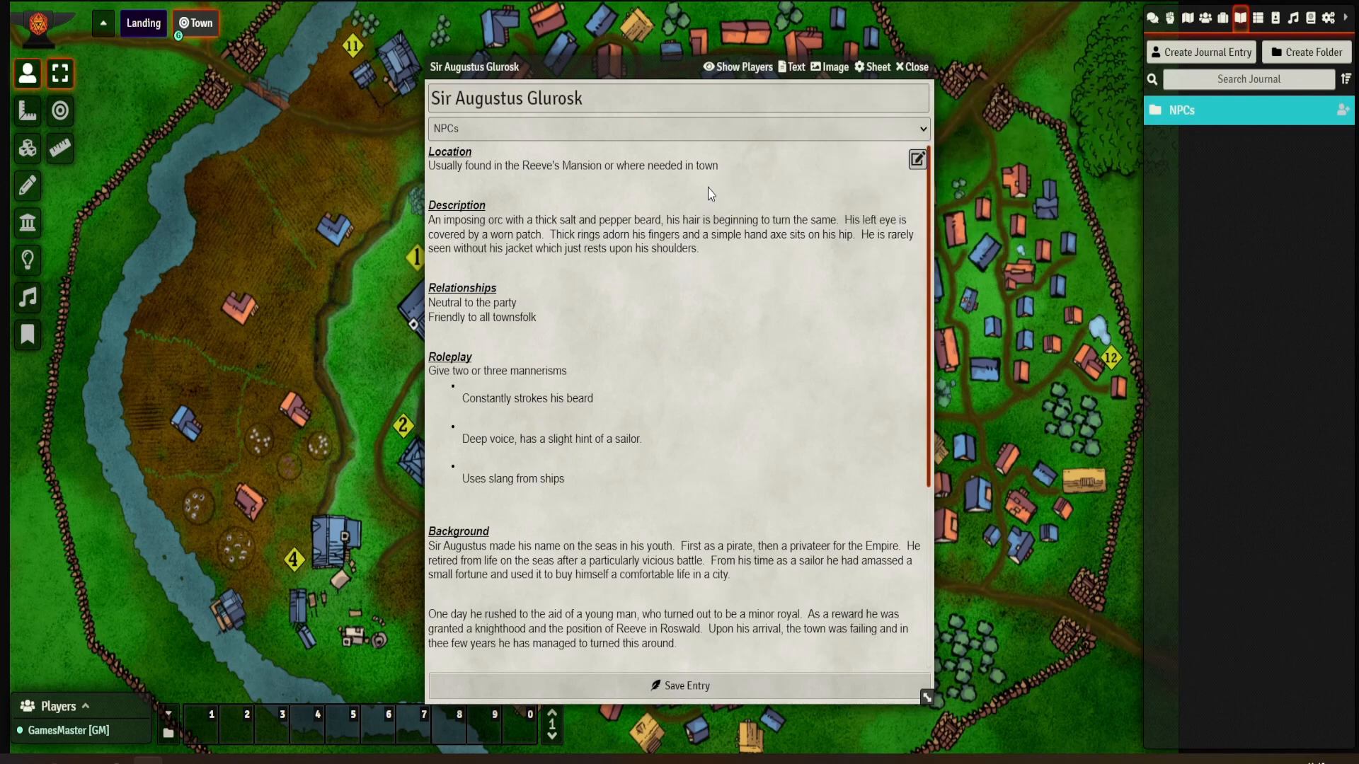
mouse_move(687, 300)
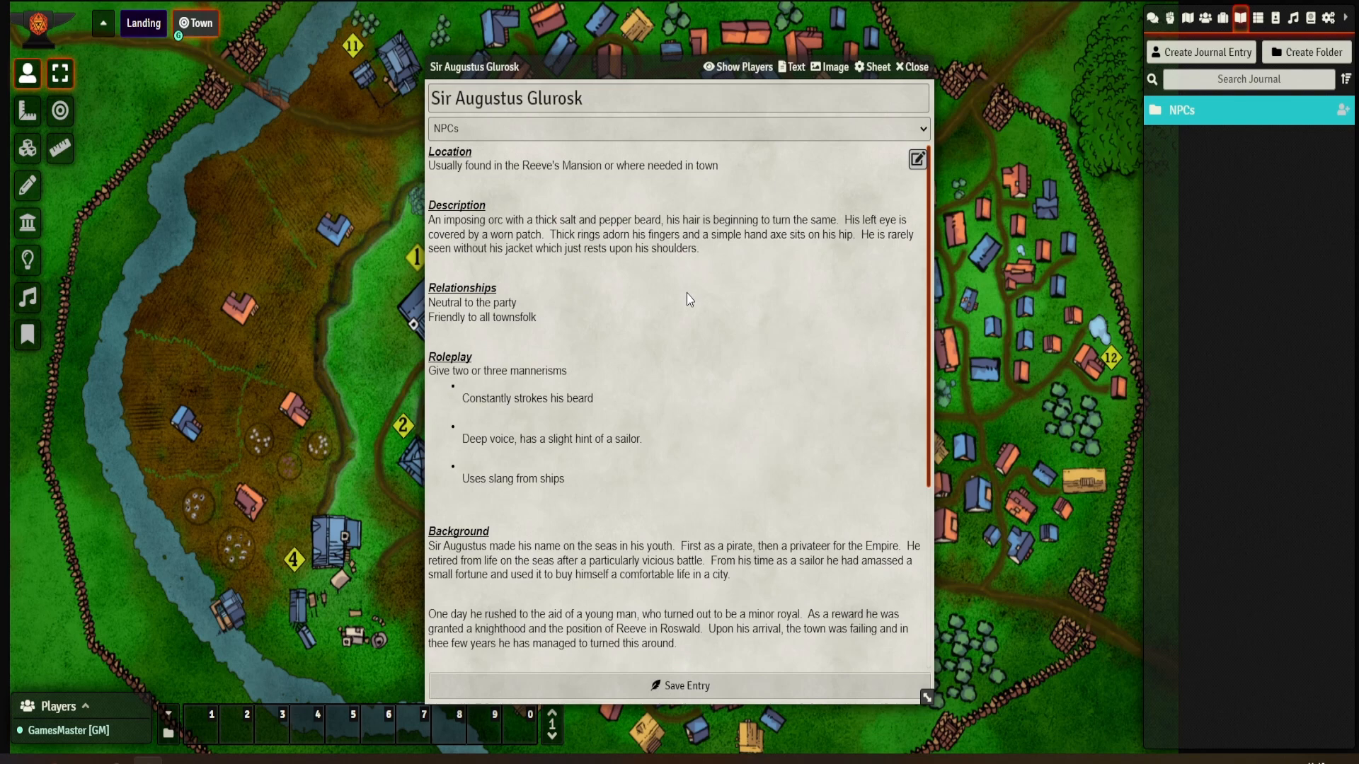
mouse_move(685, 289)
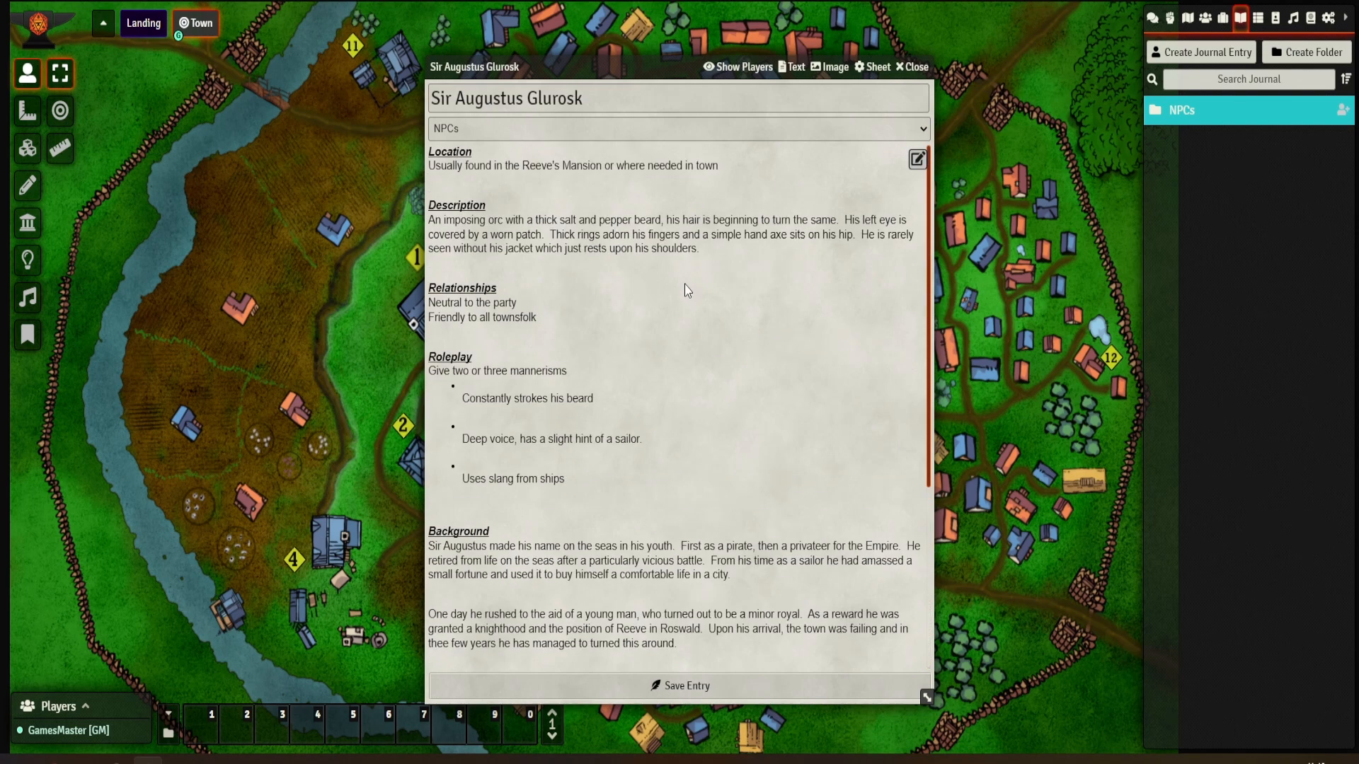
mouse_move(722, 185)
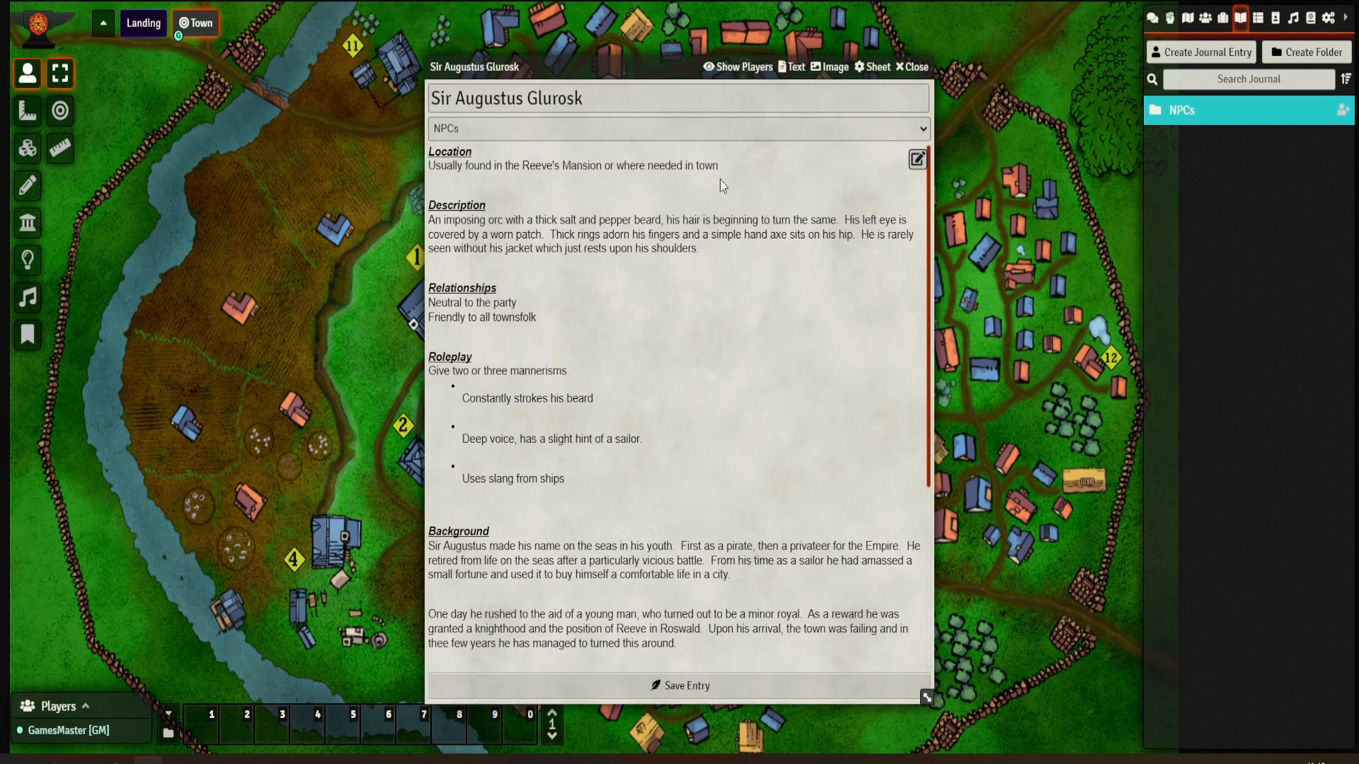
mouse_move(626, 230)
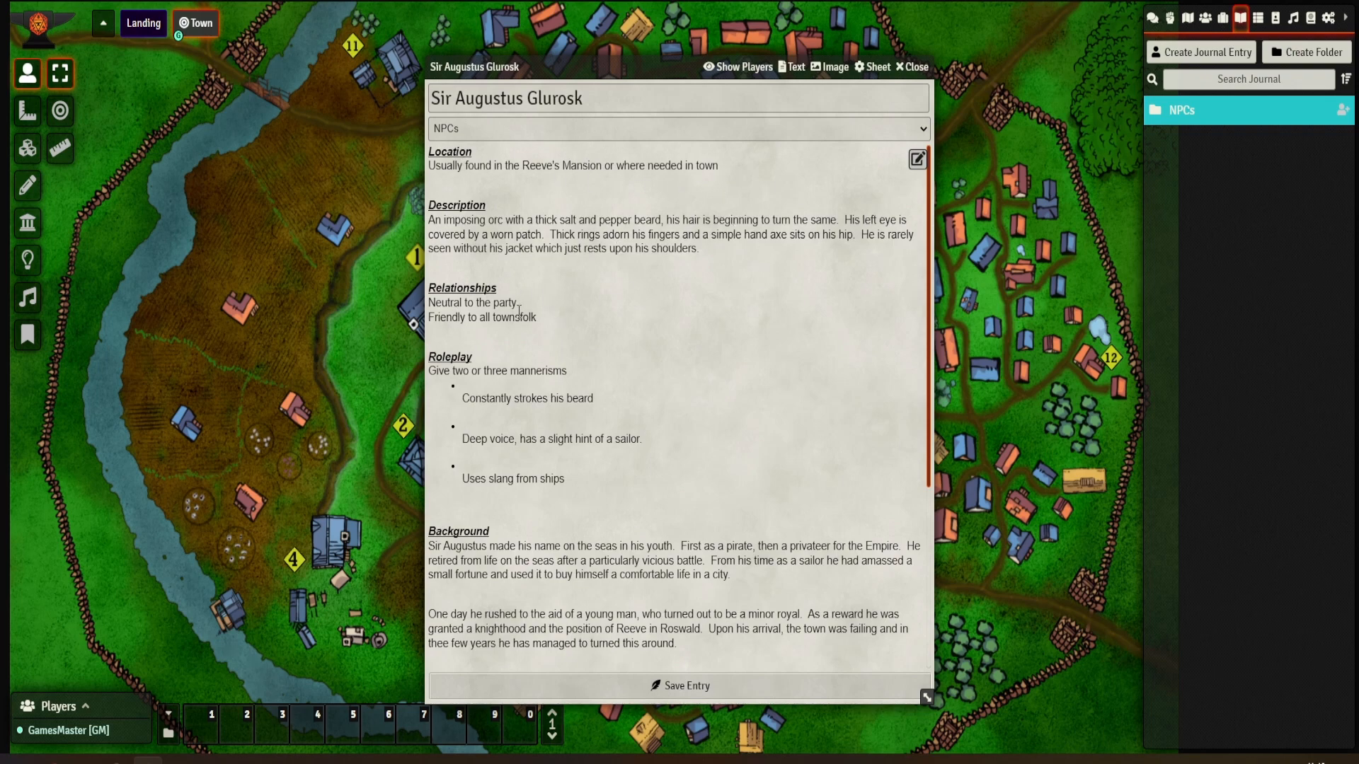
scroll(down, 3)
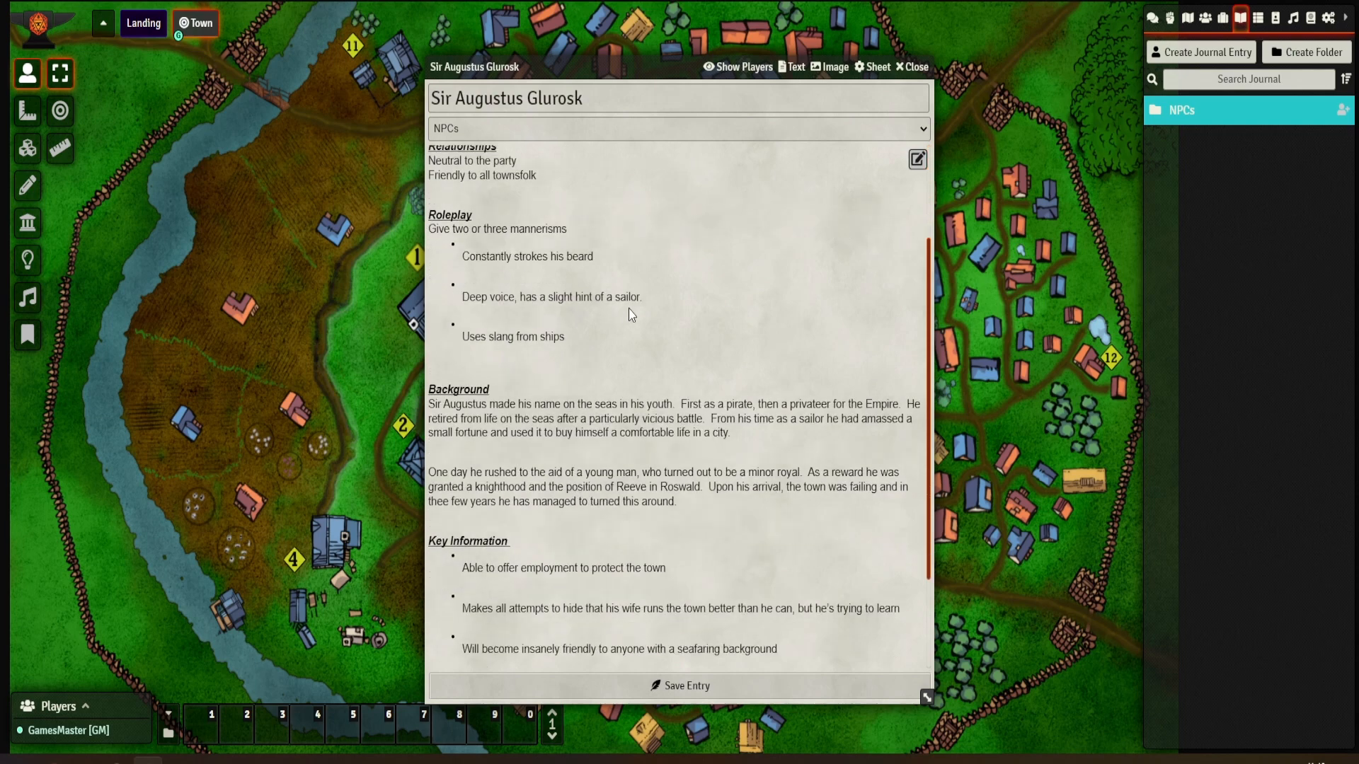
scroll(down, 3)
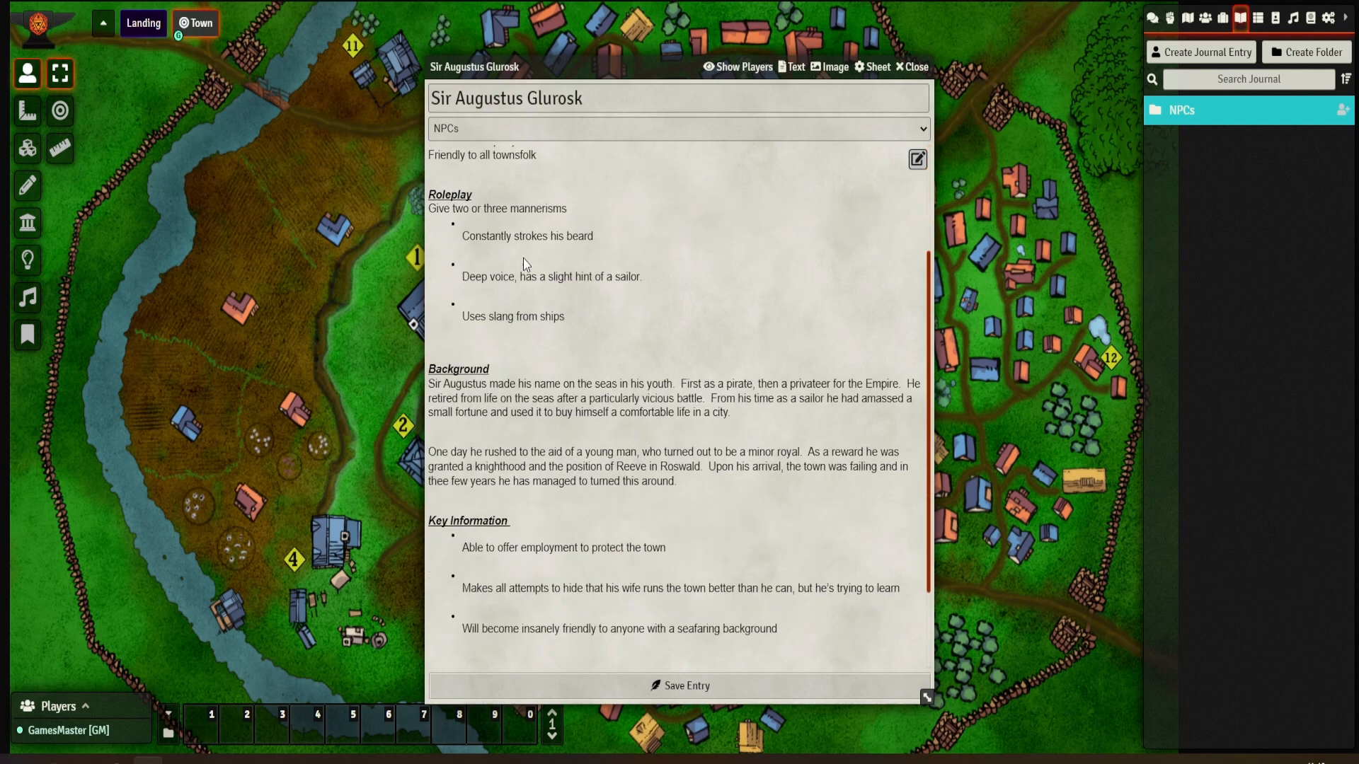
mouse_move(587, 251)
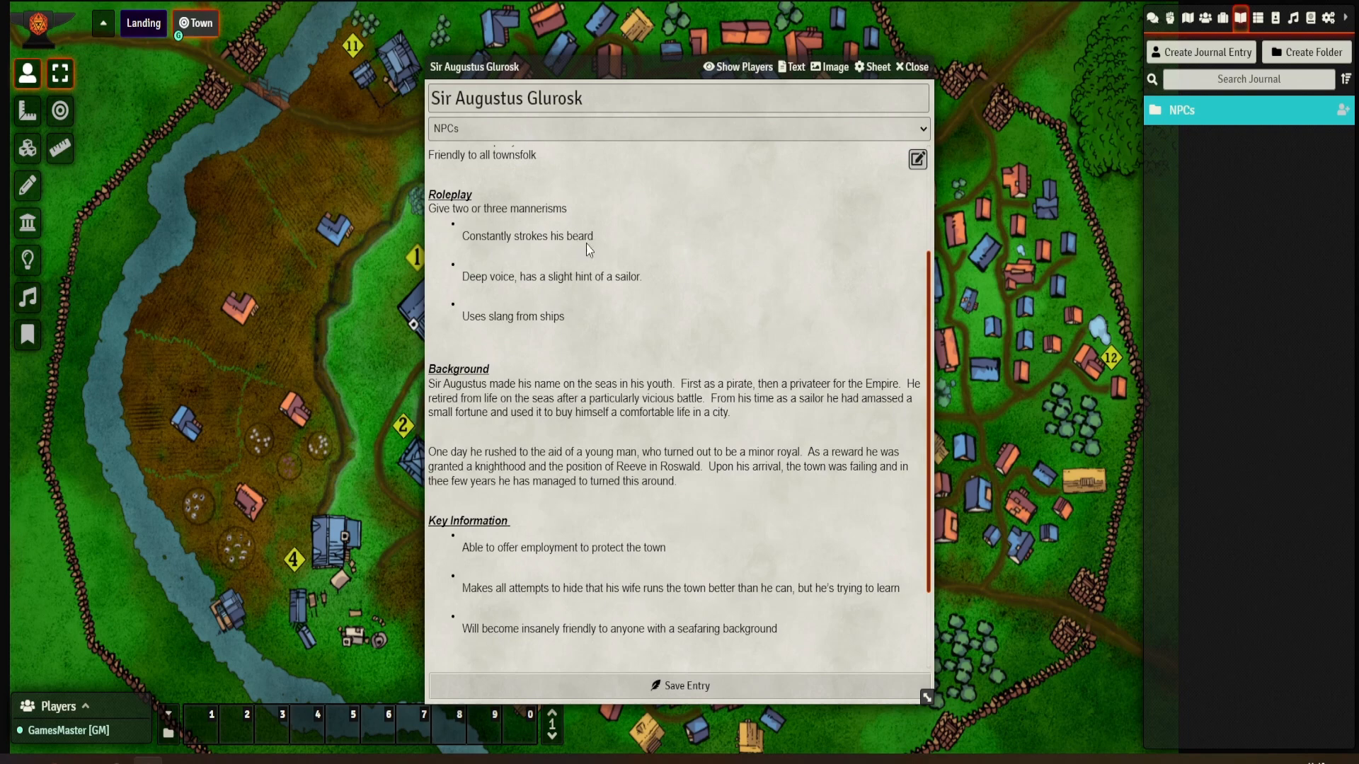
scroll(up, 3)
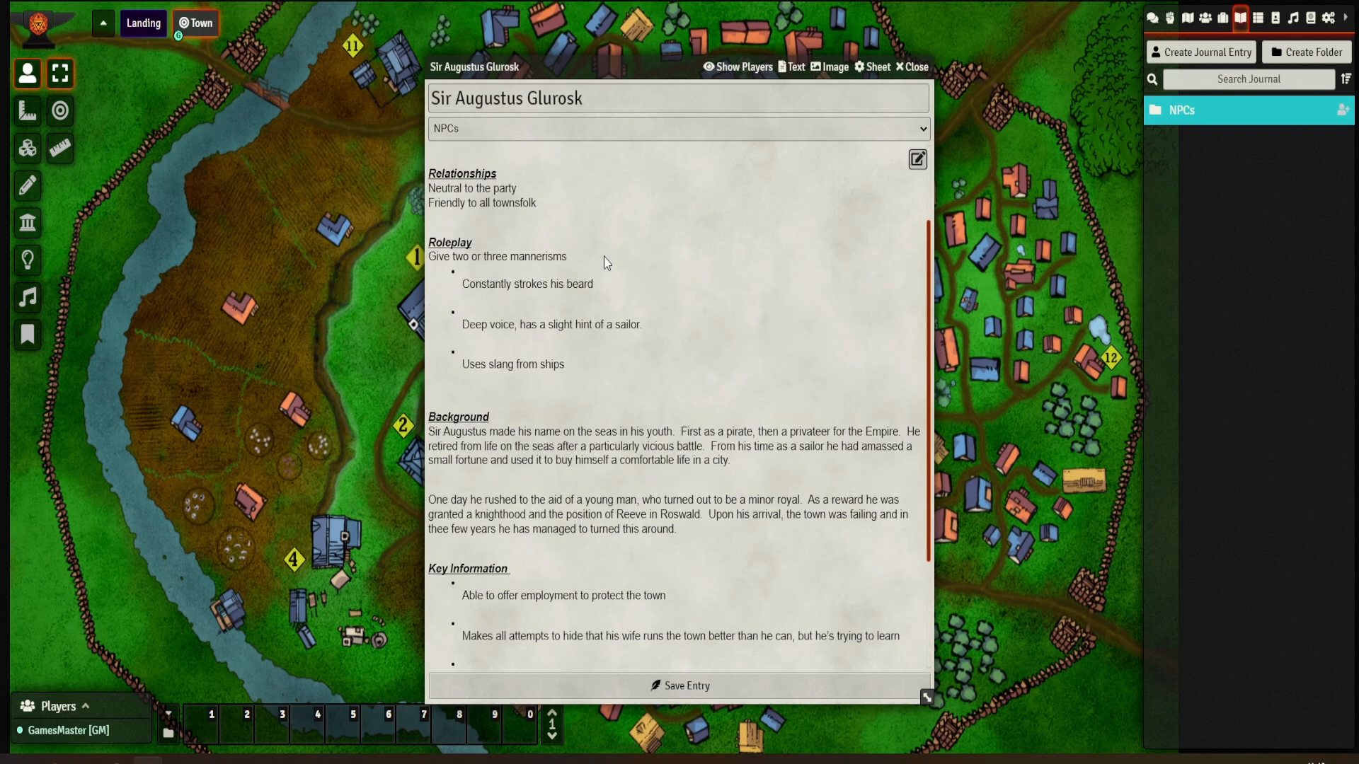
mouse_move(557, 326)
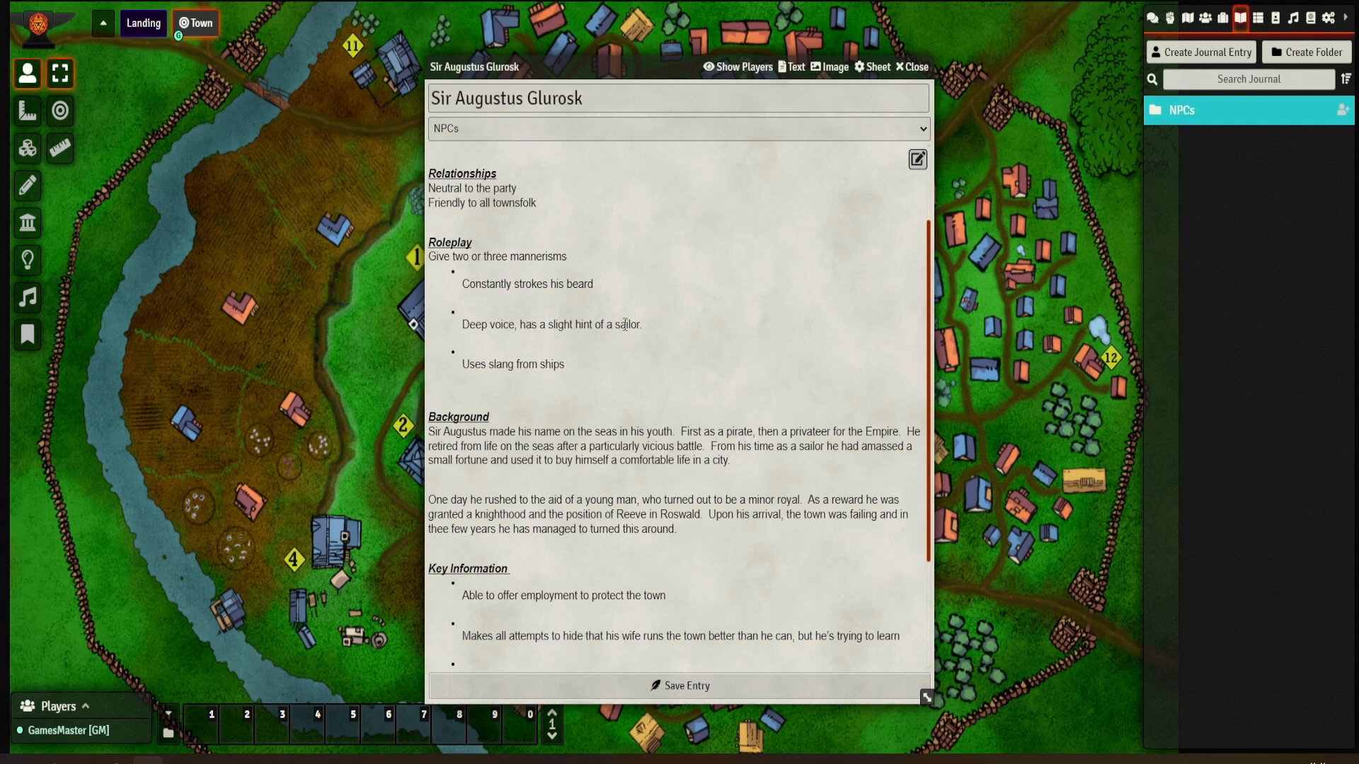
mouse_move(514, 388)
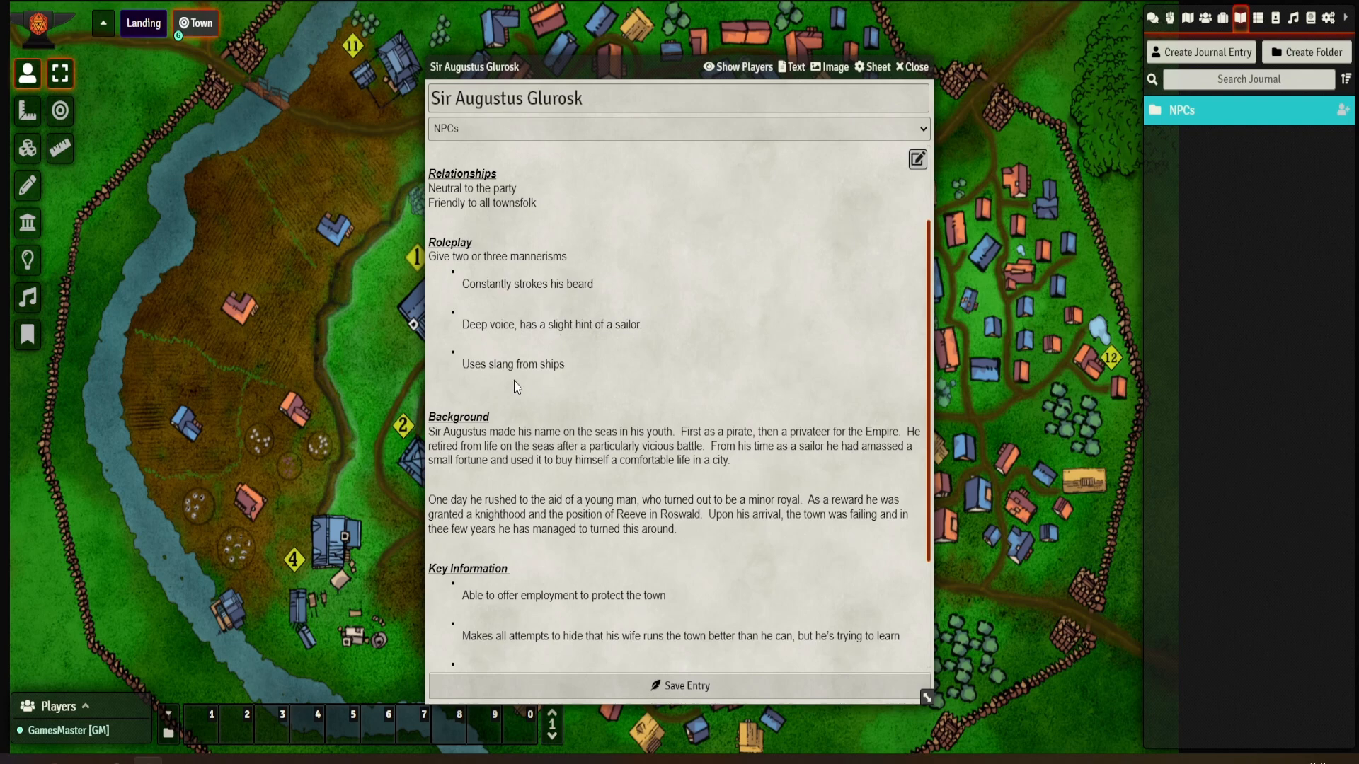
mouse_move(631, 372)
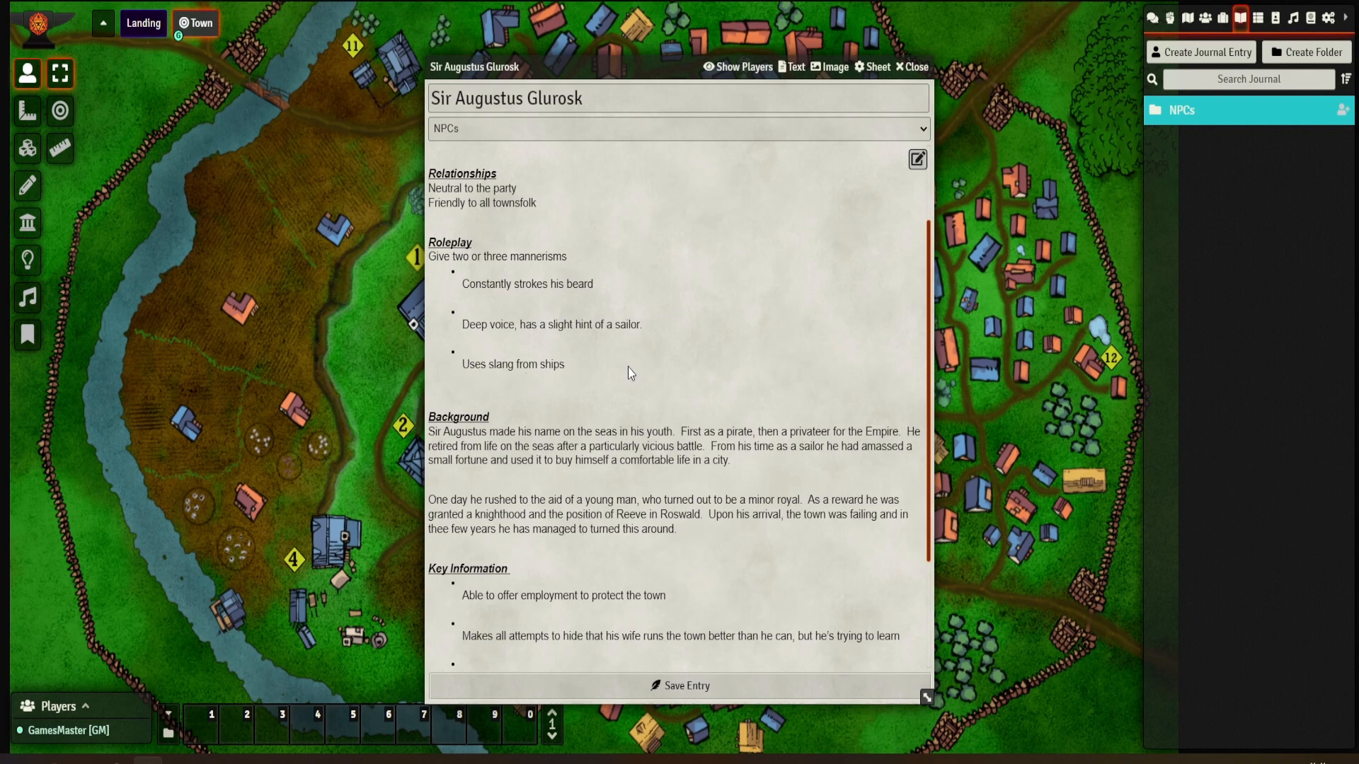
scroll(down, 3)
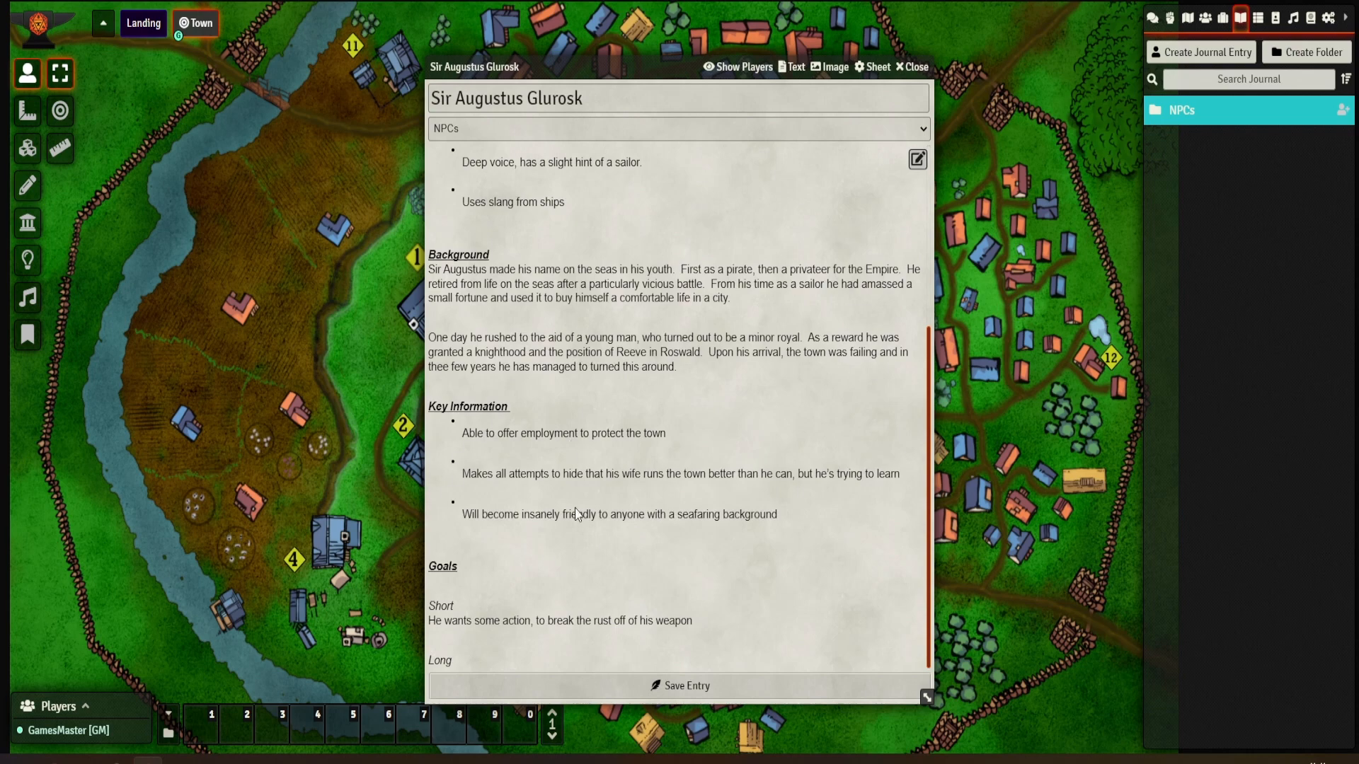
mouse_move(628, 532)
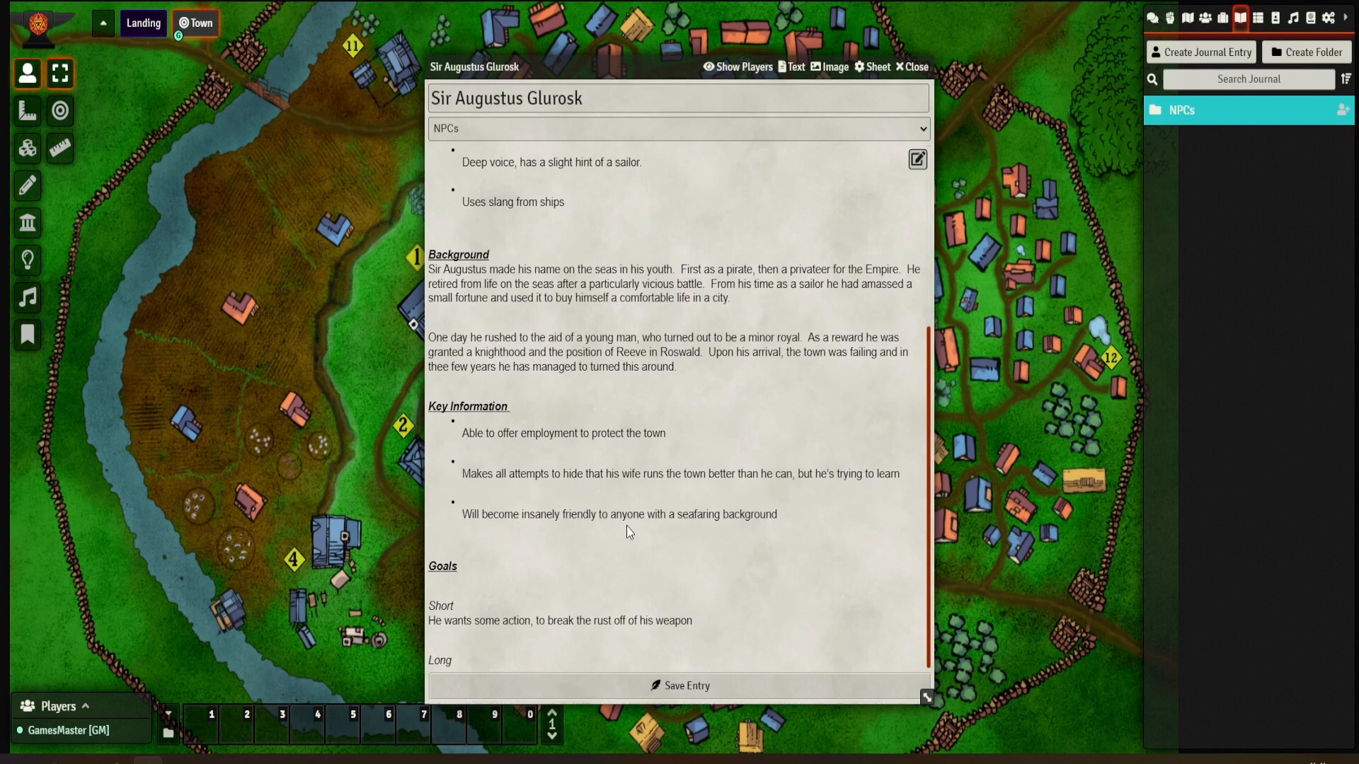
mouse_move(501, 662)
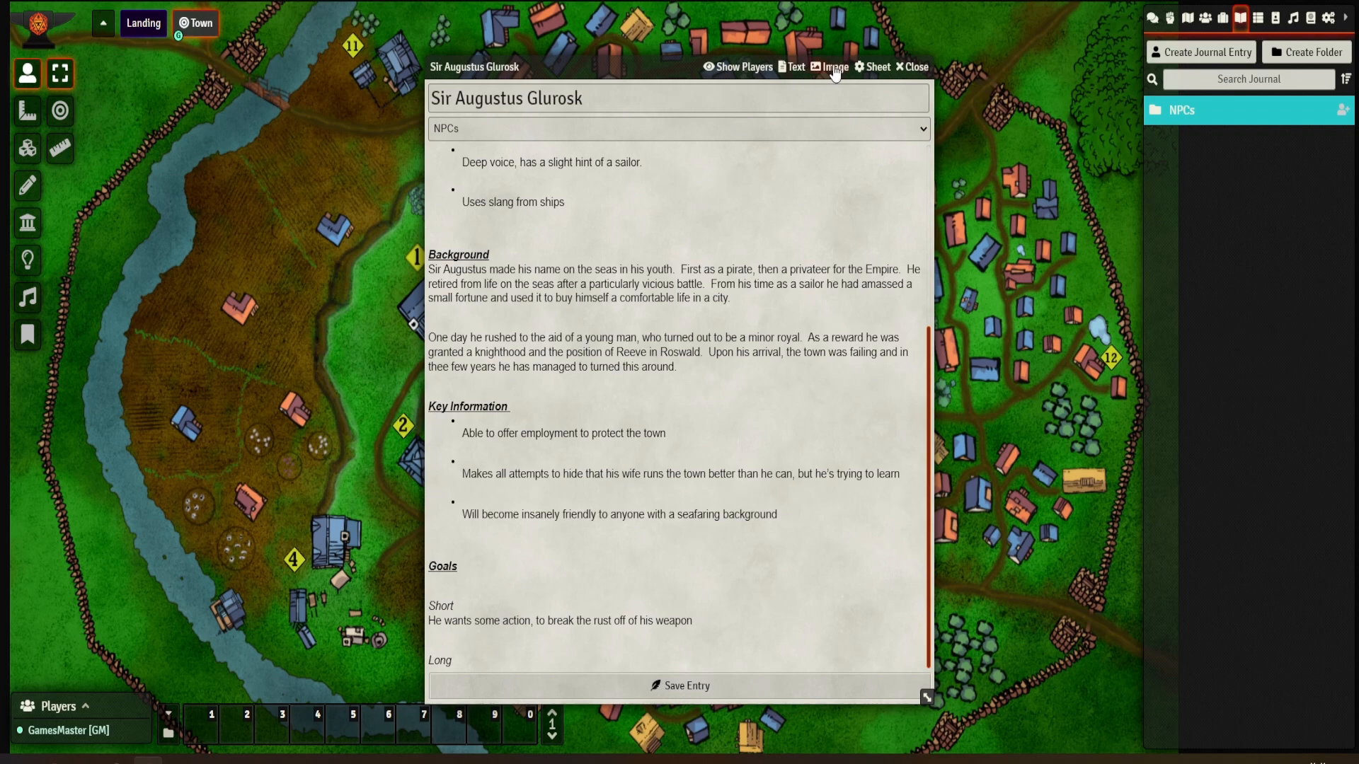
Set Sir Augustus.jpg from the NPCs image folder as the entry's portrait image
click(834, 67)
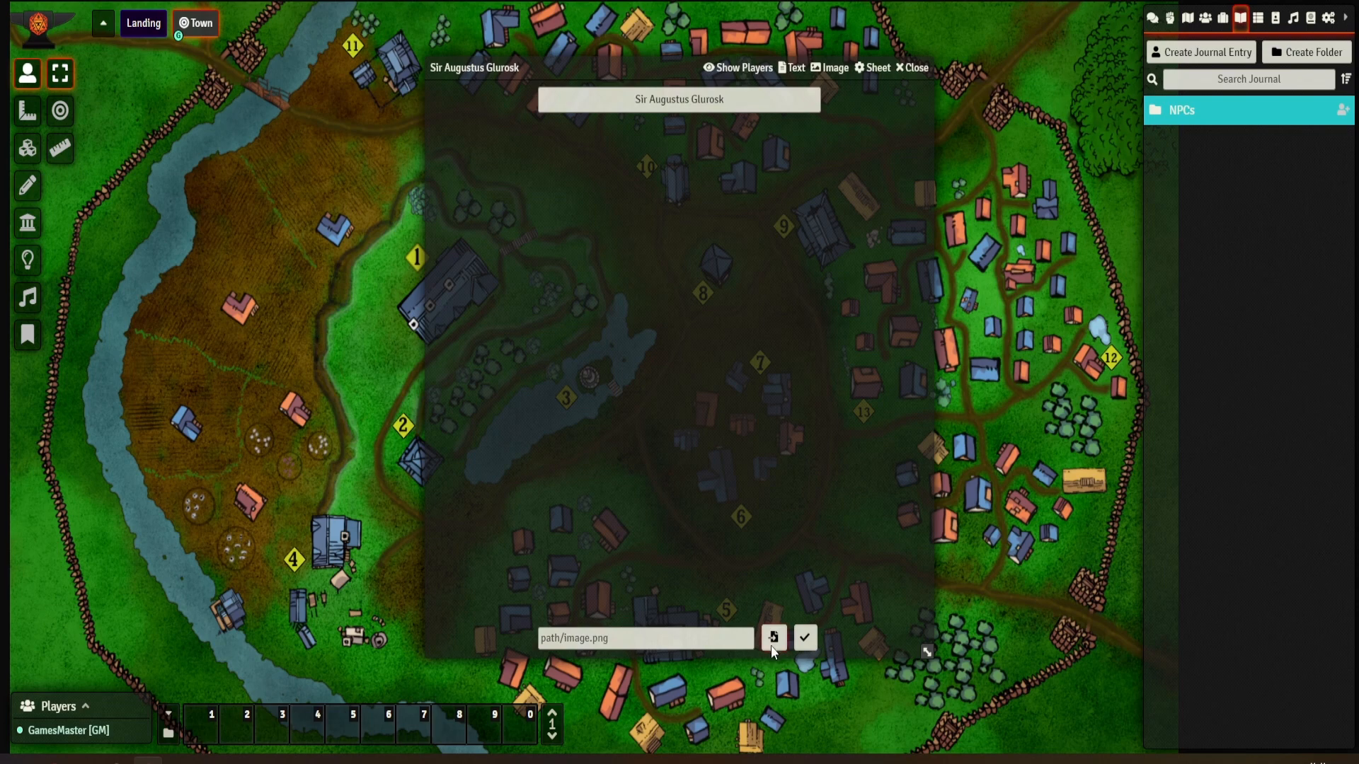
click(773, 637)
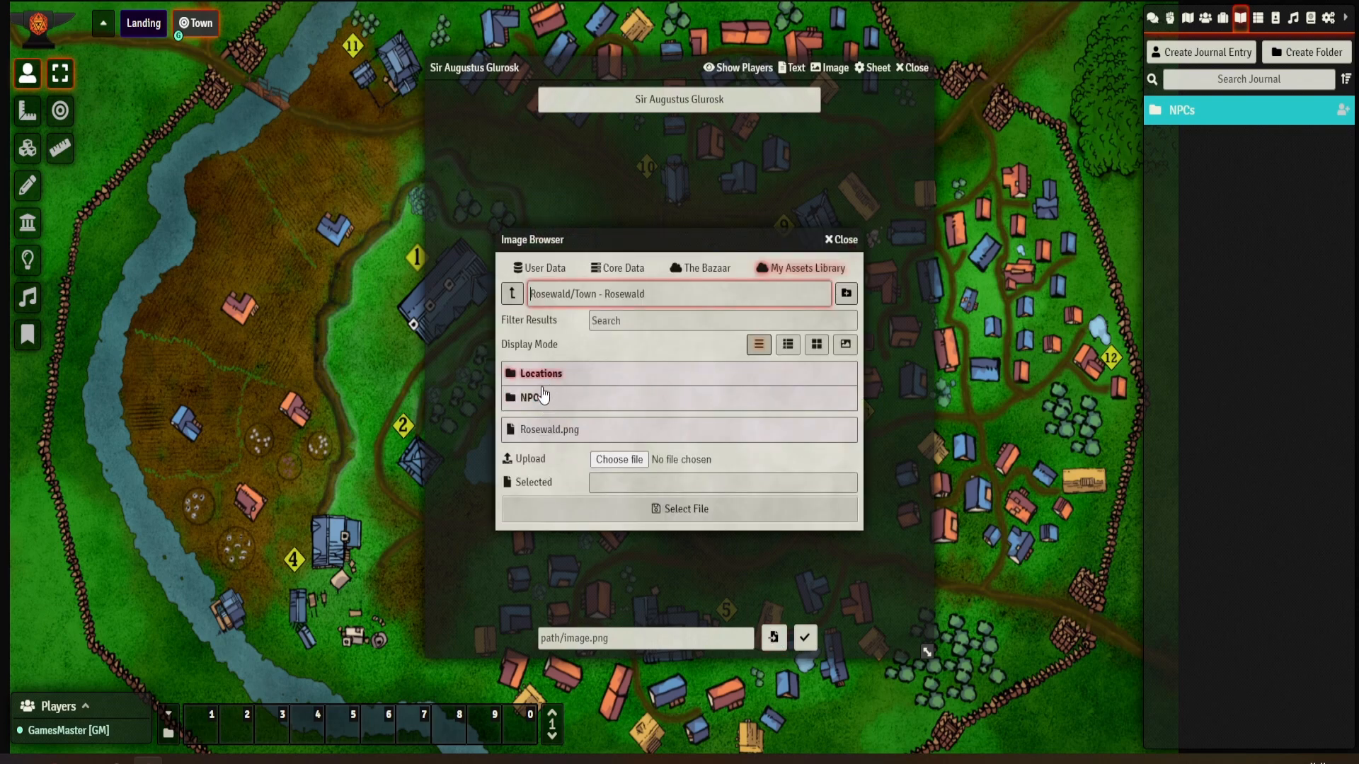
click(530, 397)
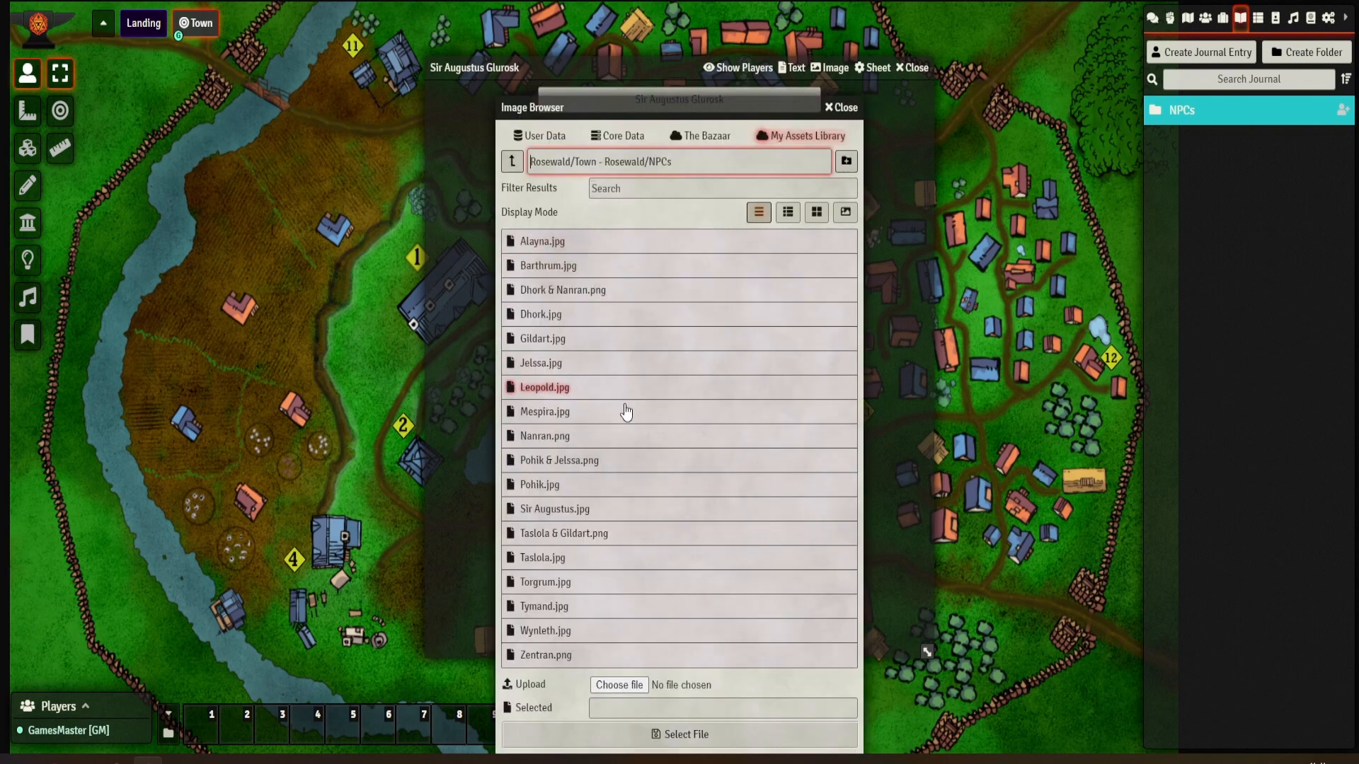
click(554, 509)
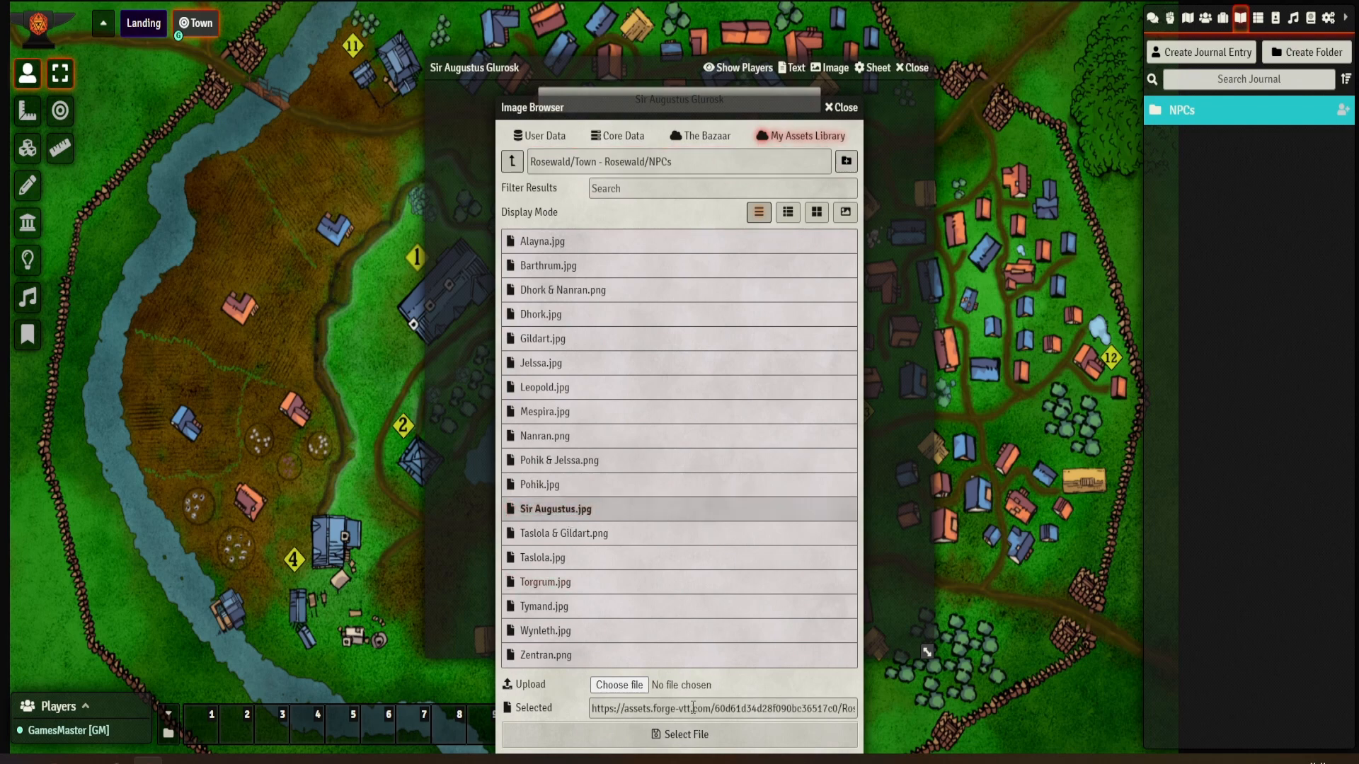
click(679, 734)
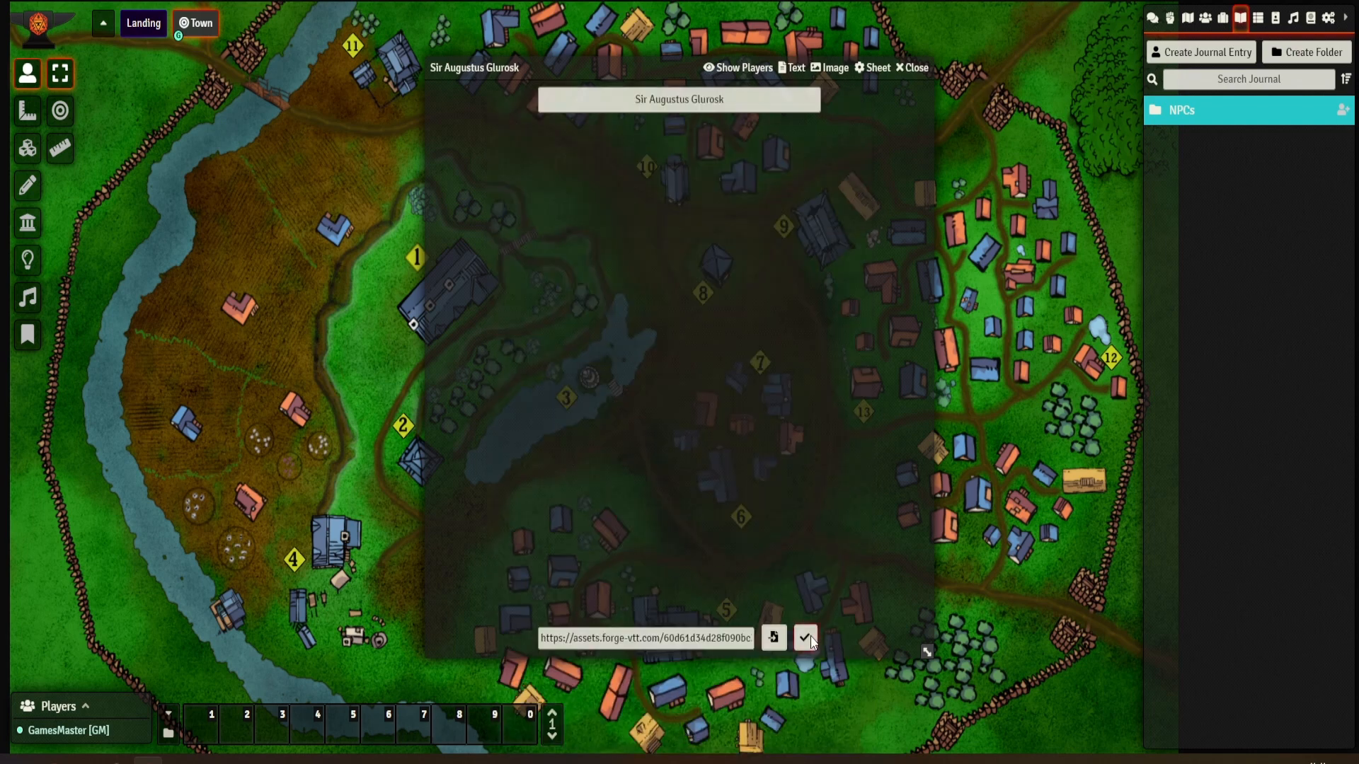
click(804, 639)
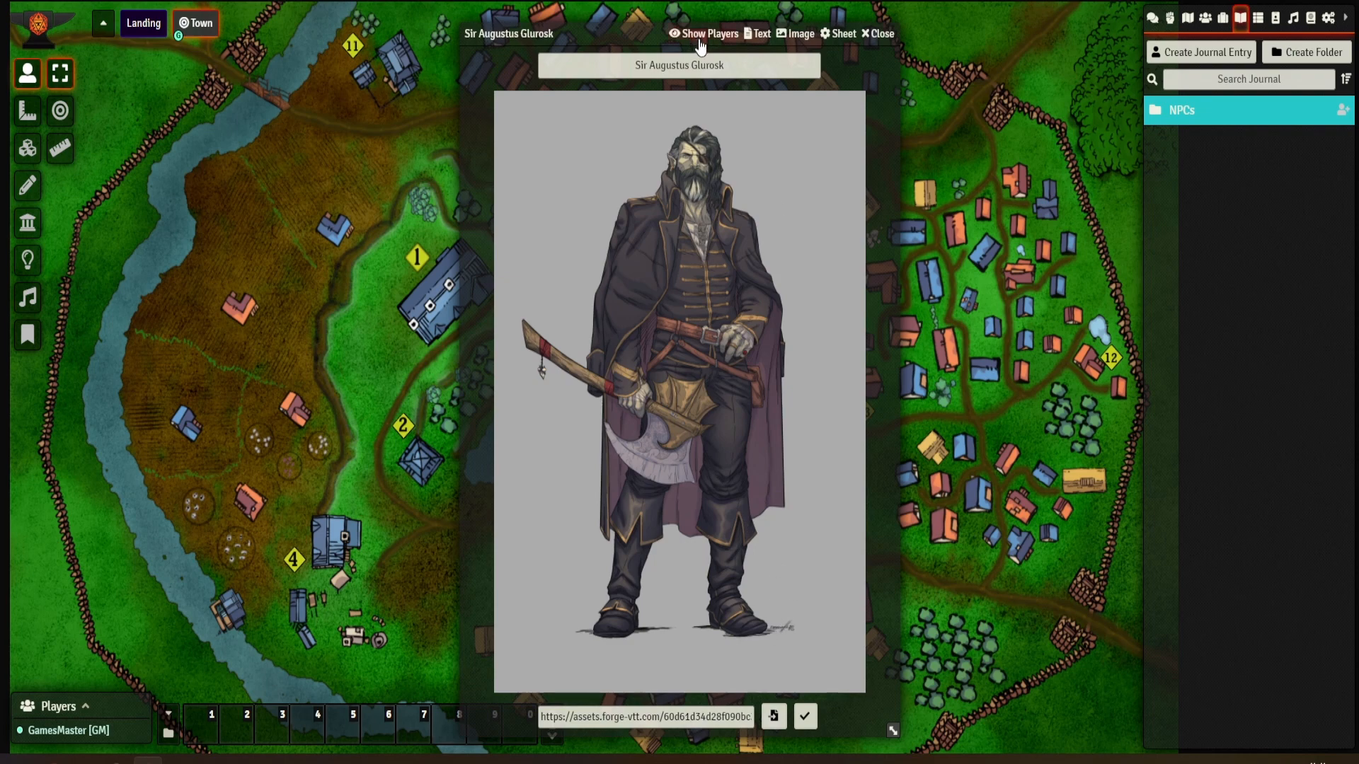
Show Sir Augustus Glurosk's text, then his portrait, to all players and close his entry
click(759, 33)
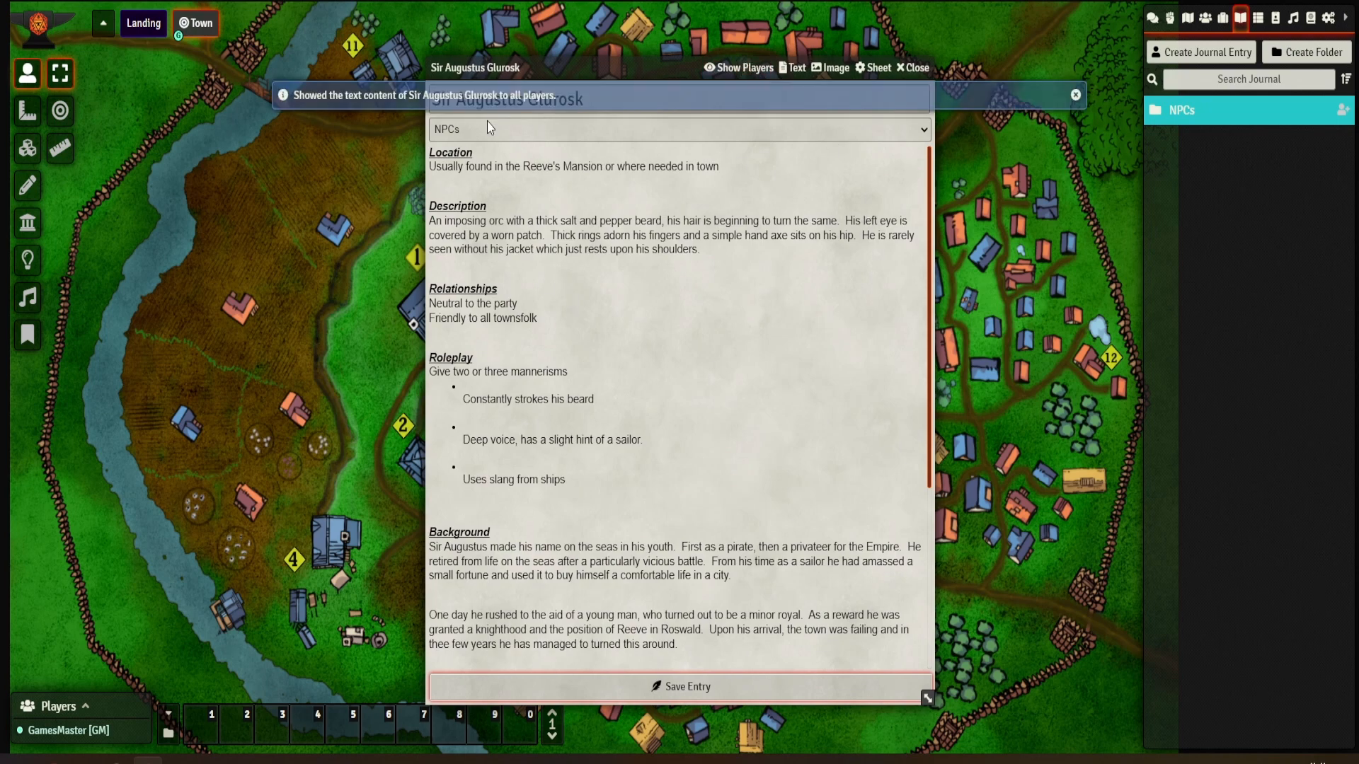
mouse_move(835, 75)
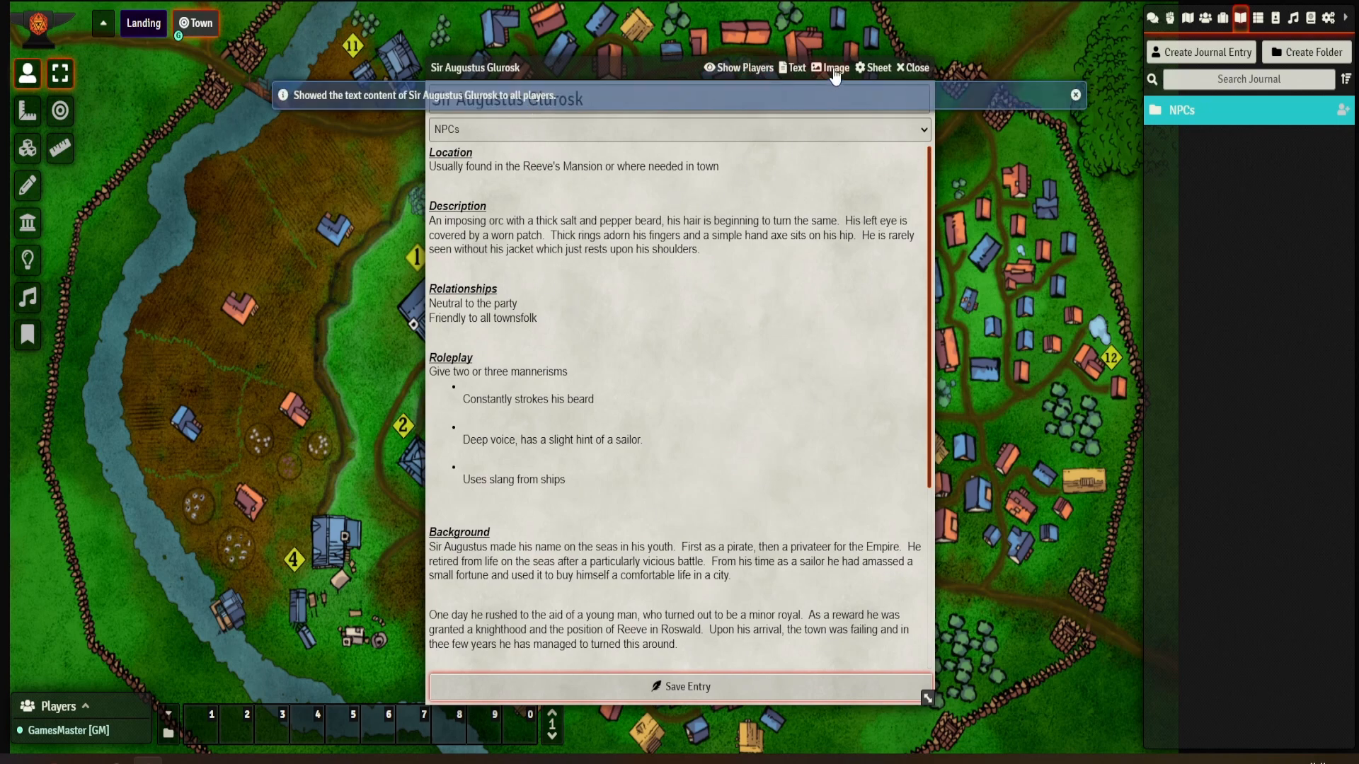
click(830, 67)
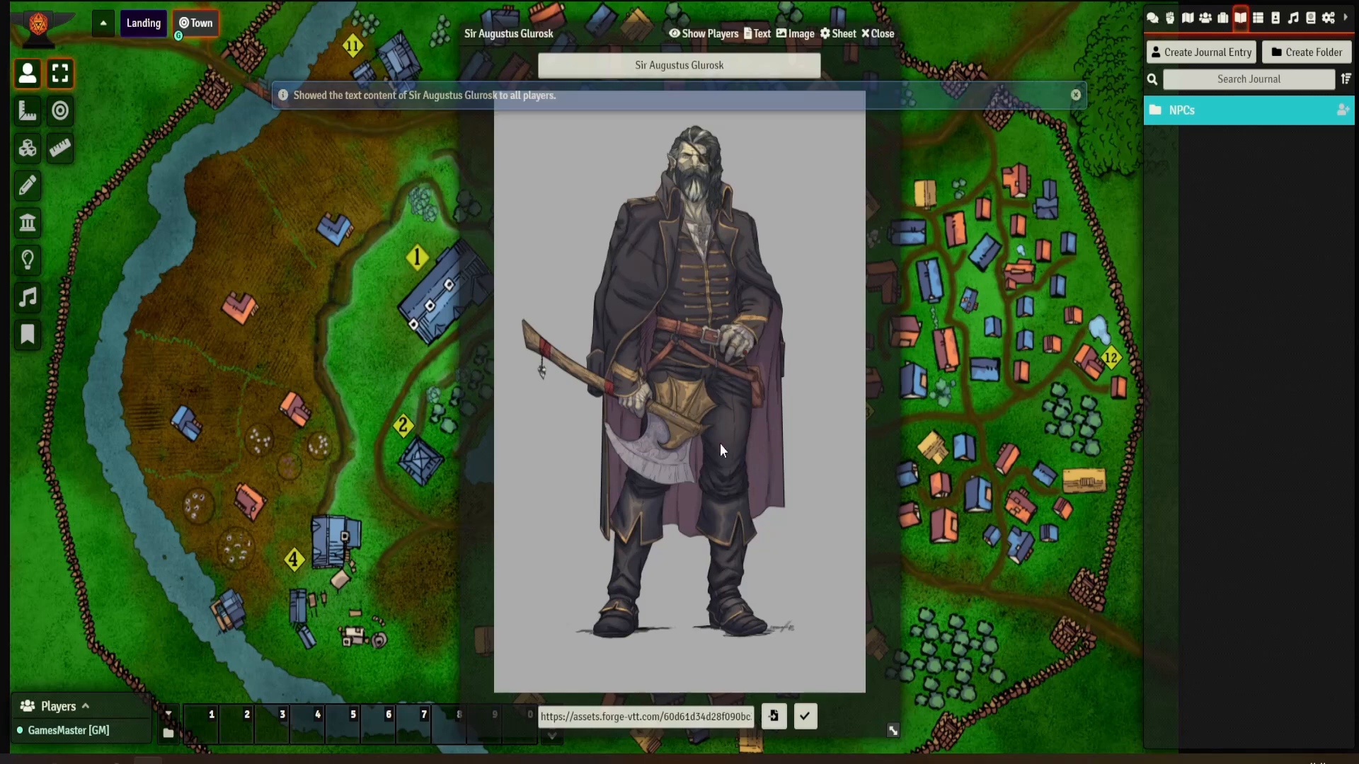
click(794, 33)
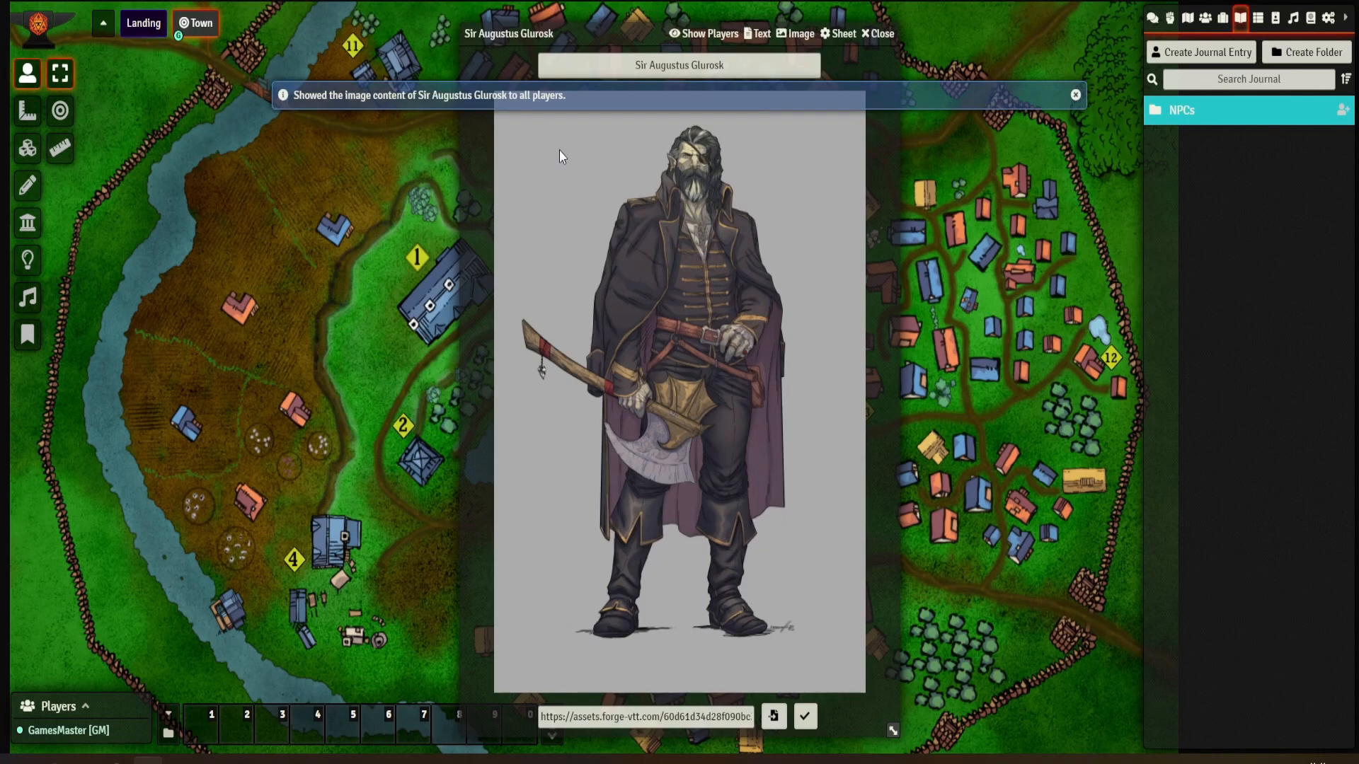
mouse_move(732, 130)
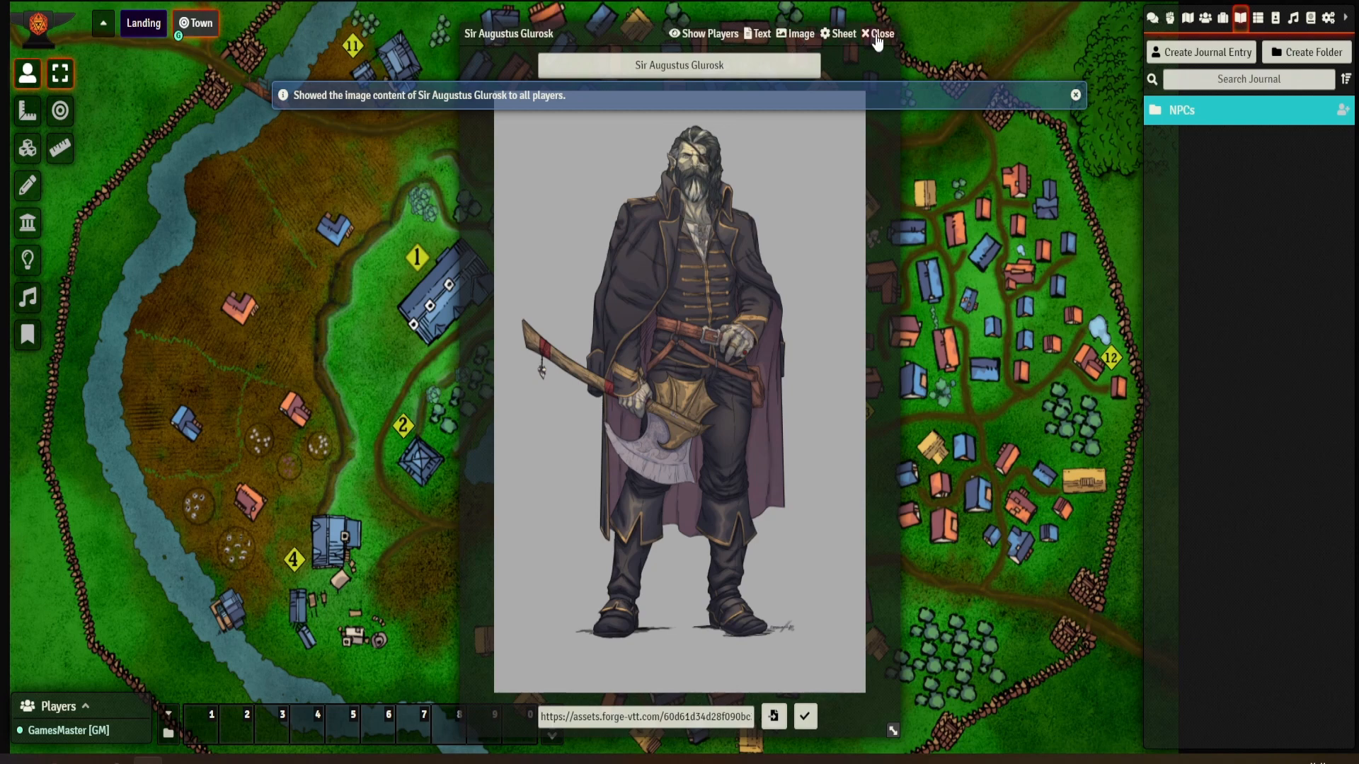
click(882, 33)
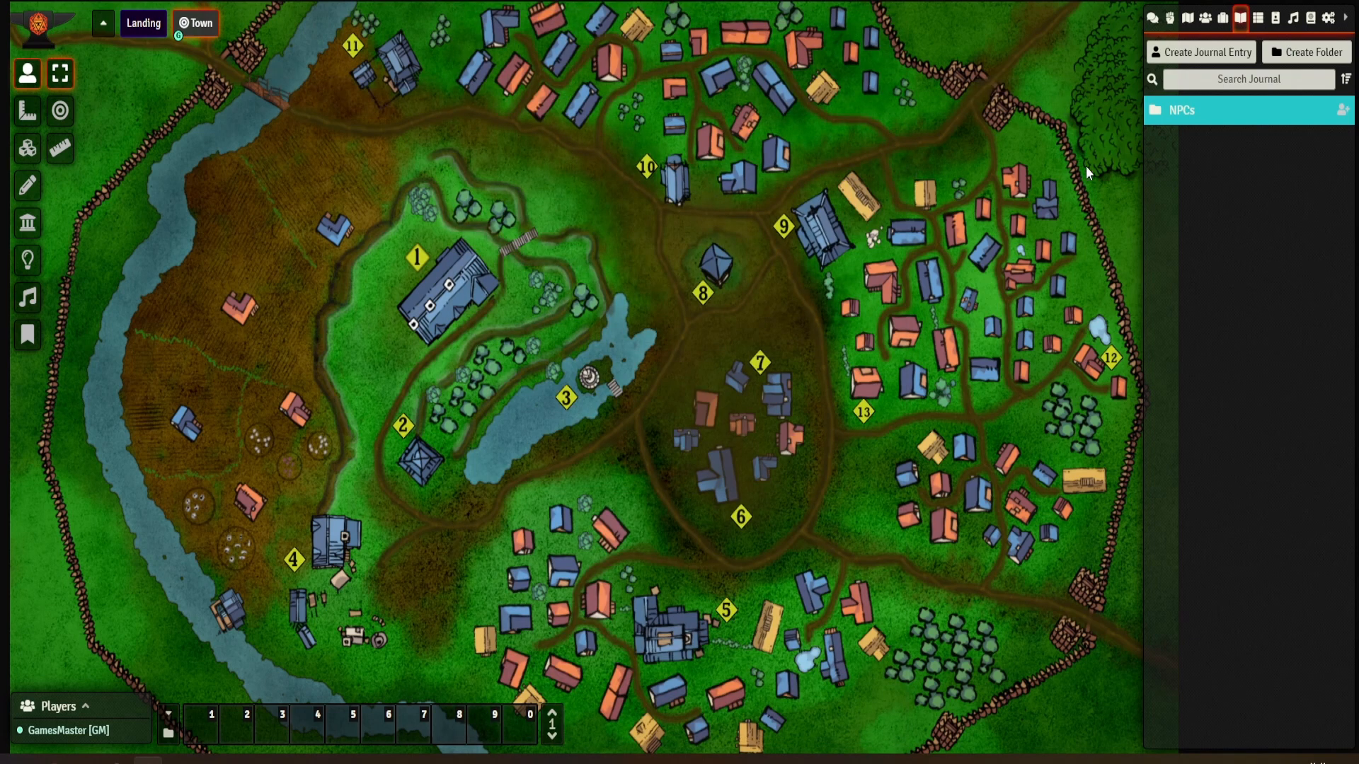
mouse_move(1198, 137)
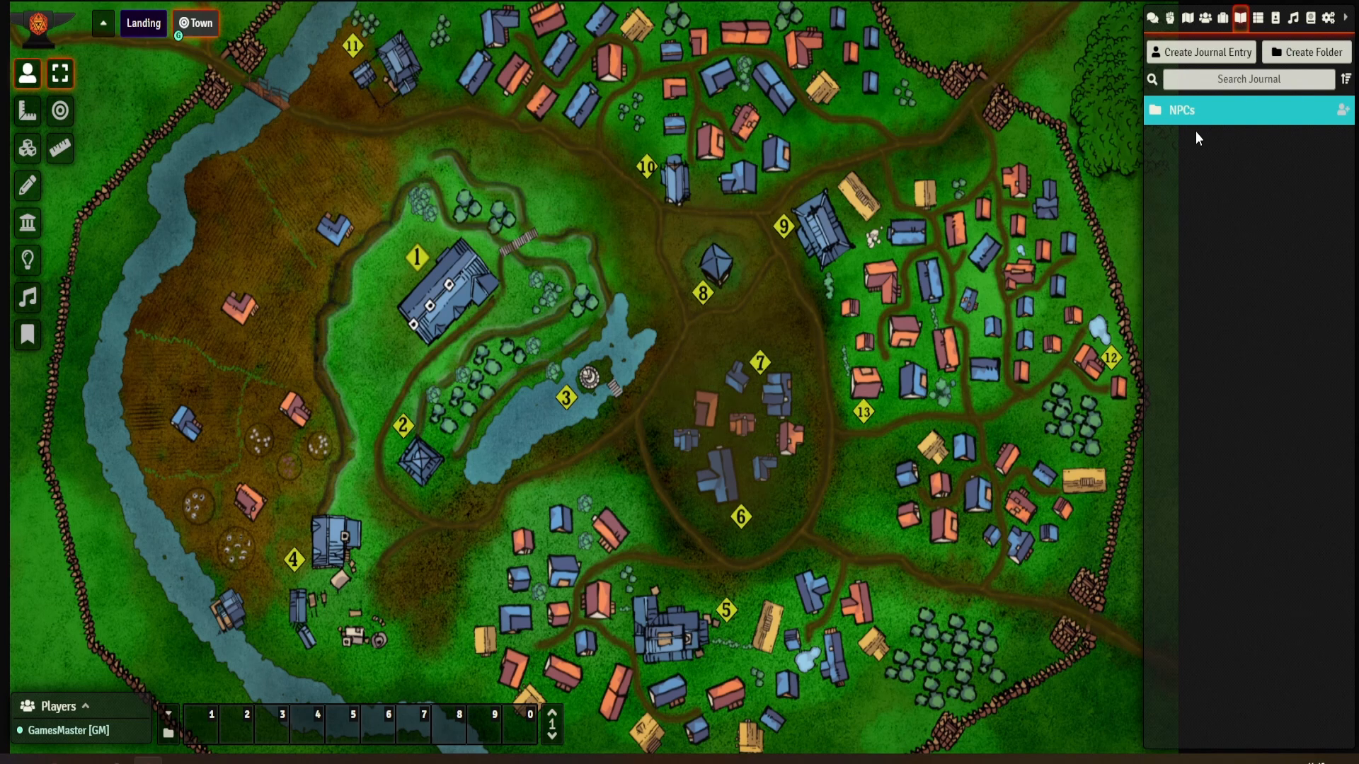
mouse_move(1086, 167)
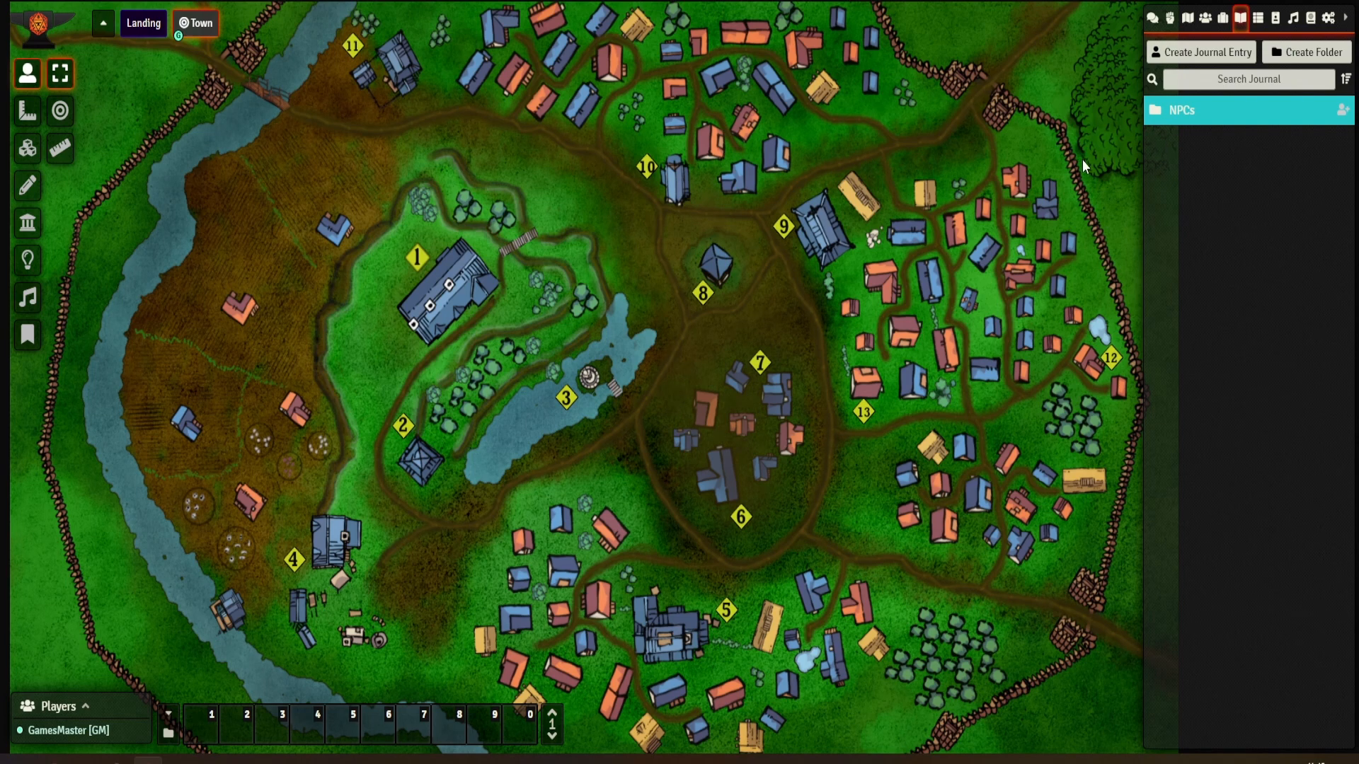
mouse_move(974, 179)
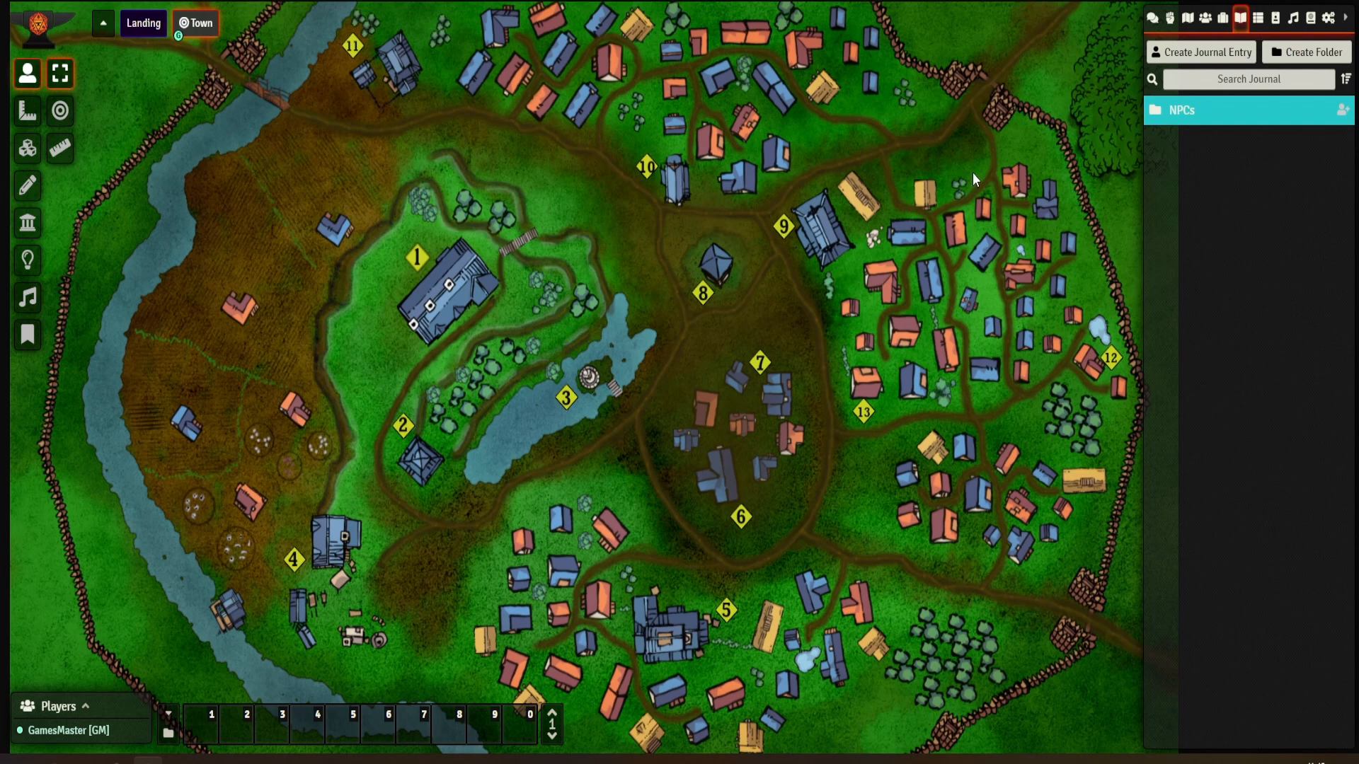
Expand the NPCs journal folder listing its thirteen entries including Sir Augustus Glurosk
click(1181, 110)
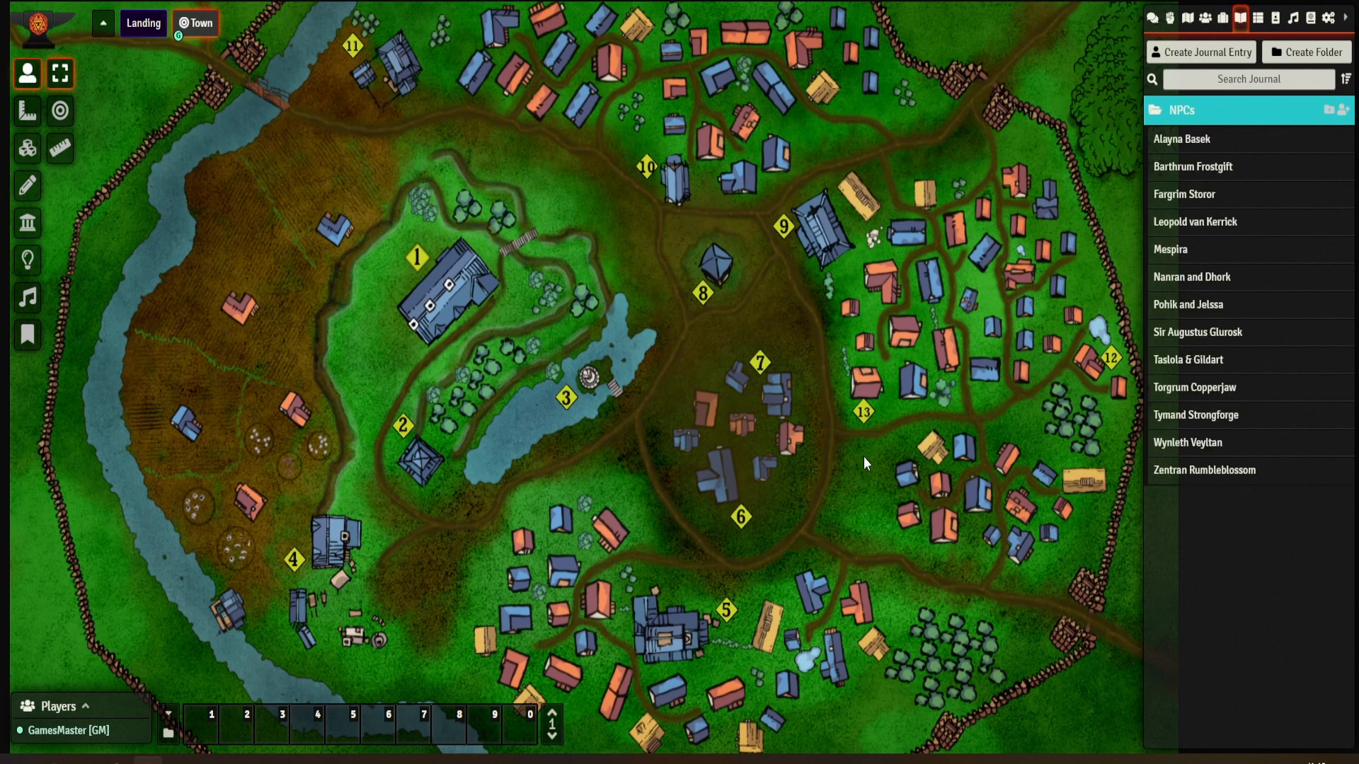
mouse_move(902, 460)
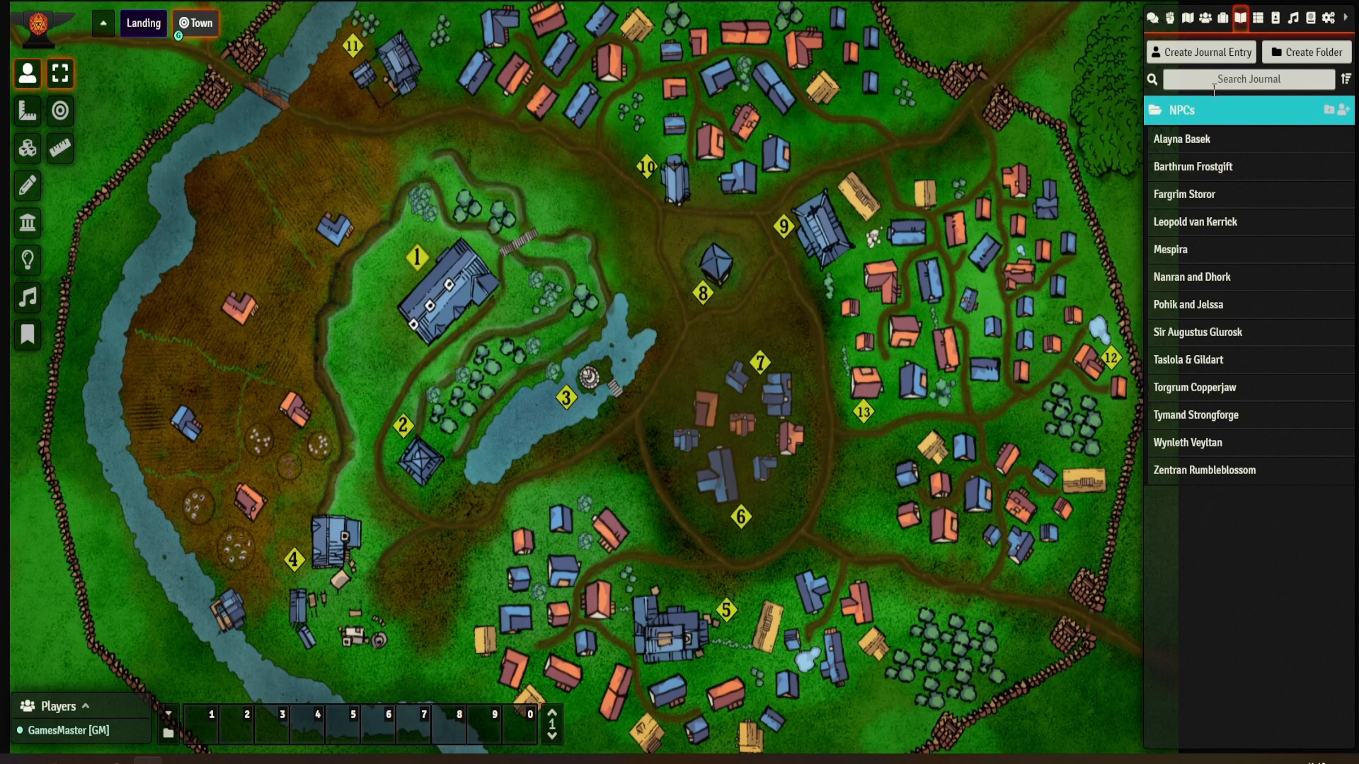
mouse_move(955, 170)
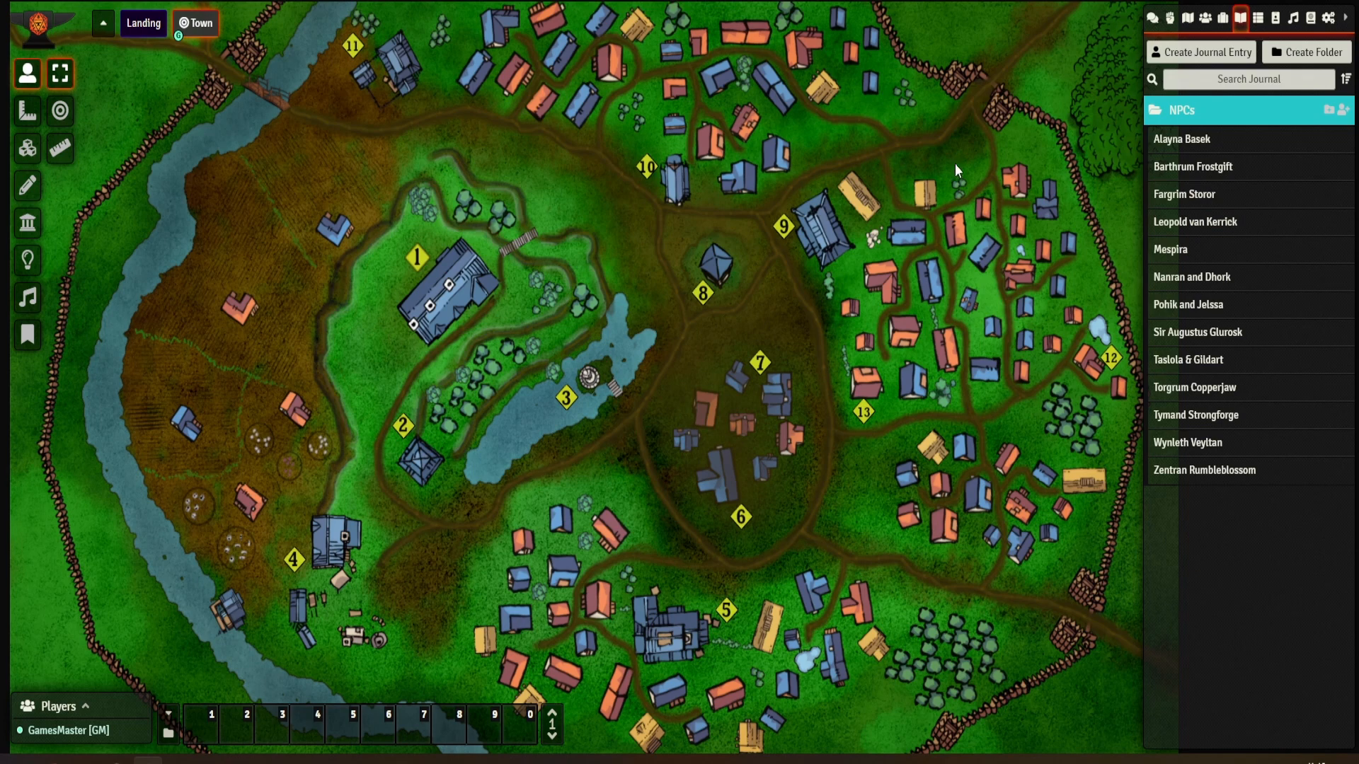
click(1180, 138)
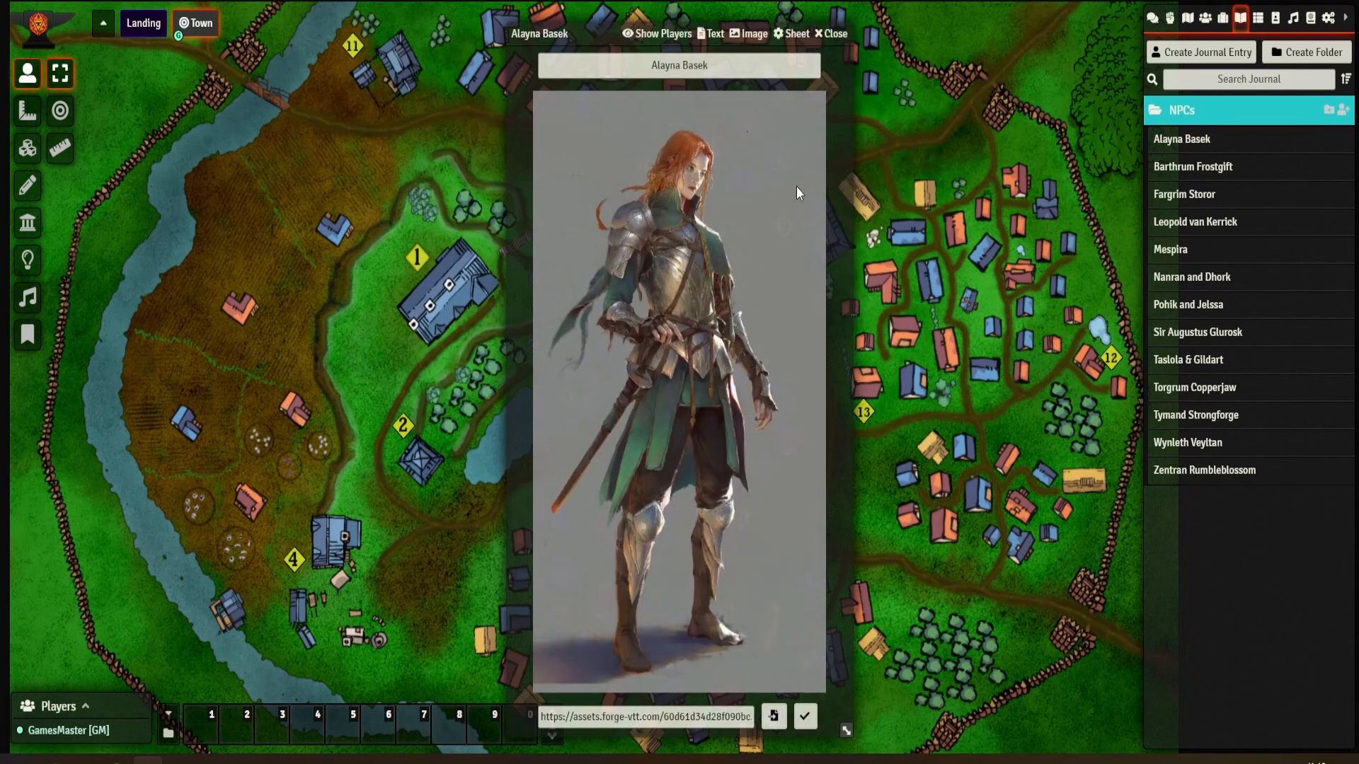
click(829, 32)
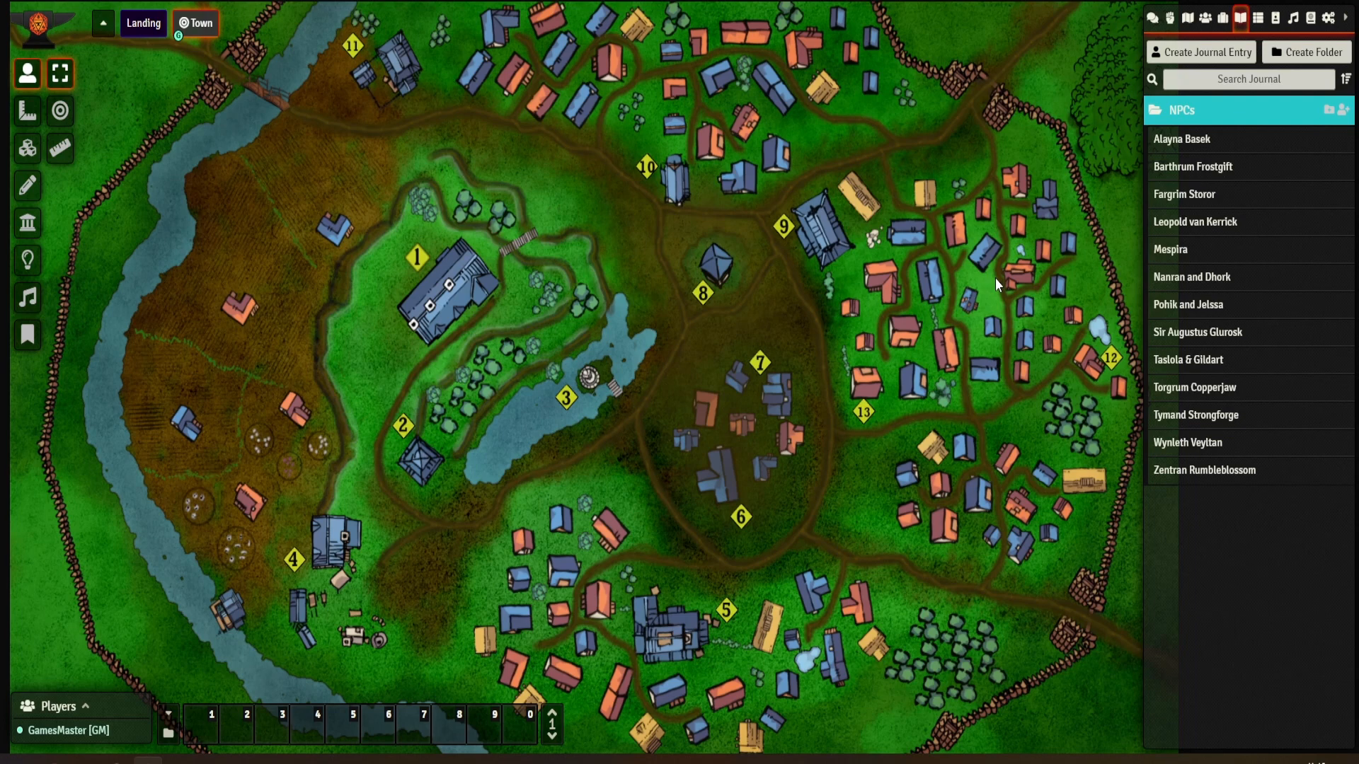
mouse_move(1115, 250)
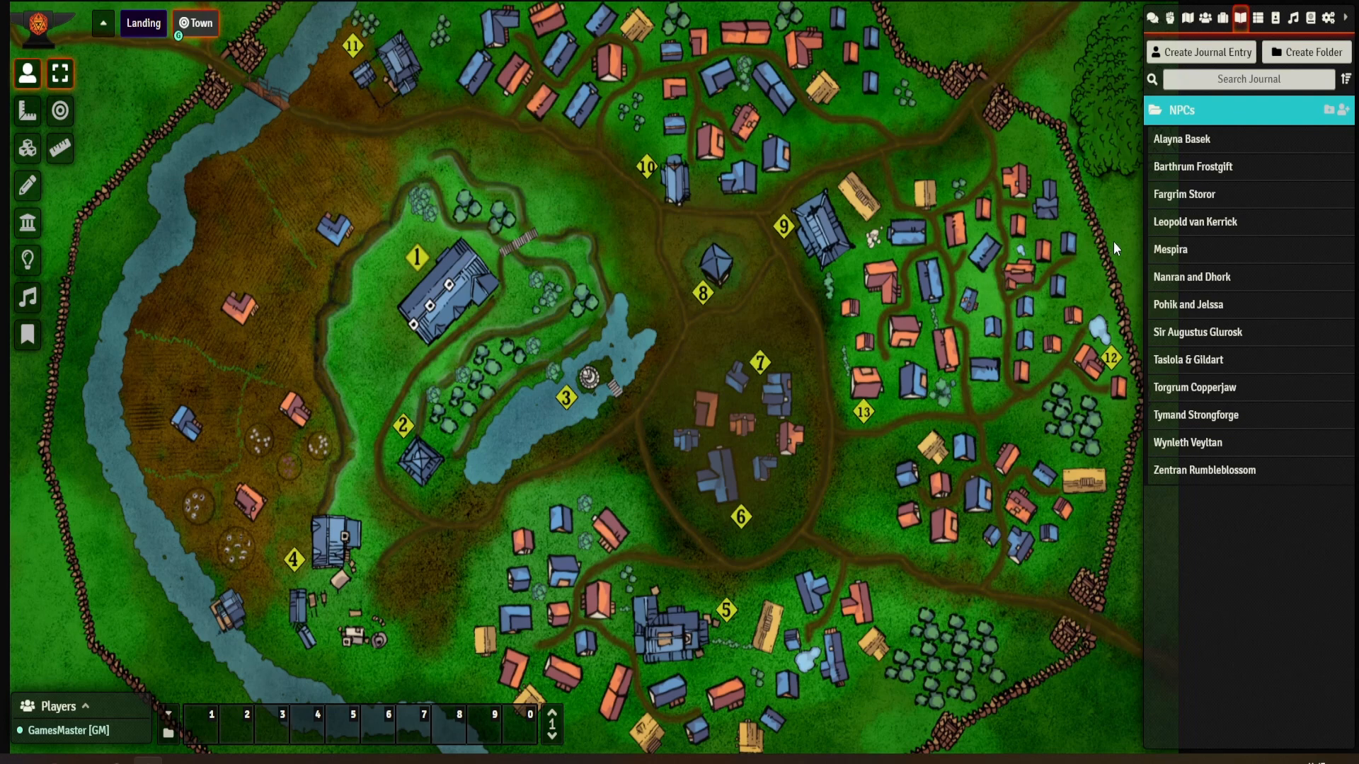
click(1192, 165)
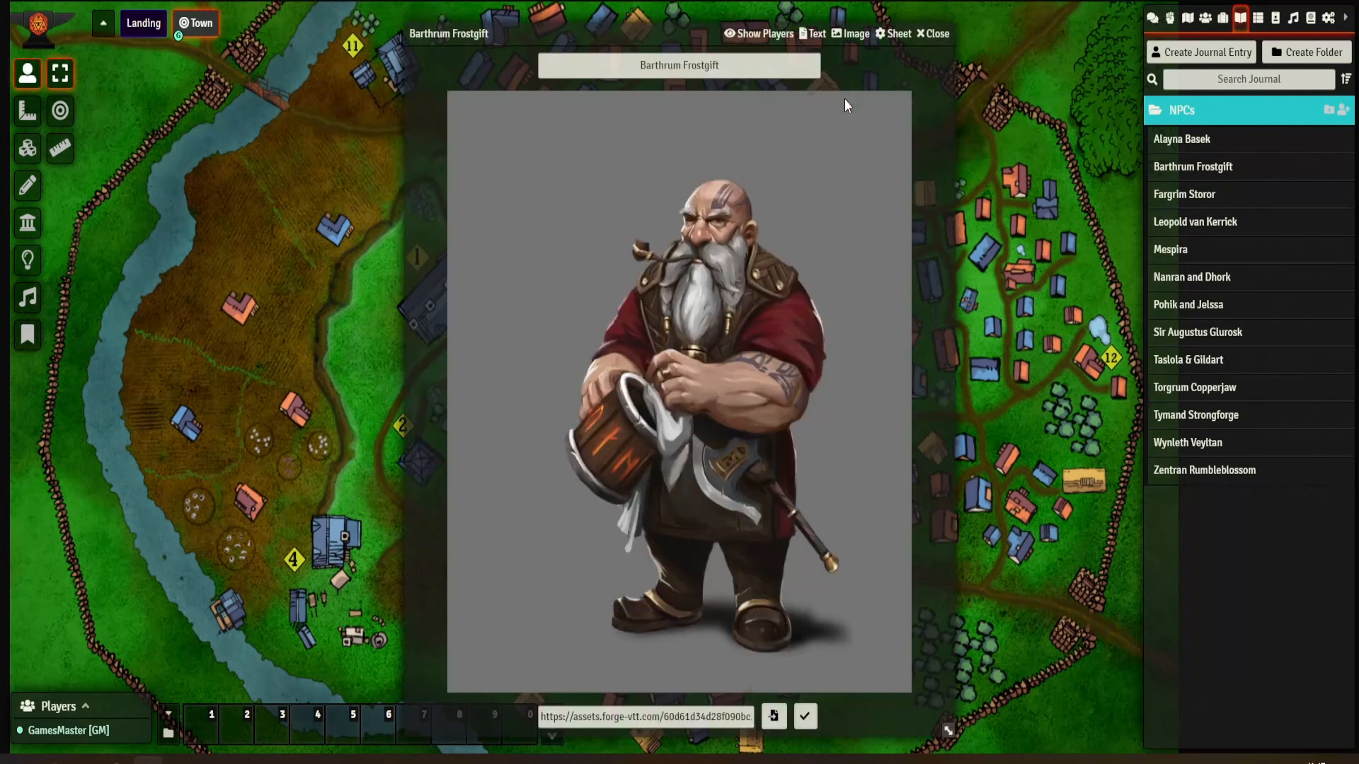
click(933, 32)
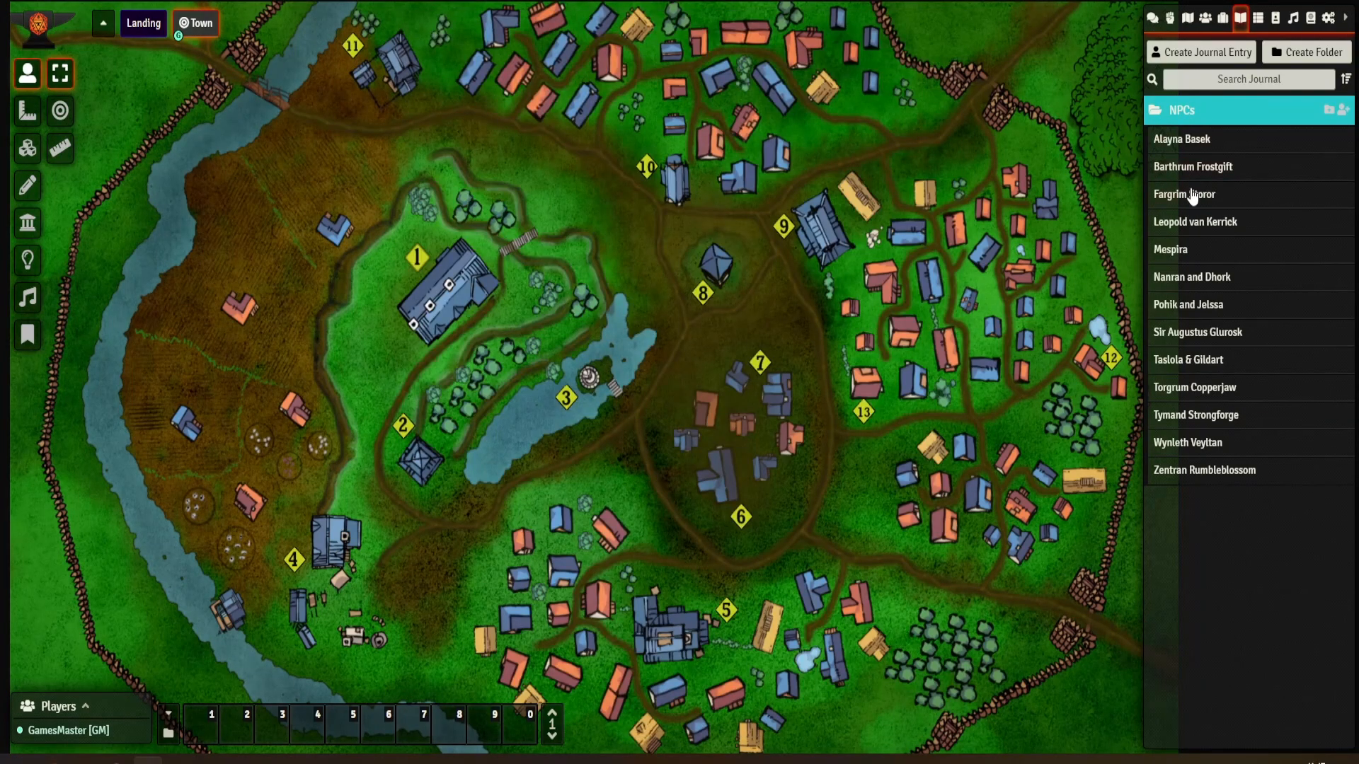
mouse_move(858, 104)
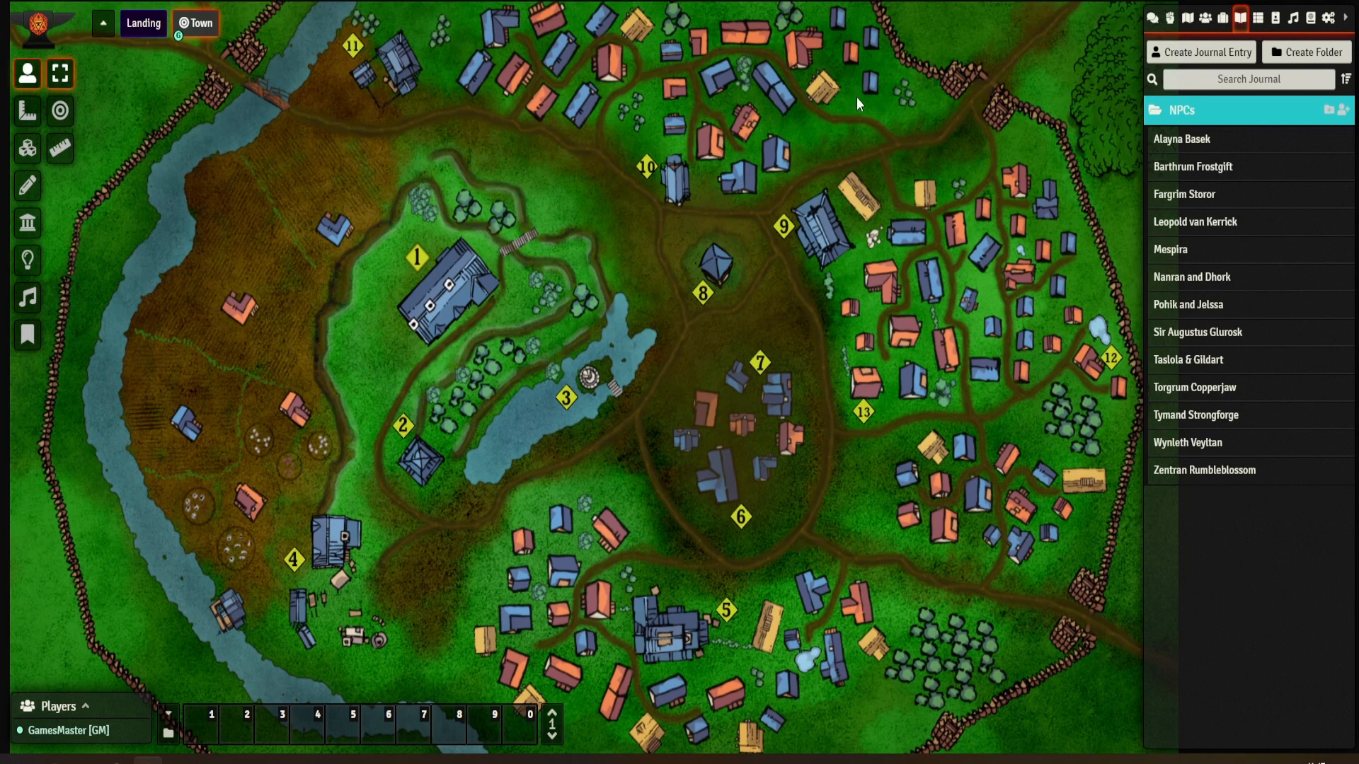
click(1185, 194)
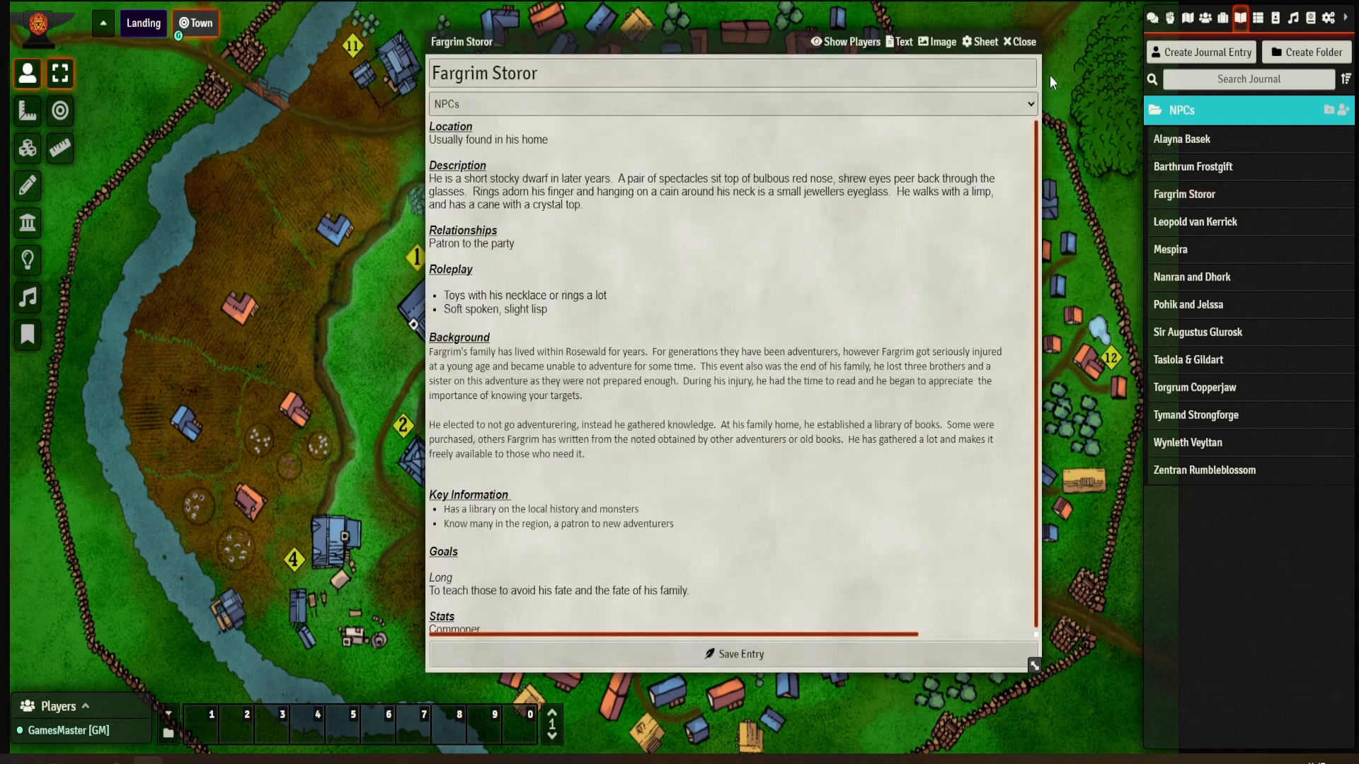
click(763, 33)
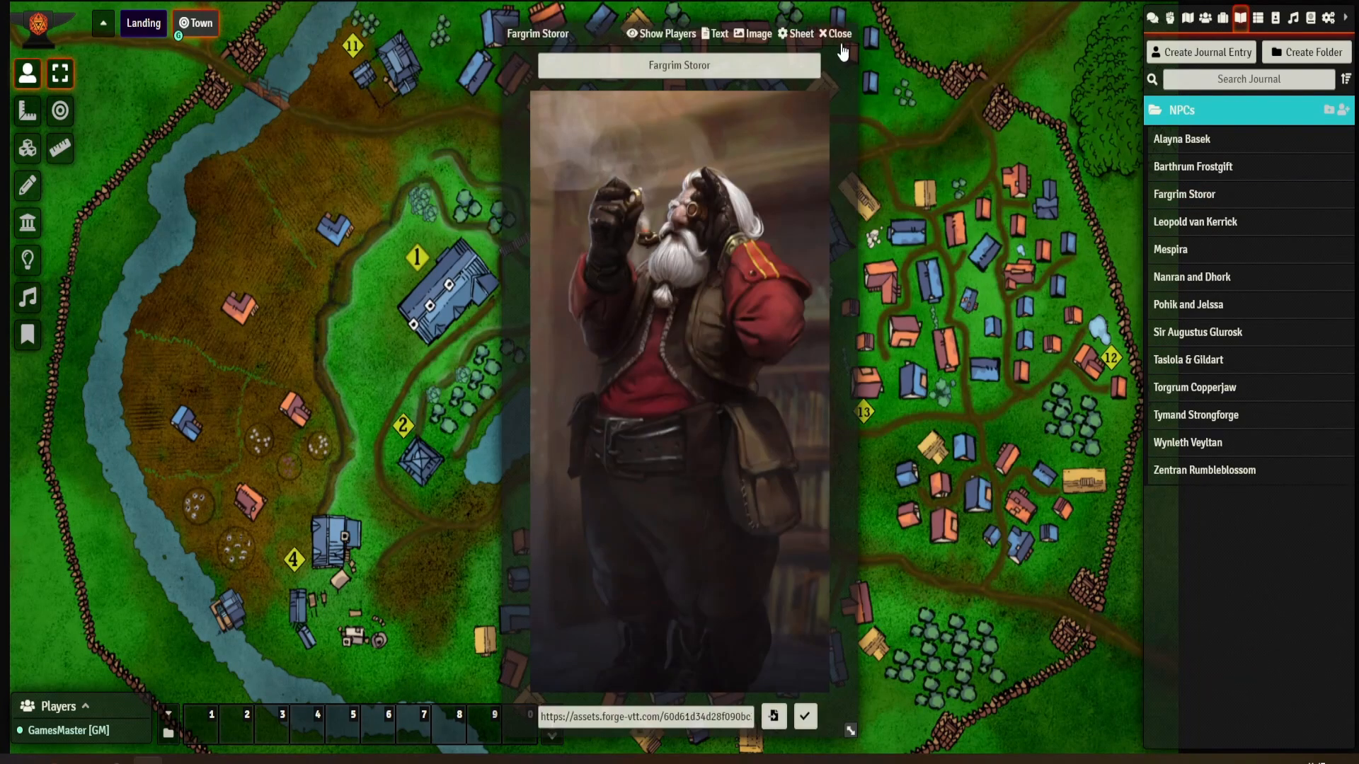
click(1195, 221)
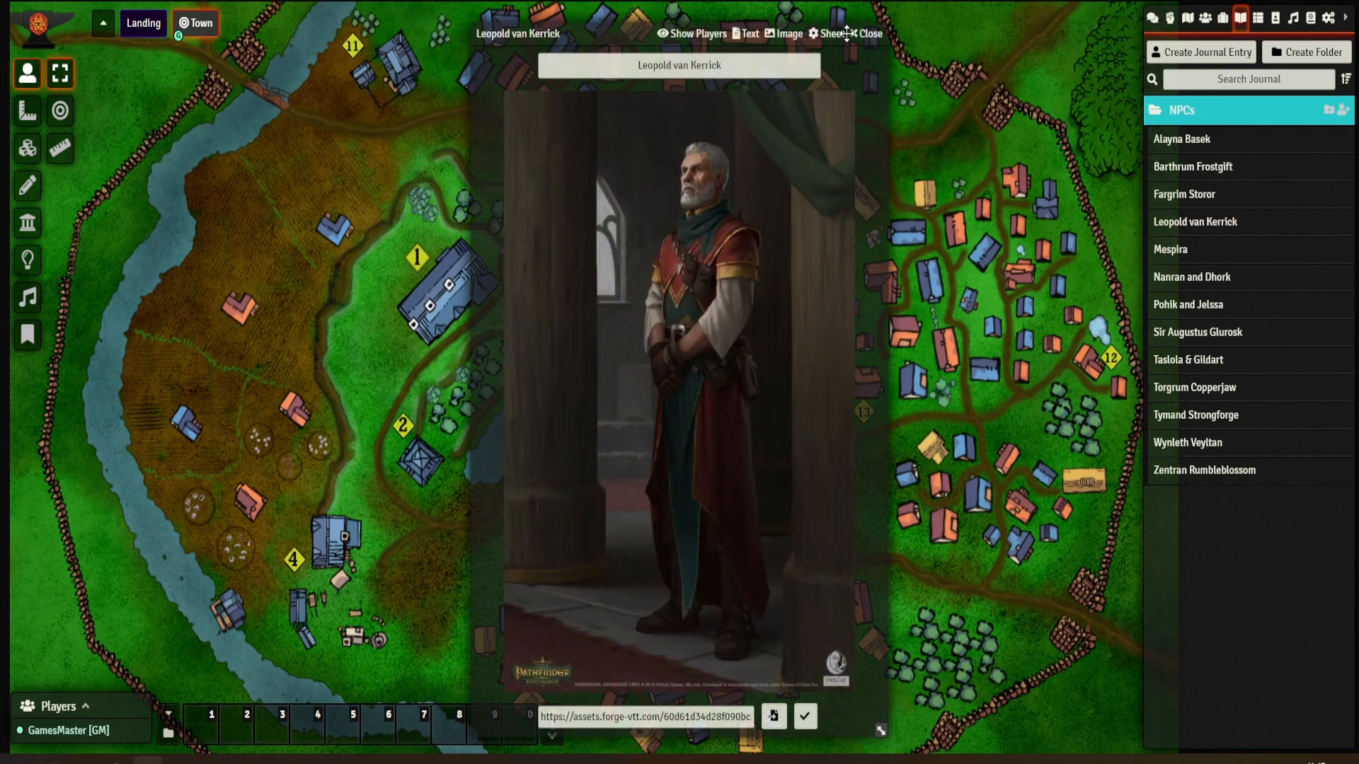
click(1171, 249)
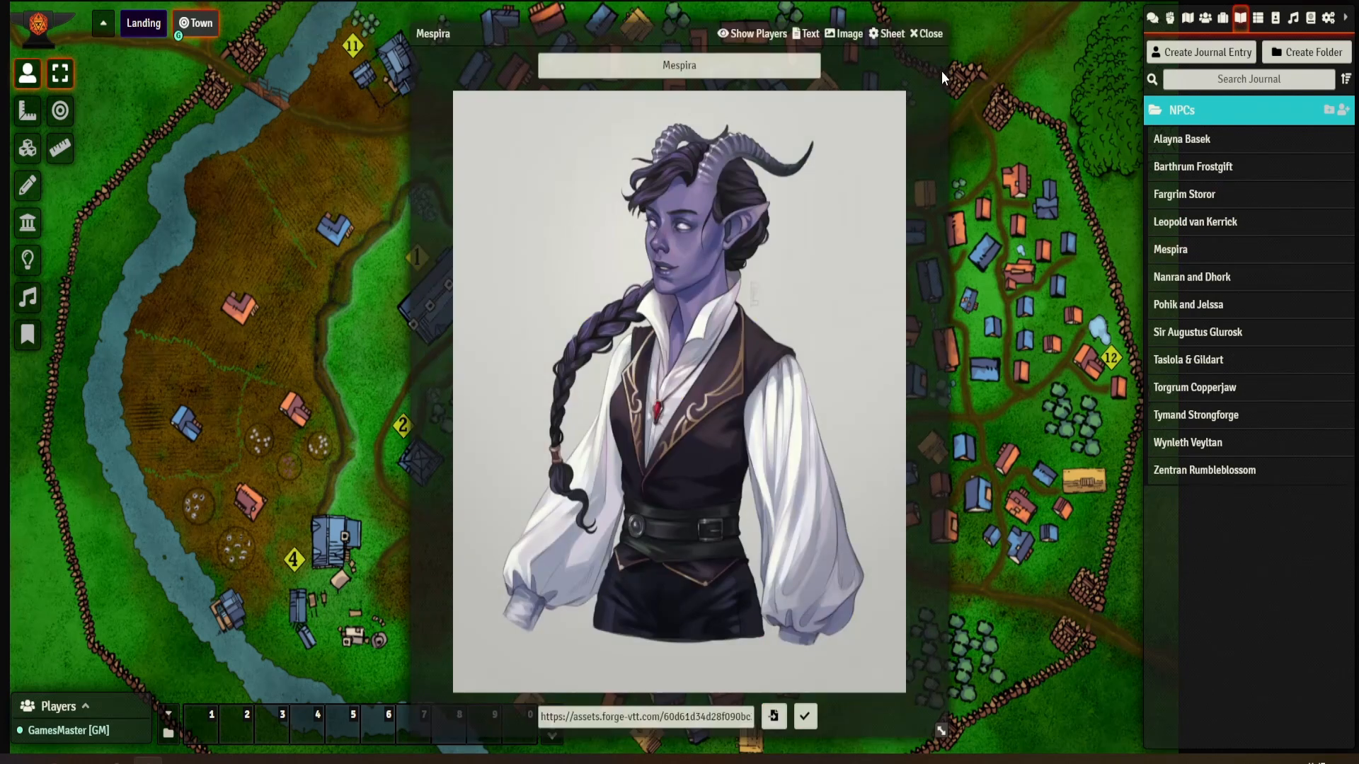
click(1192, 276)
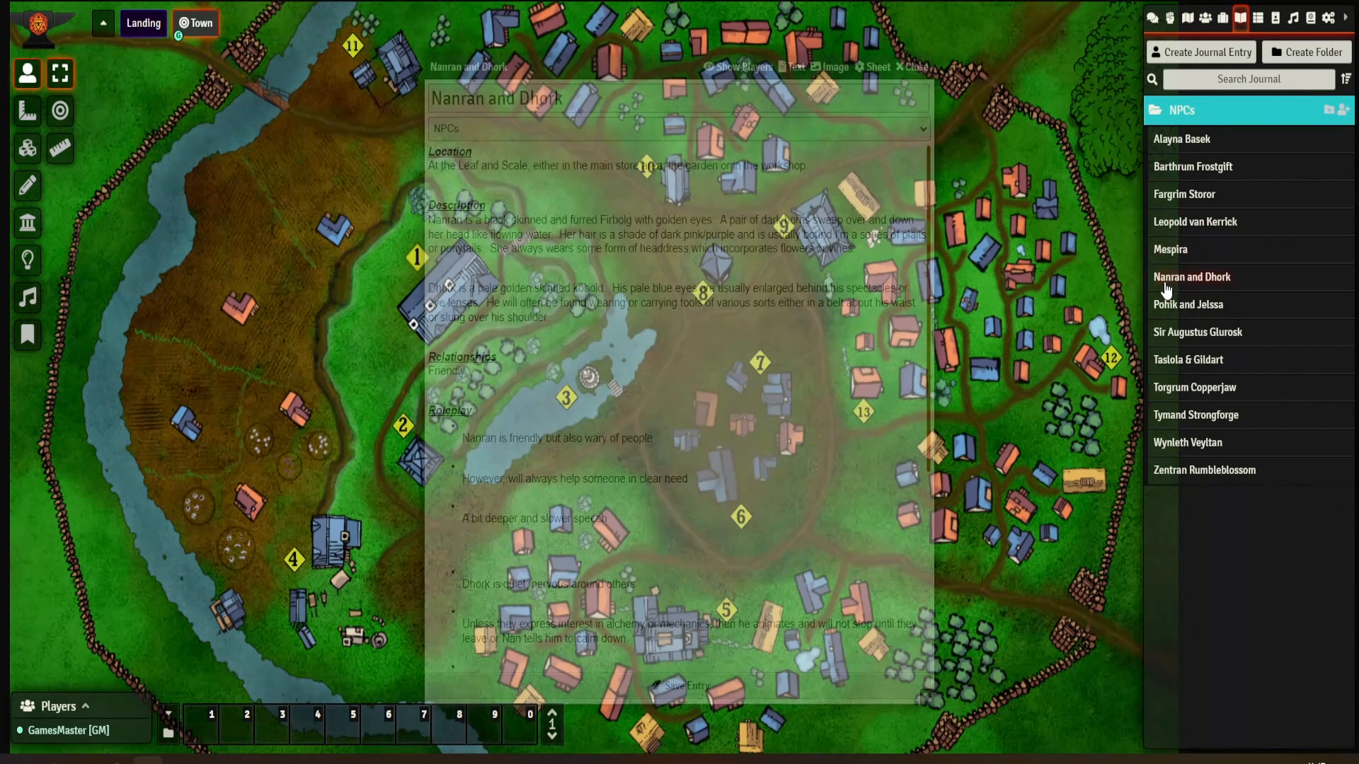
click(1224, 52)
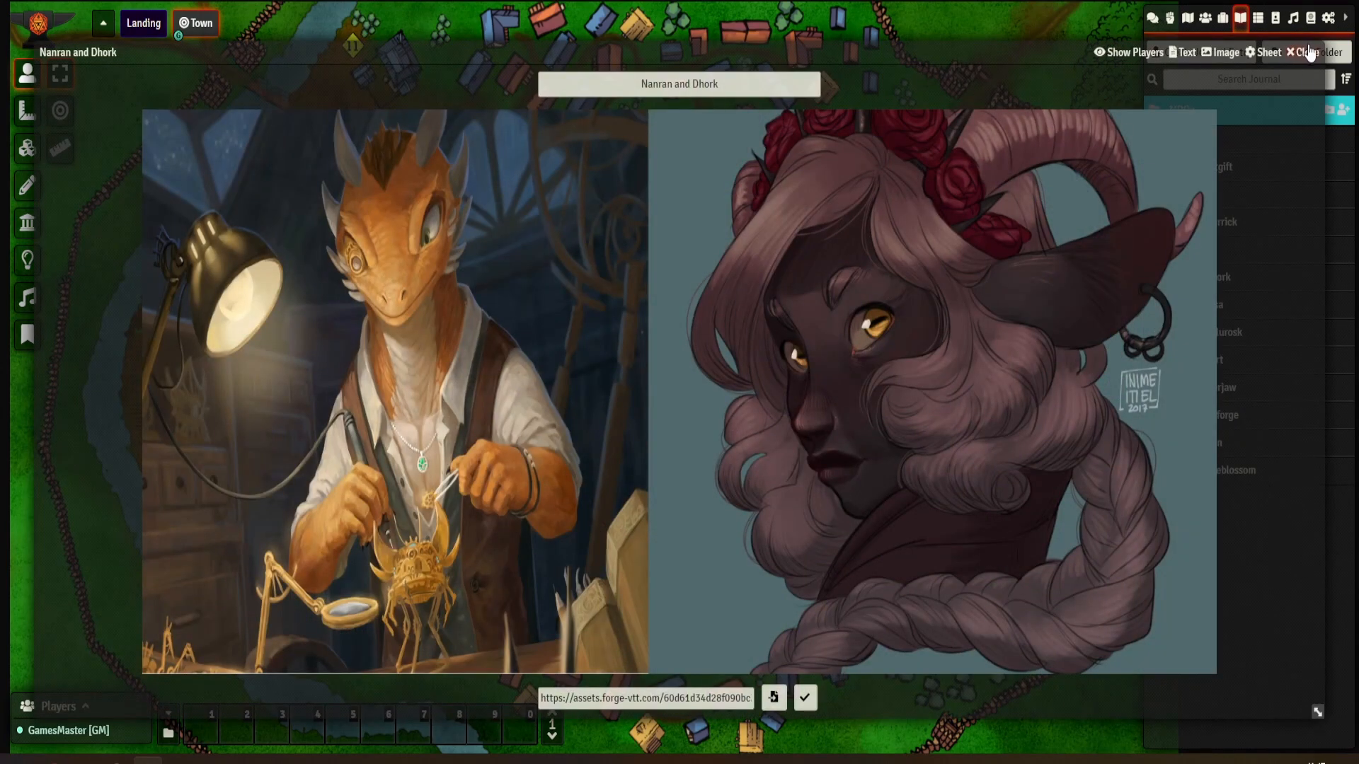
click(1314, 52)
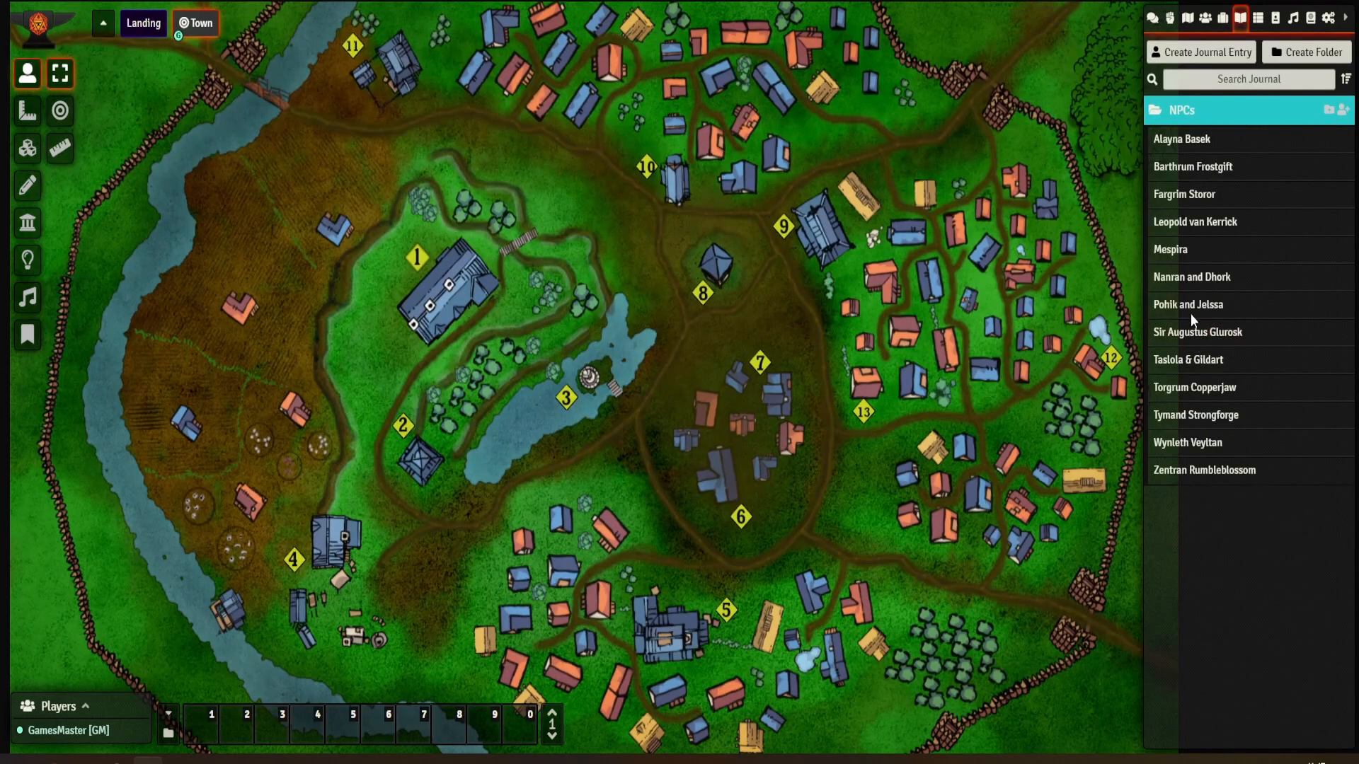
click(1188, 304)
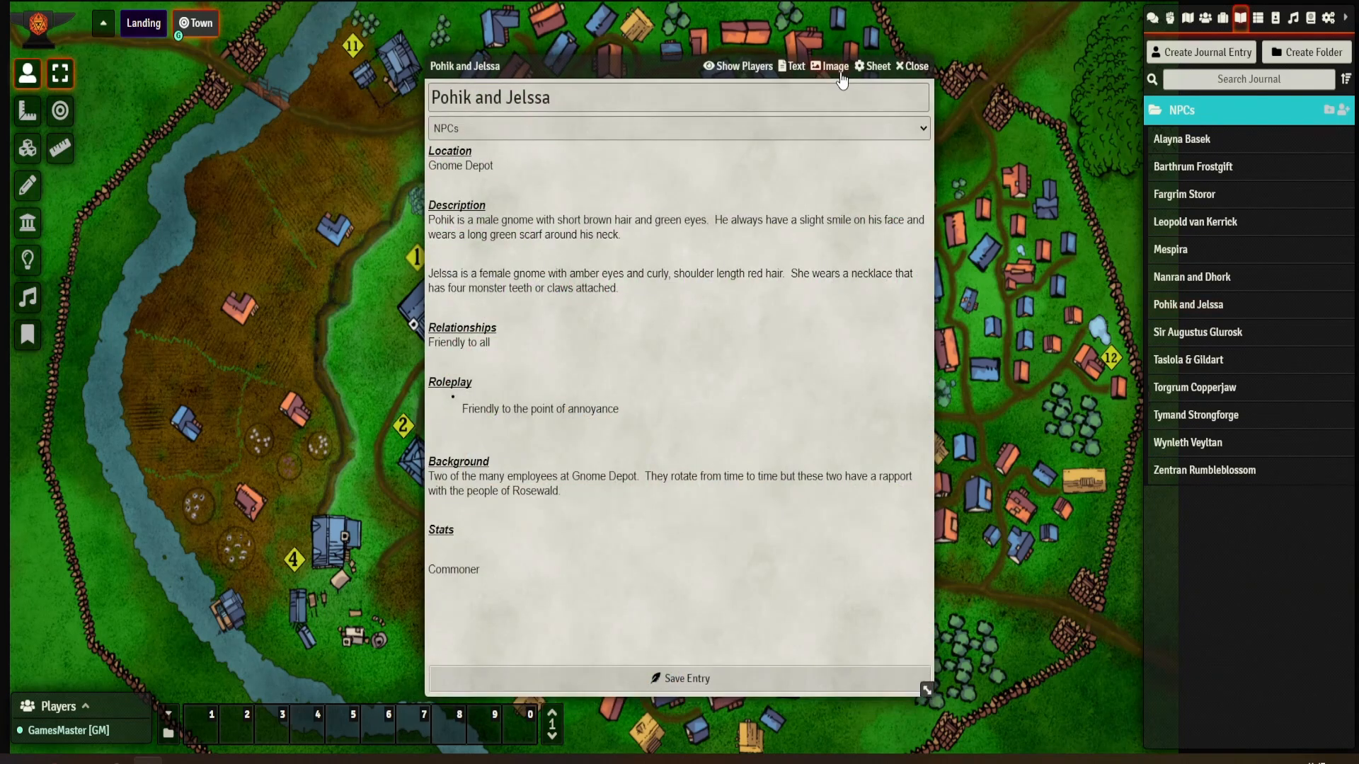
click(910, 67)
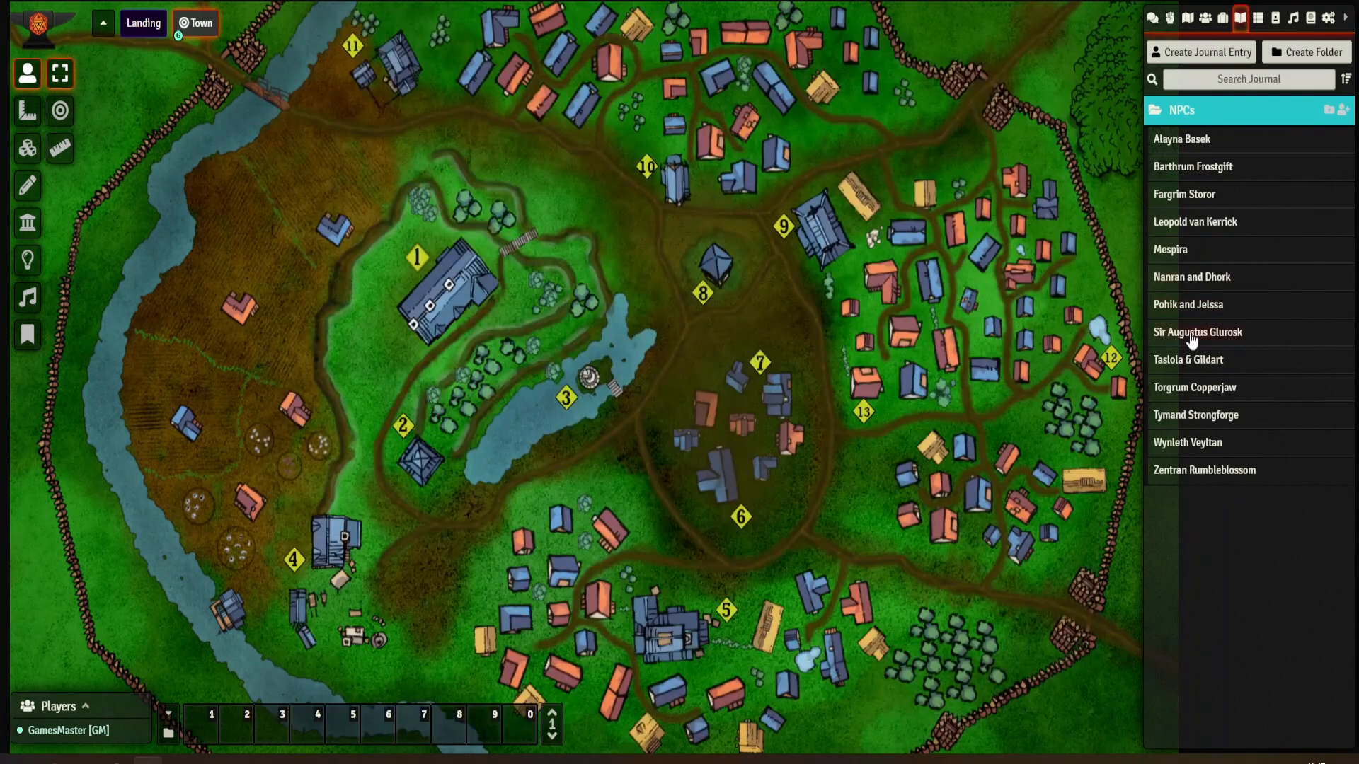
mouse_move(1112, 266)
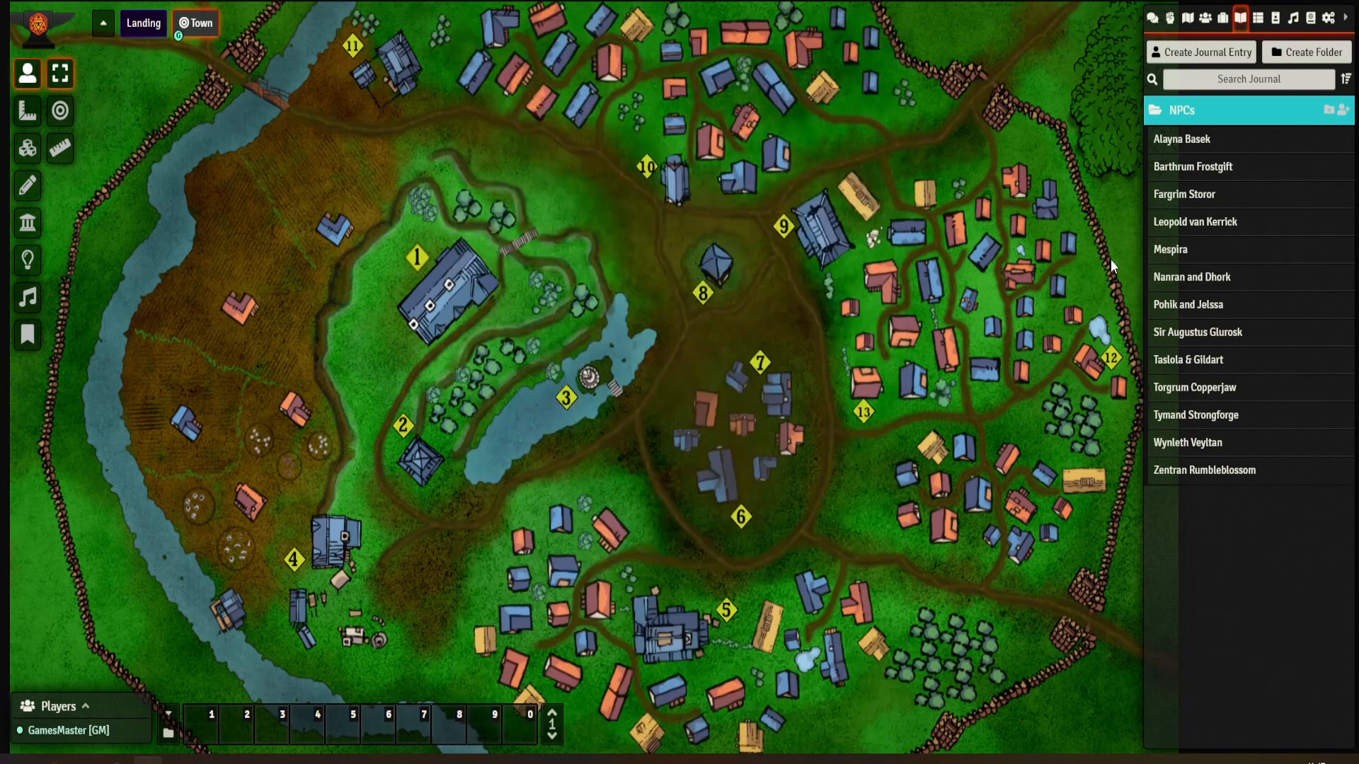
click(1187, 360)
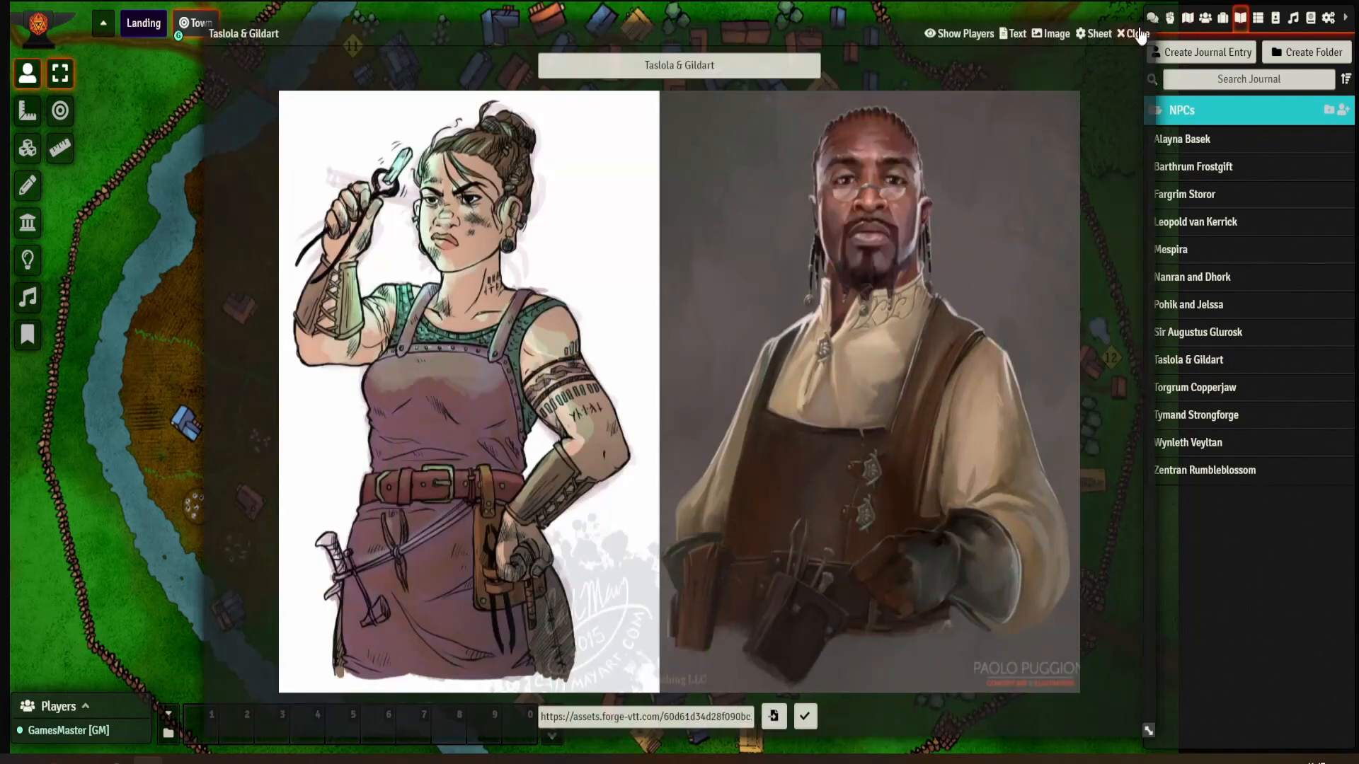
click(1193, 388)
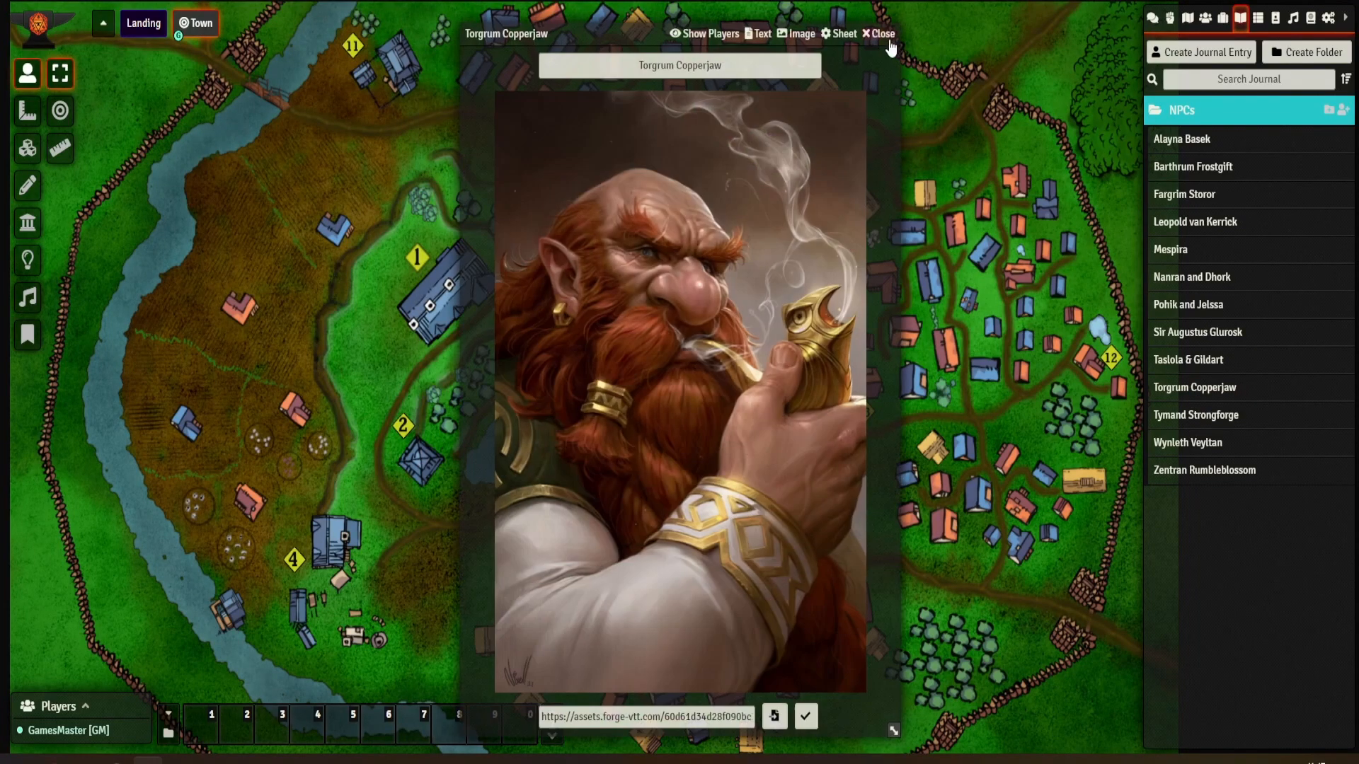
click(879, 32)
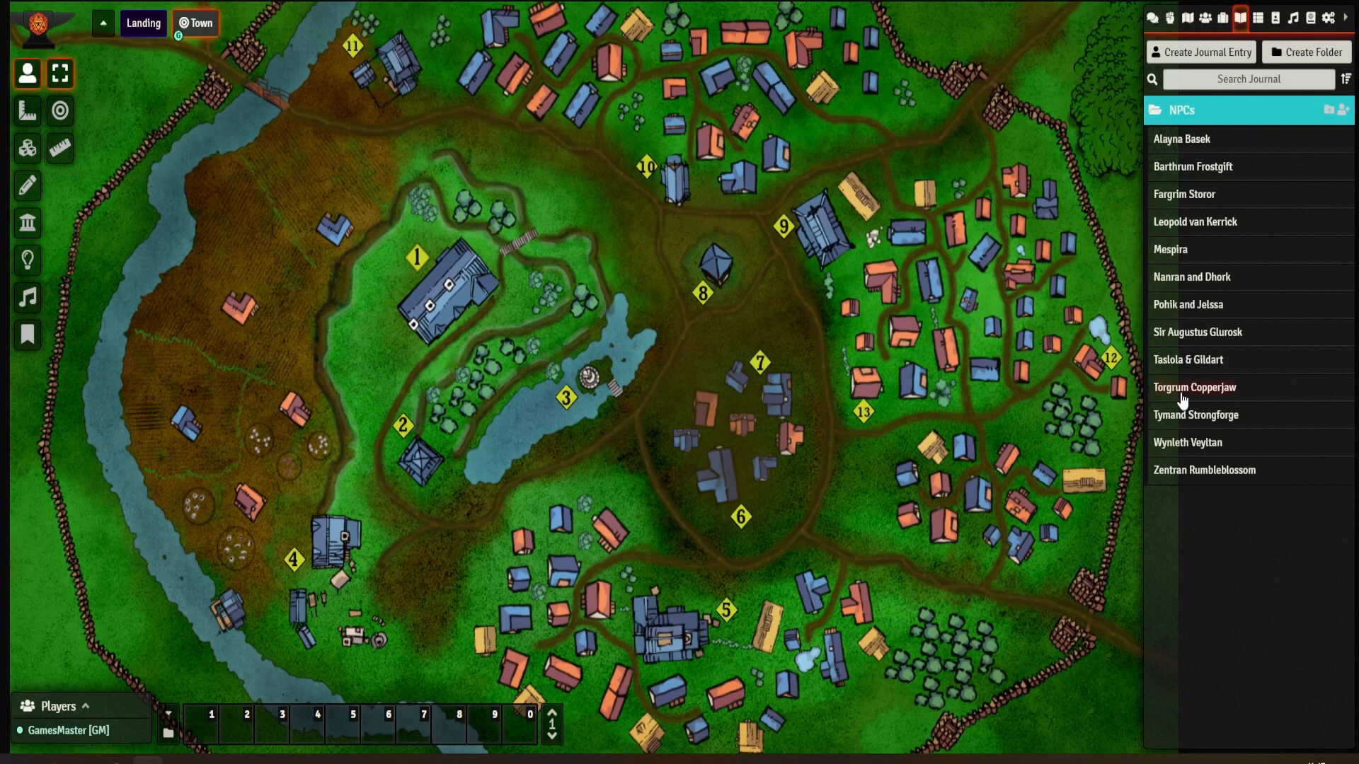
mouse_move(1191, 419)
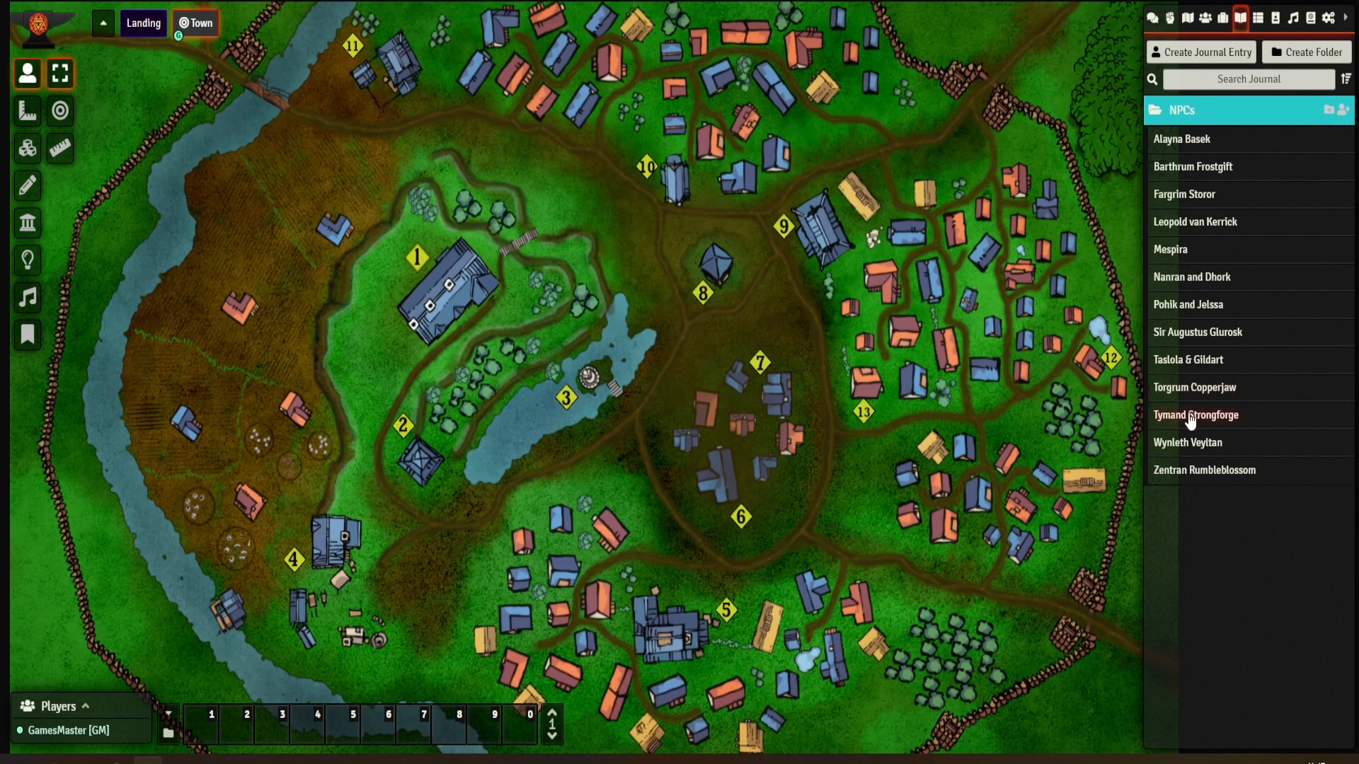
click(1194, 415)
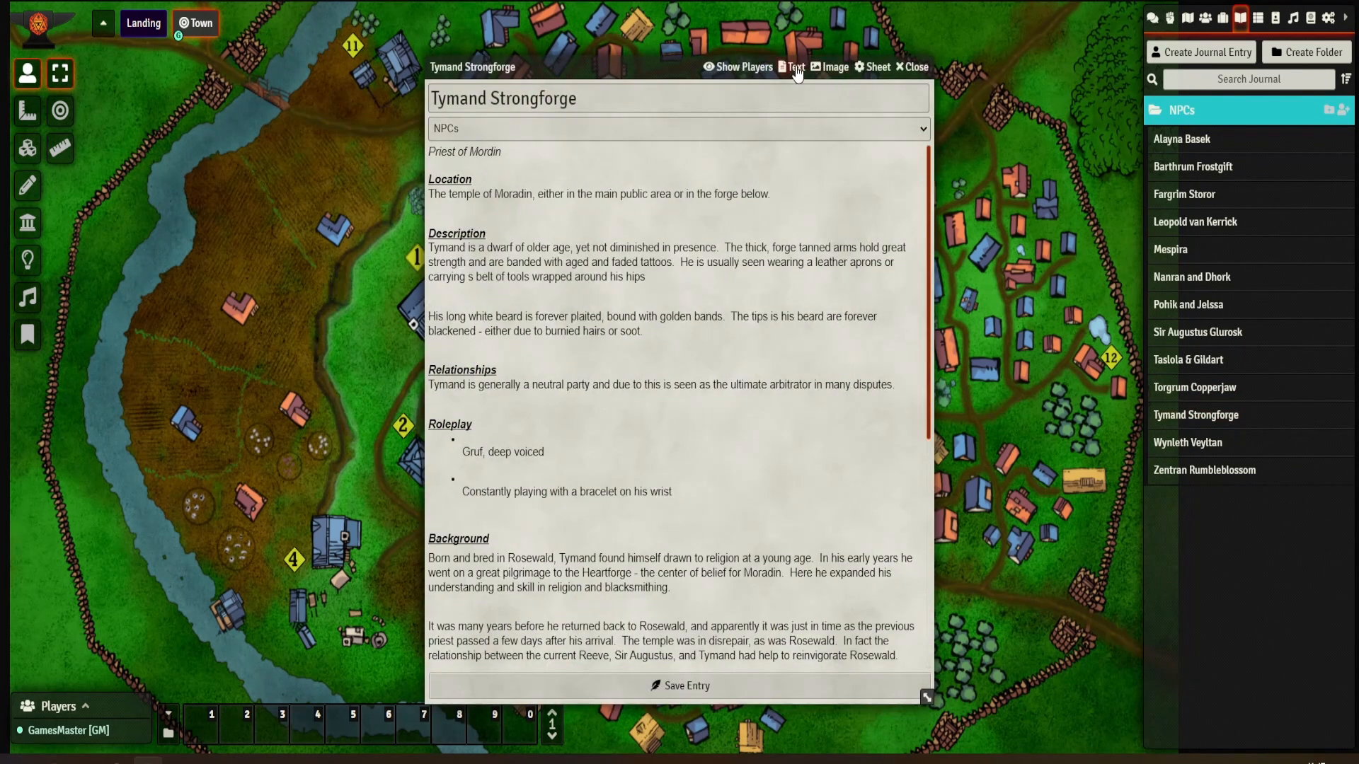
click(829, 66)
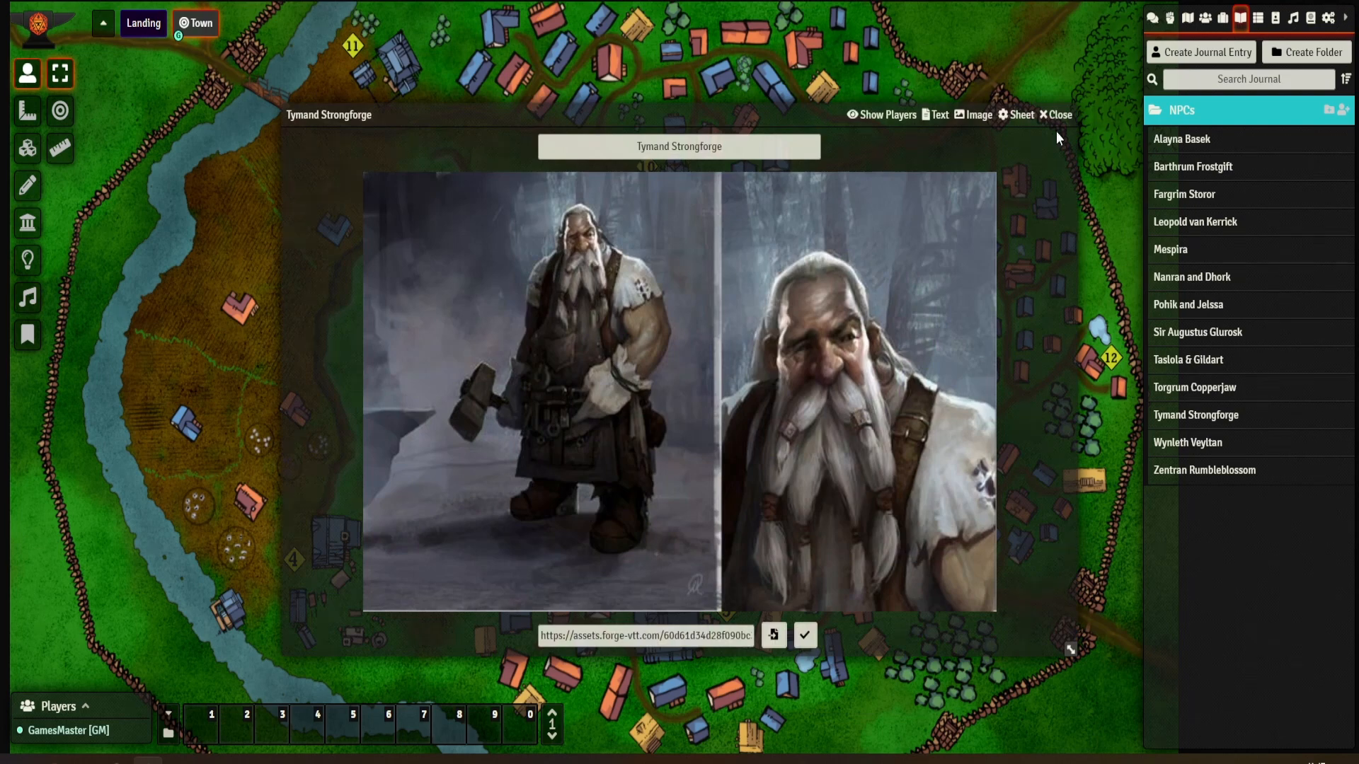
click(1055, 114)
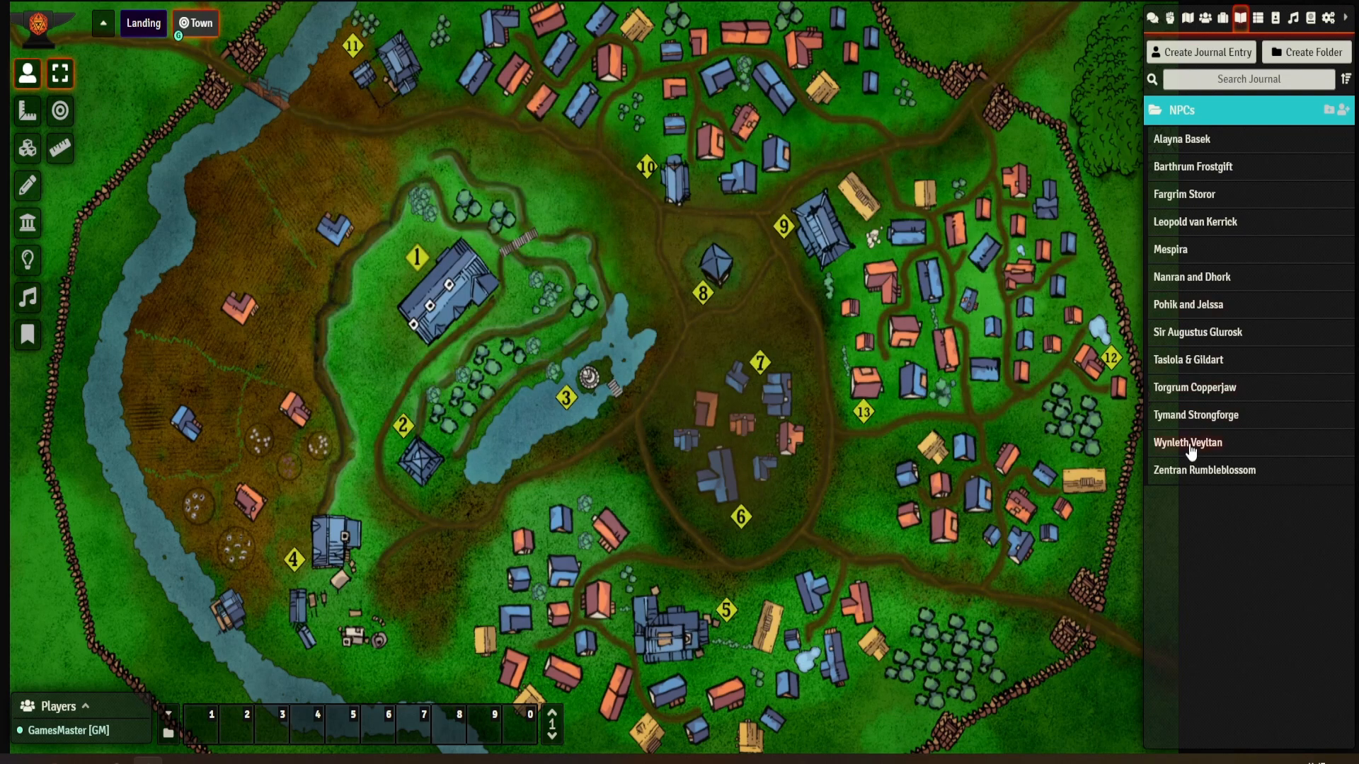
click(1188, 441)
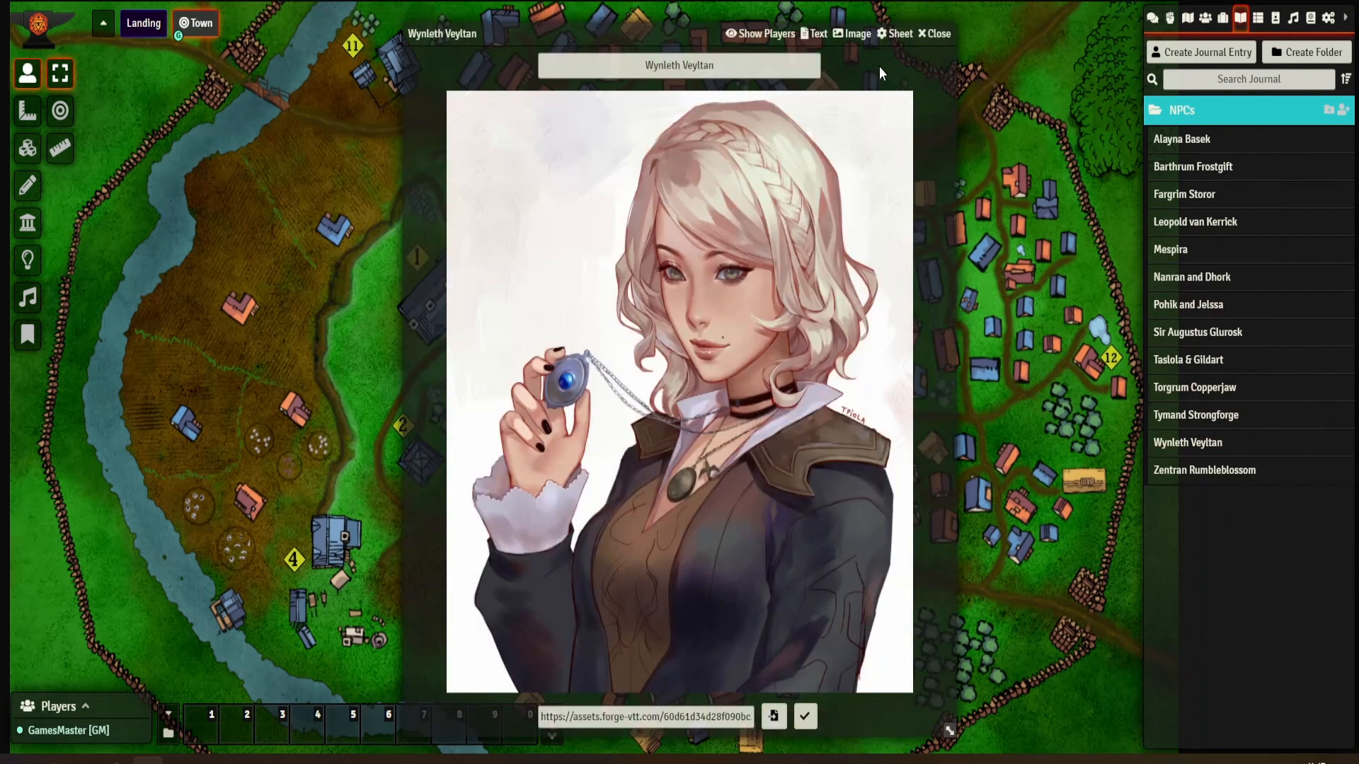
click(1204, 470)
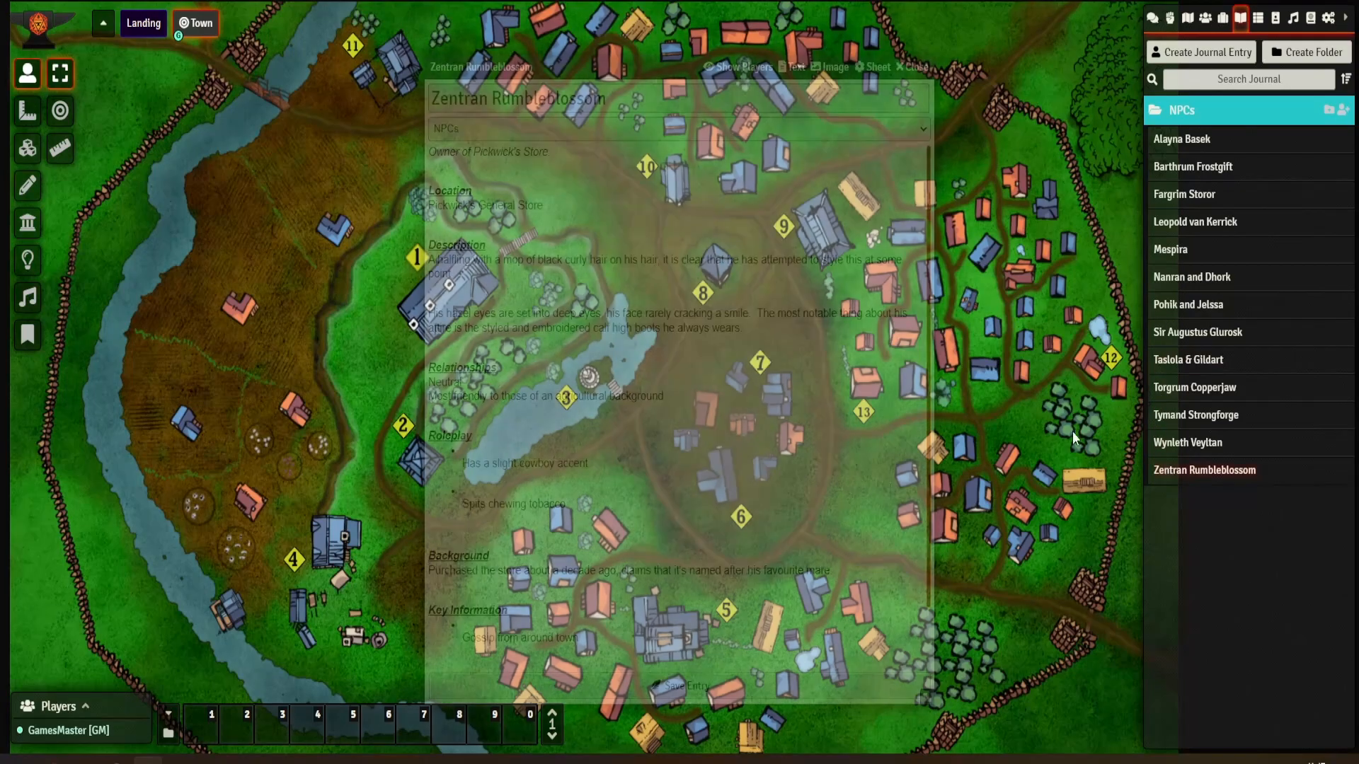
click(790, 33)
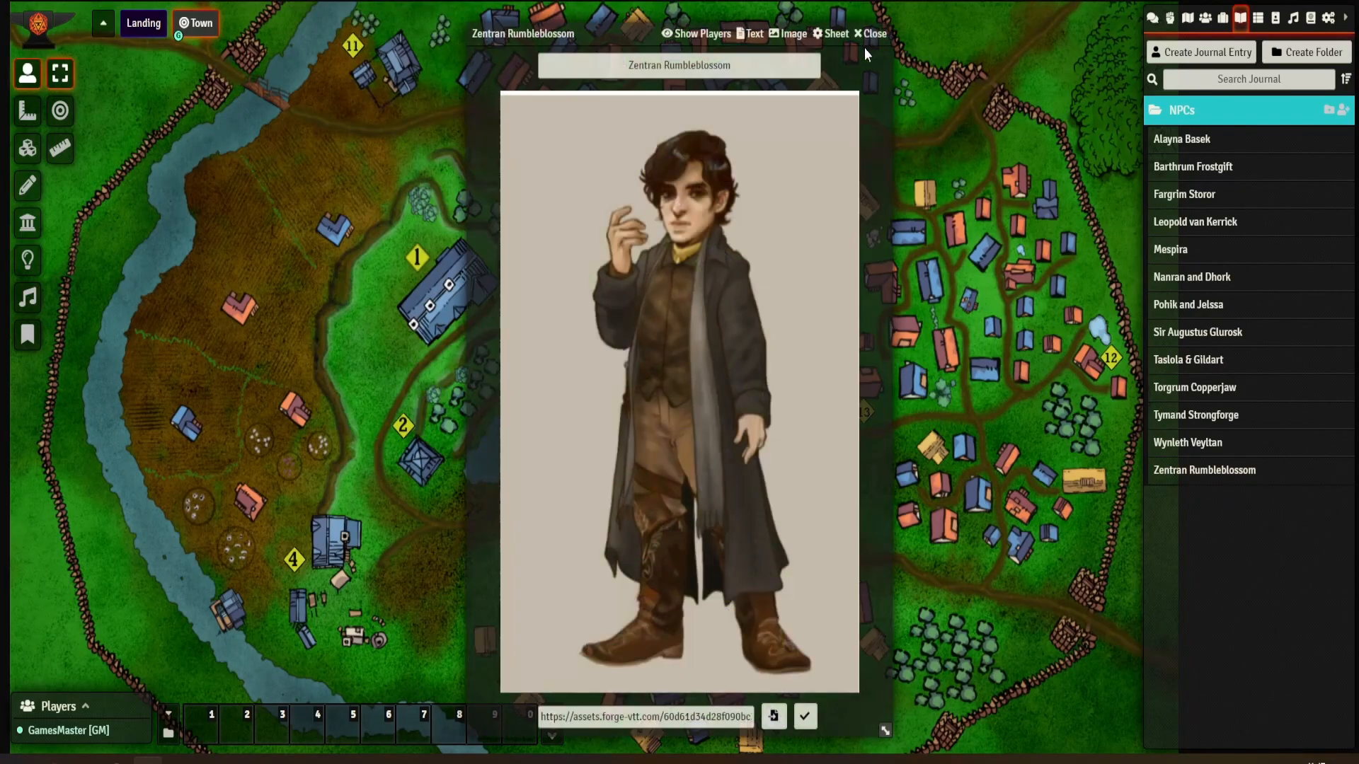
click(872, 33)
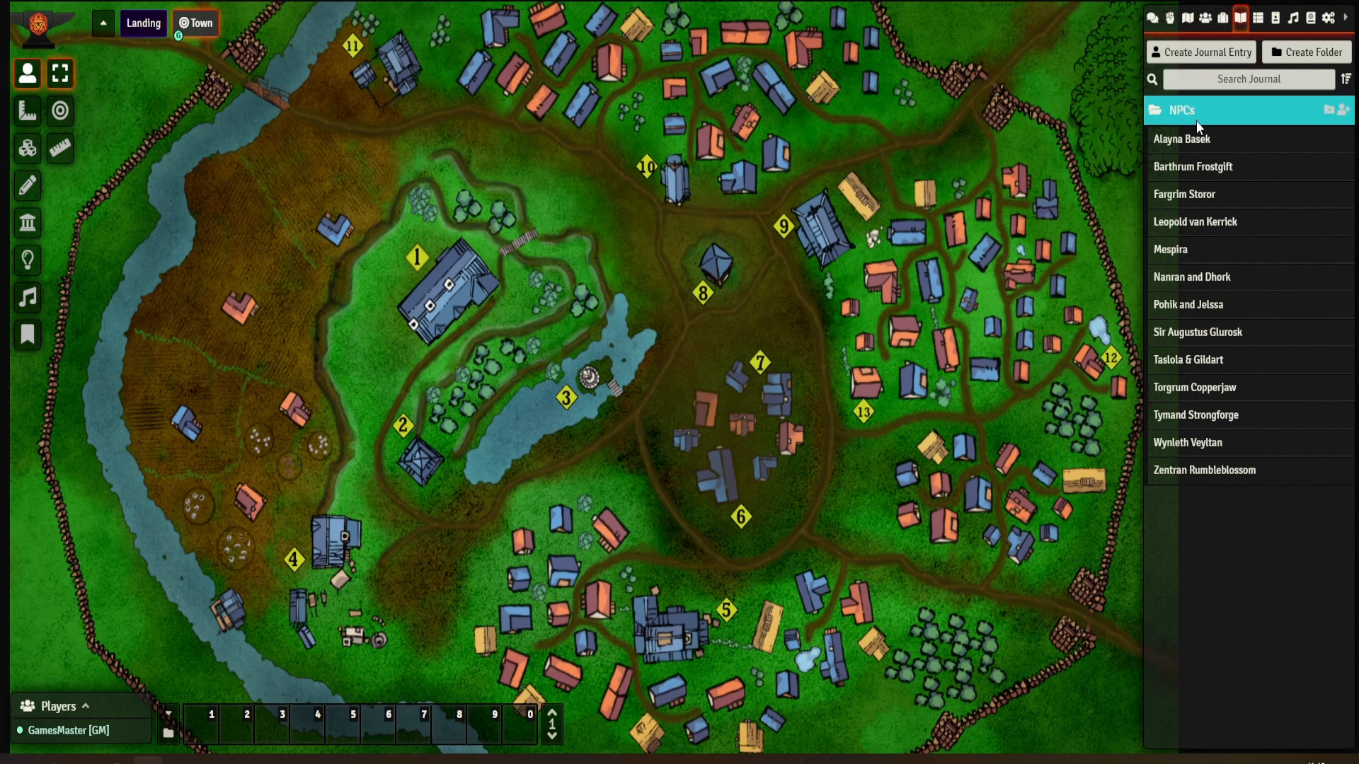
Re-expand the NPCs folder and check the Alayna Basek note pinned on the town map
click(1180, 111)
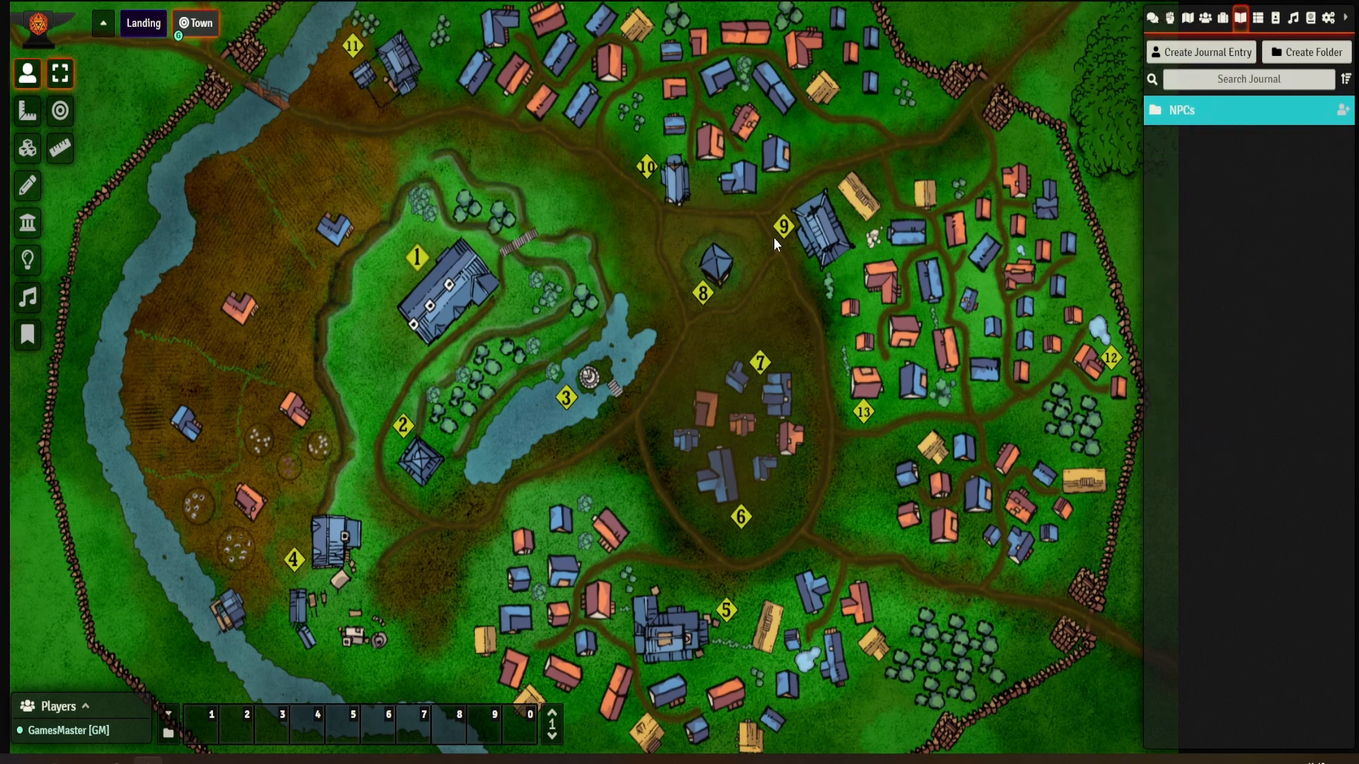
mouse_move(760, 453)
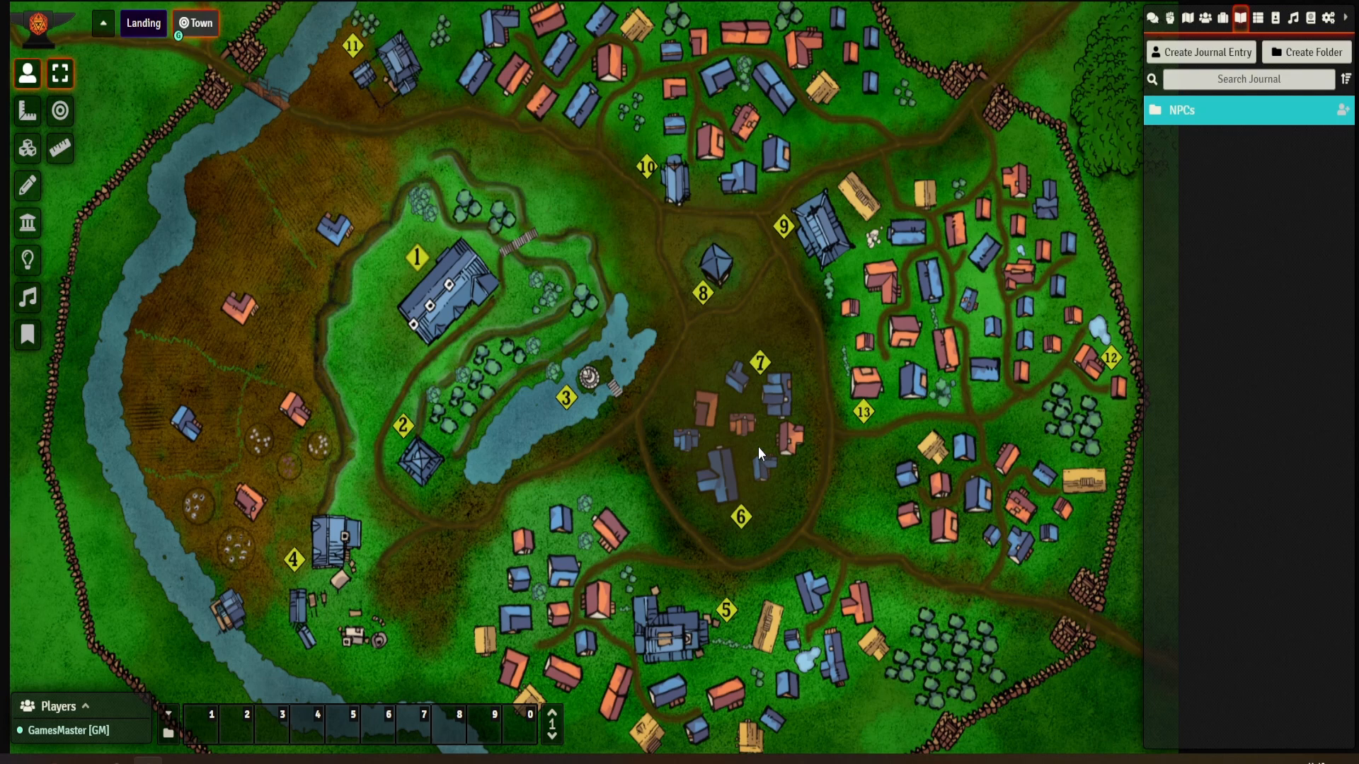
click(1182, 110)
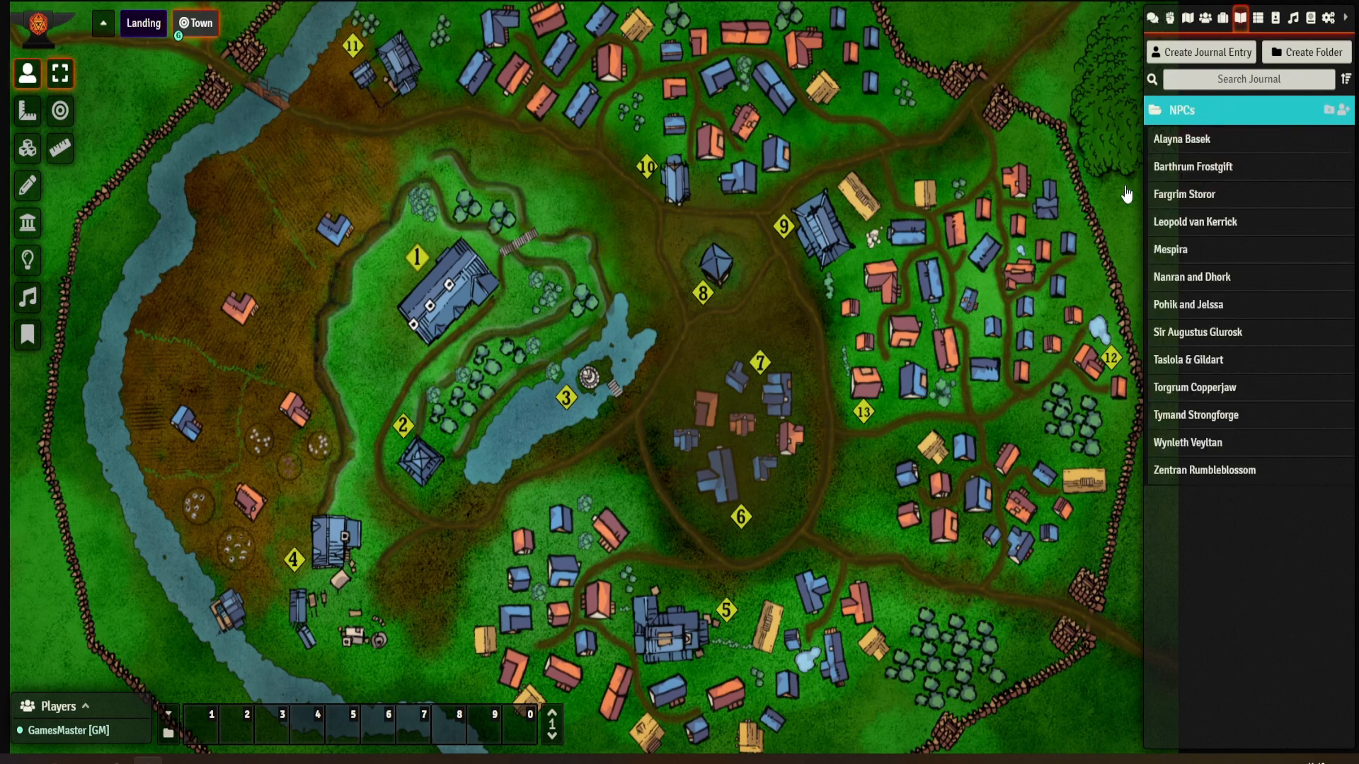
mouse_move(1203, 143)
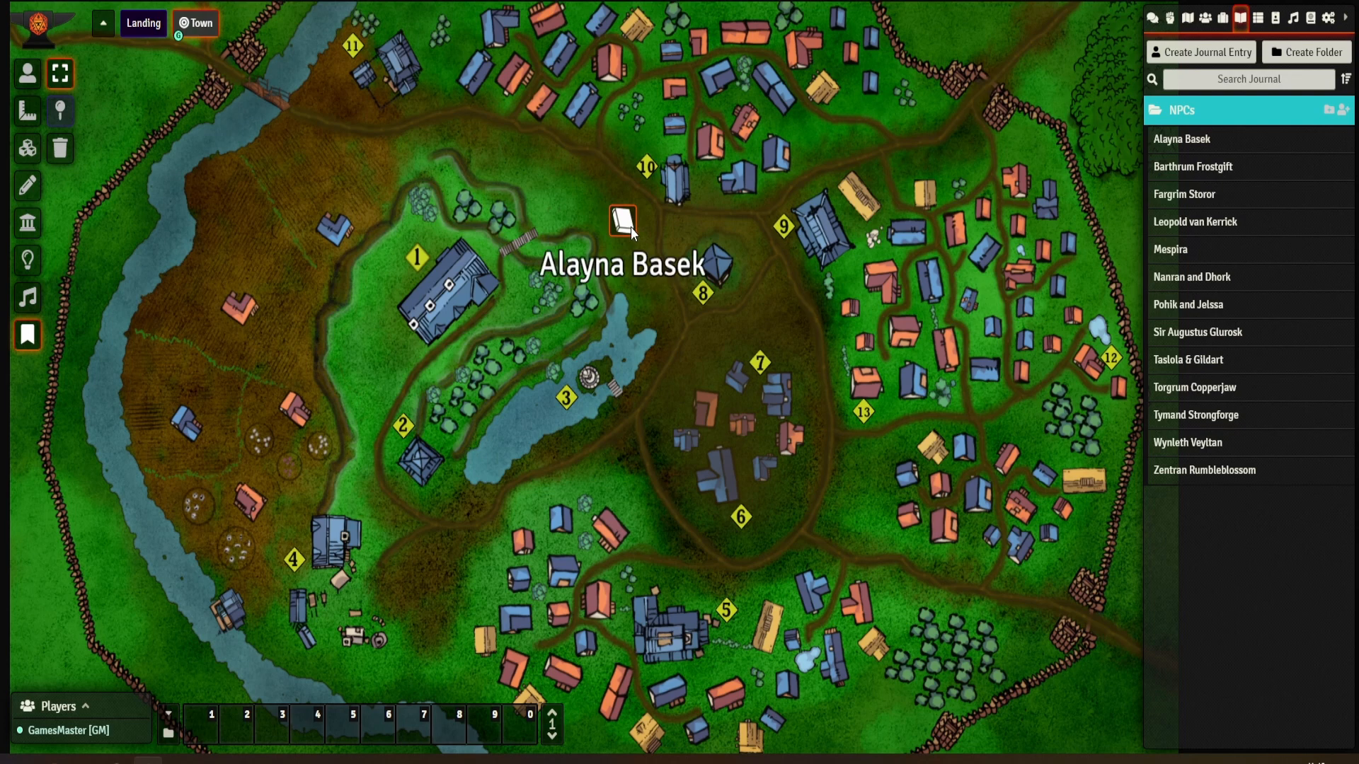
mouse_move(623, 224)
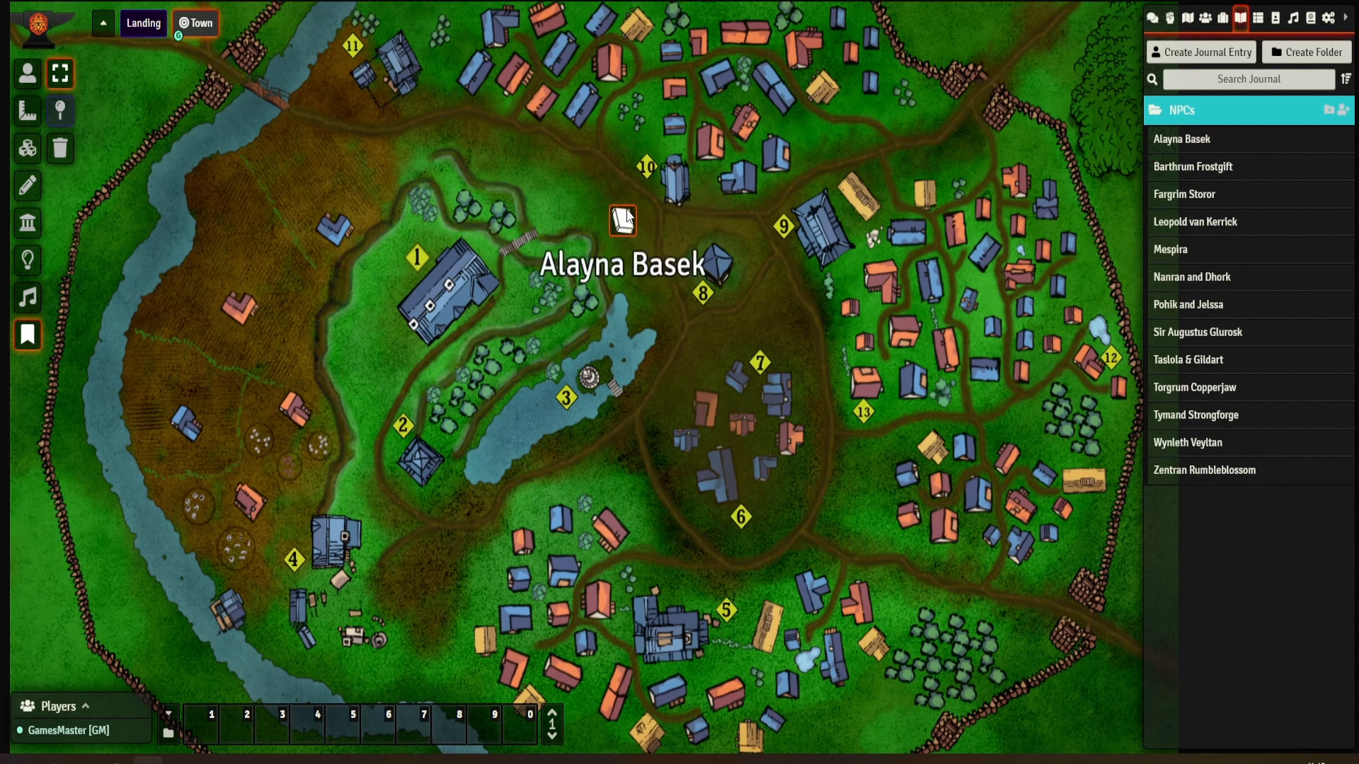
click(1181, 138)
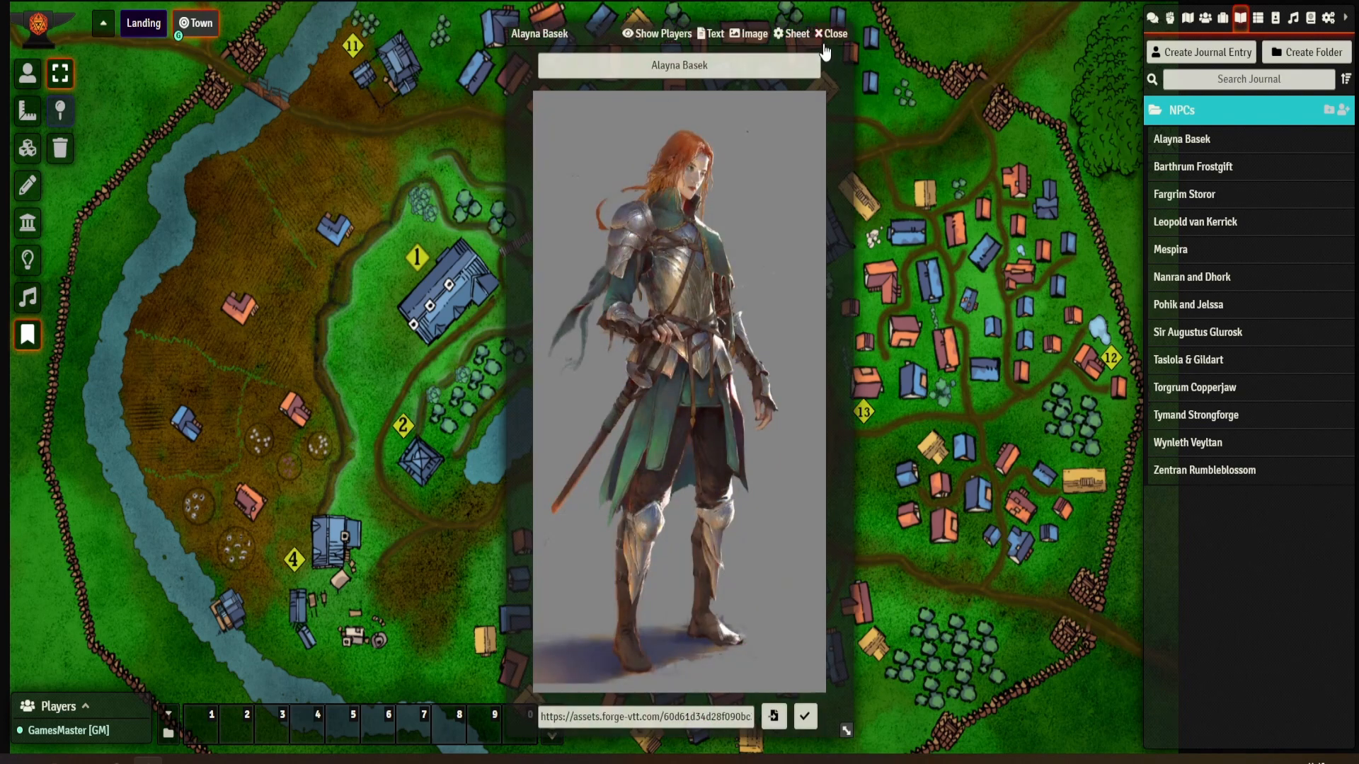
Close Alayna Basek's portrait and collapse the NPCs folder
click(830, 32)
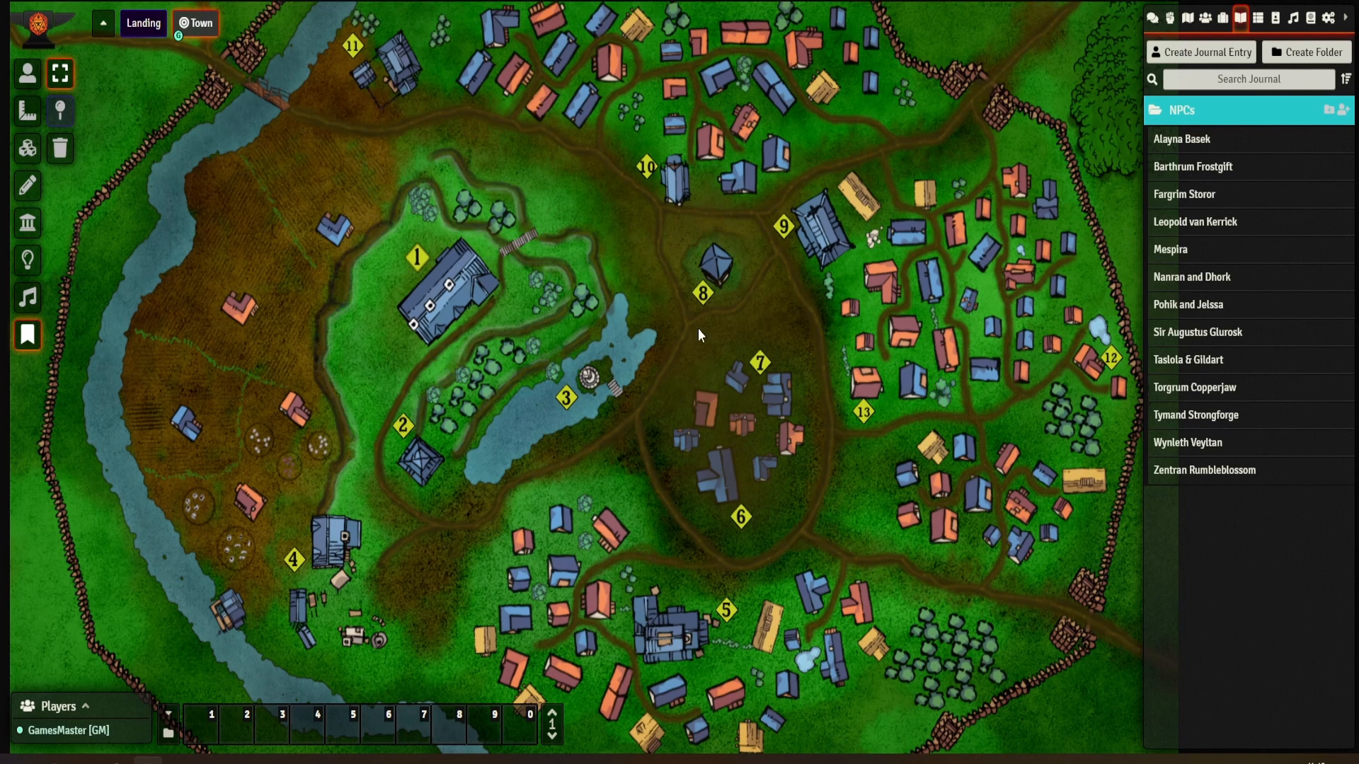
click(1179, 111)
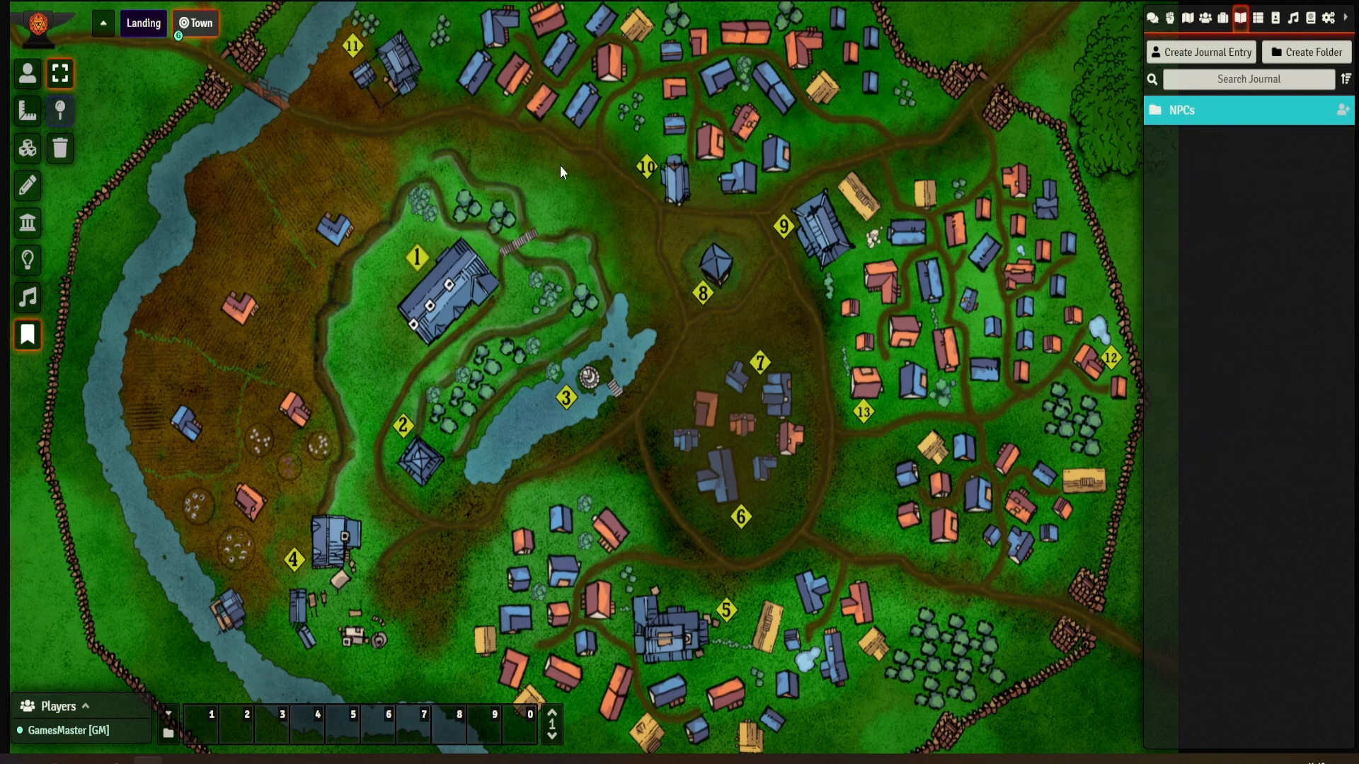
mouse_move(569, 229)
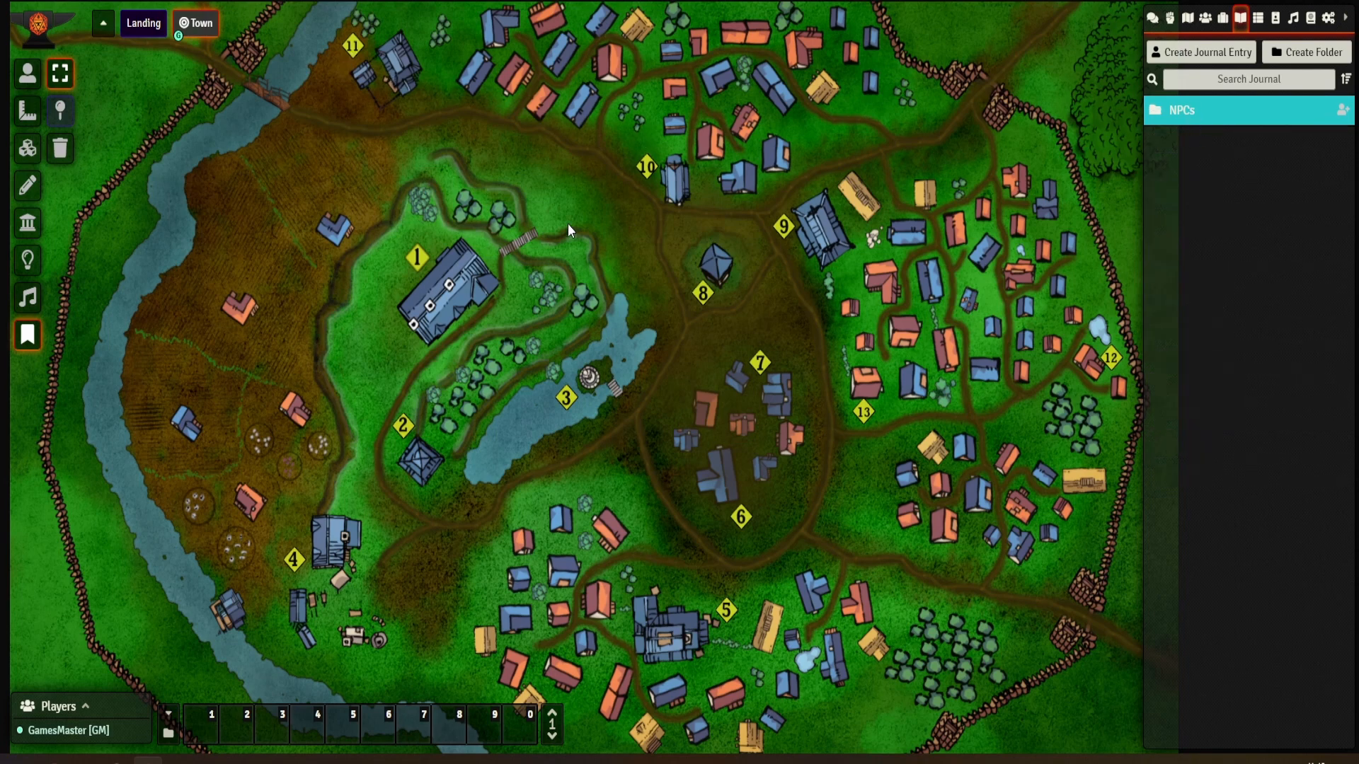
mouse_move(751, 275)
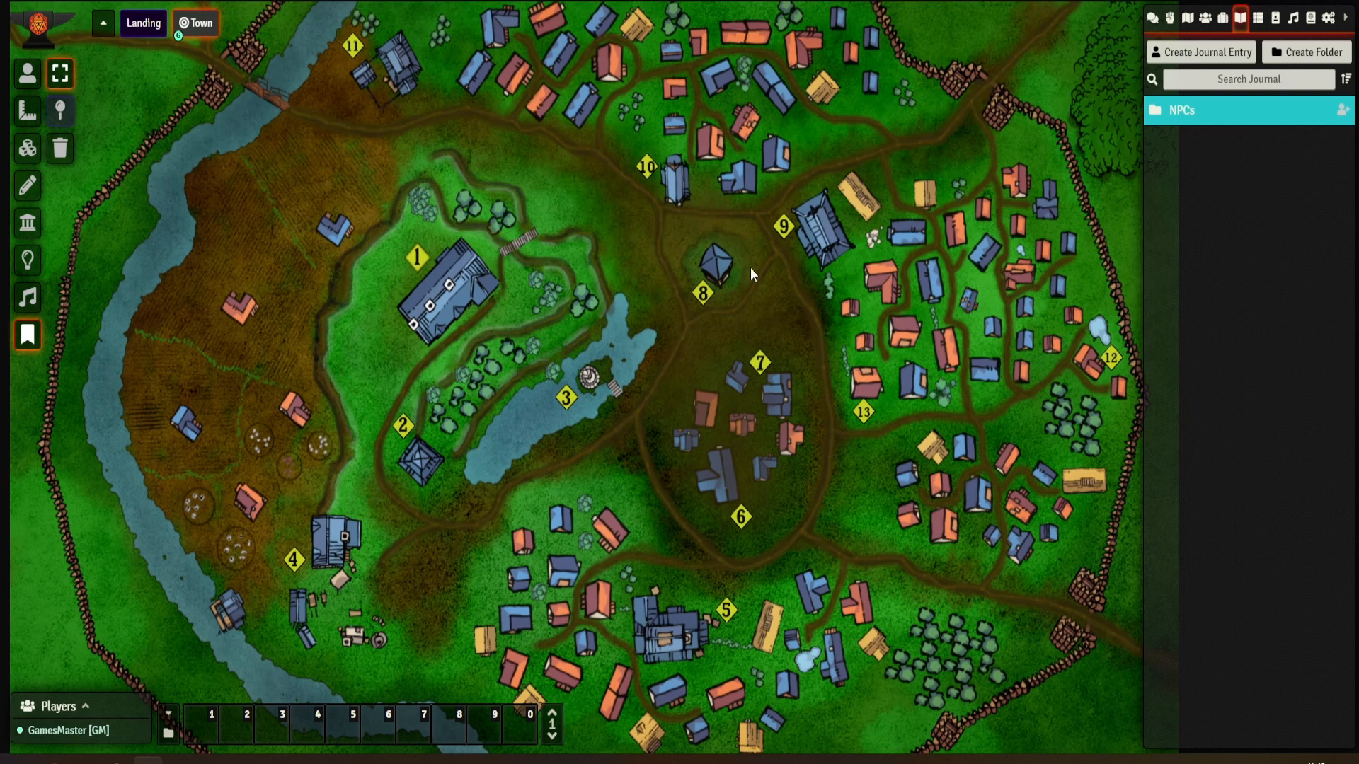
mouse_move(762, 288)
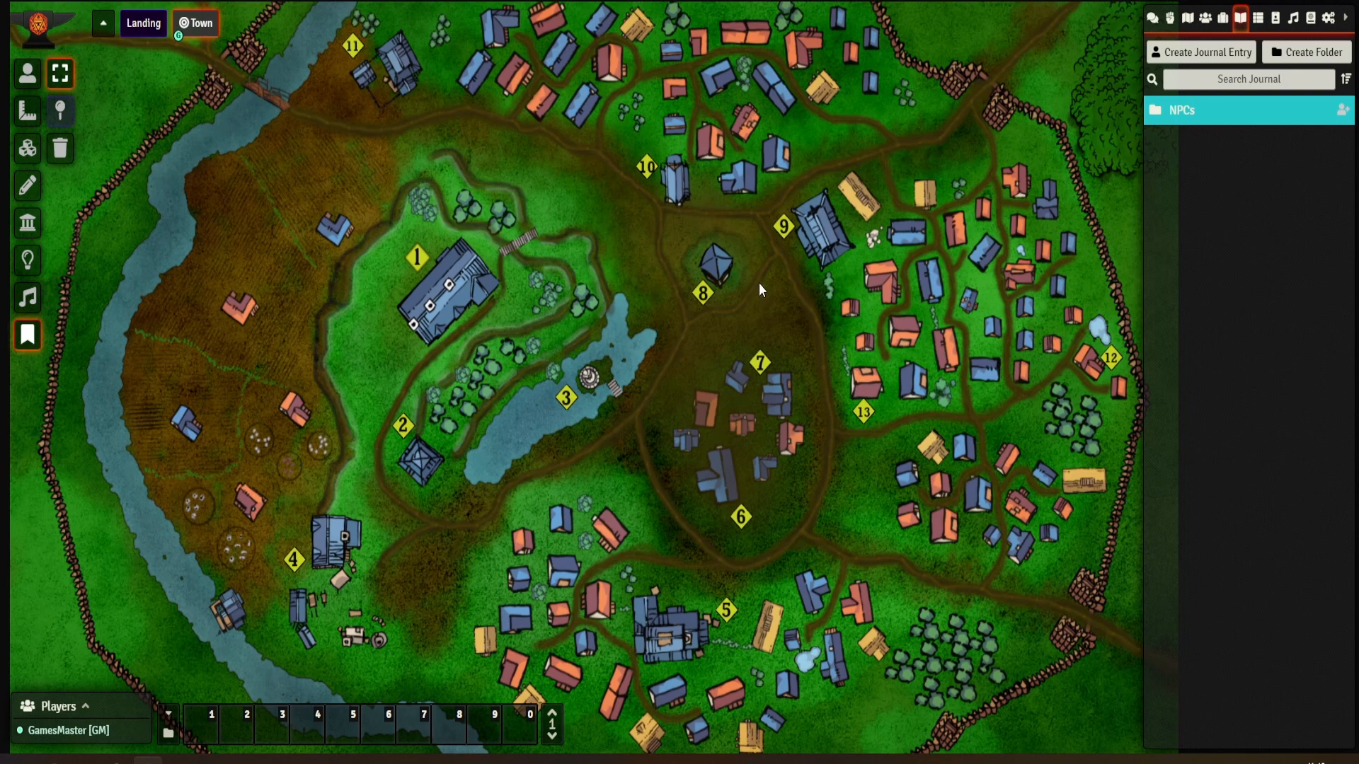